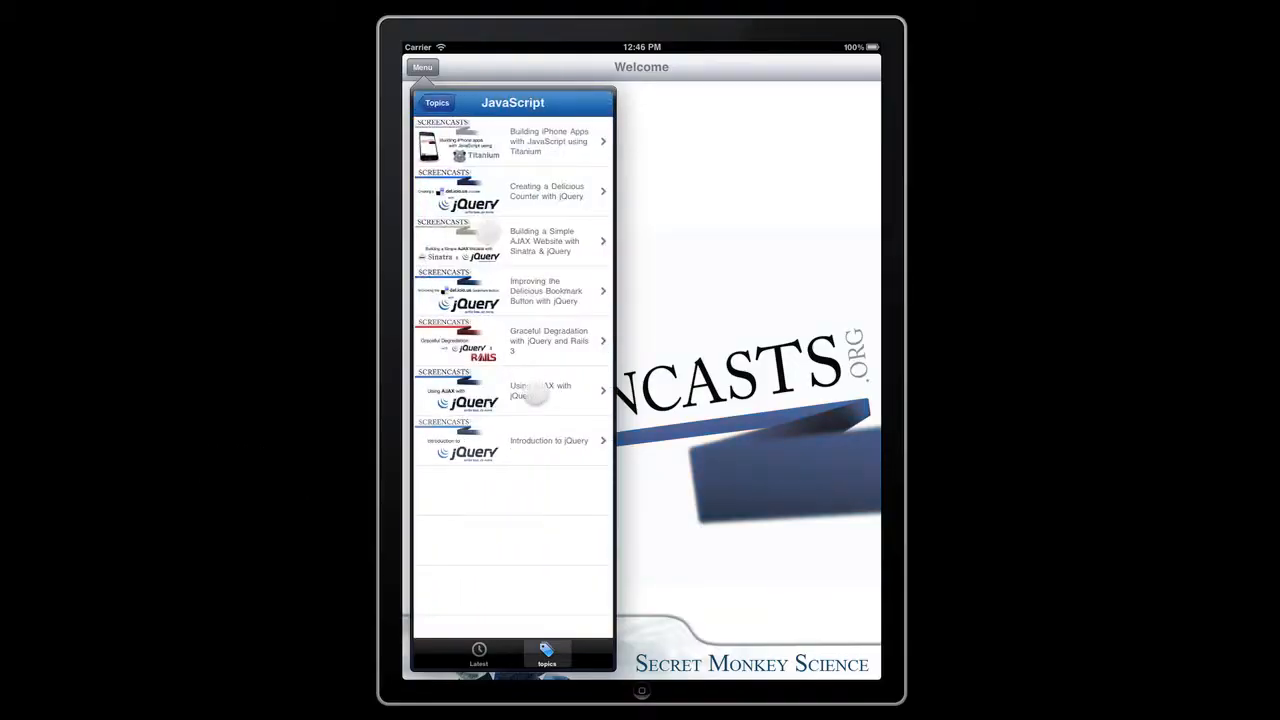
Play the first JavaScript episode and browse its show notes in the iPad simulator.
click(550, 140)
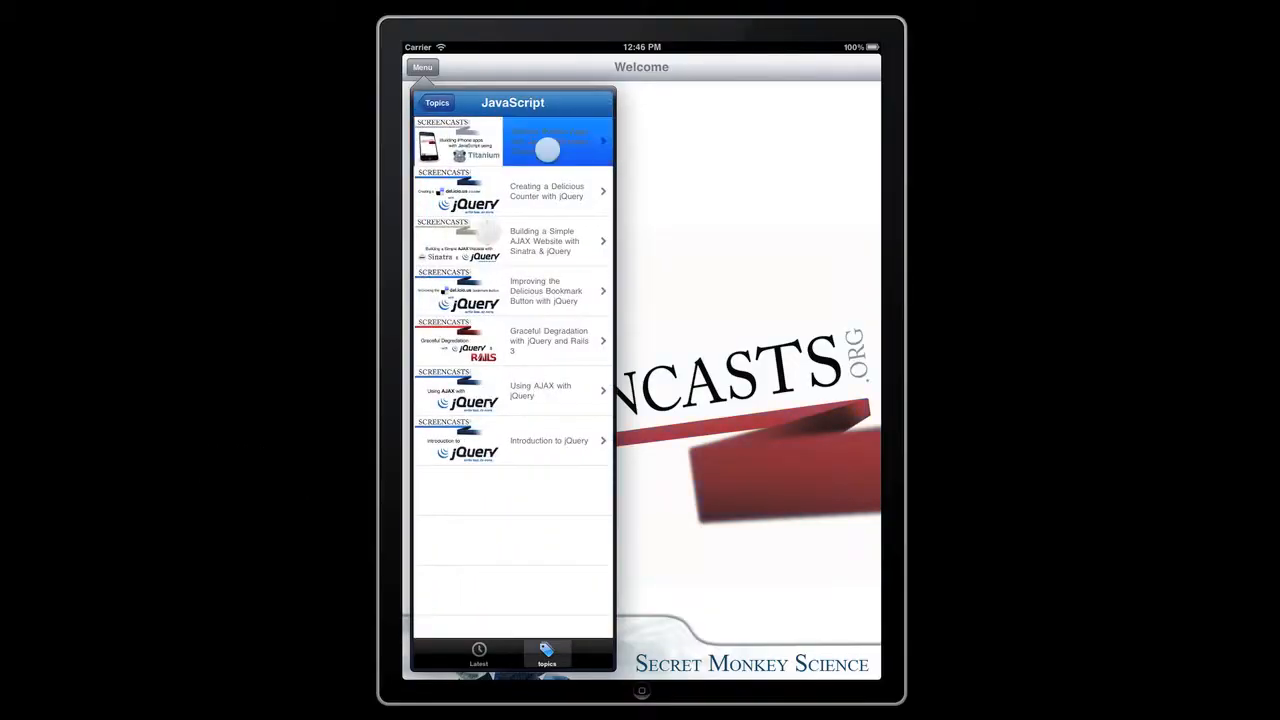
click(512, 140)
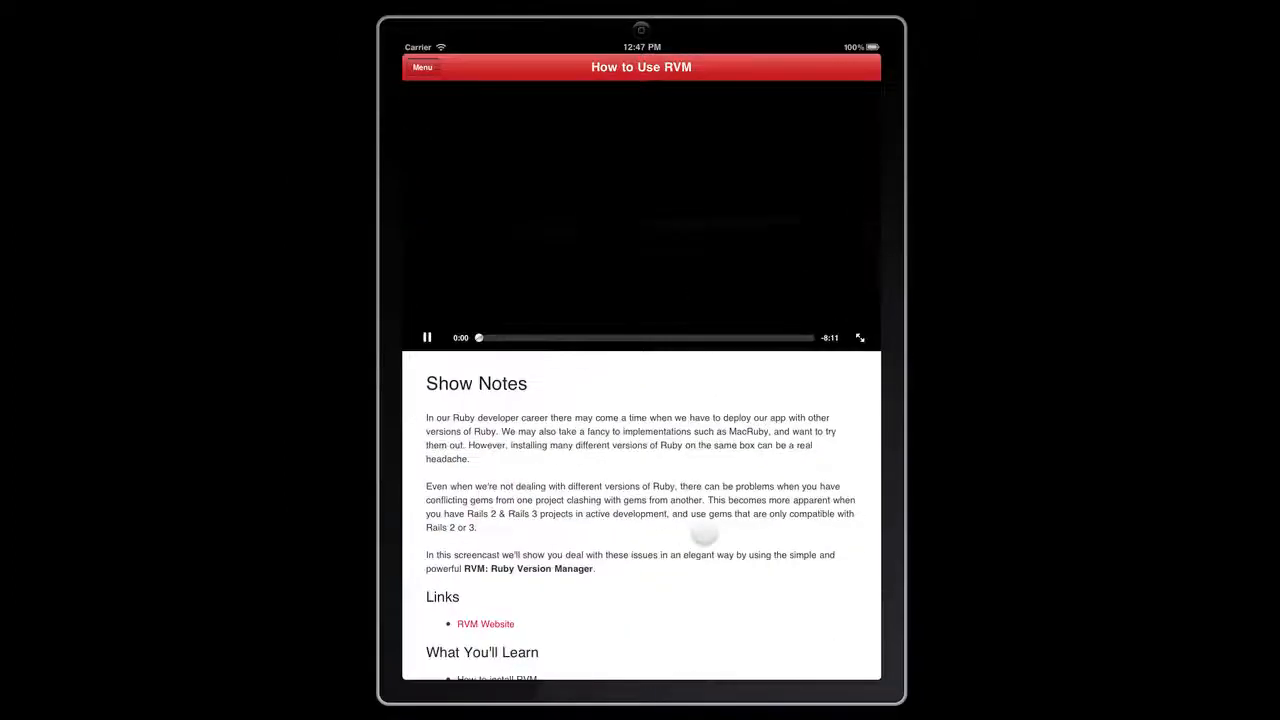
scroll(down, 3)
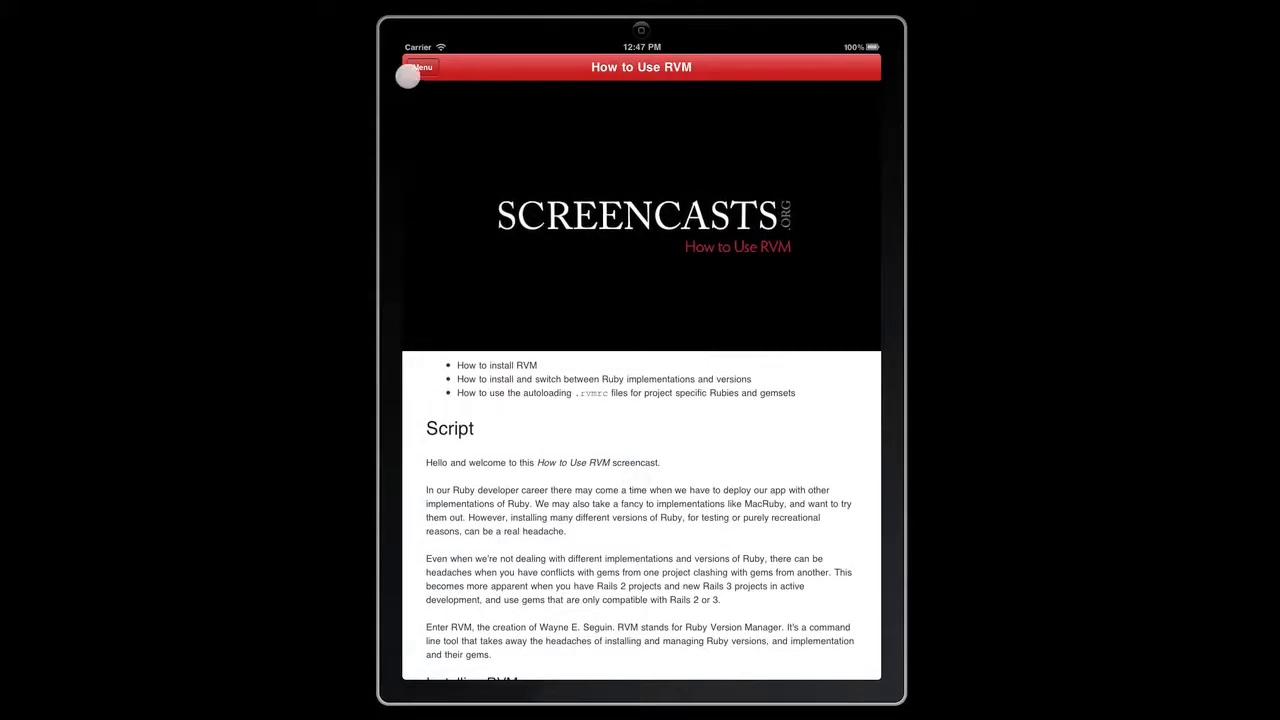
Use the Menu popover over the video to pick a different episode.
click(420, 68)
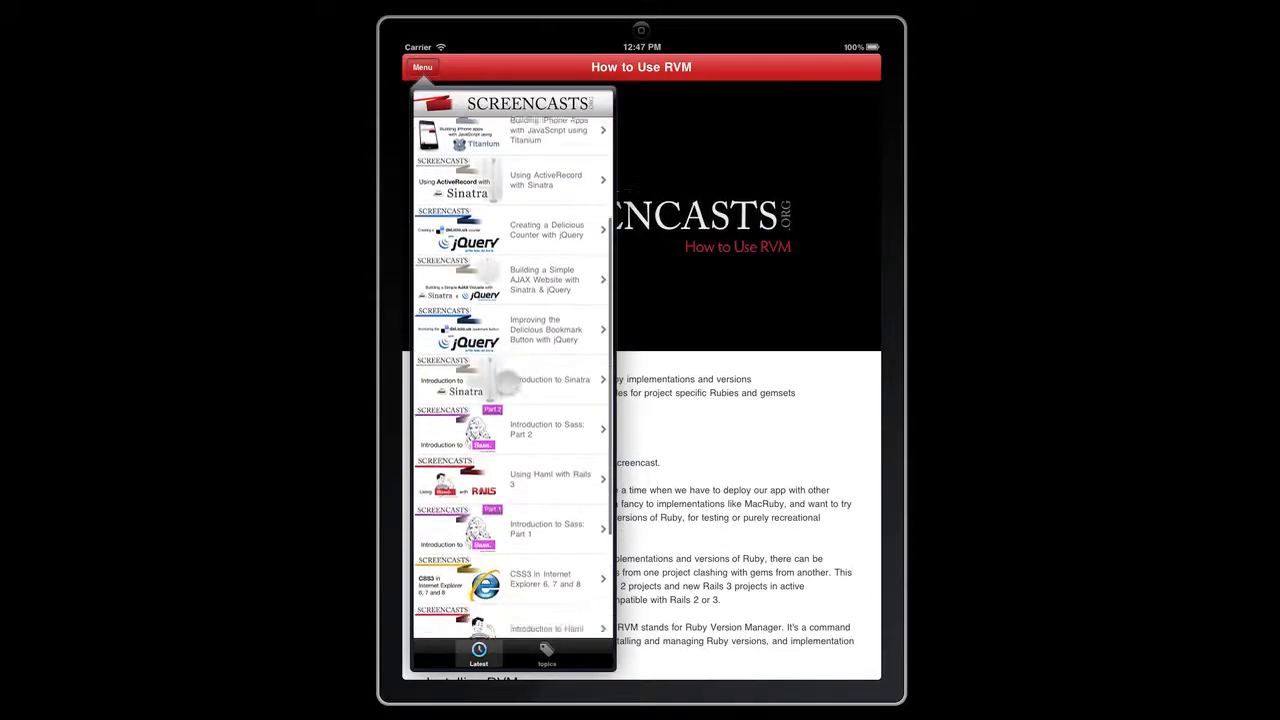
scroll(down, 3)
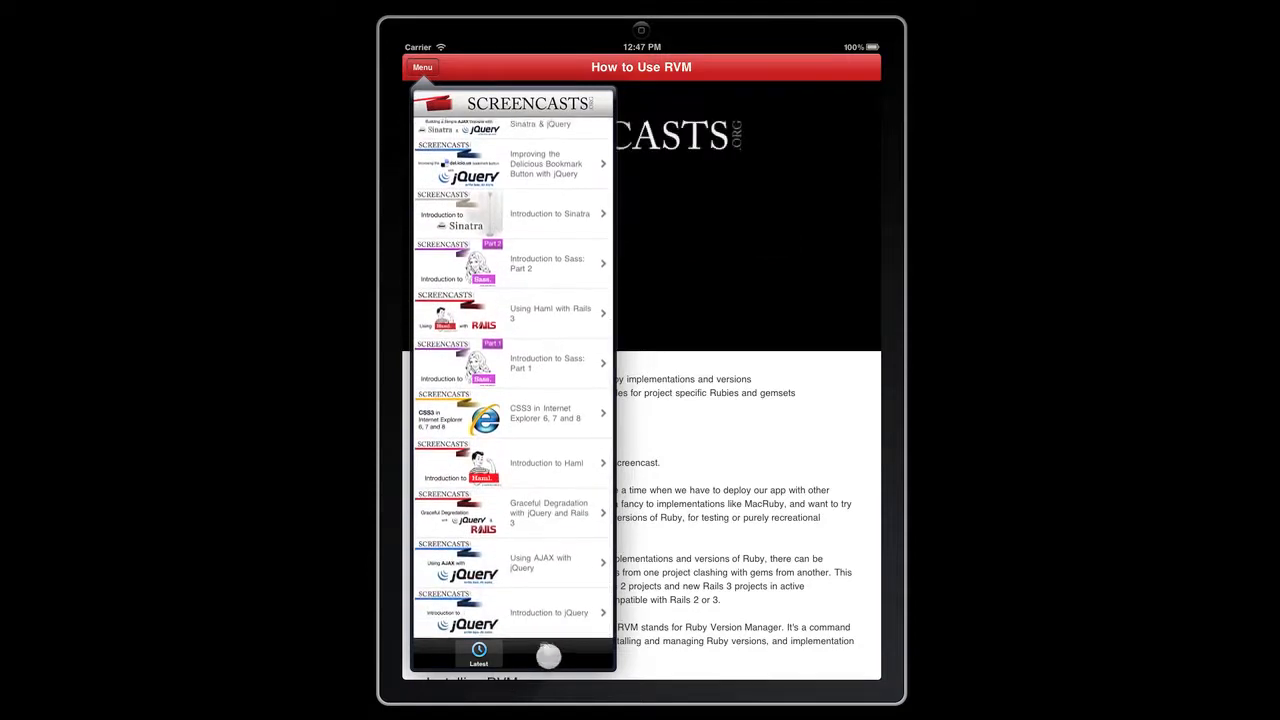
click(548, 656)
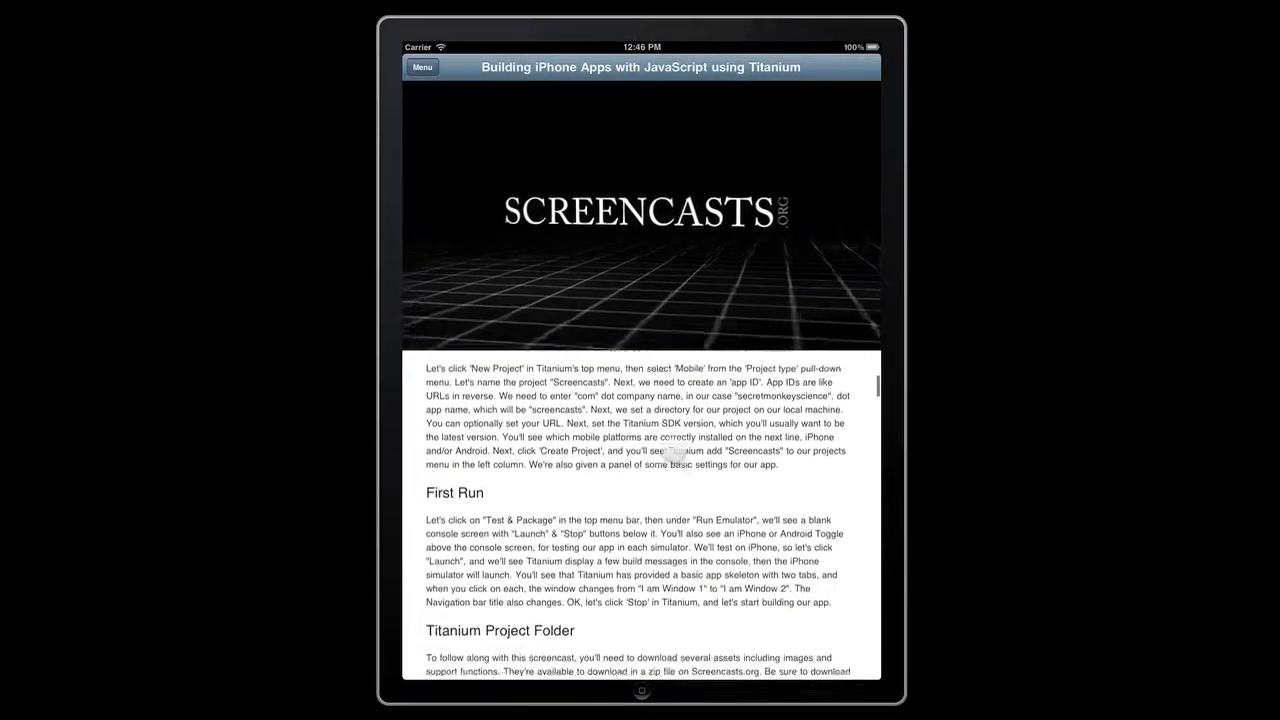
Rotate the iPad to landscape so the topic list shows beside the episode.
click(420, 68)
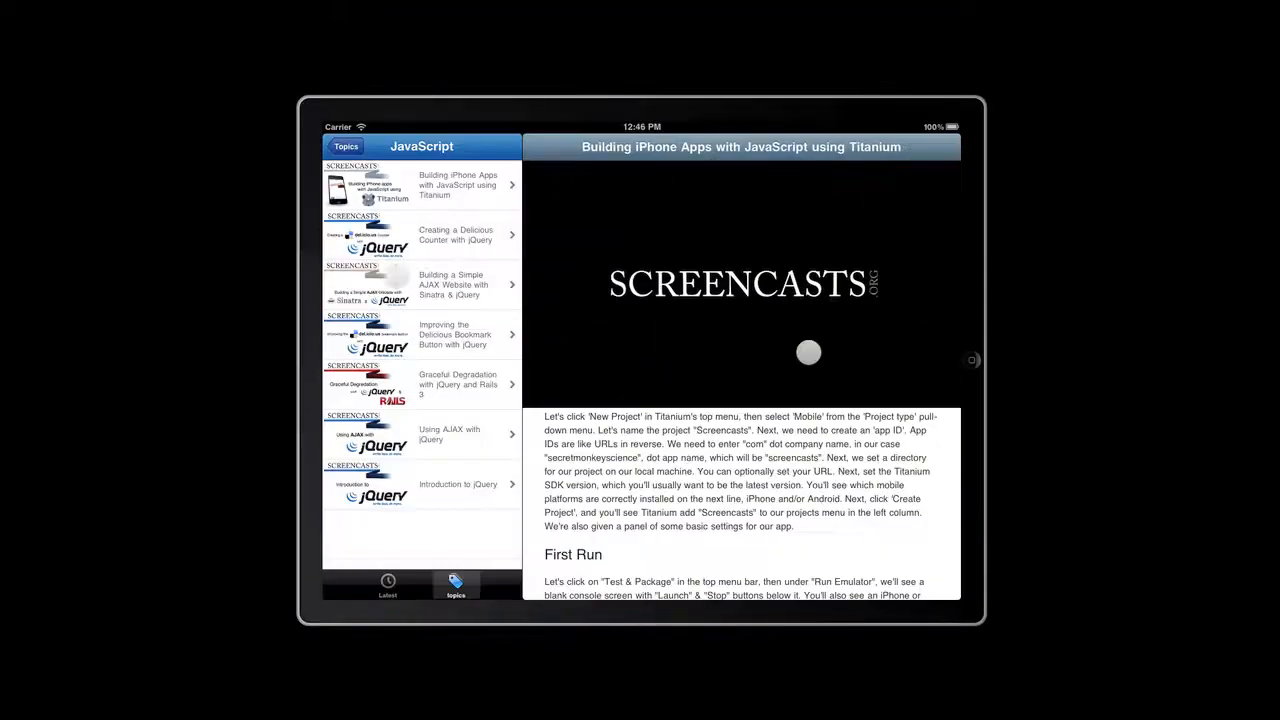
scroll(down, 3)
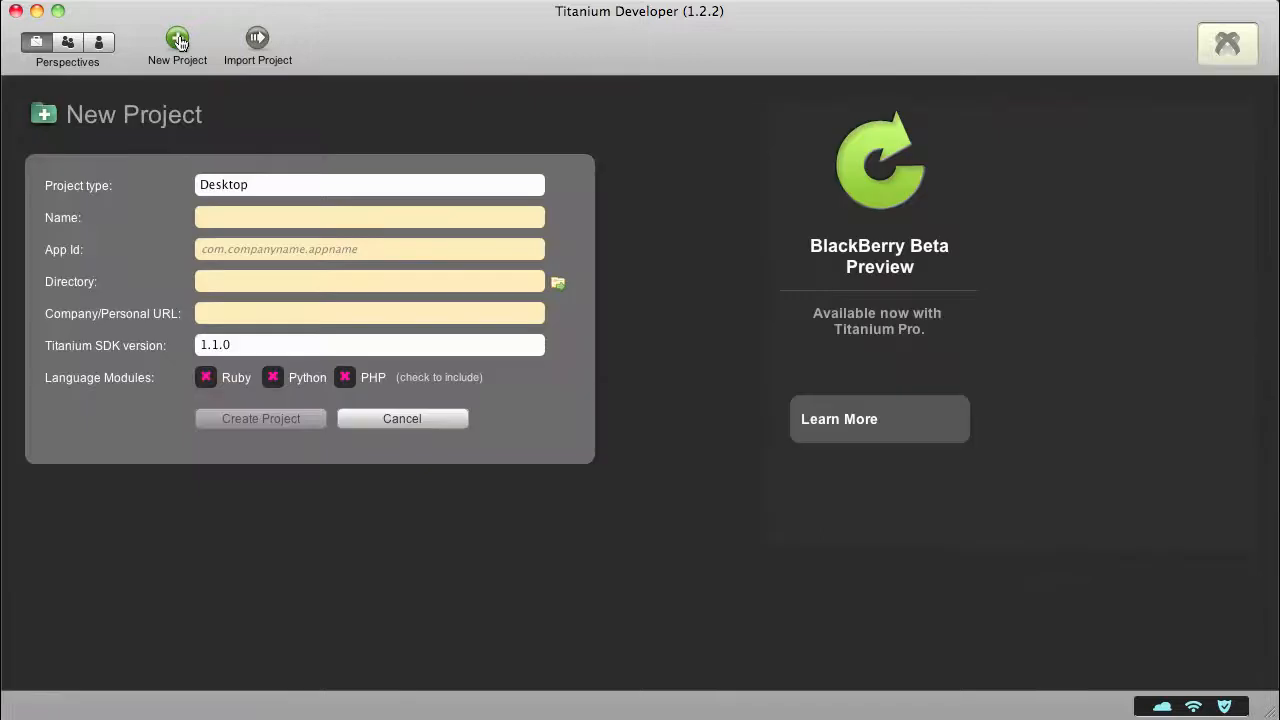
click(368, 184)
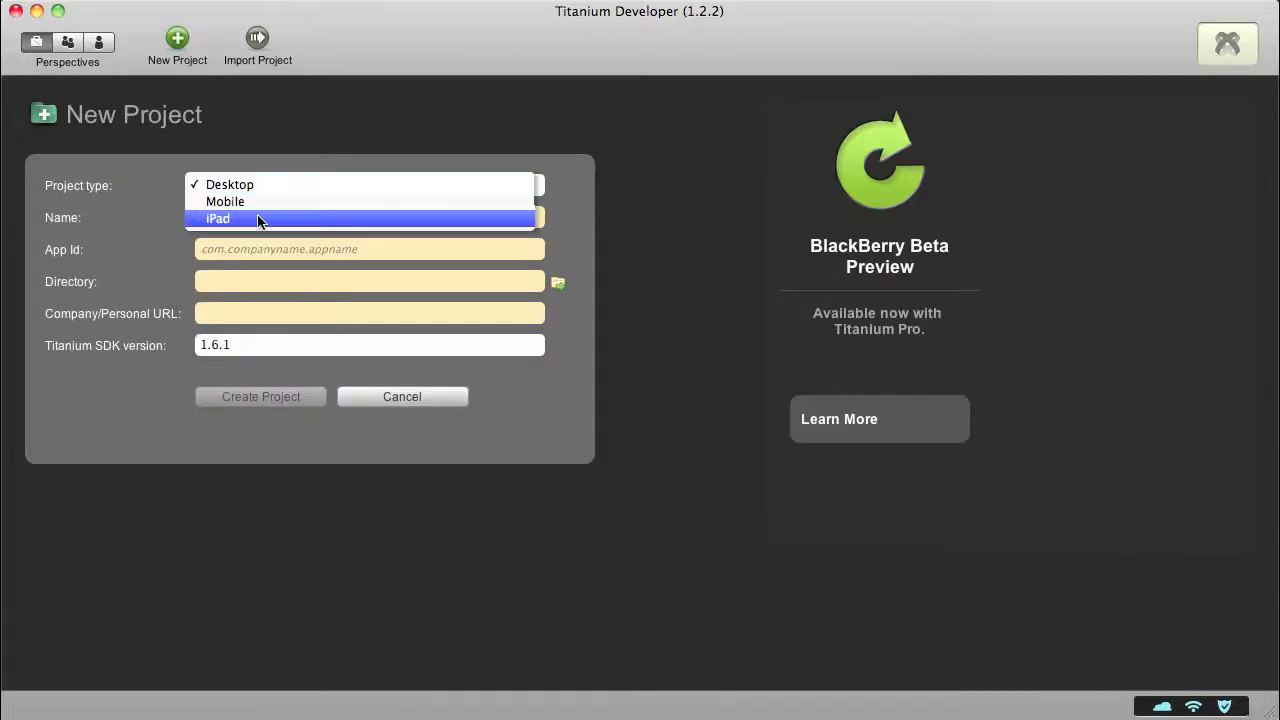
click(218, 218)
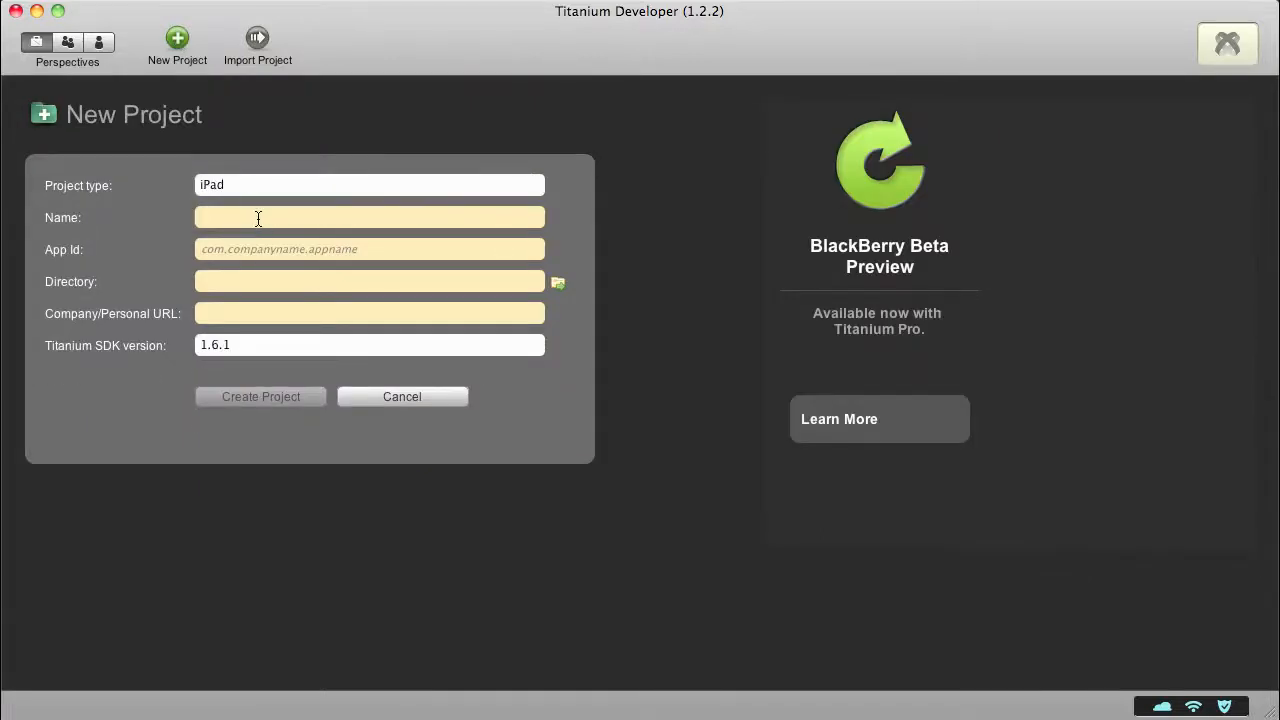
text(Screencasts HD)
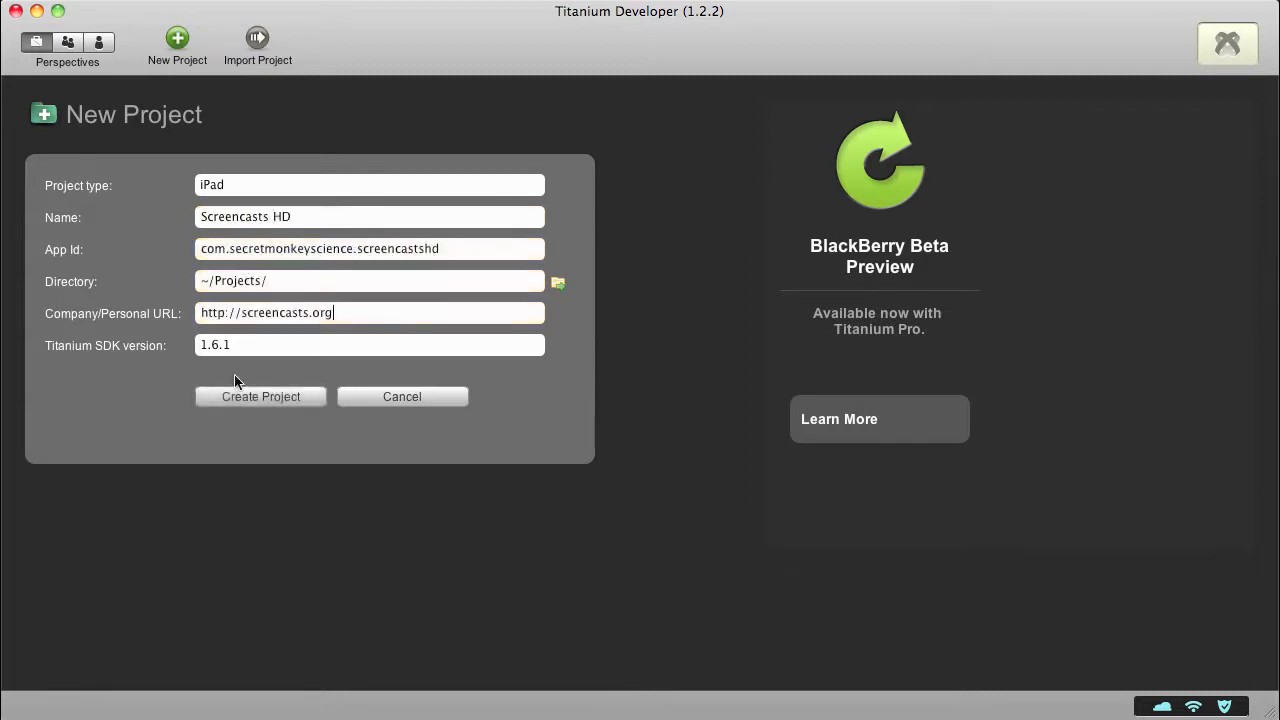
click(260, 396)
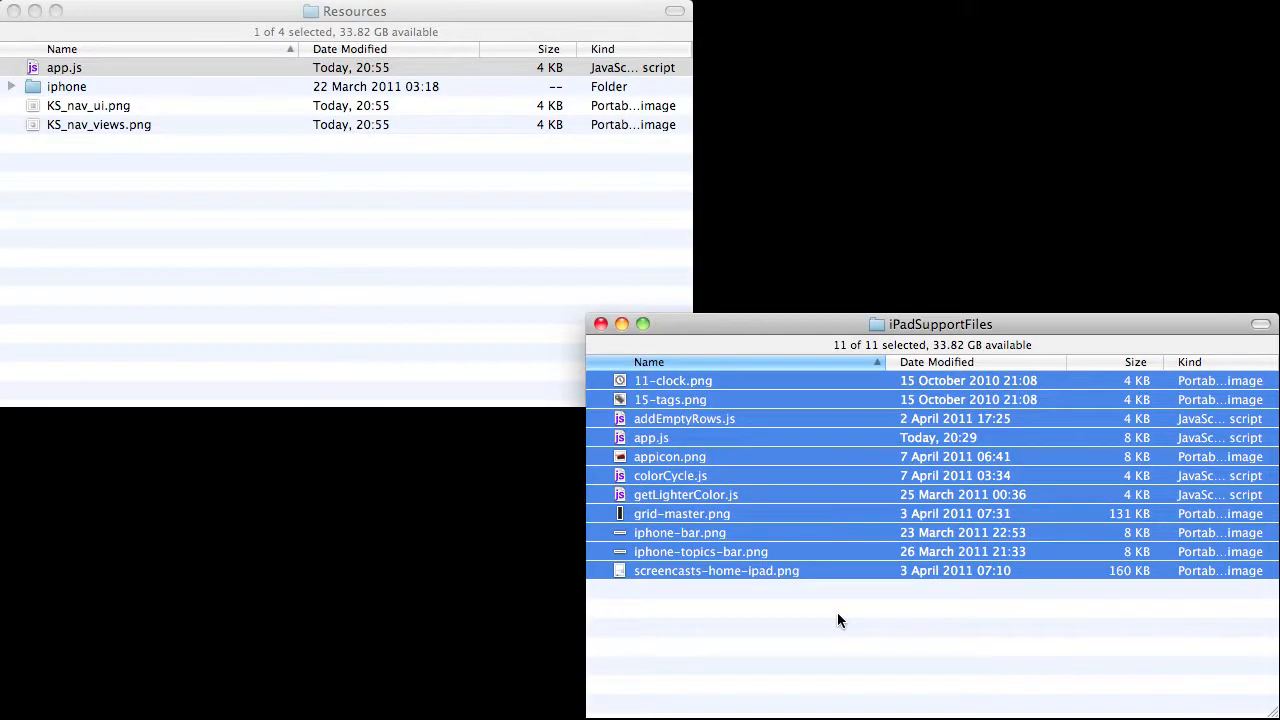
mouse_move(704, 482)
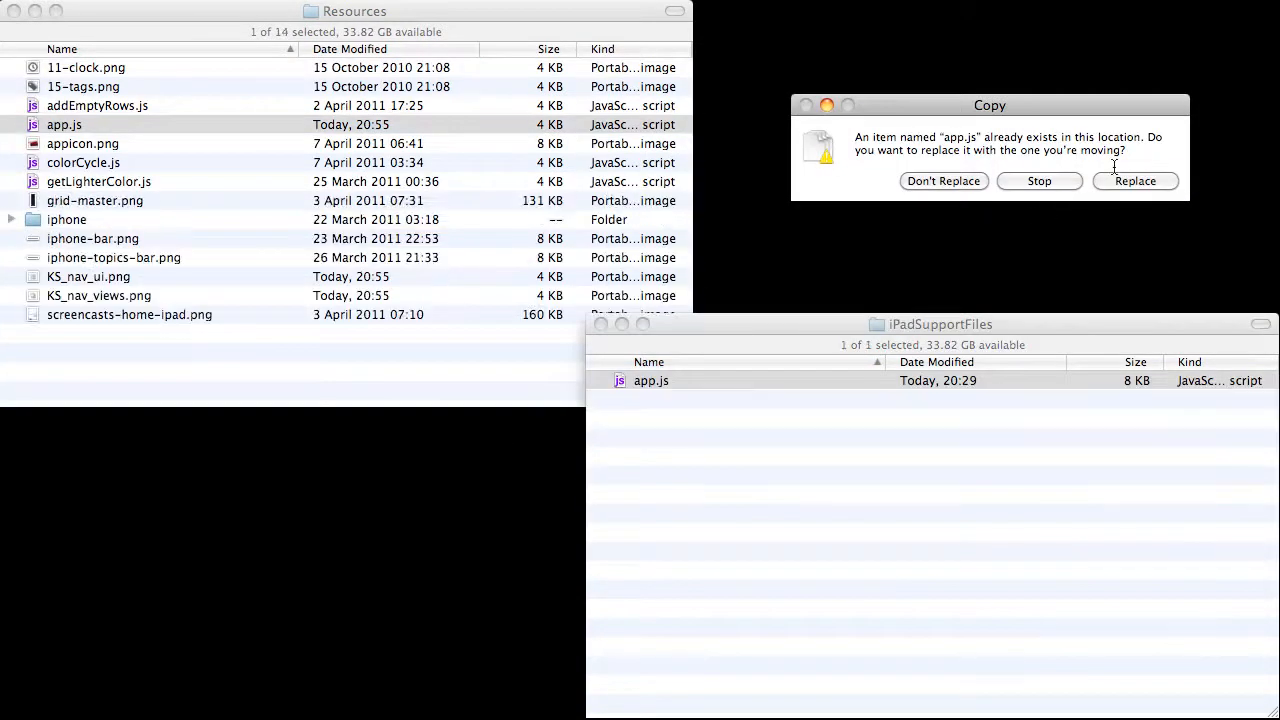
Move the iPadSupportFiles into Resources, replacing the existing app.js.
click(1136, 180)
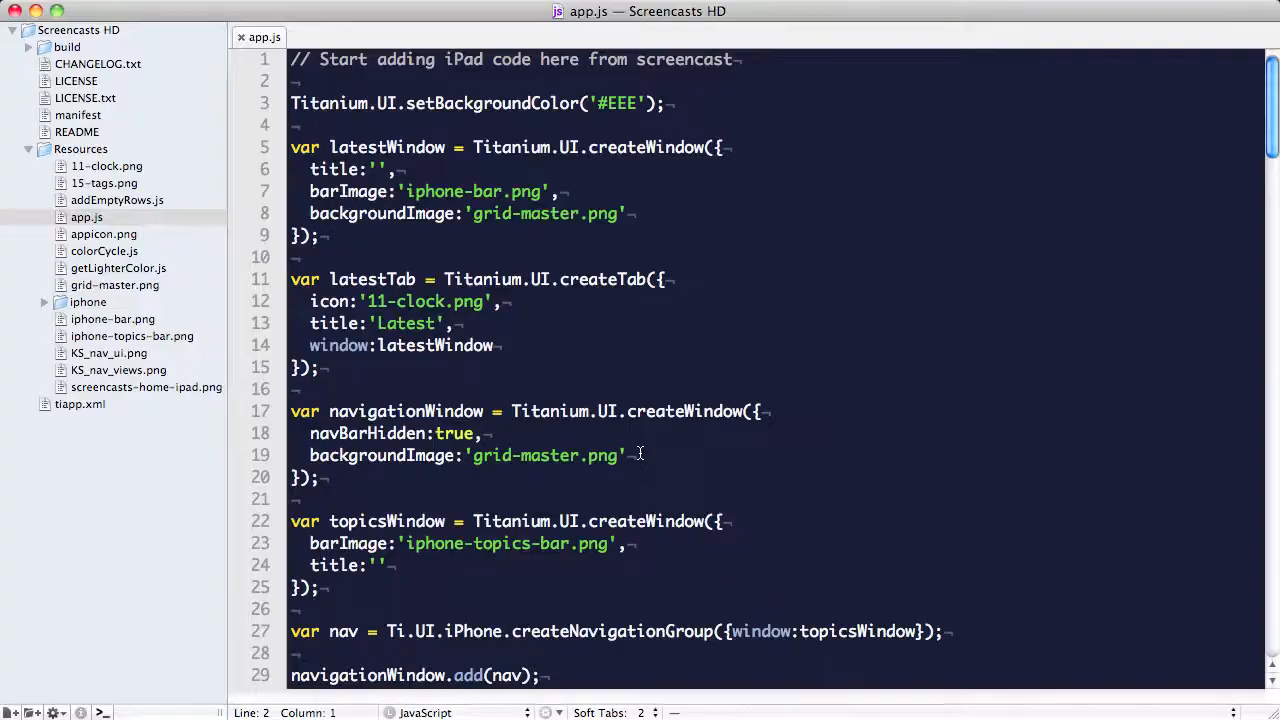
Add Ti.include calls for getLighterColor.js, addEmptyRows.js and colorCycle.js below the opening comment.
text(Ti)
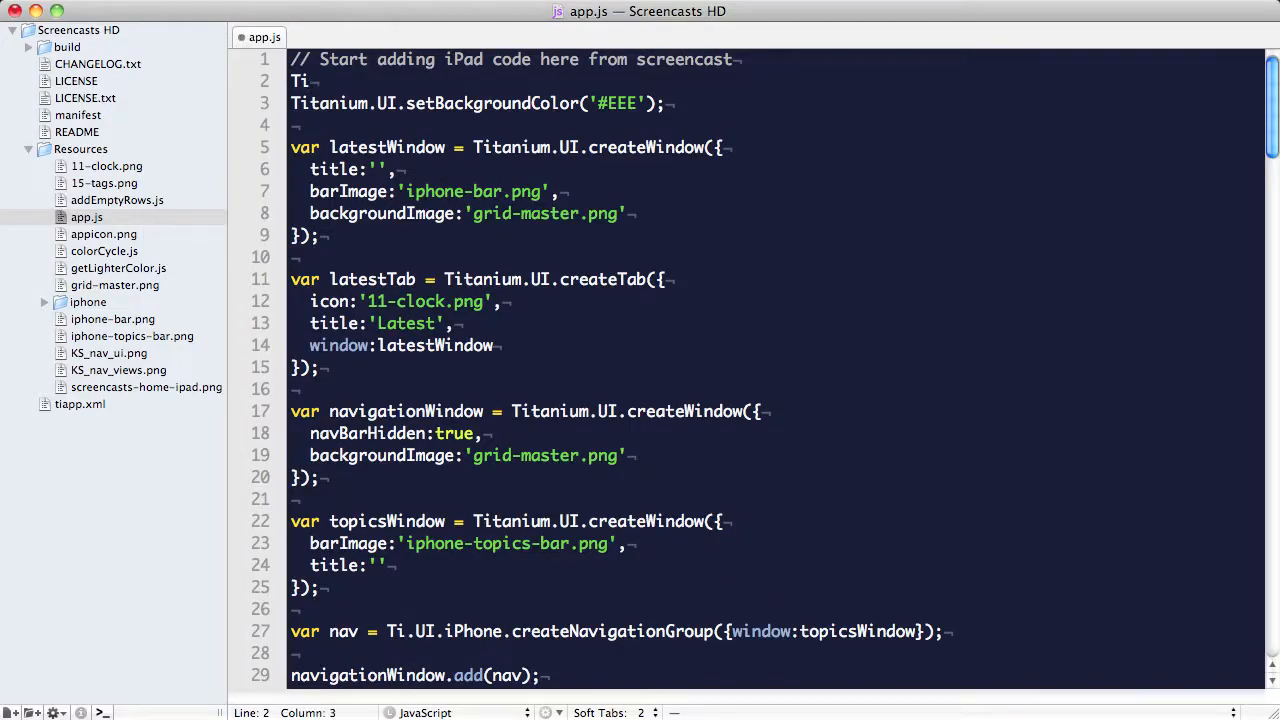
key(Backspace)
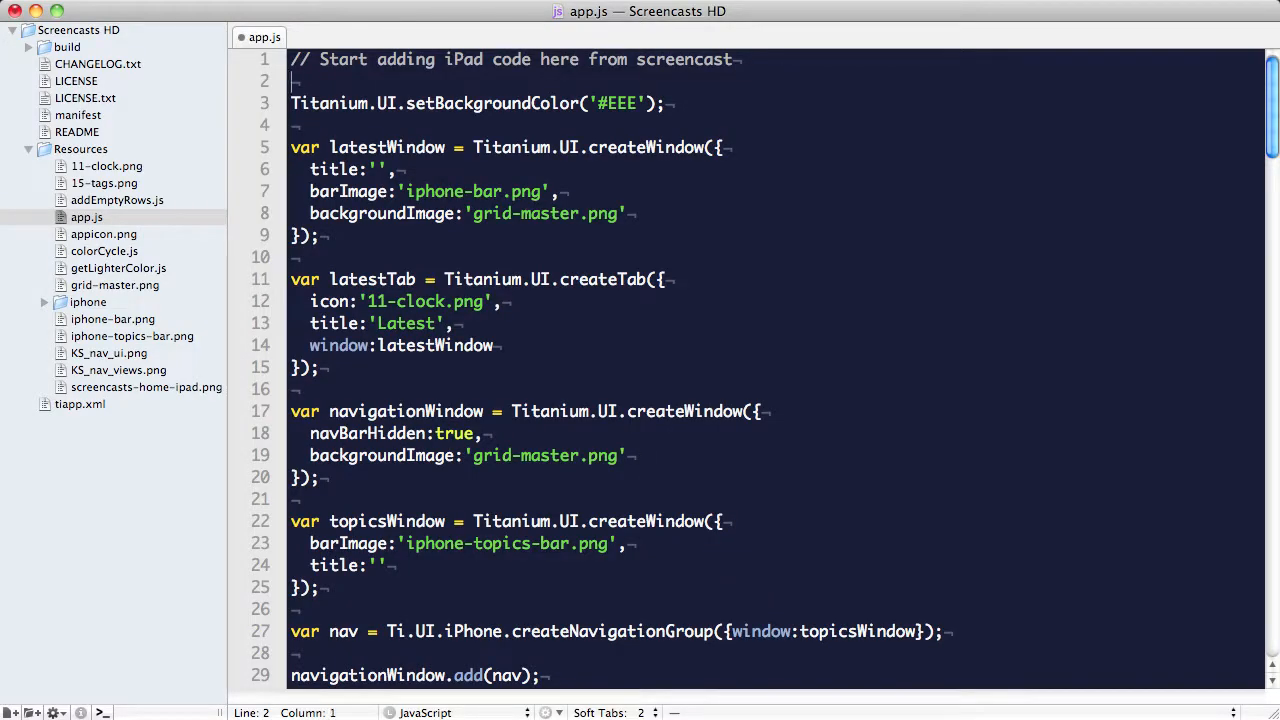
key(enter)
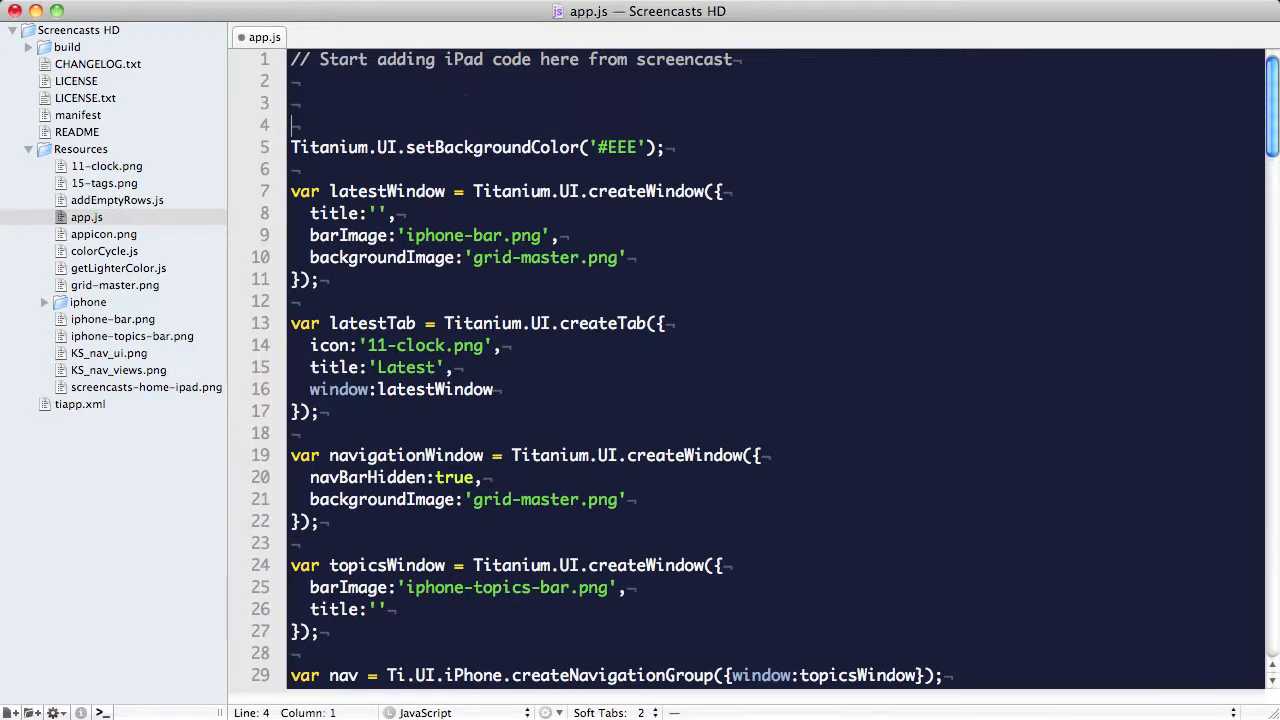
text(Ti.in)
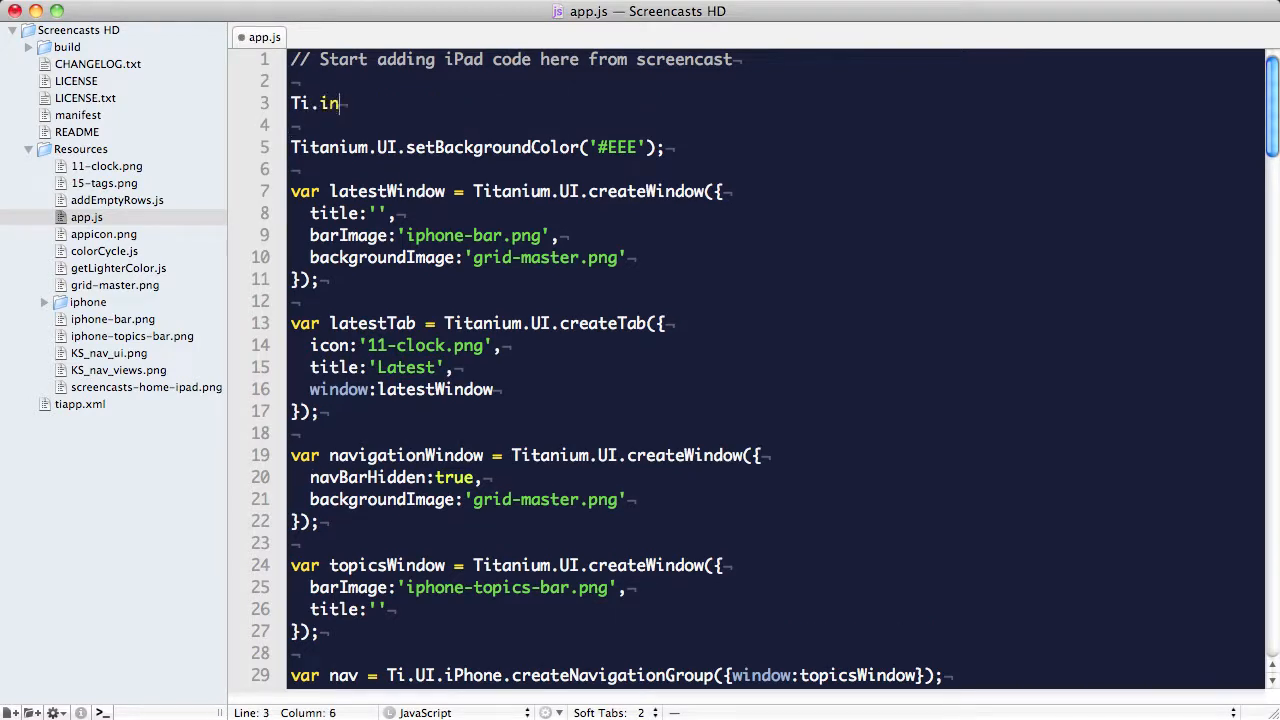
text(clude())
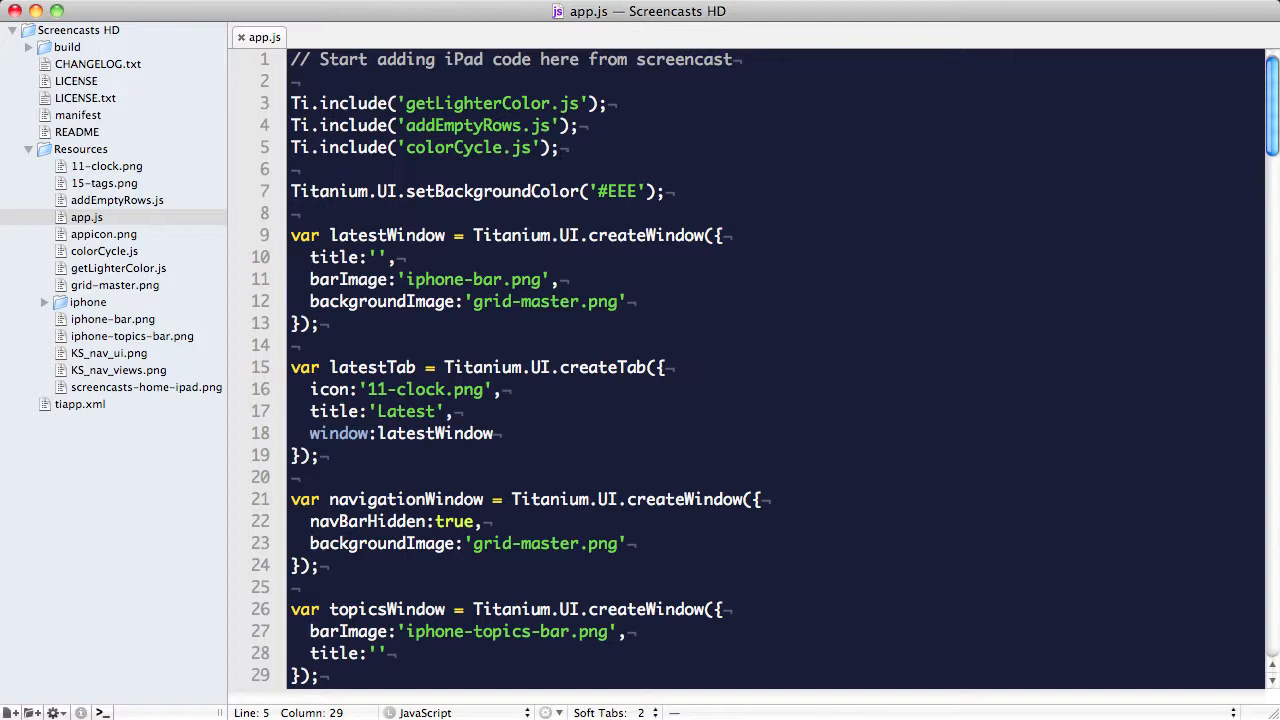
Write notConnectedAlert() creating a 'Not connected to the internet' alert with a Continue button and showing it.
text(fun)
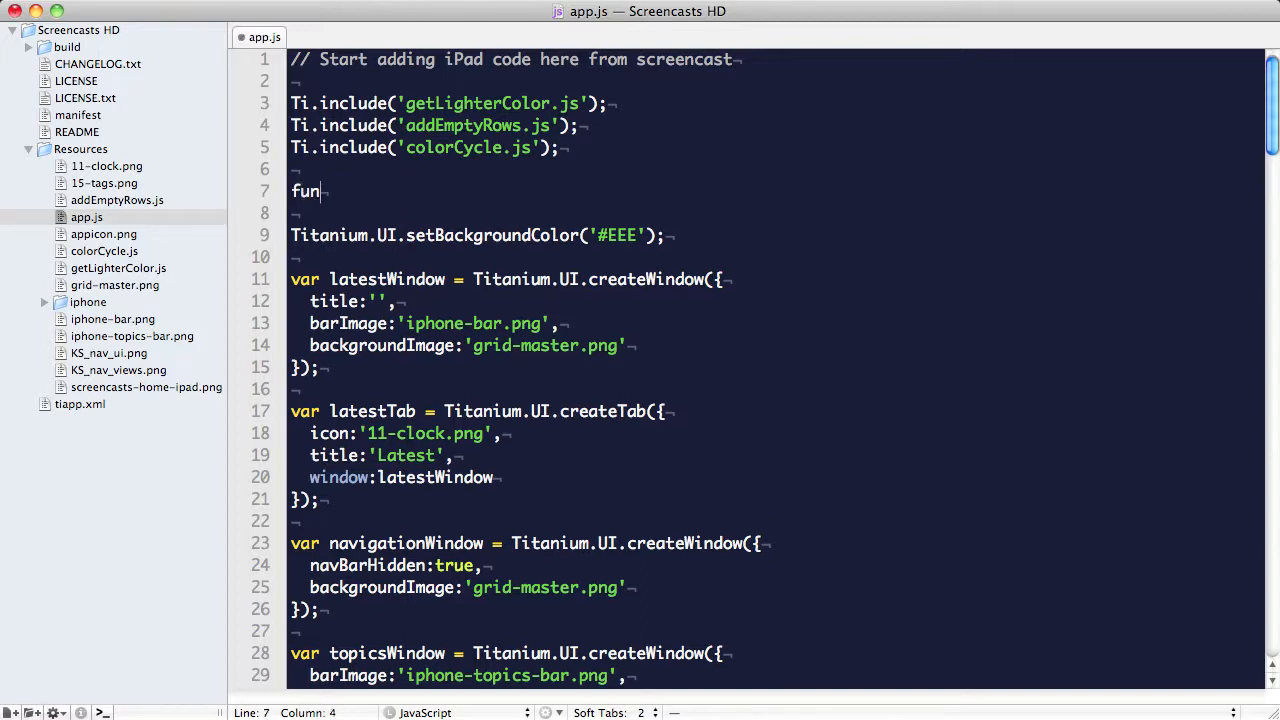
text(ction not)
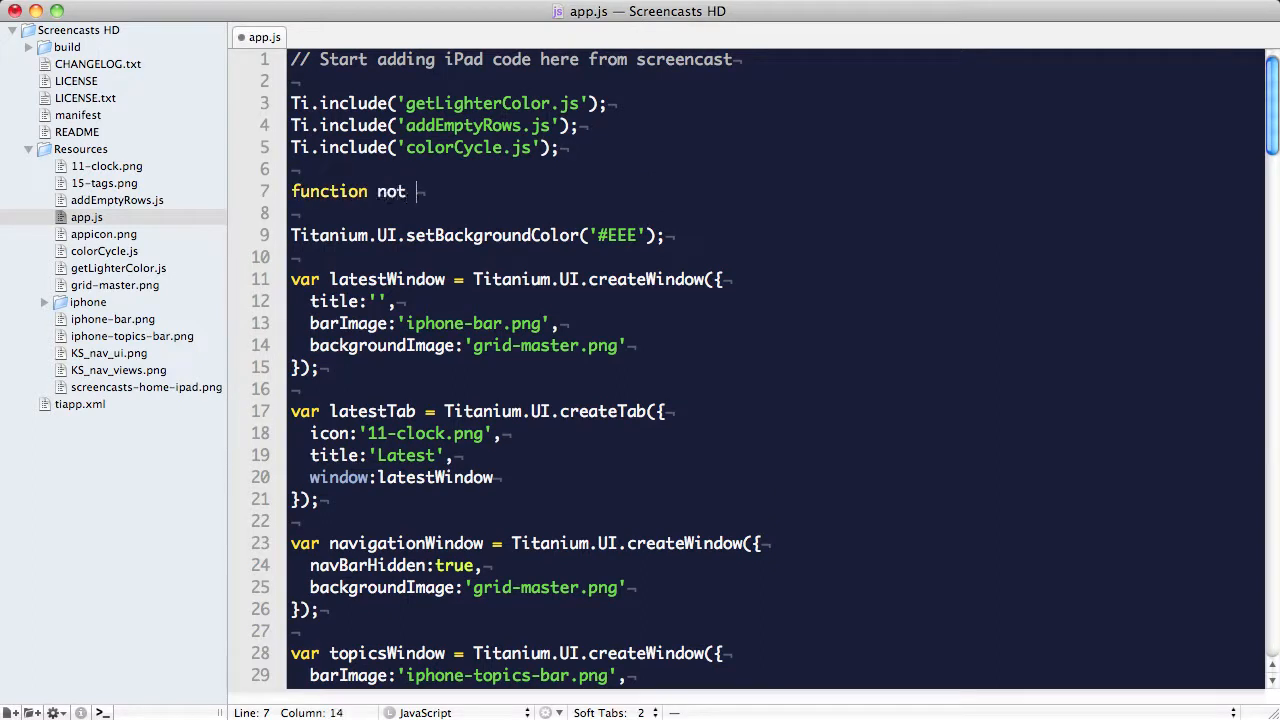
text(Connected)
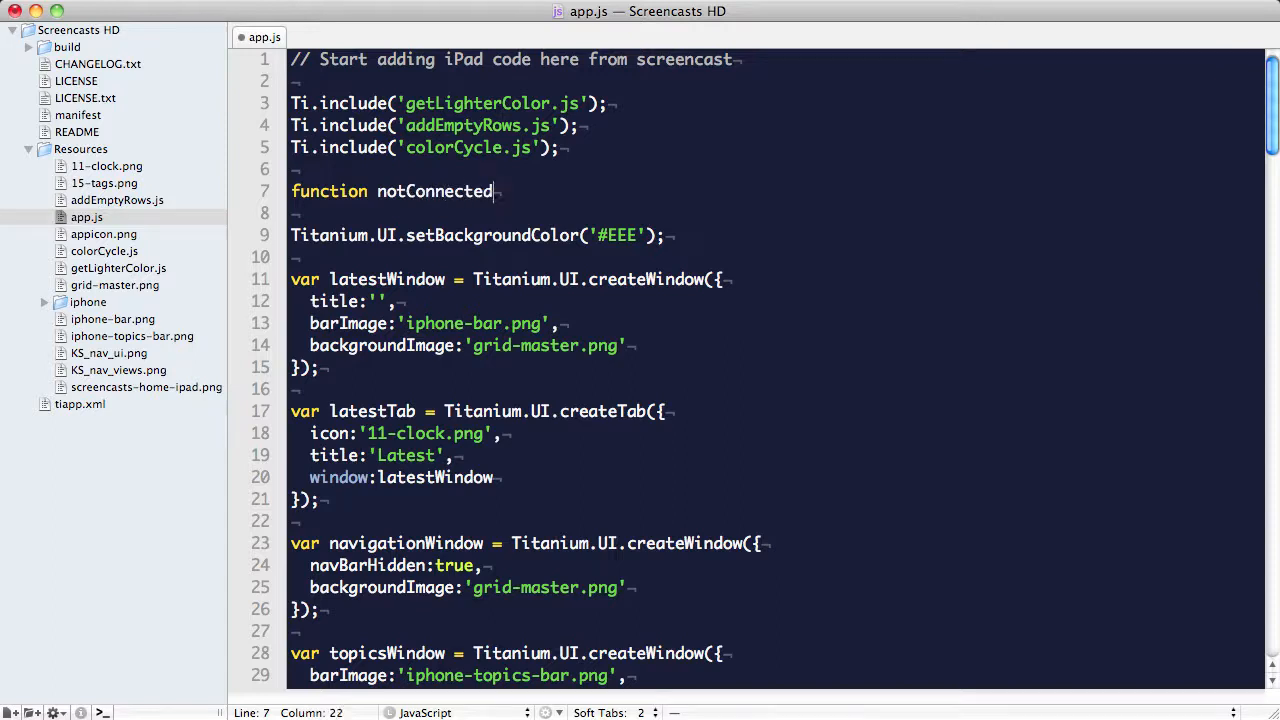
text(Alert(){)
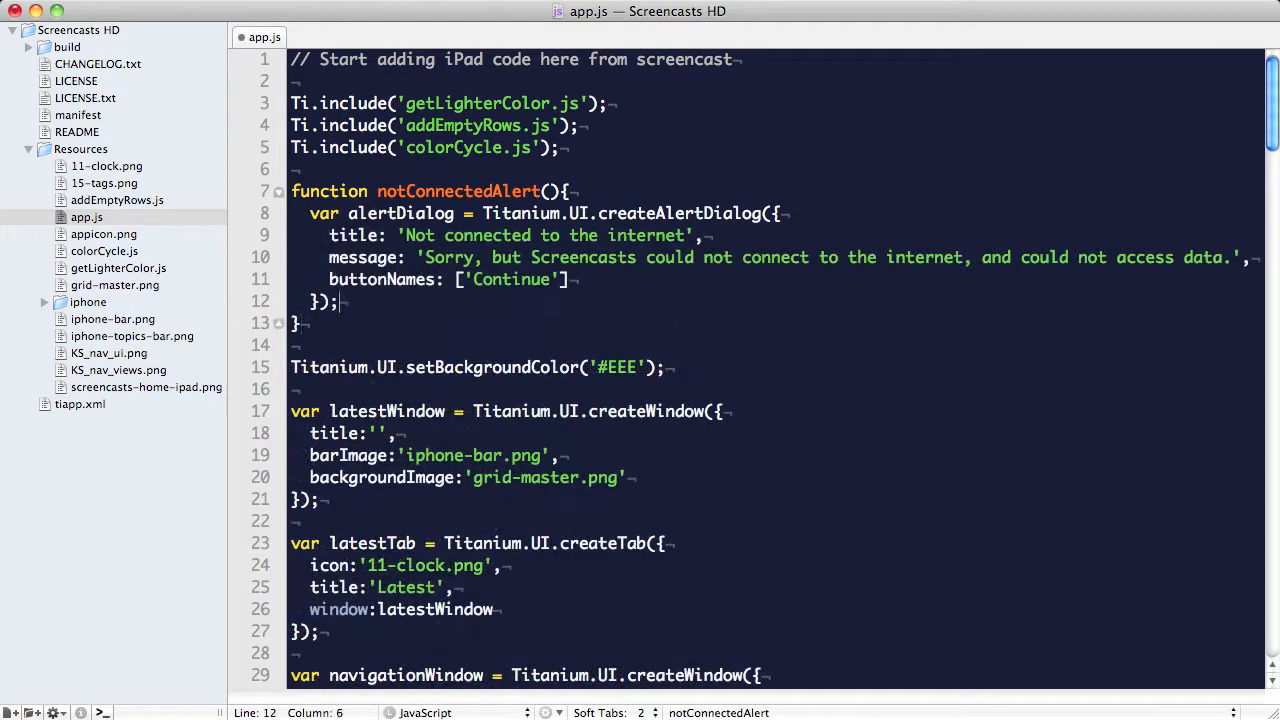
text(alertDialog)
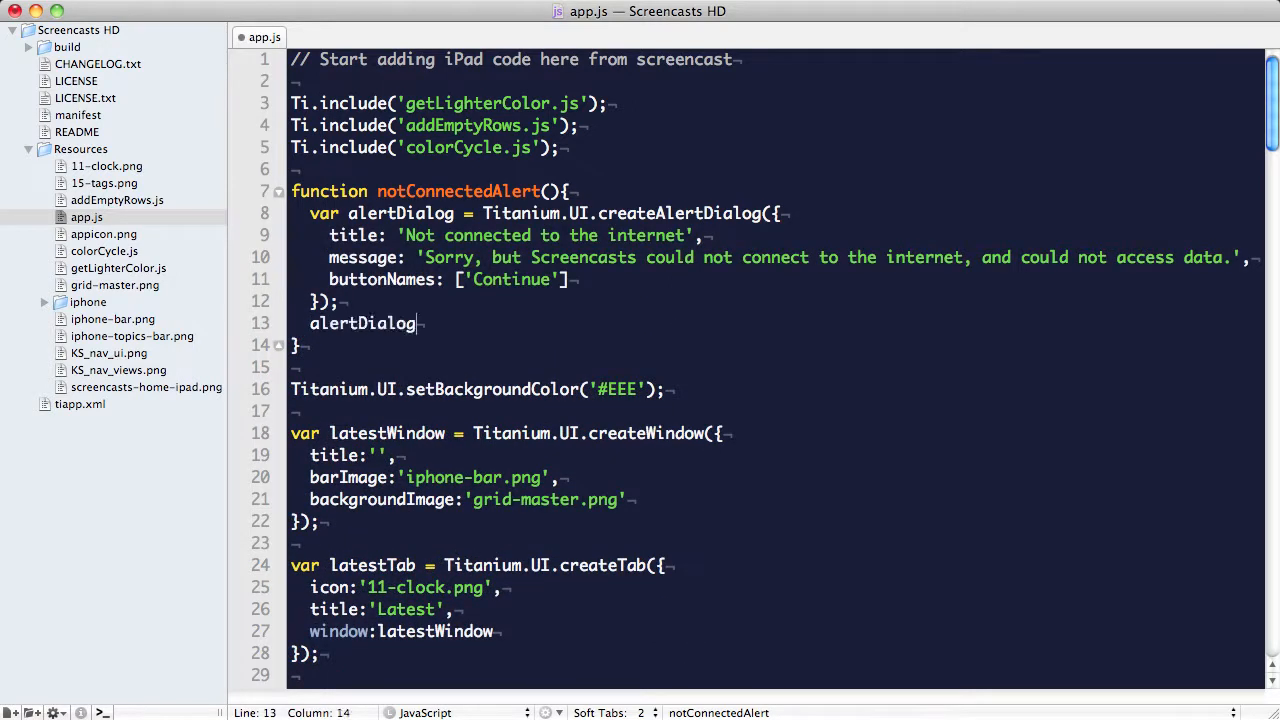
text(.show9))
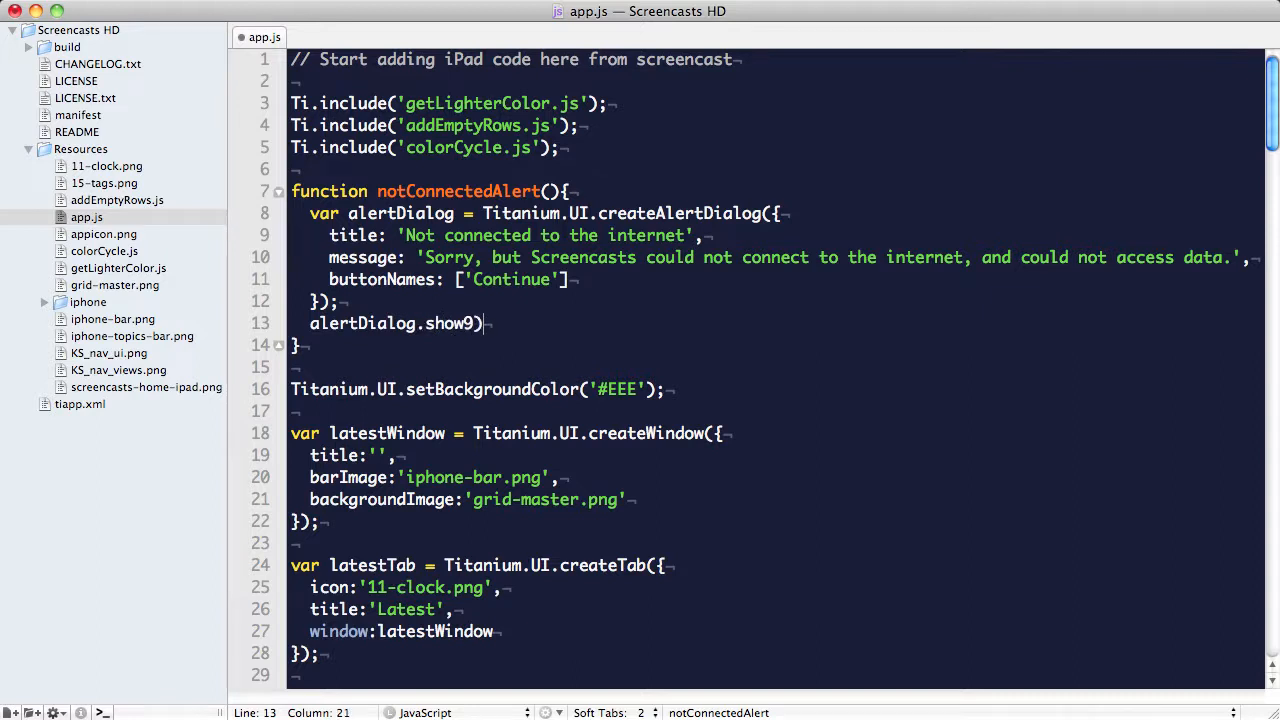
text(();)
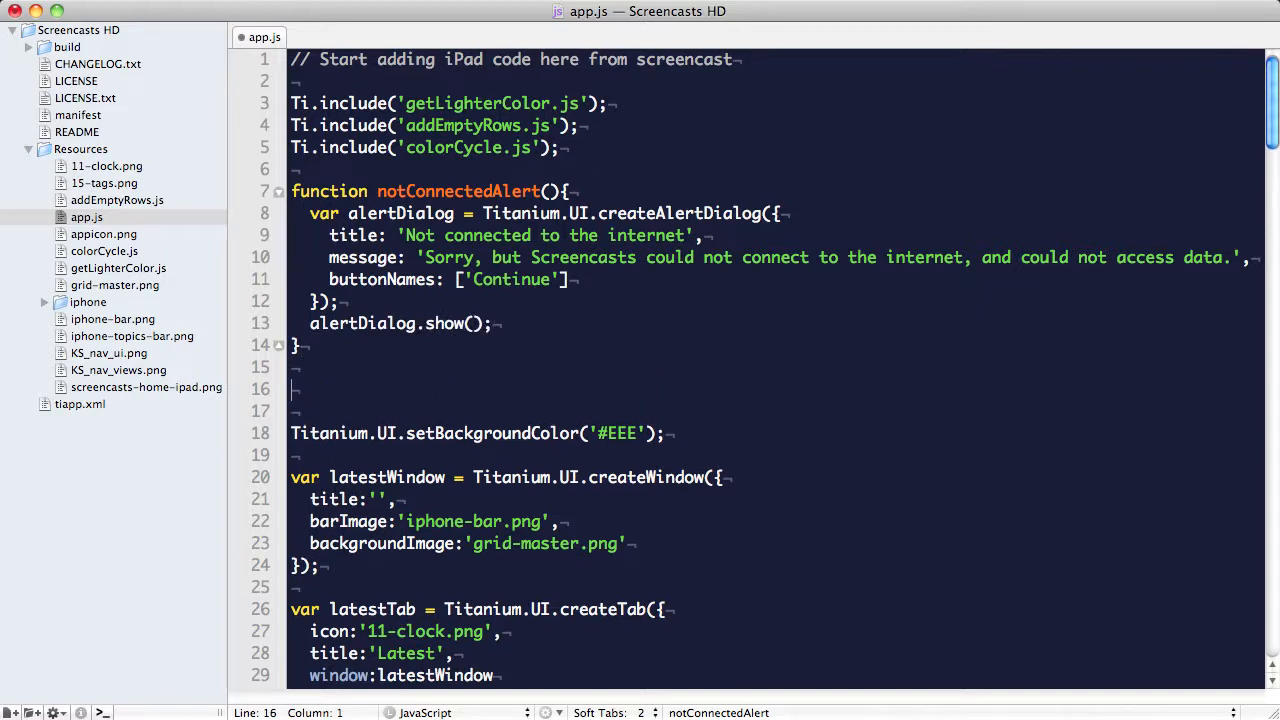
Add if(!Ti.Network.online){ notConnectedAlert(); } below the function.
text(if())
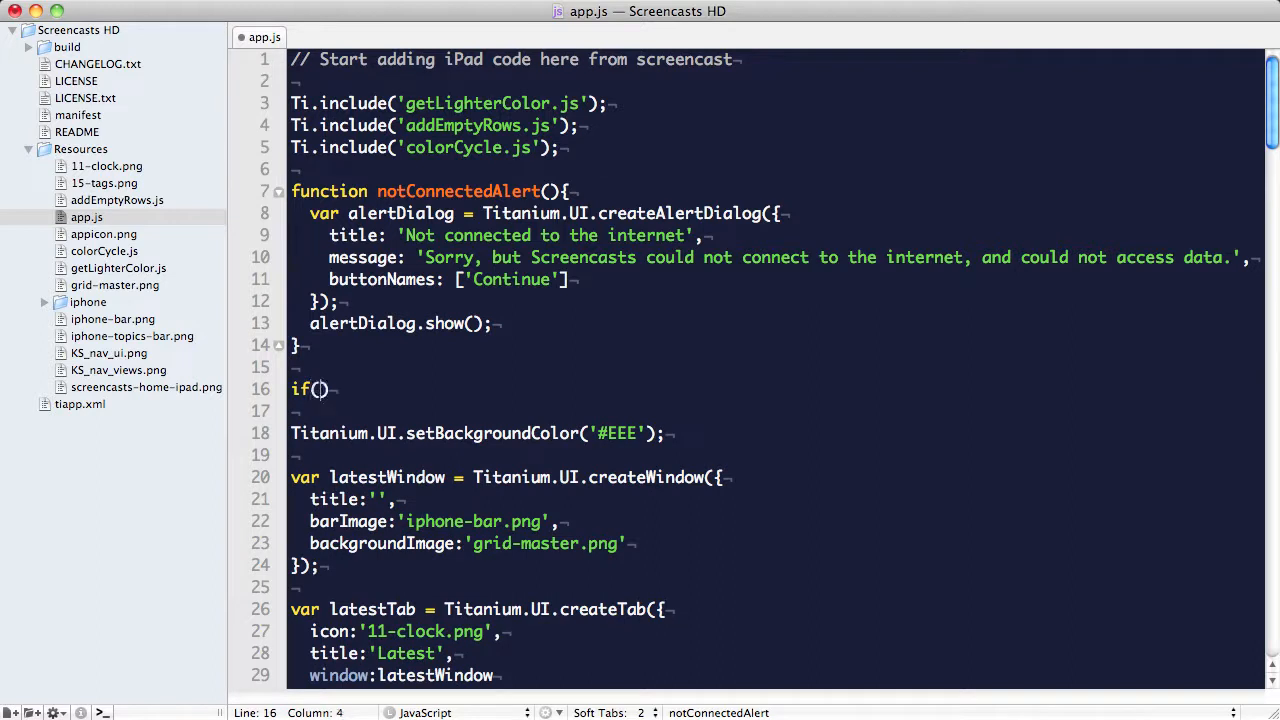
text(!)
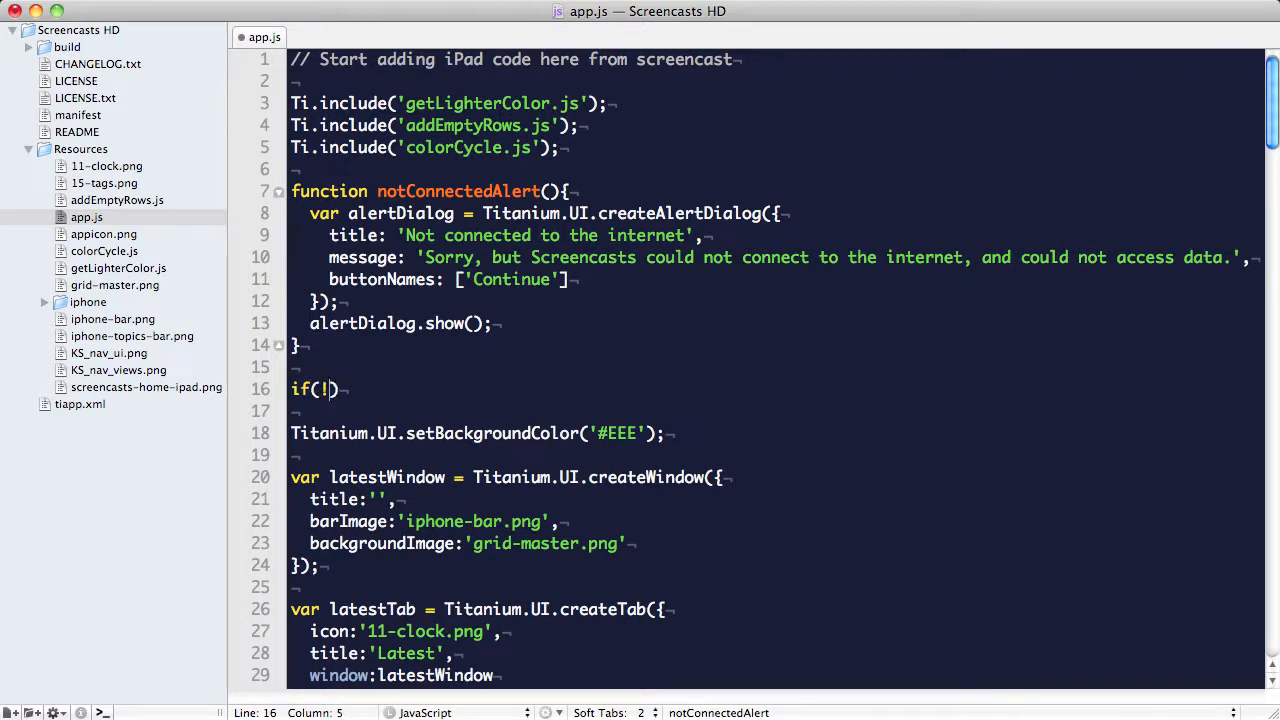
text(Ti.)
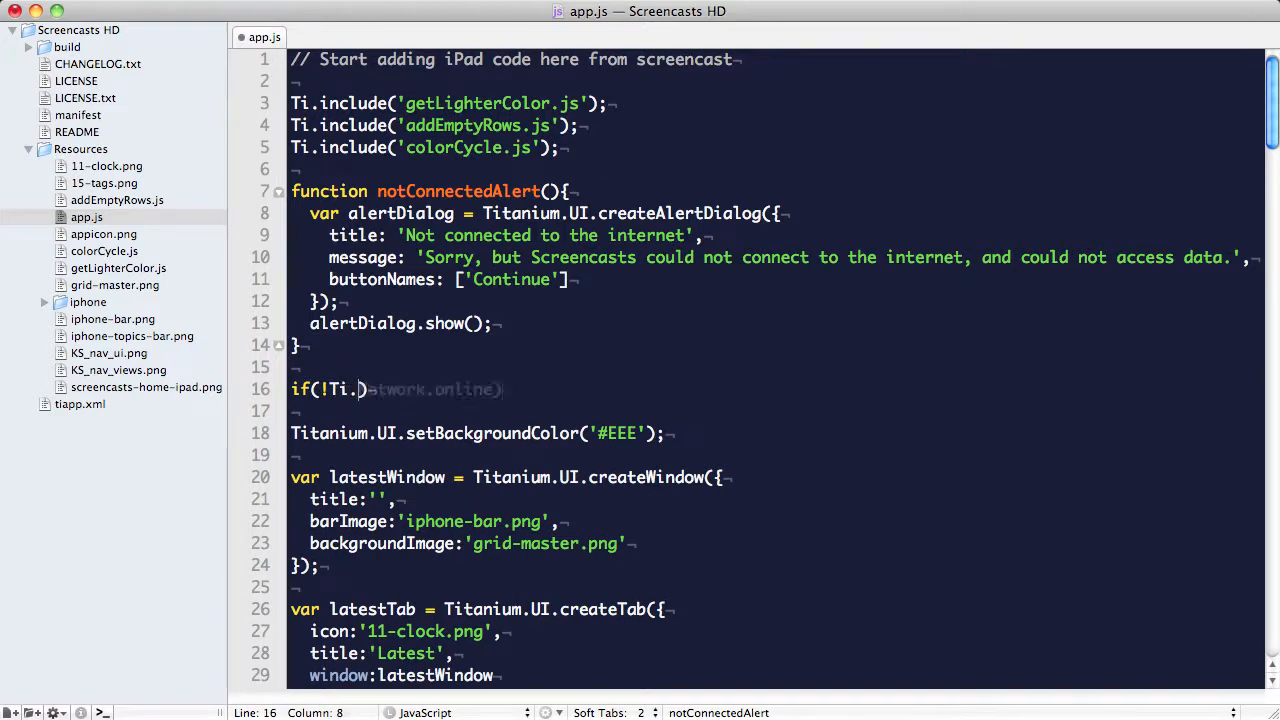
text(Network.online){)
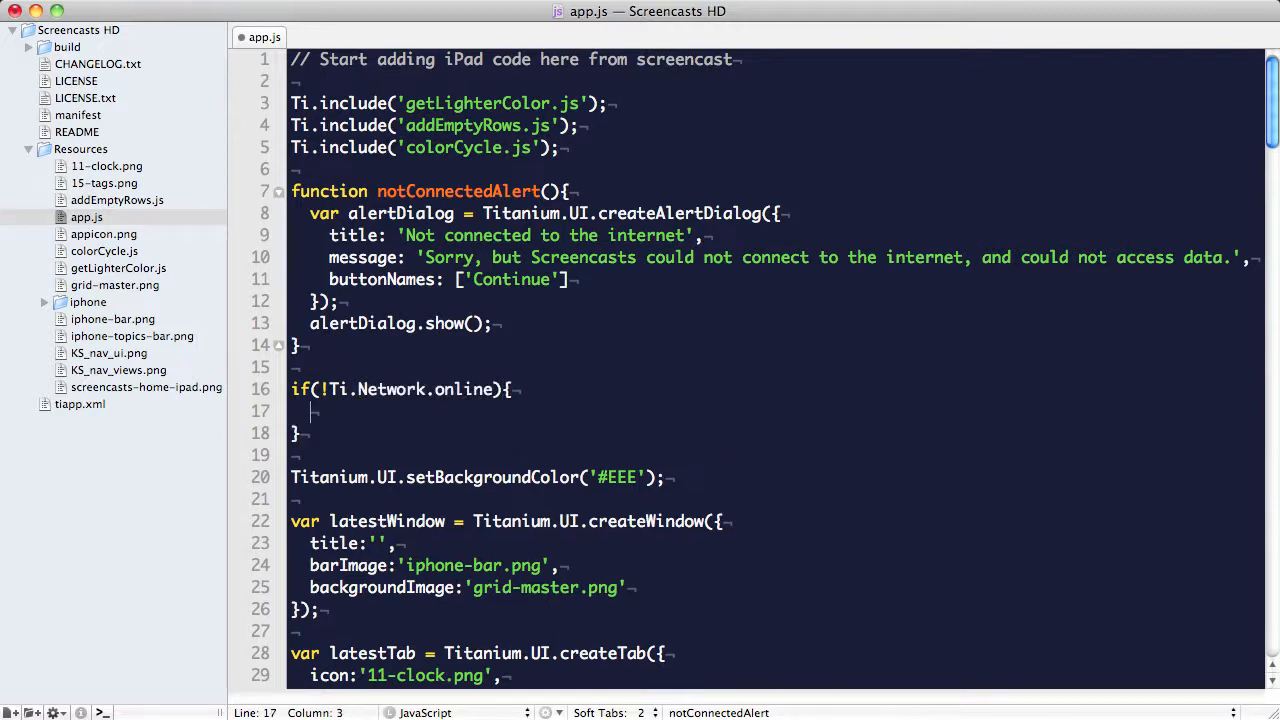
text(notCo)
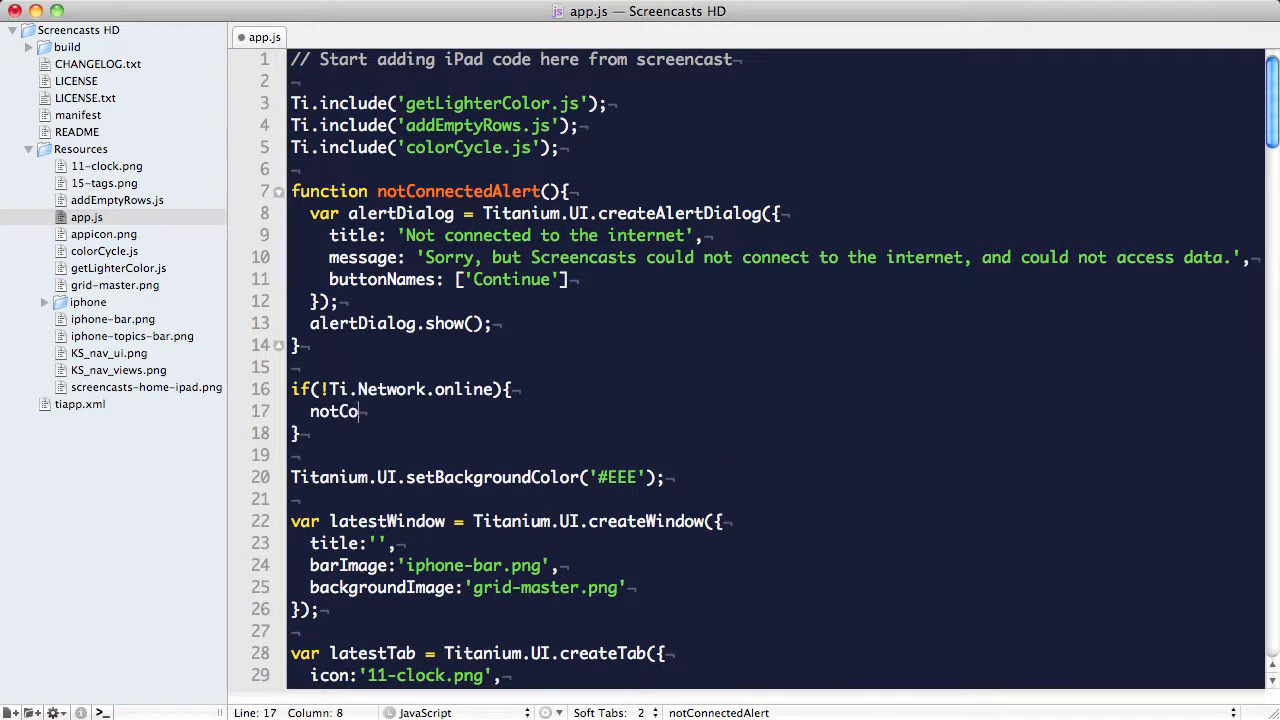
text(nnectedAlert())
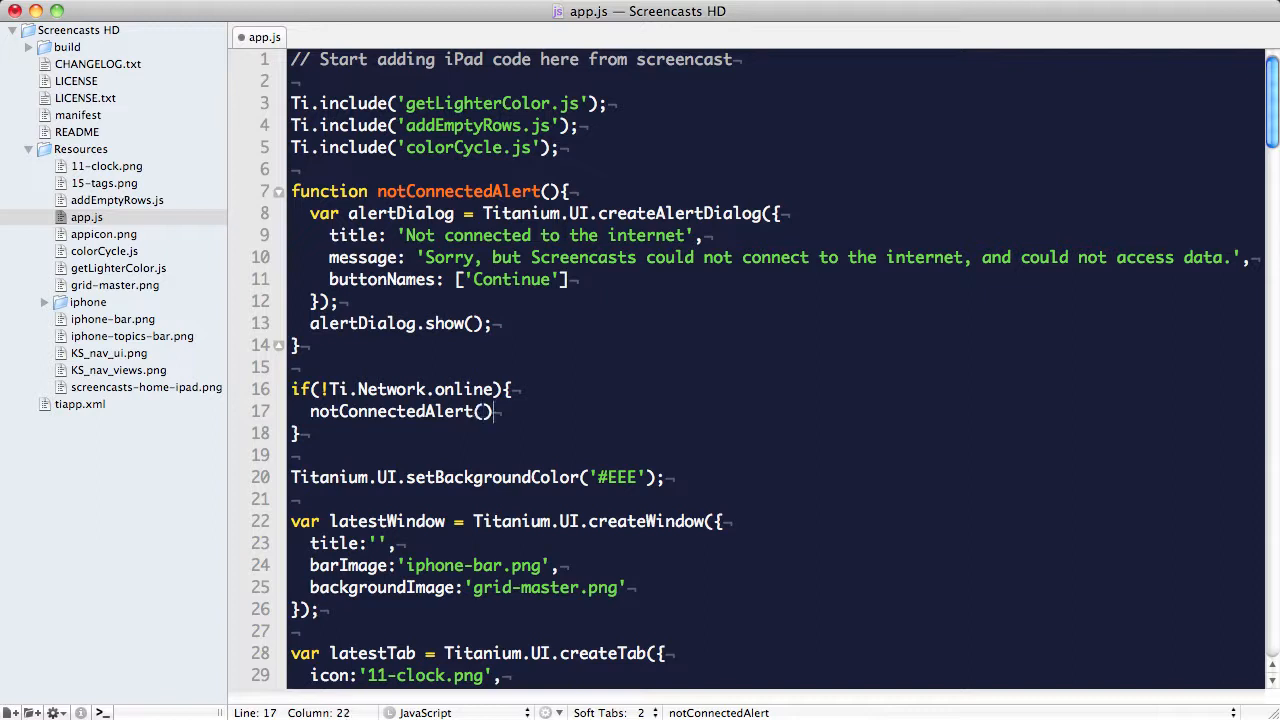
text(;)
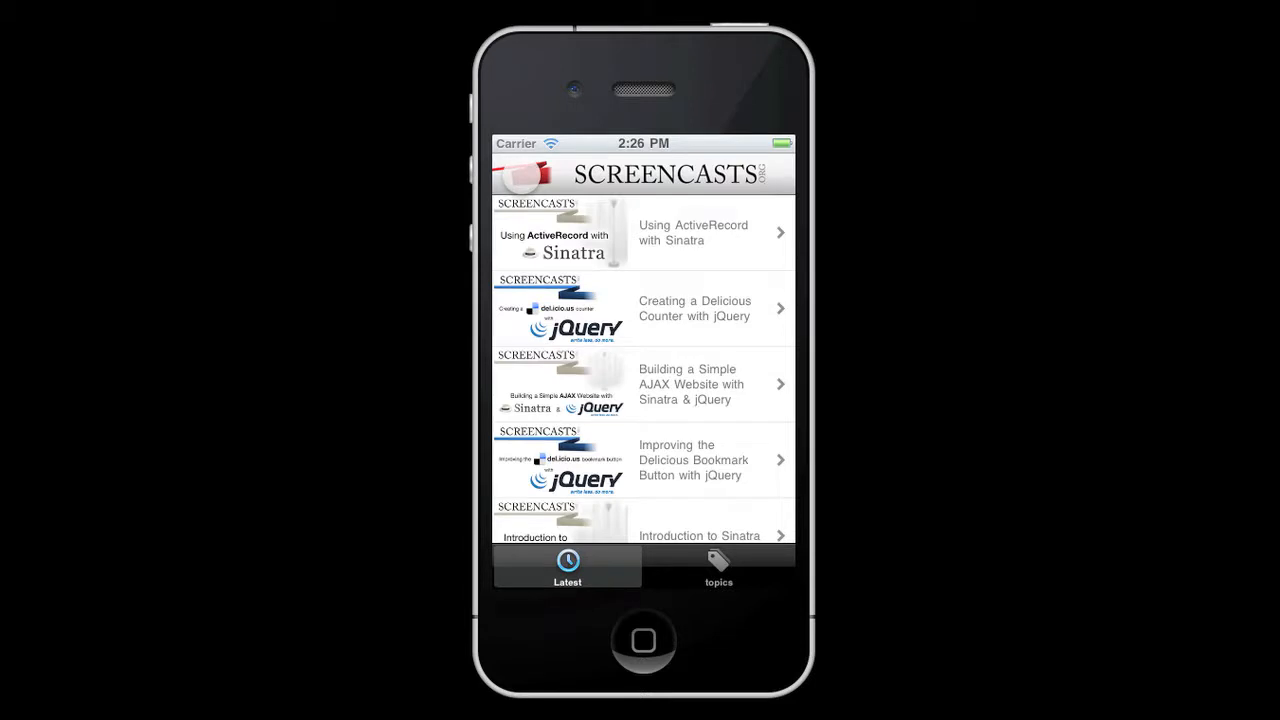
In the iPhone simulator, go to topics, then Haml, then the Introduction to Haml episode.
click(718, 564)
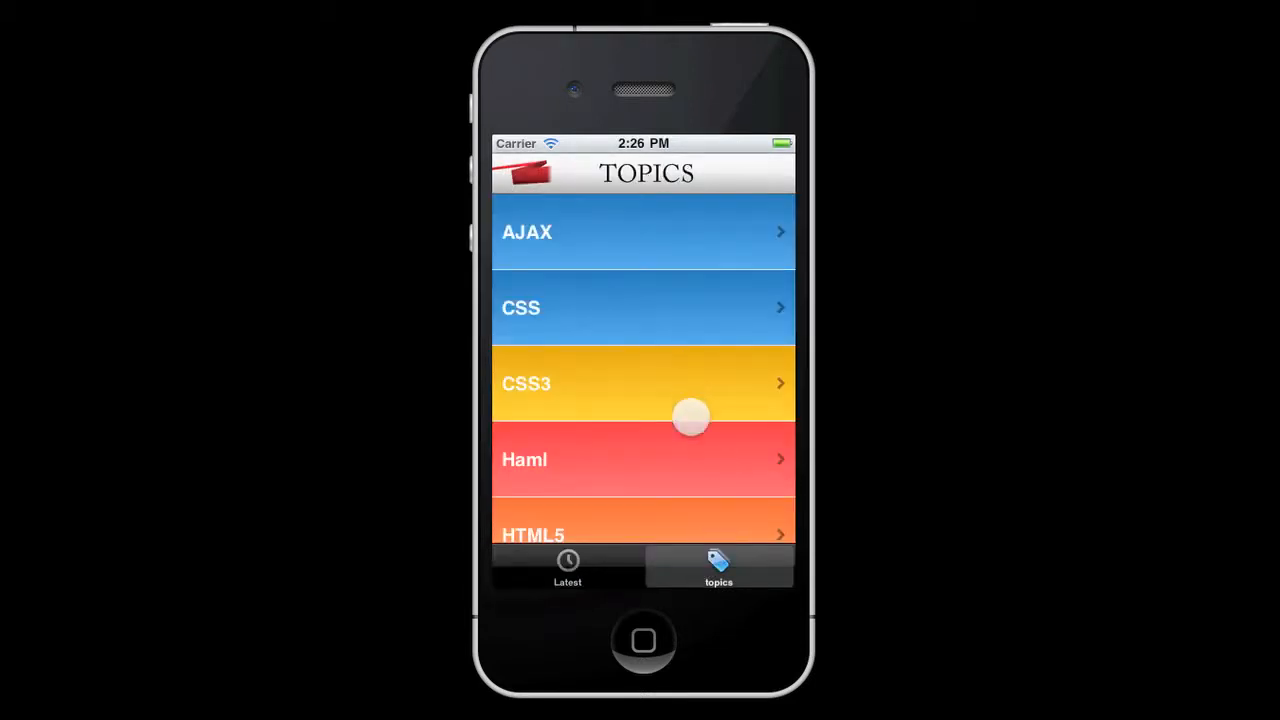
click(644, 458)
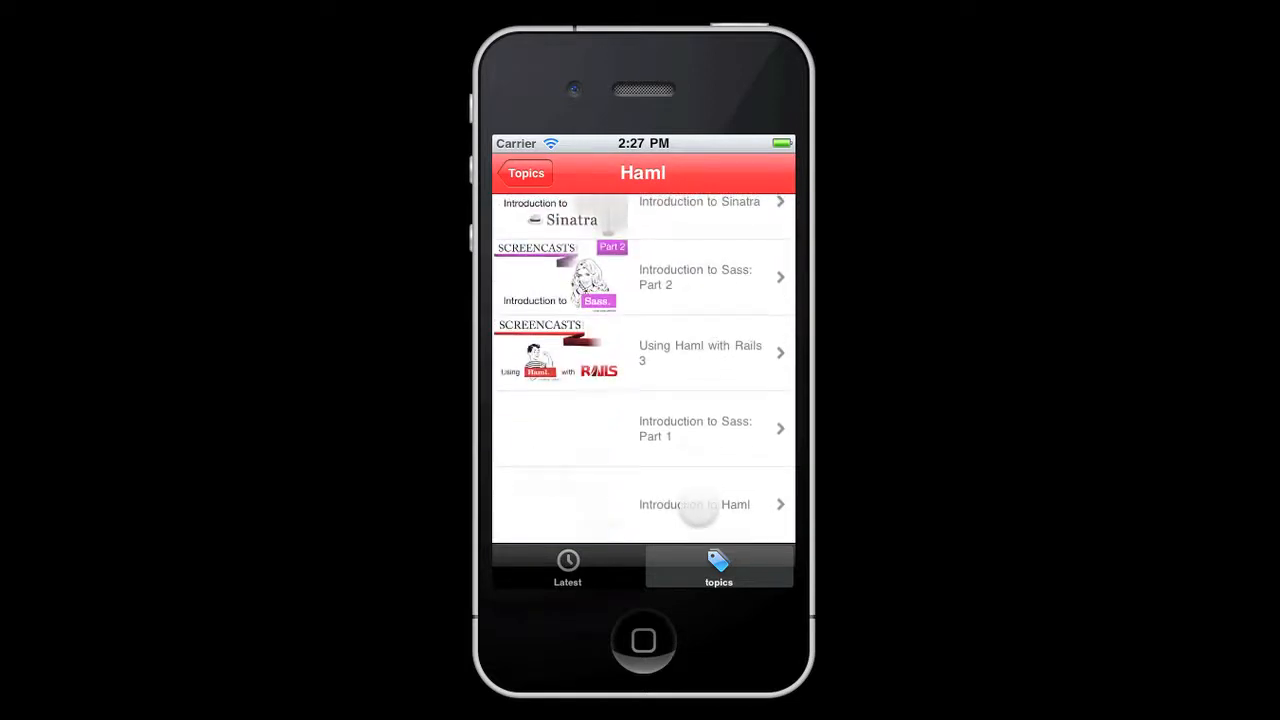
click(694, 504)
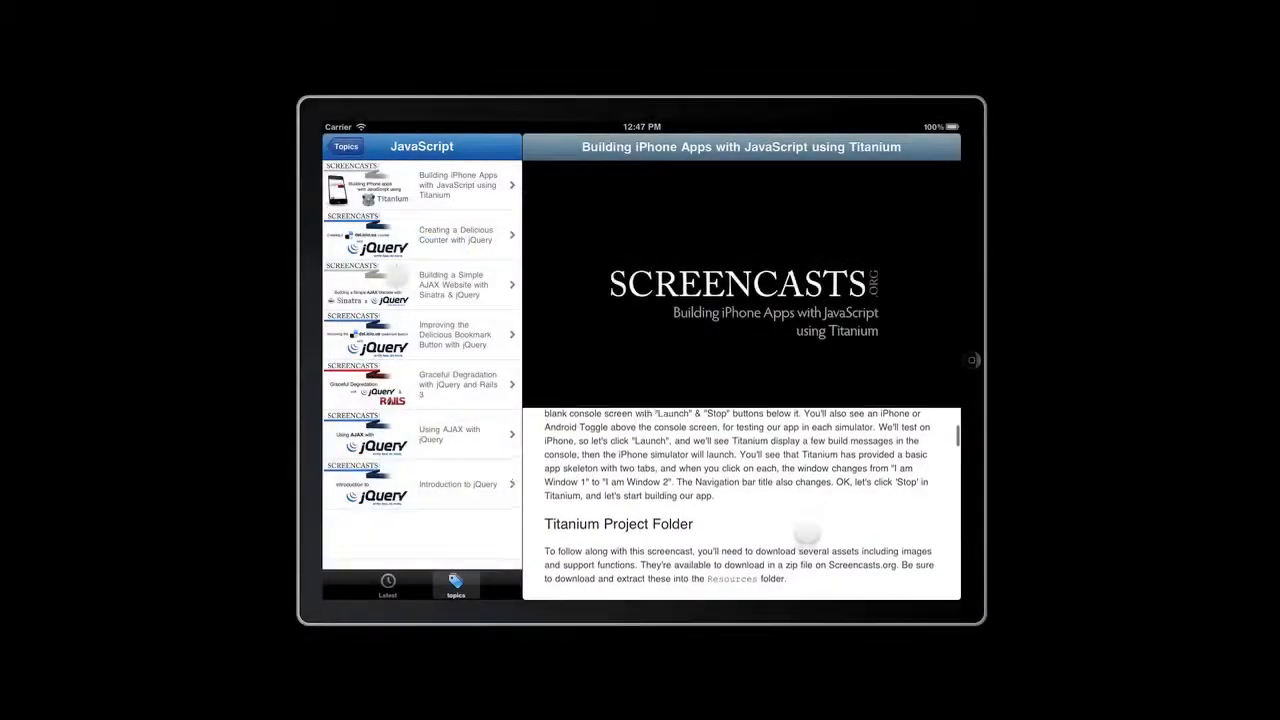
Play the Titanium episode video, return to Topics, and choose another topic from the list.
click(740, 300)
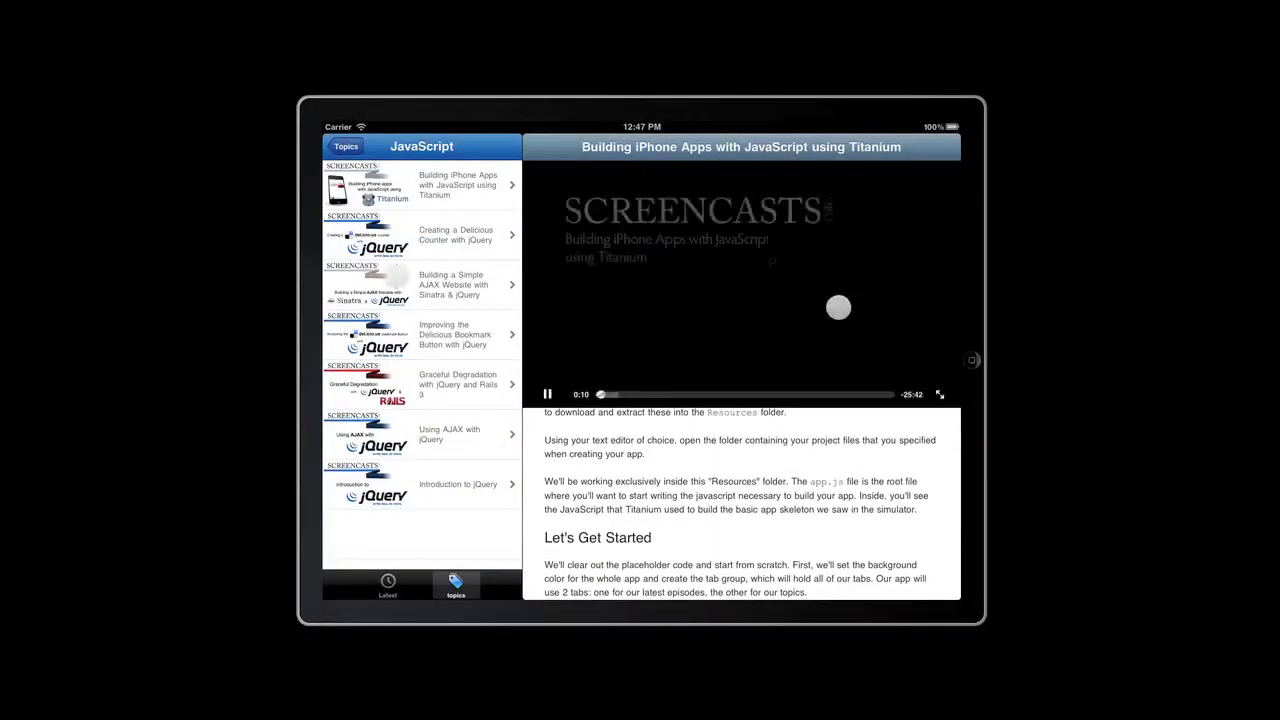
click(940, 392)
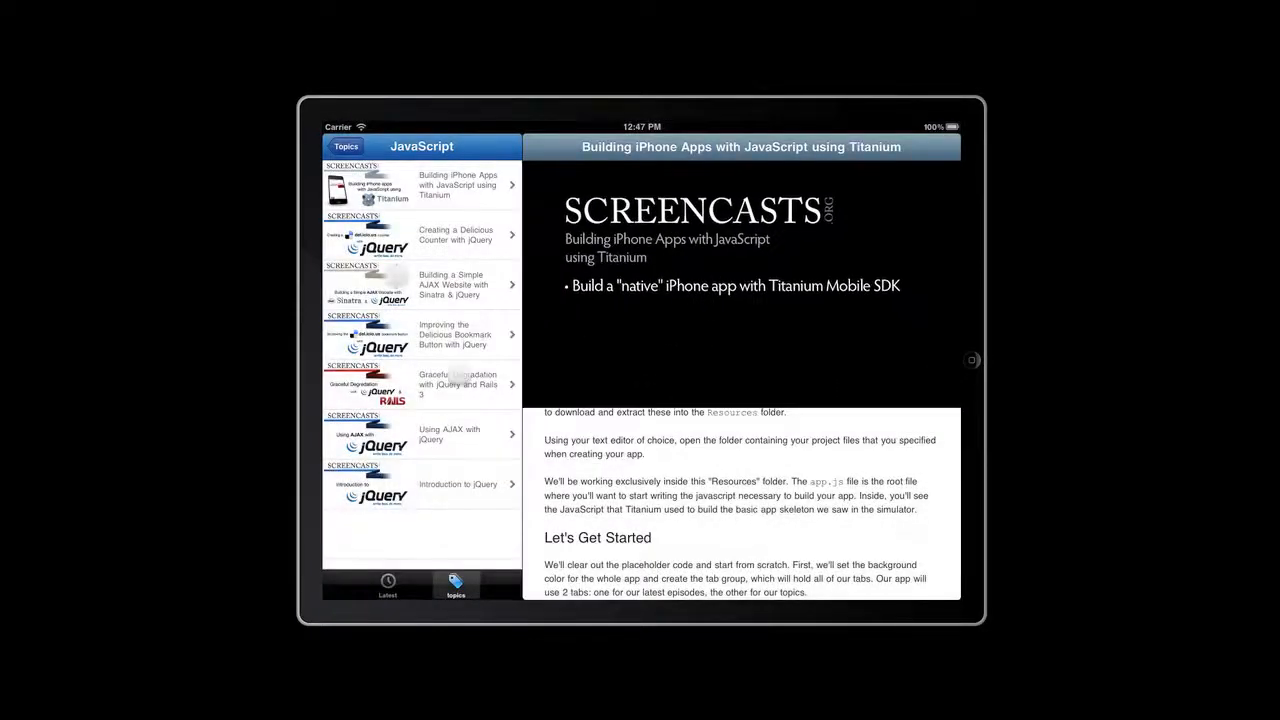
click(344, 146)
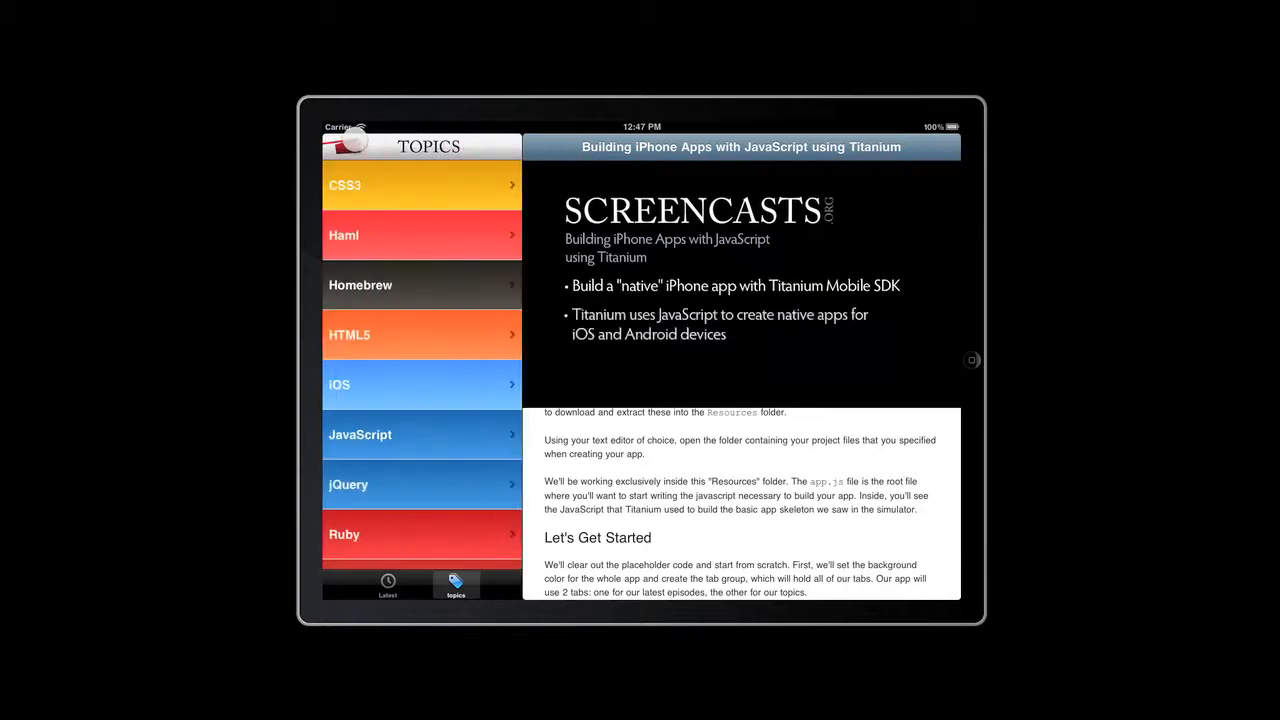
scroll(down, 3)
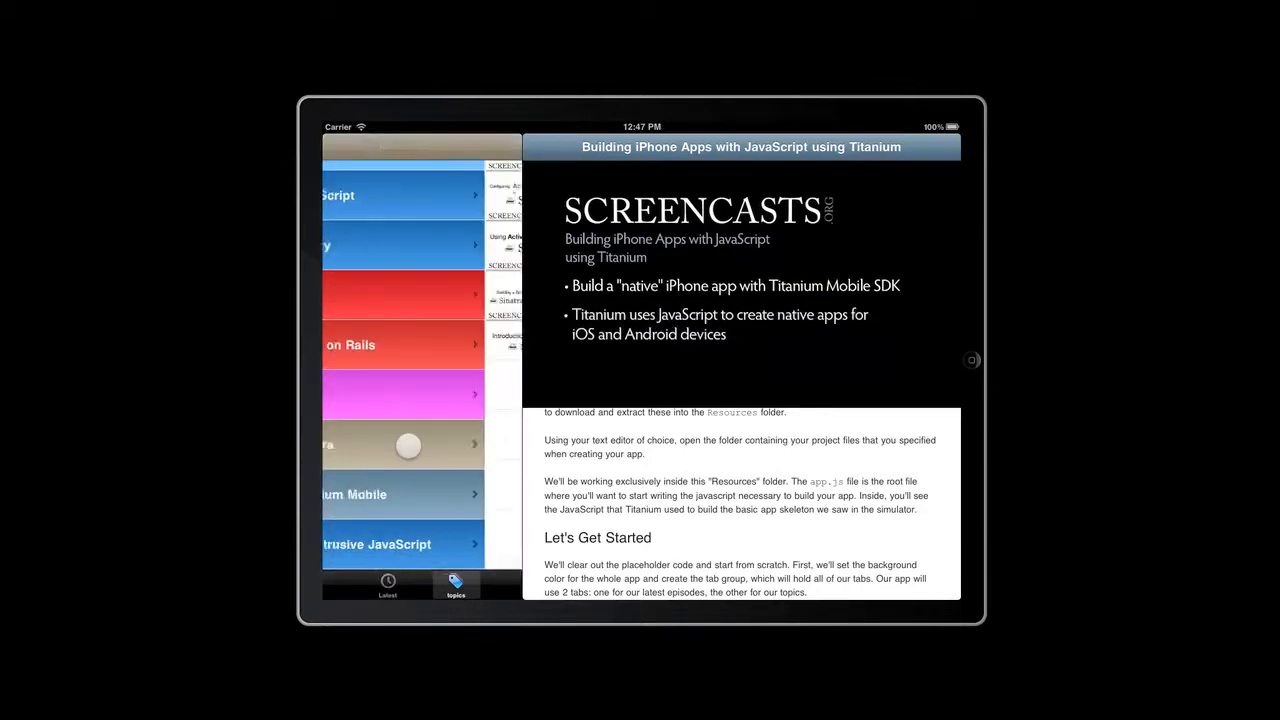
click(404, 444)
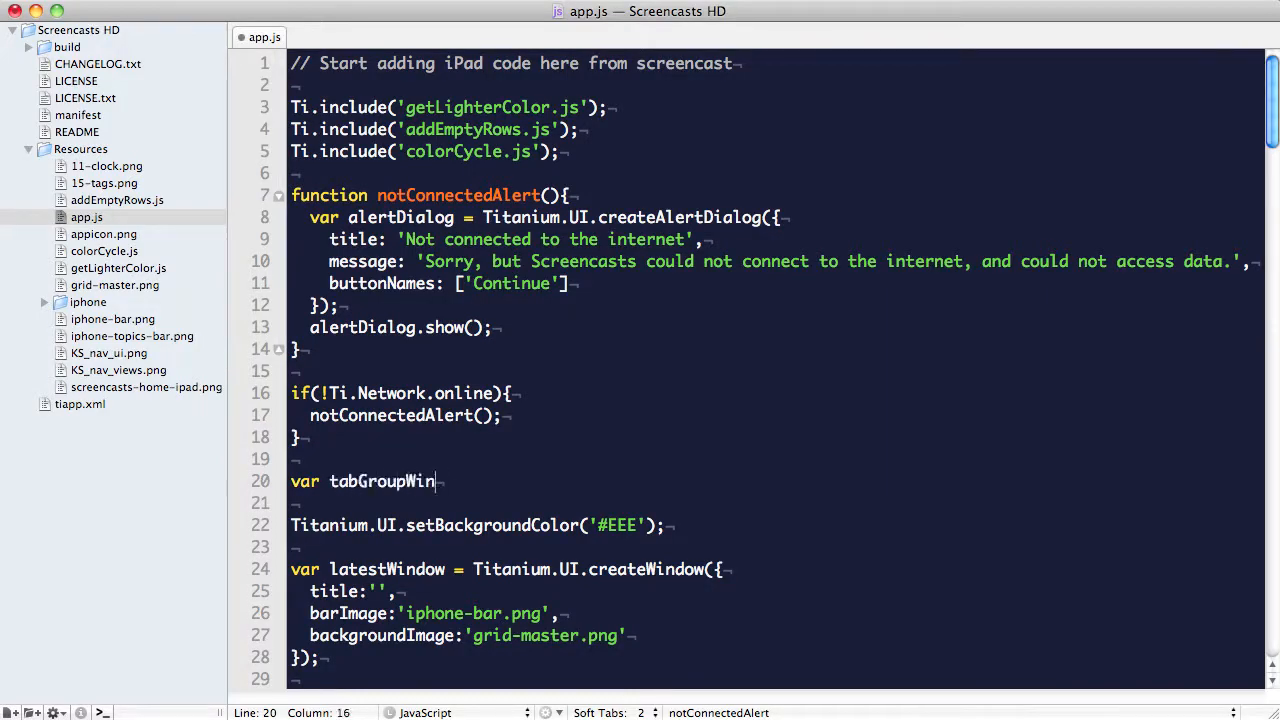
Declare var tabGroupWindow = Ti.UI.createWindow();.
text(dow = Ti.)
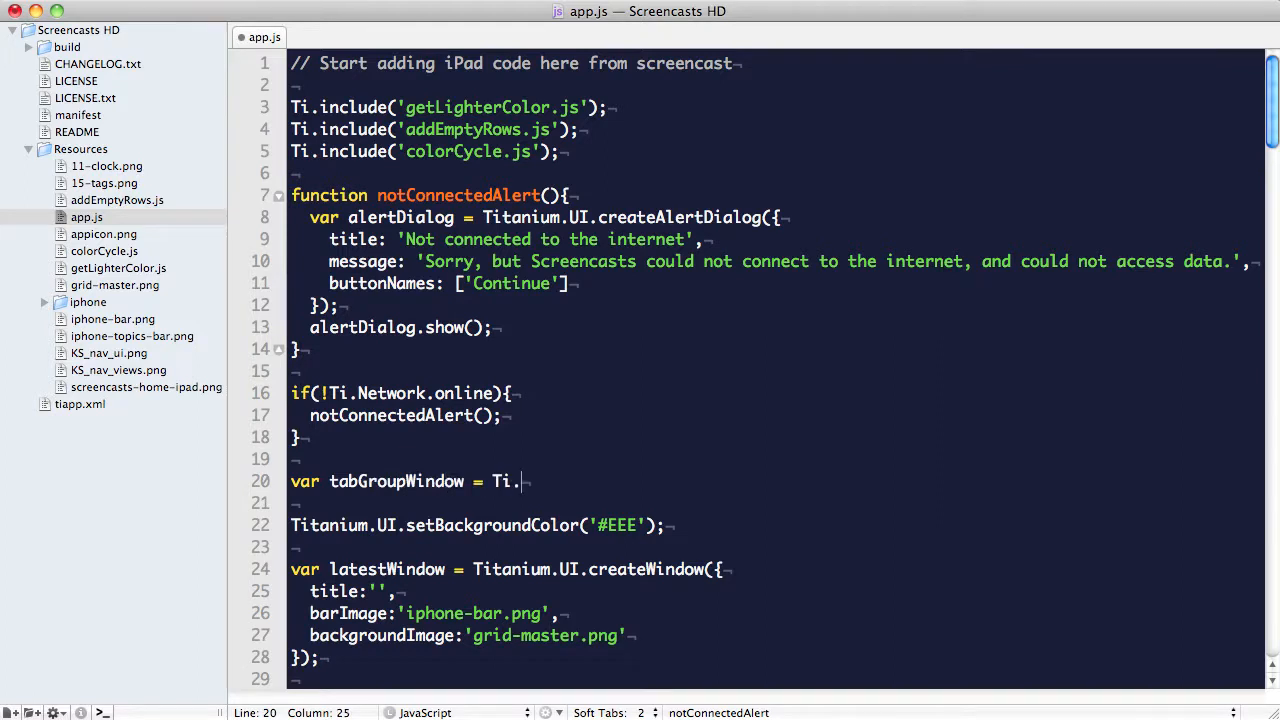
text(UI)
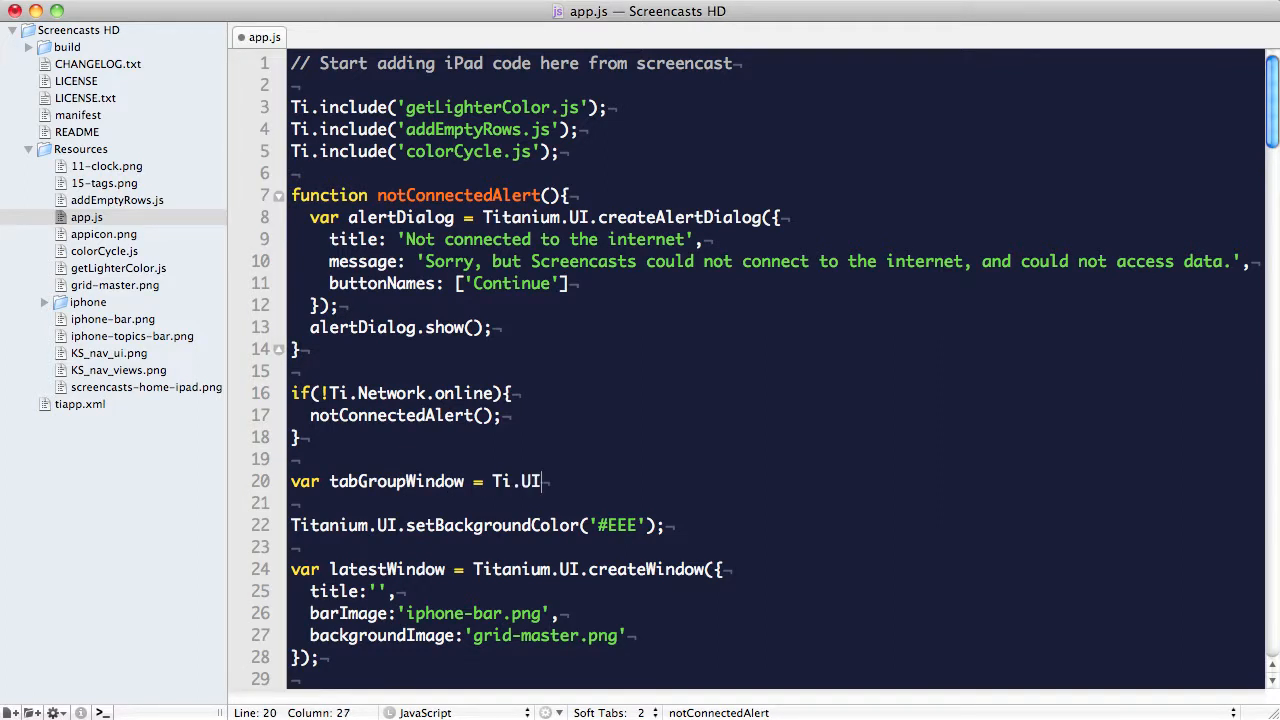
text(createWindow)
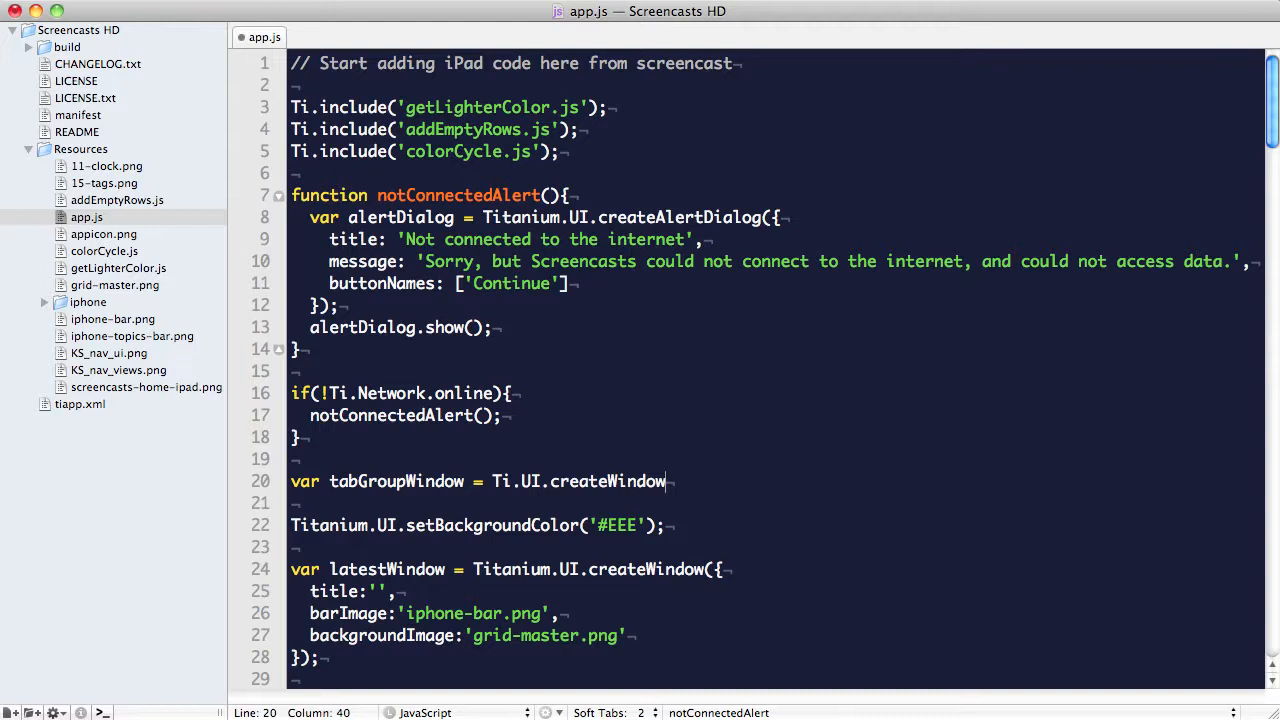
text(())
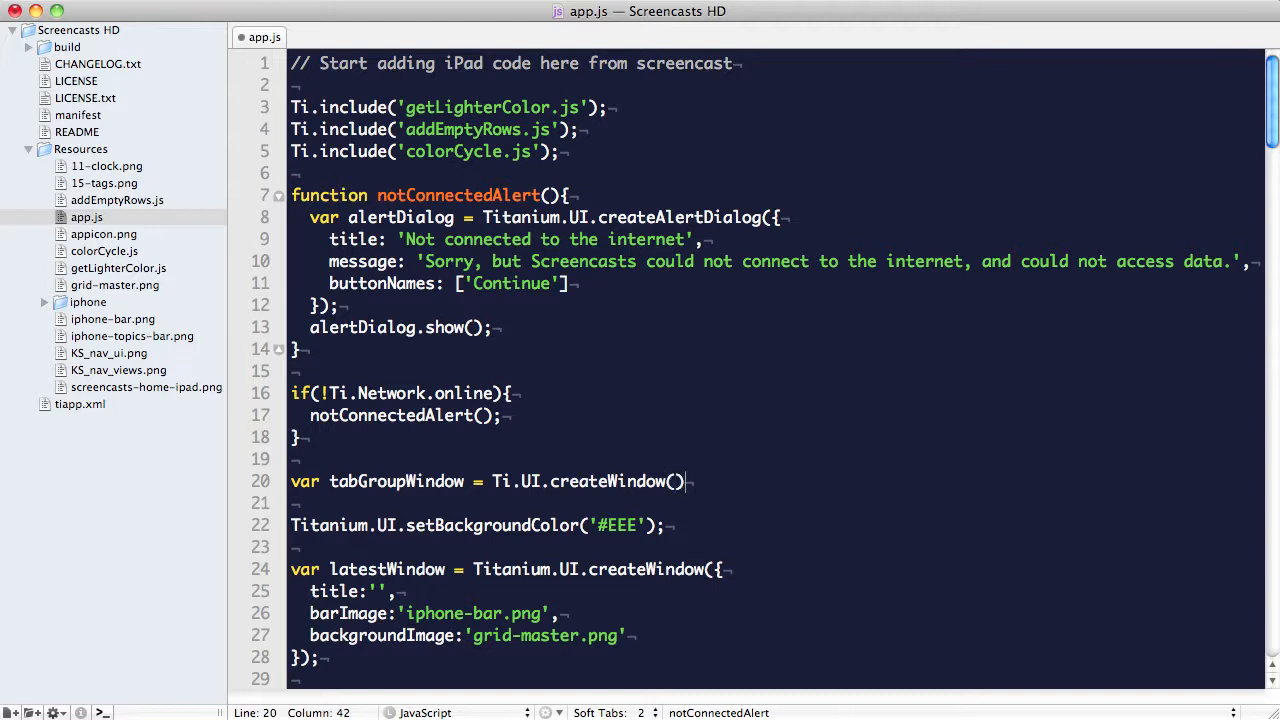
text(;)
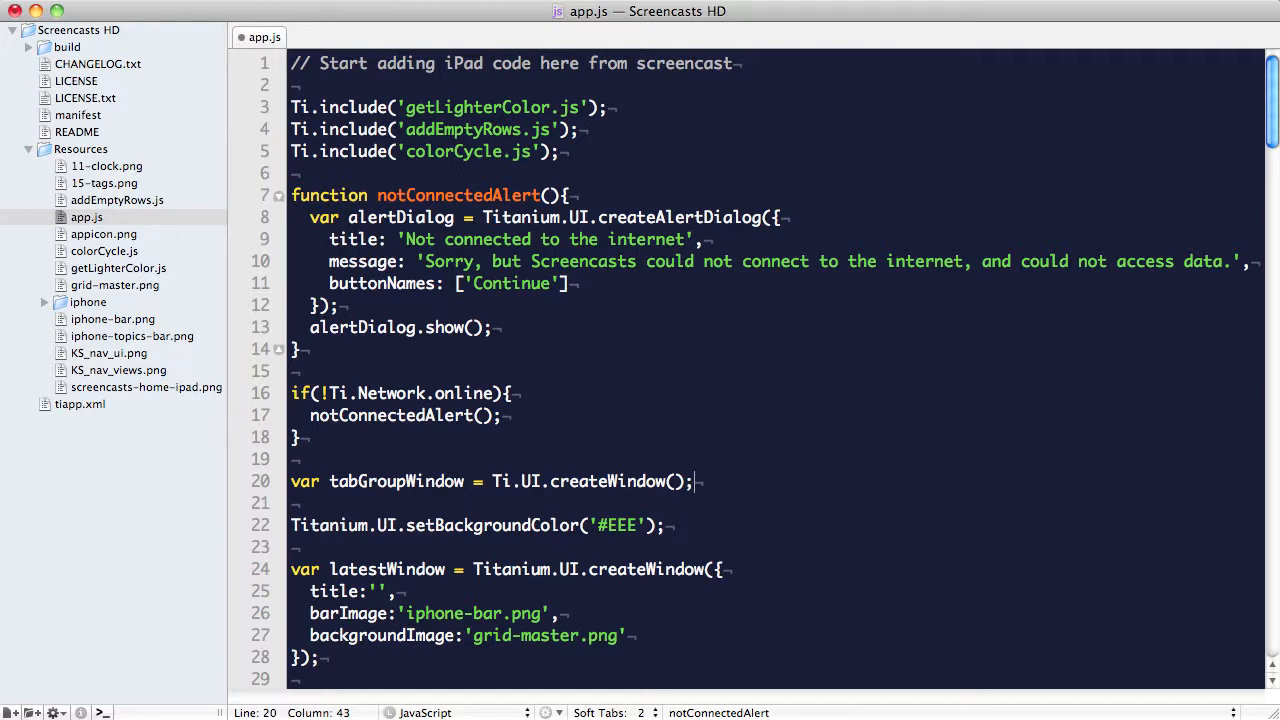
Create detailWindow titled 'Welcome' and detailNav navigation group with grid.png background wrapping detailWindow.
text(v)
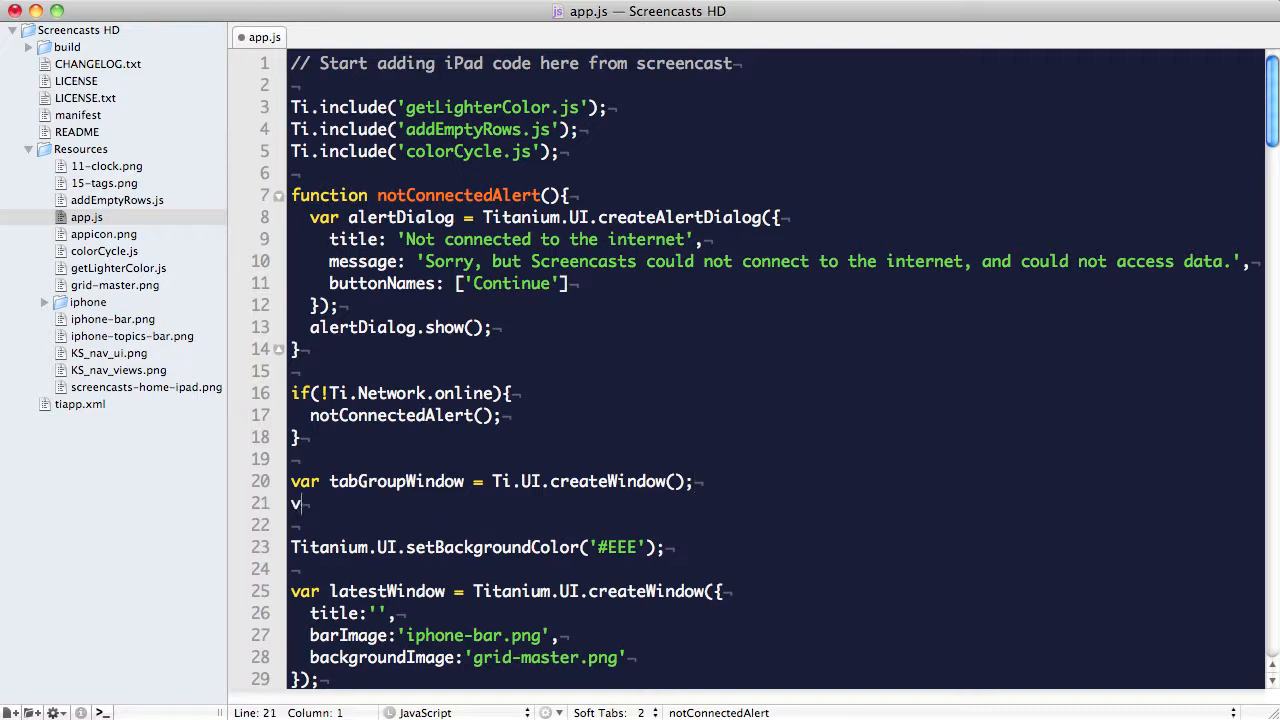
text(ar det)
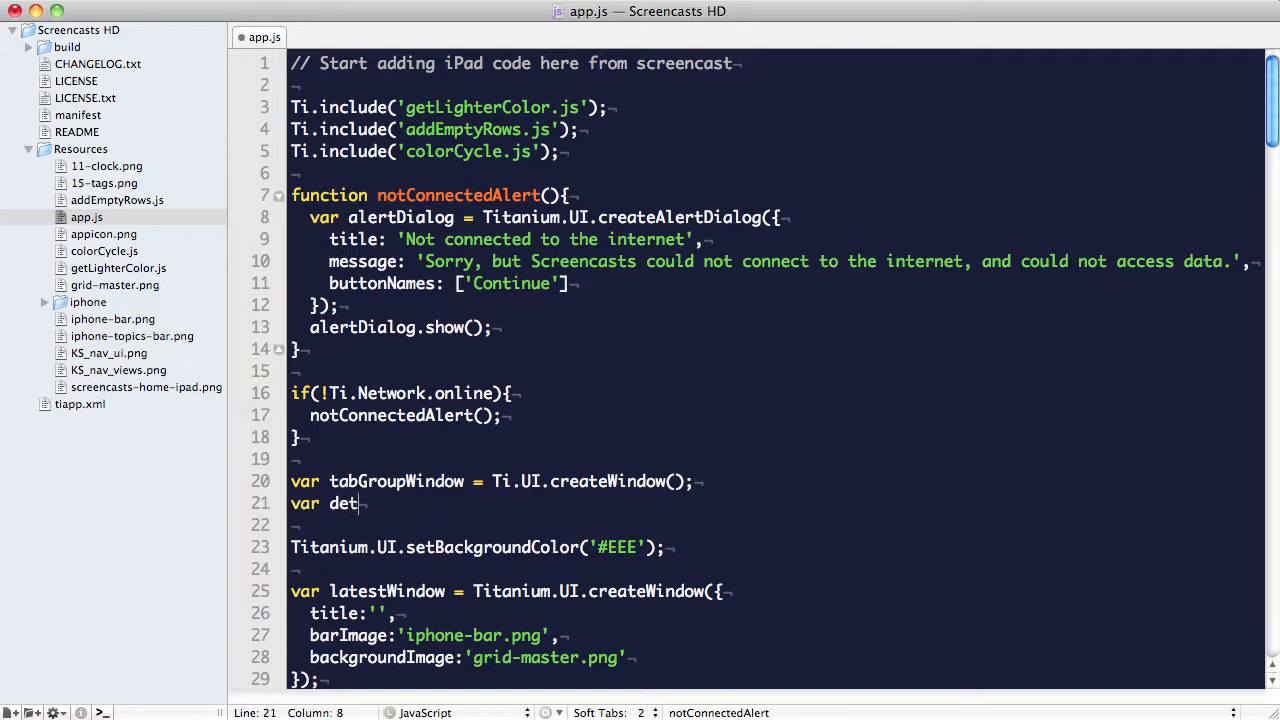
text(ailWind)
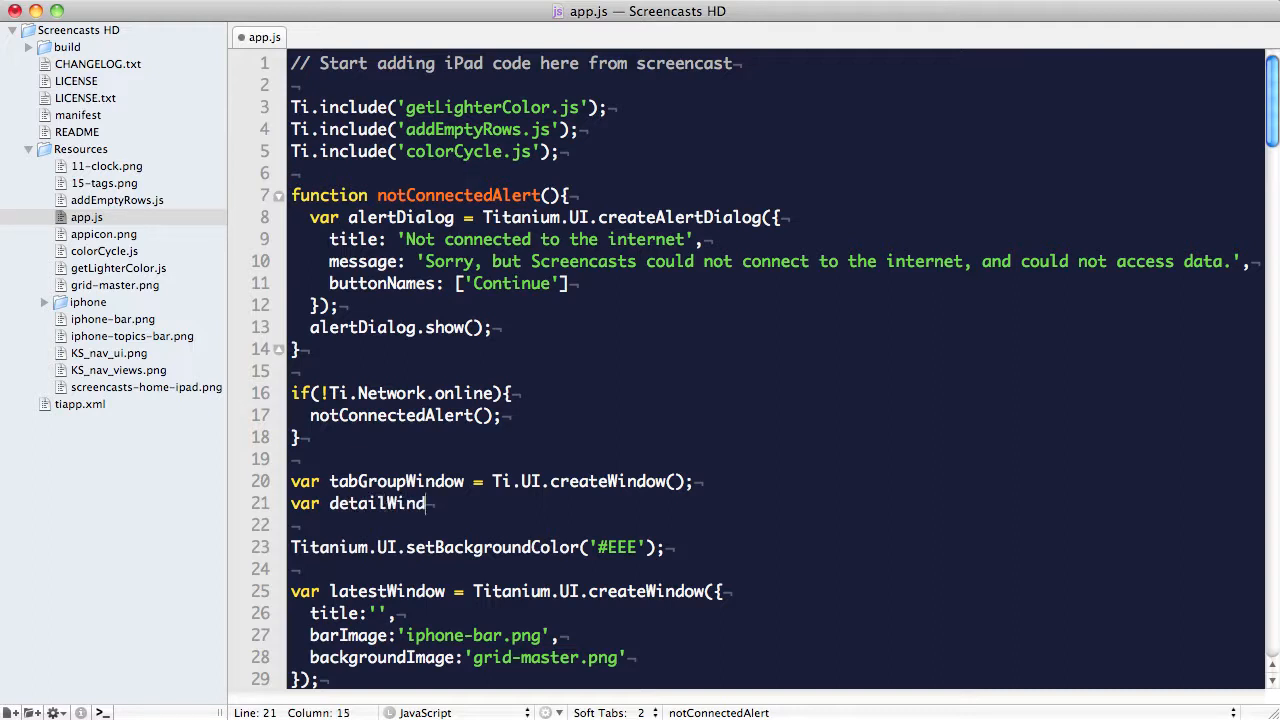
text(ow = Ti.)
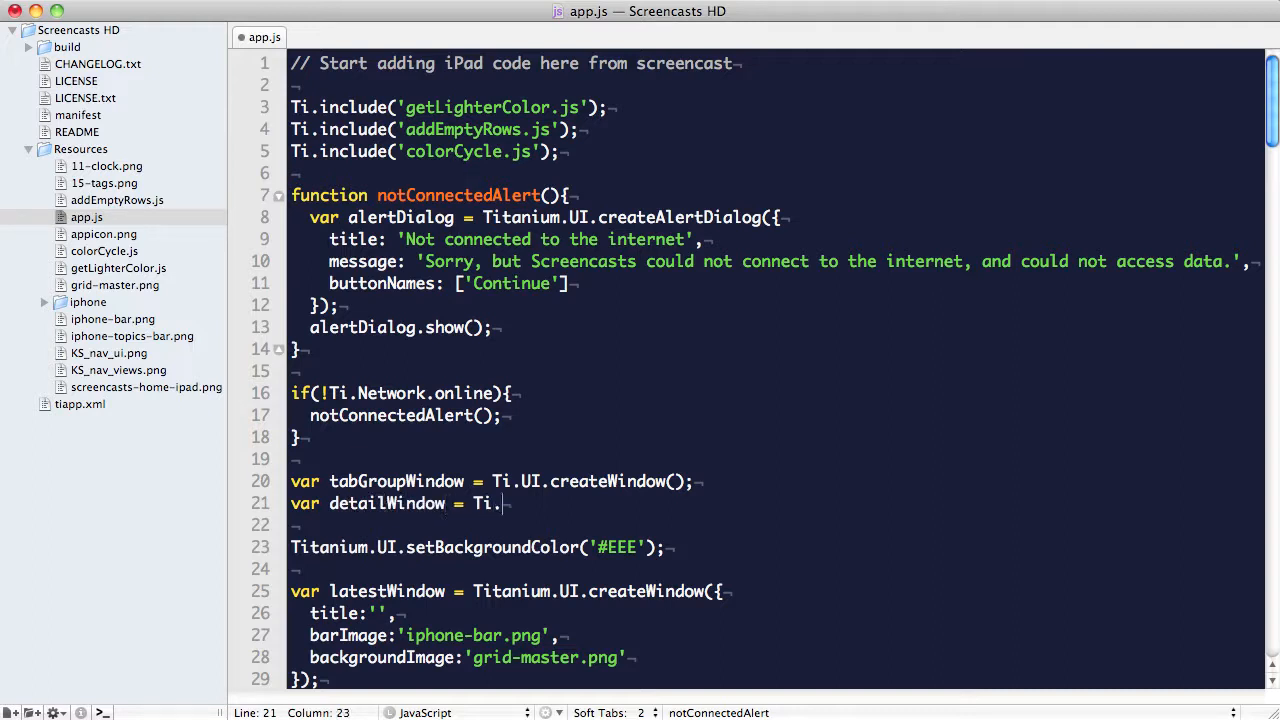
text(UI.createWindow({)
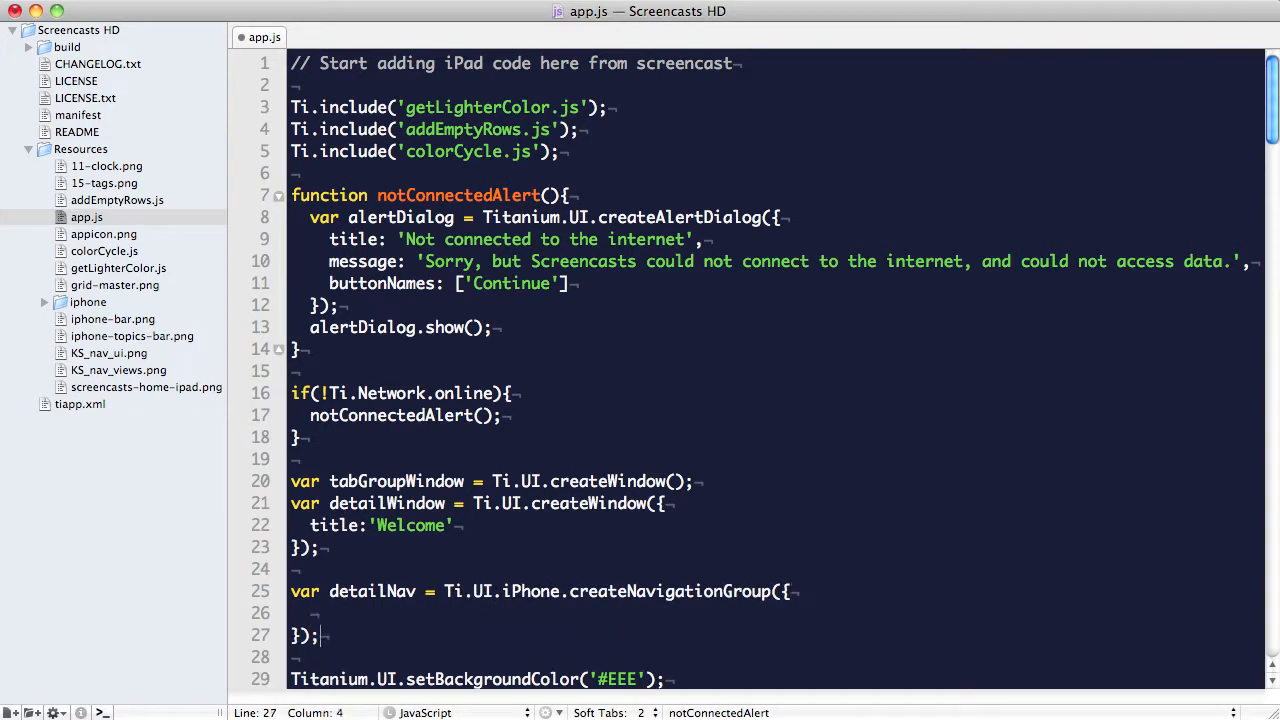
text(backgroundImage:'grid.png',)
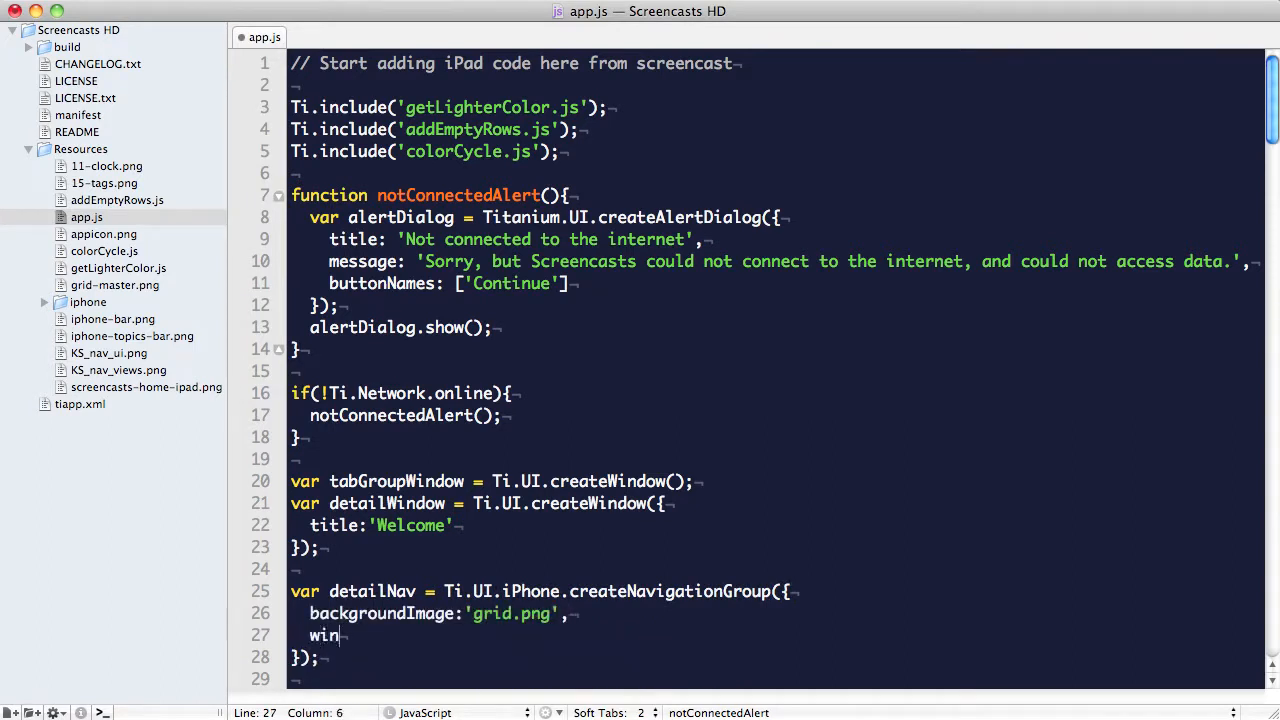
text(dow: detailWindow)
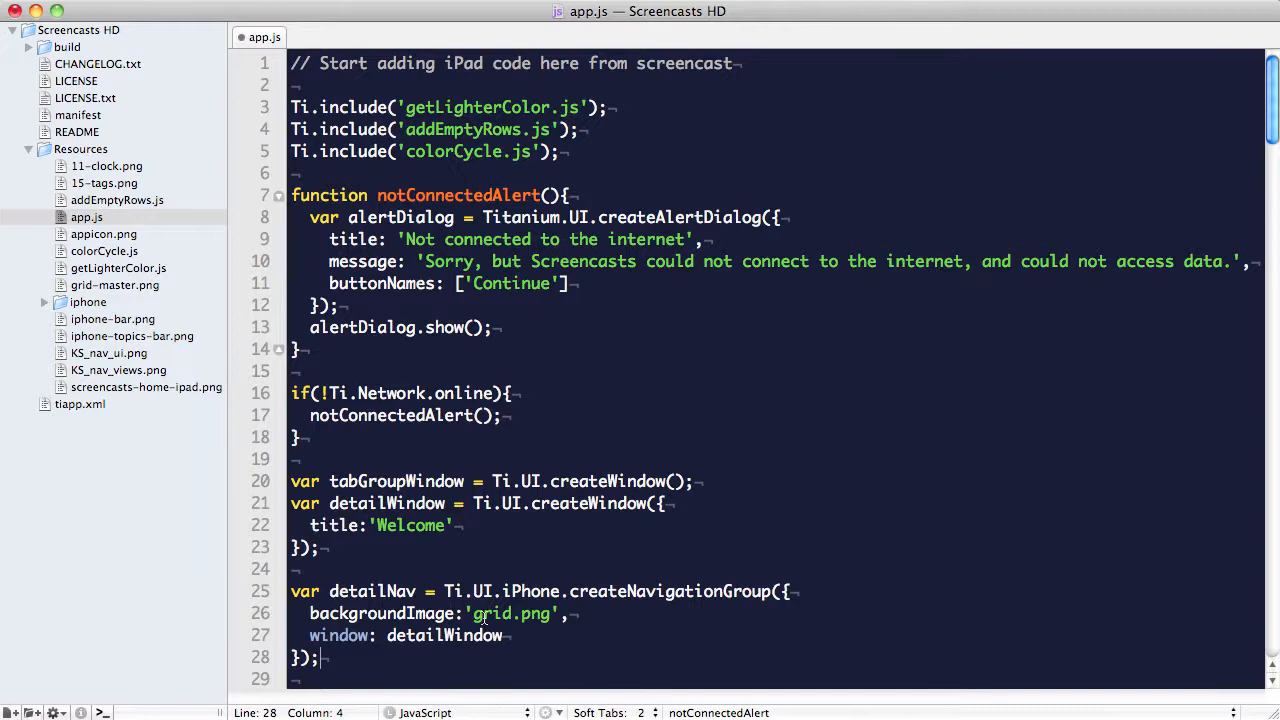
Create splitWindow with detailView detailNav and masterView tabGroupWindow via Ti.UI.iPad.createSplitWindow.
scroll(down, 3)
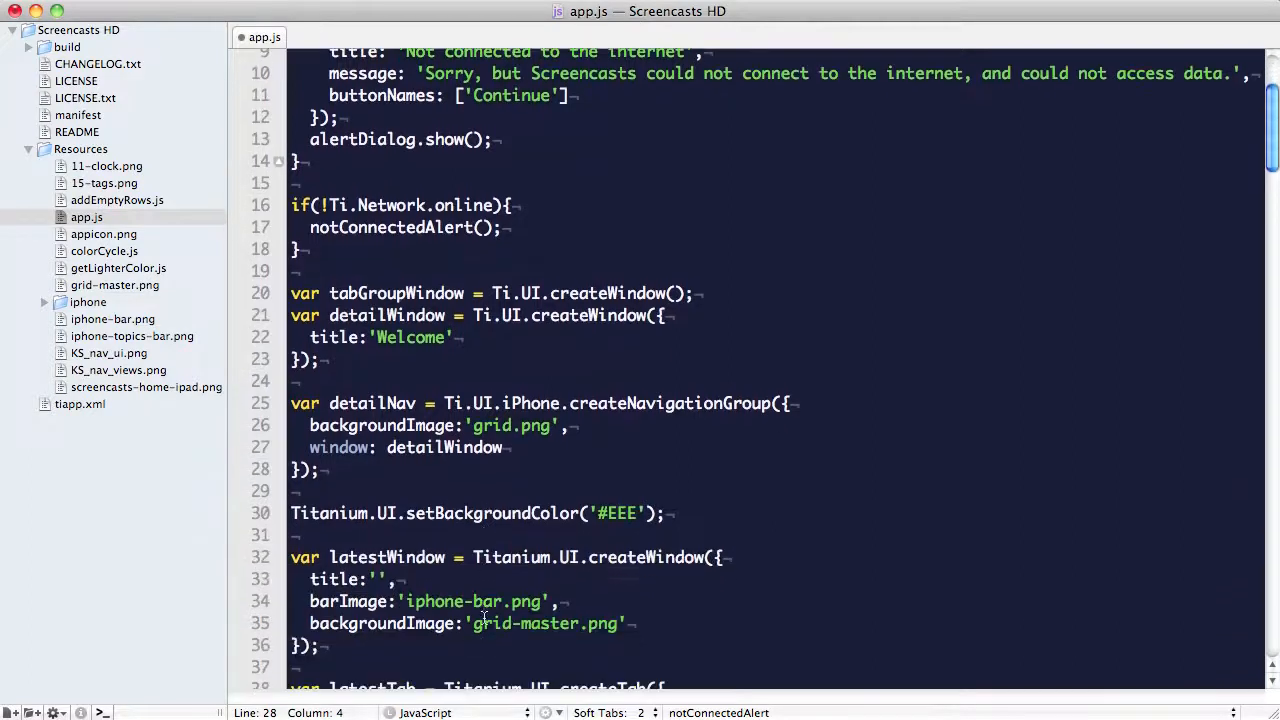
scroll(down, 3)
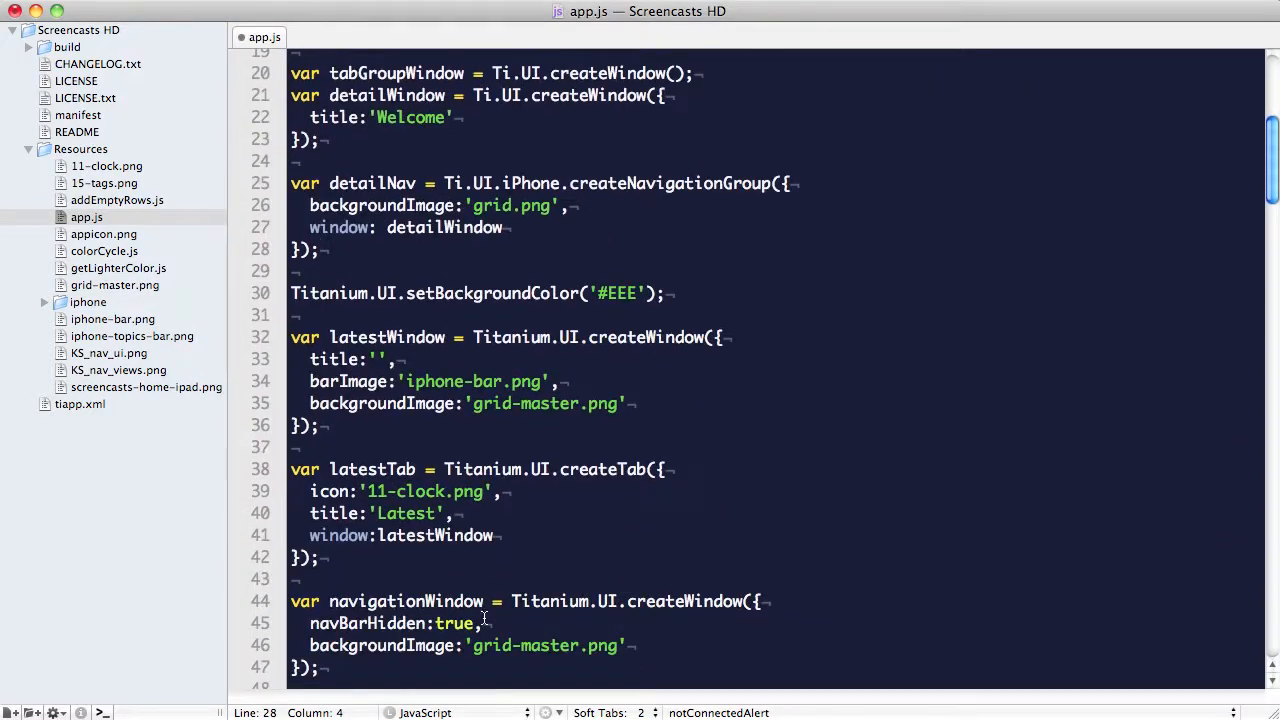
text(va)
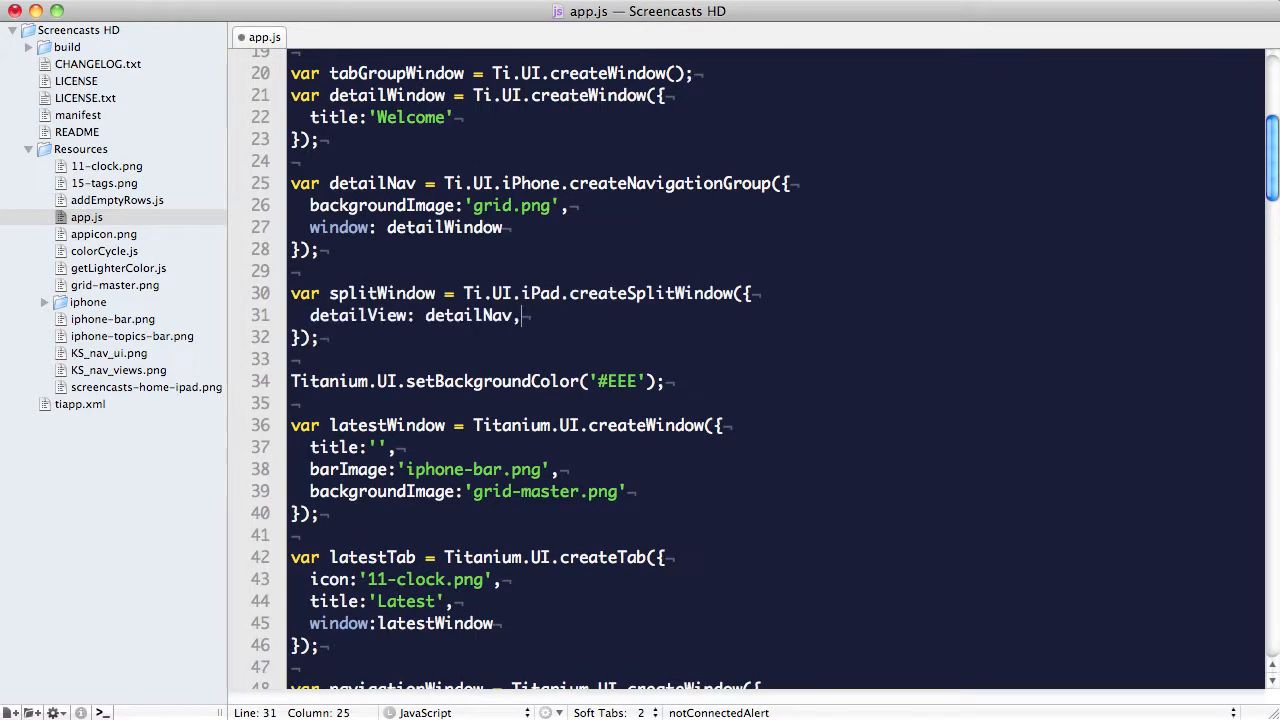
text(masterView: tabGroupWindow)
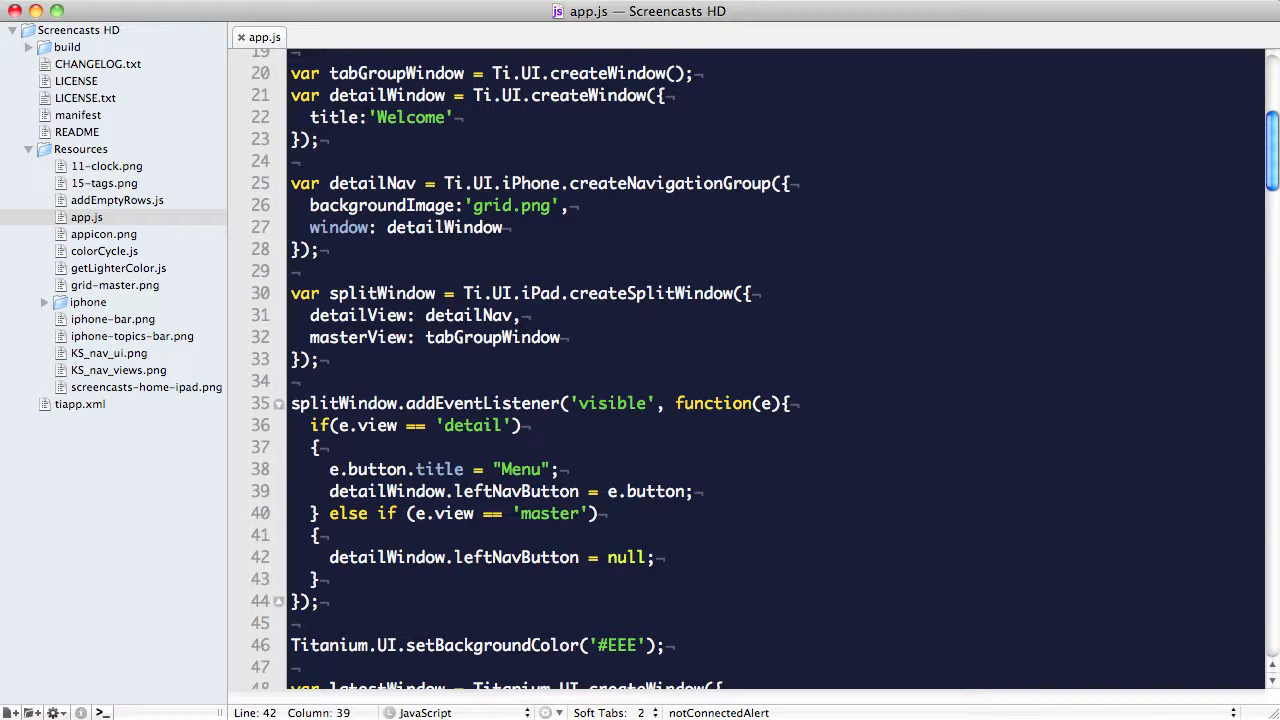
Add tabGroup to tabGroupWindow and call splitWindow.open() after tabGroup.open().
scroll(down, 3)
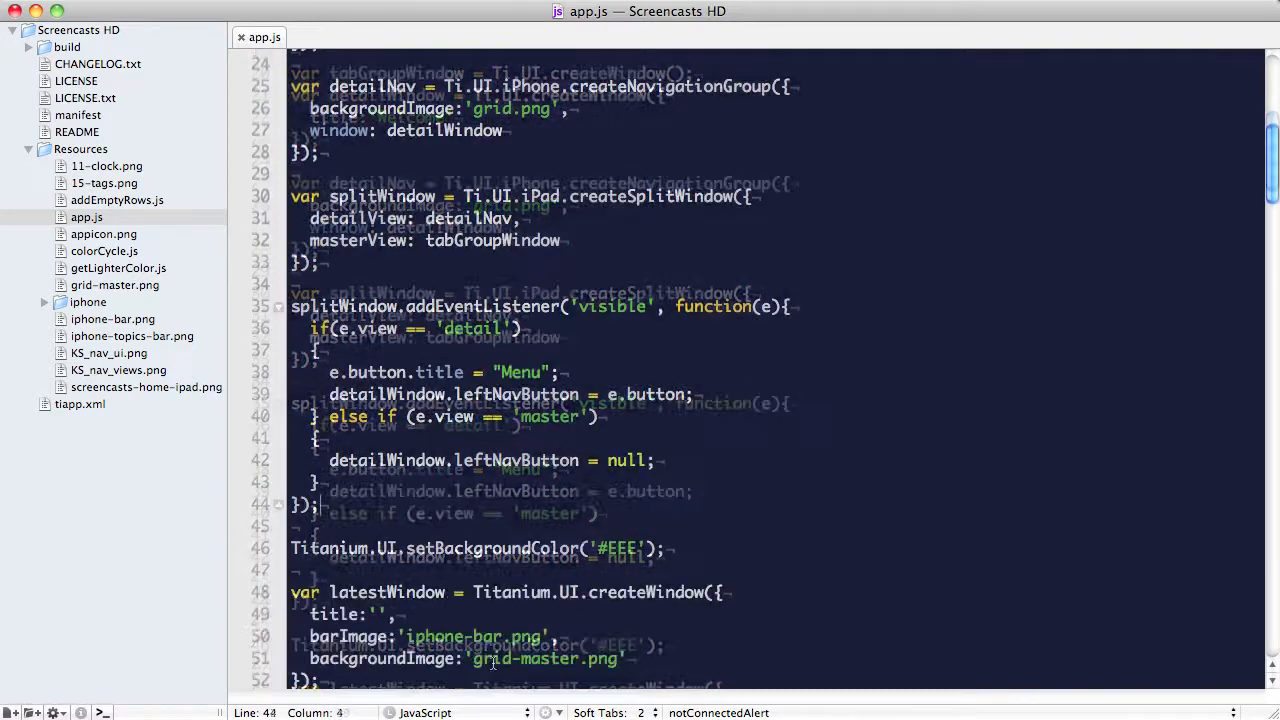
scroll(down, 3)
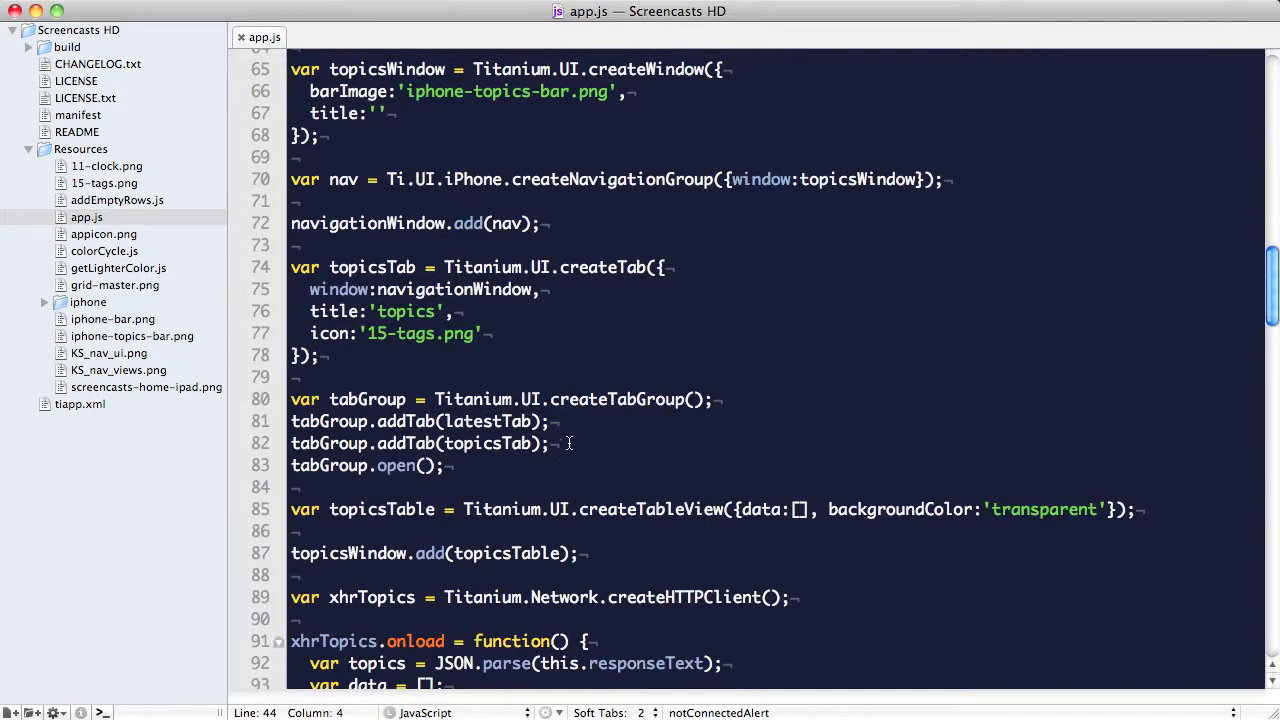
click(548, 444)
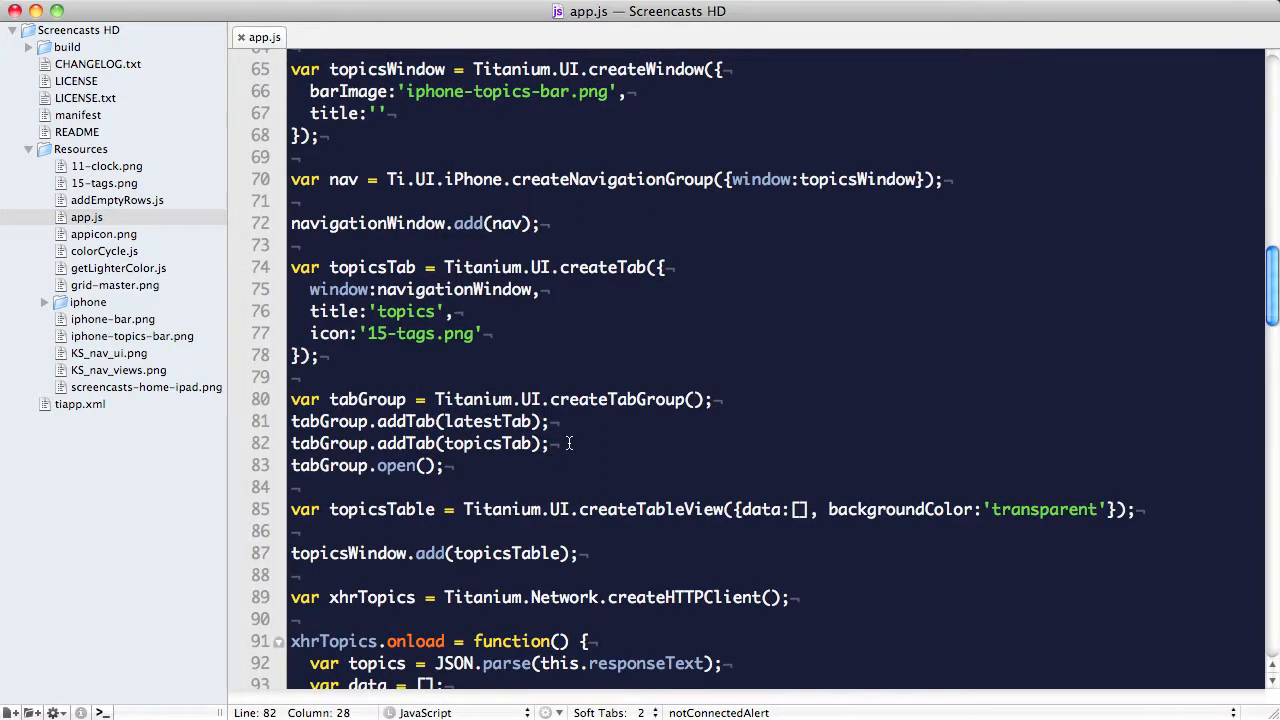
text(tabGroupWindow.add(tabGroup);)
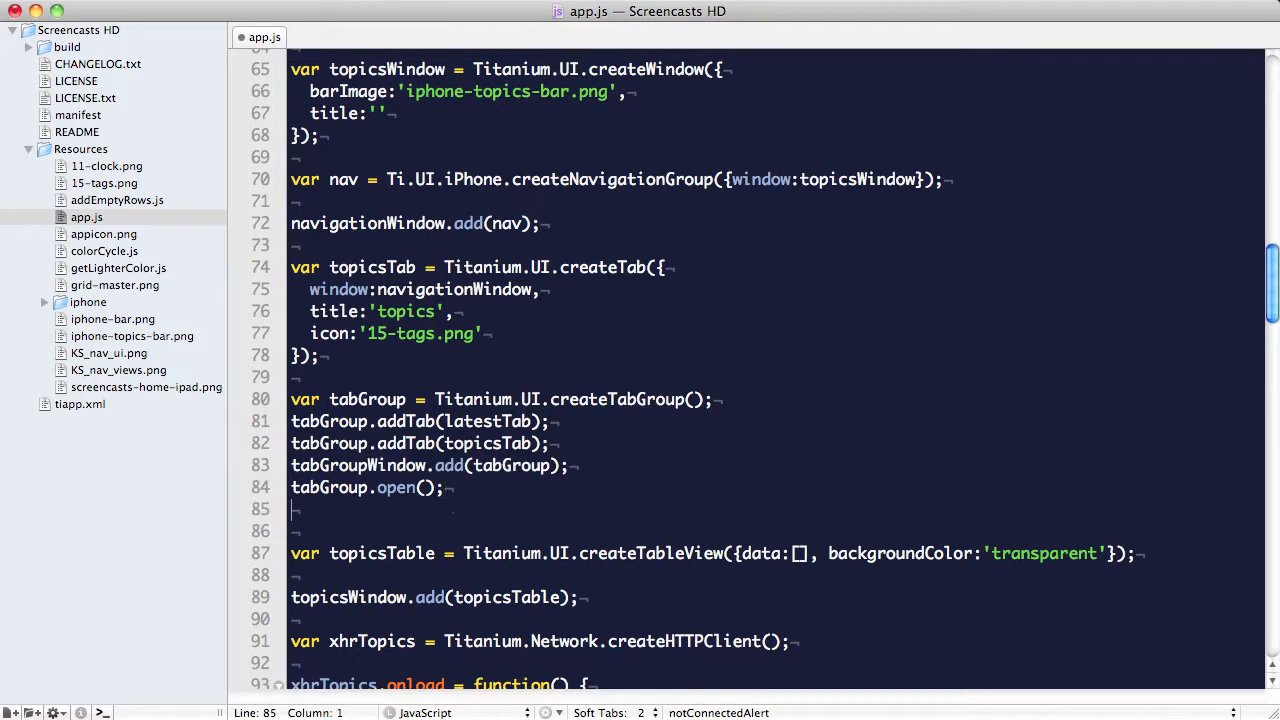
text(splitWindow)
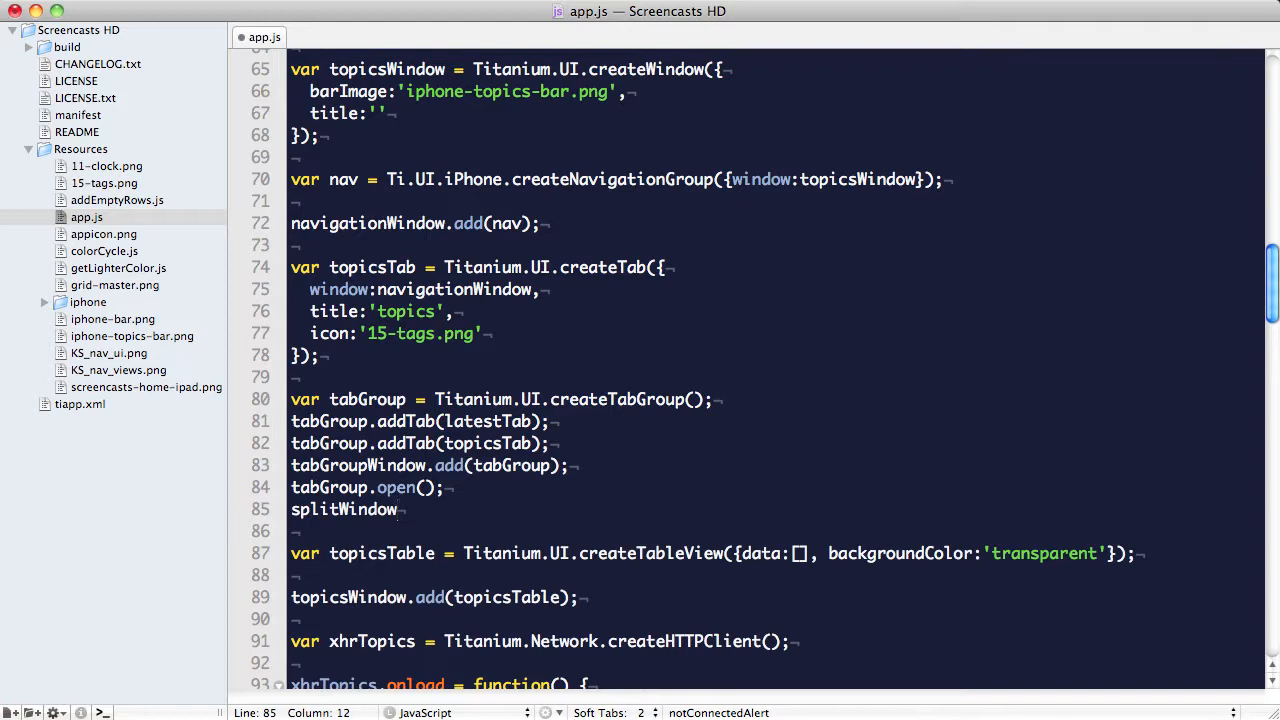
text(.open();)
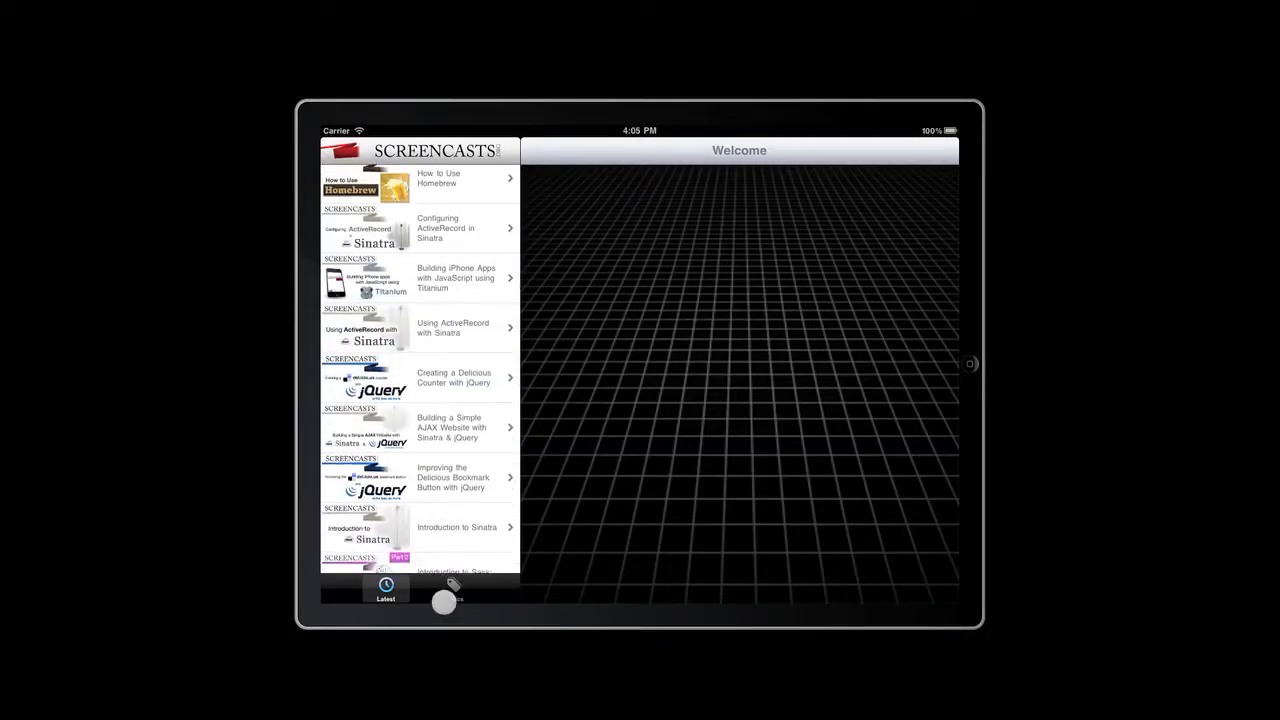
Rotate the simulator to portrait, show the Menu popover and choose the Ruby on Rails topic.
click(454, 588)
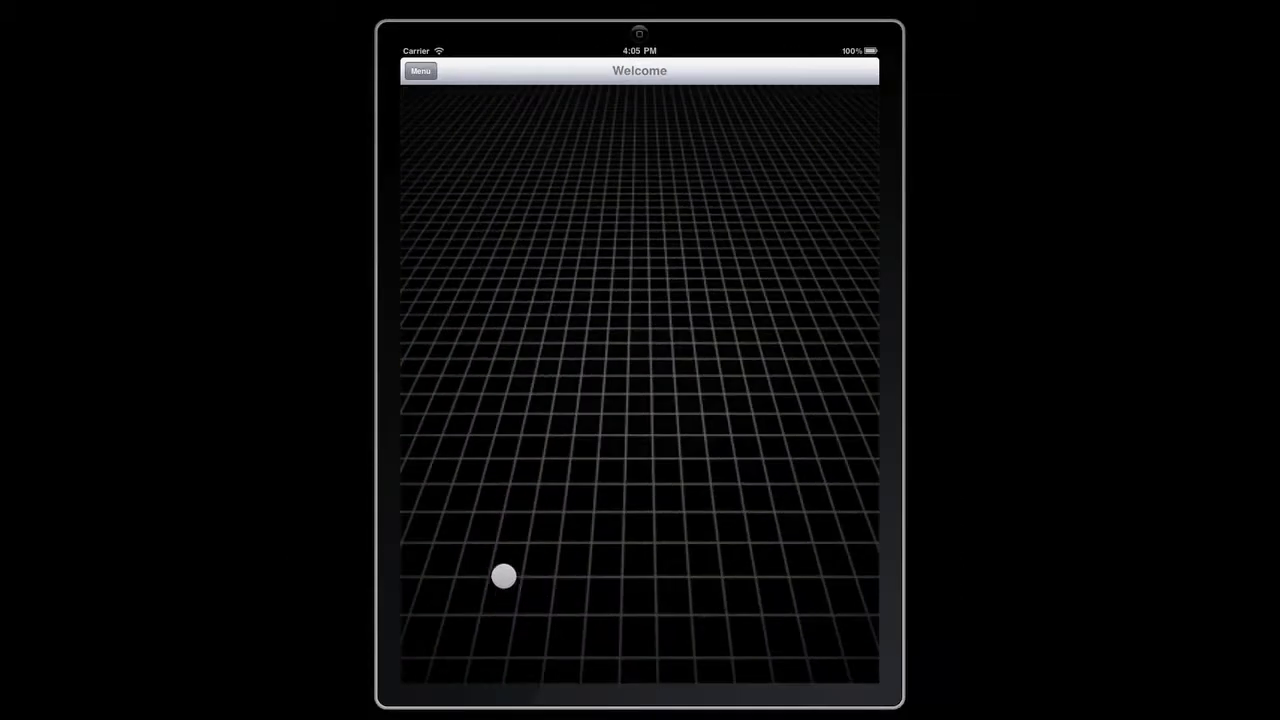
click(420, 72)
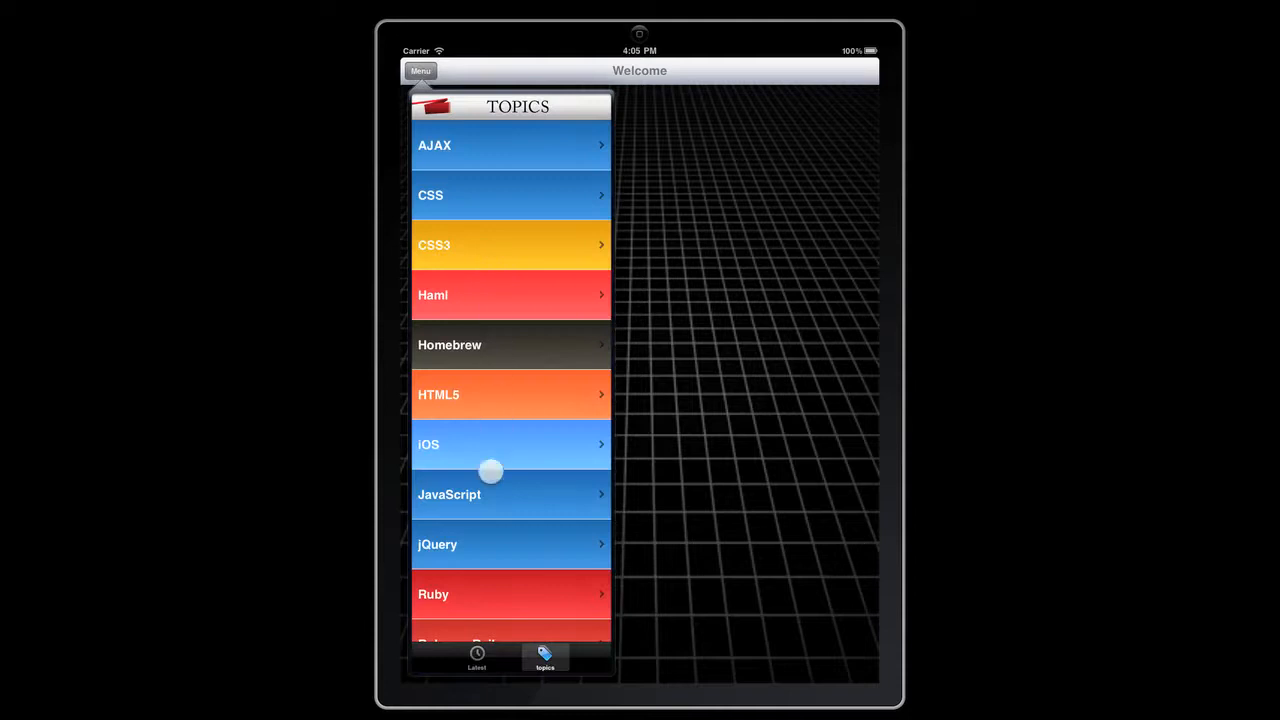
scroll(down, 3)
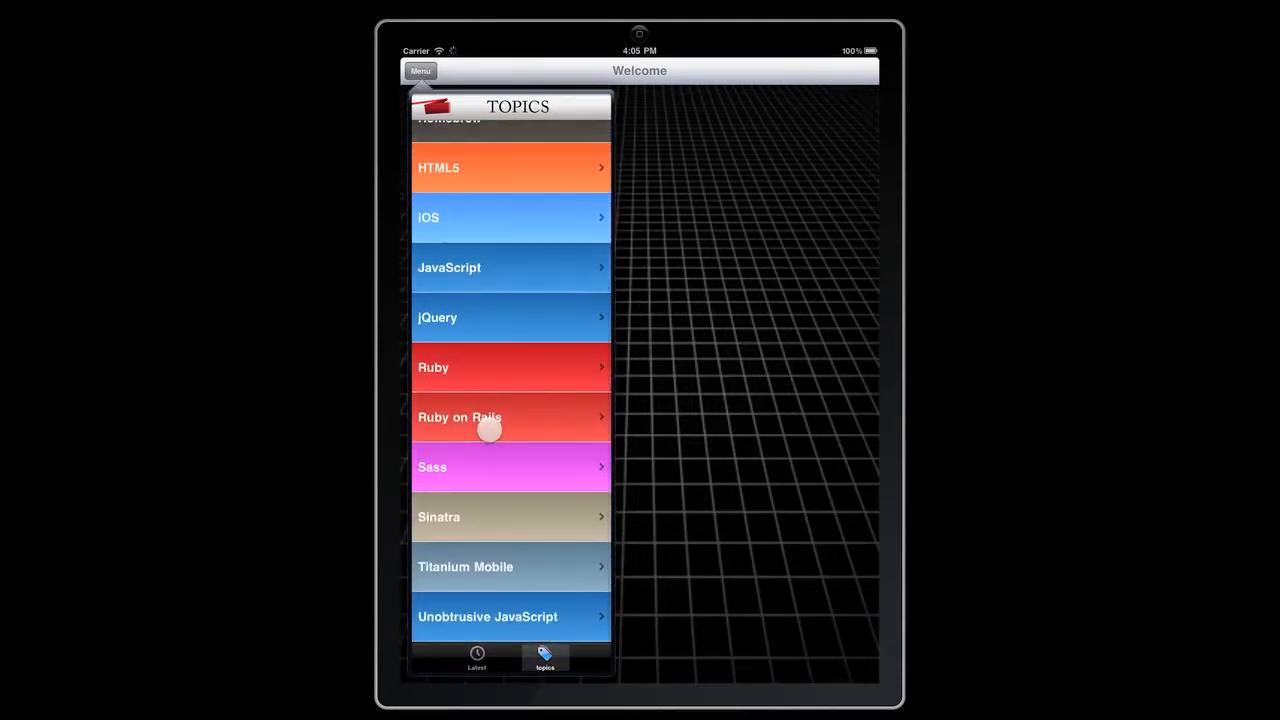
click(490, 418)
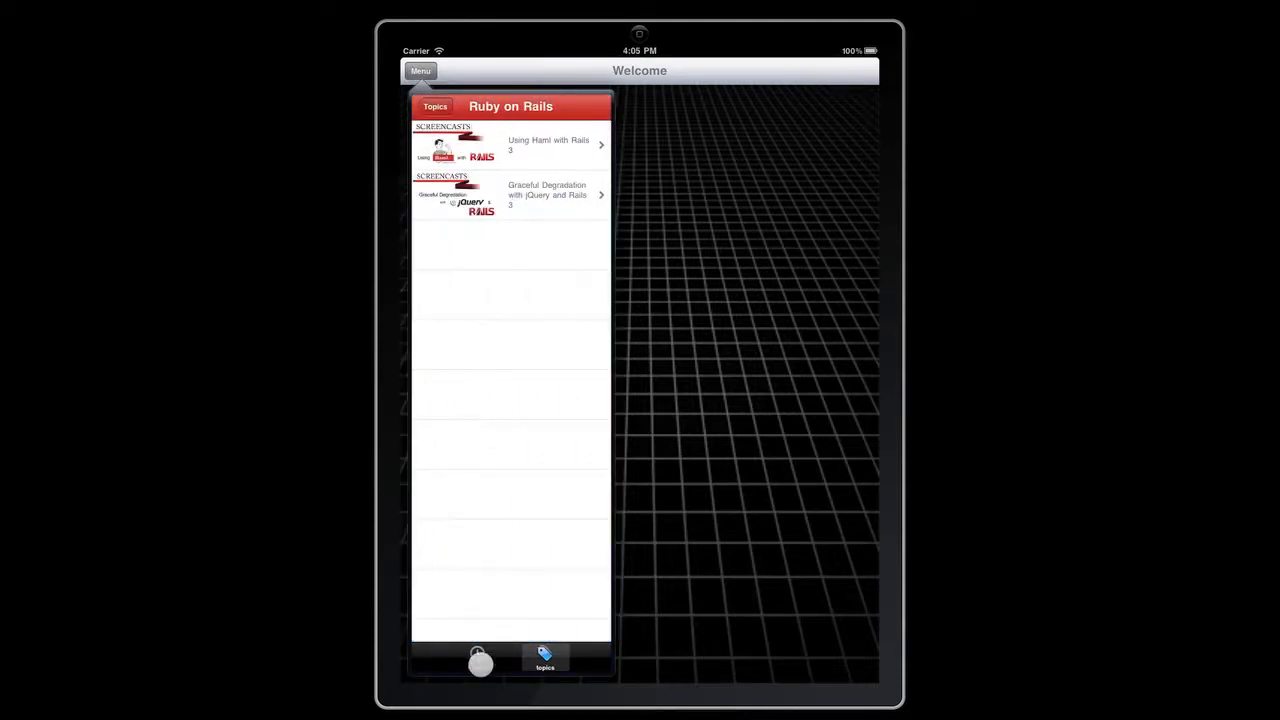
Switch the popover to the Latest episodes list, then return to app.js.
click(476, 660)
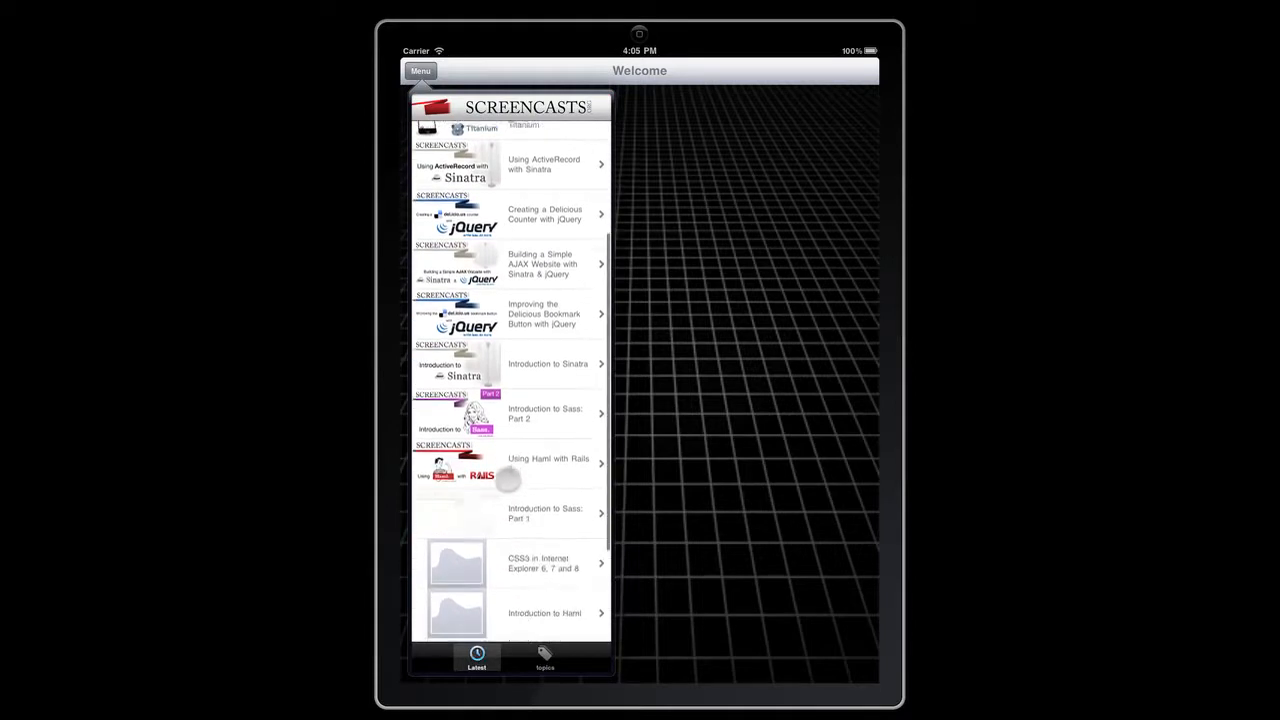
scroll(up, 3)
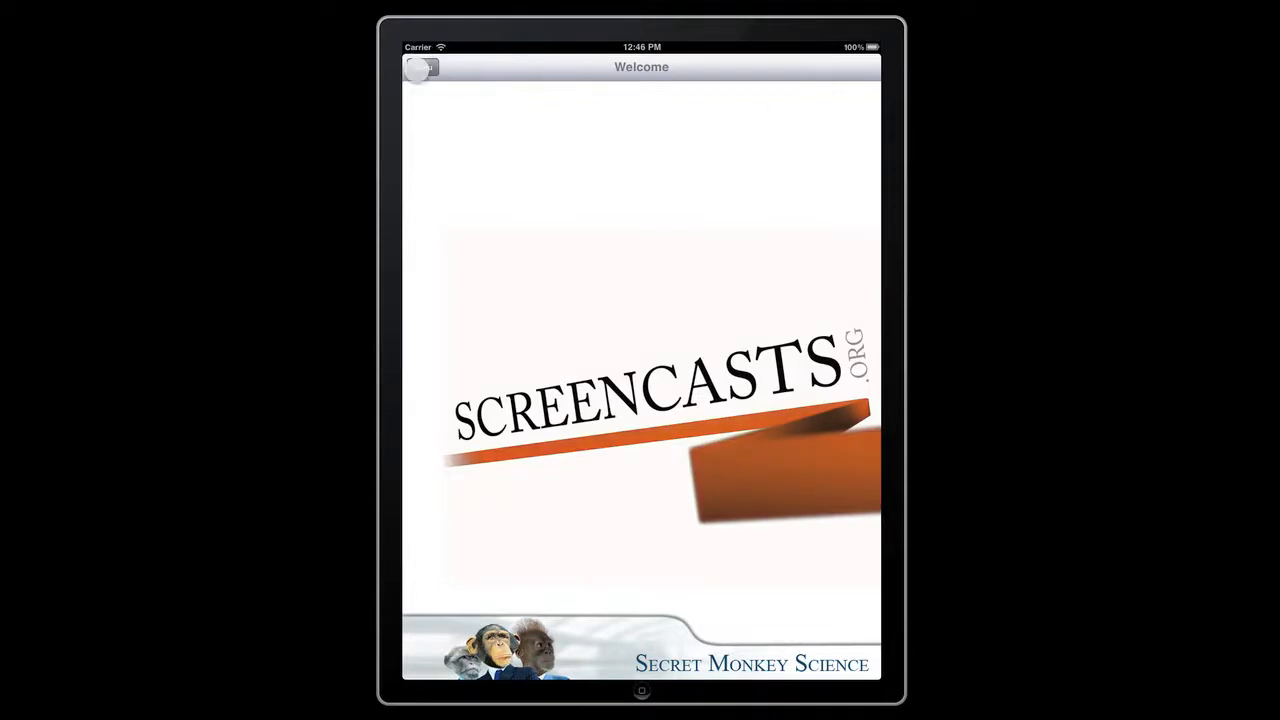
click(420, 68)
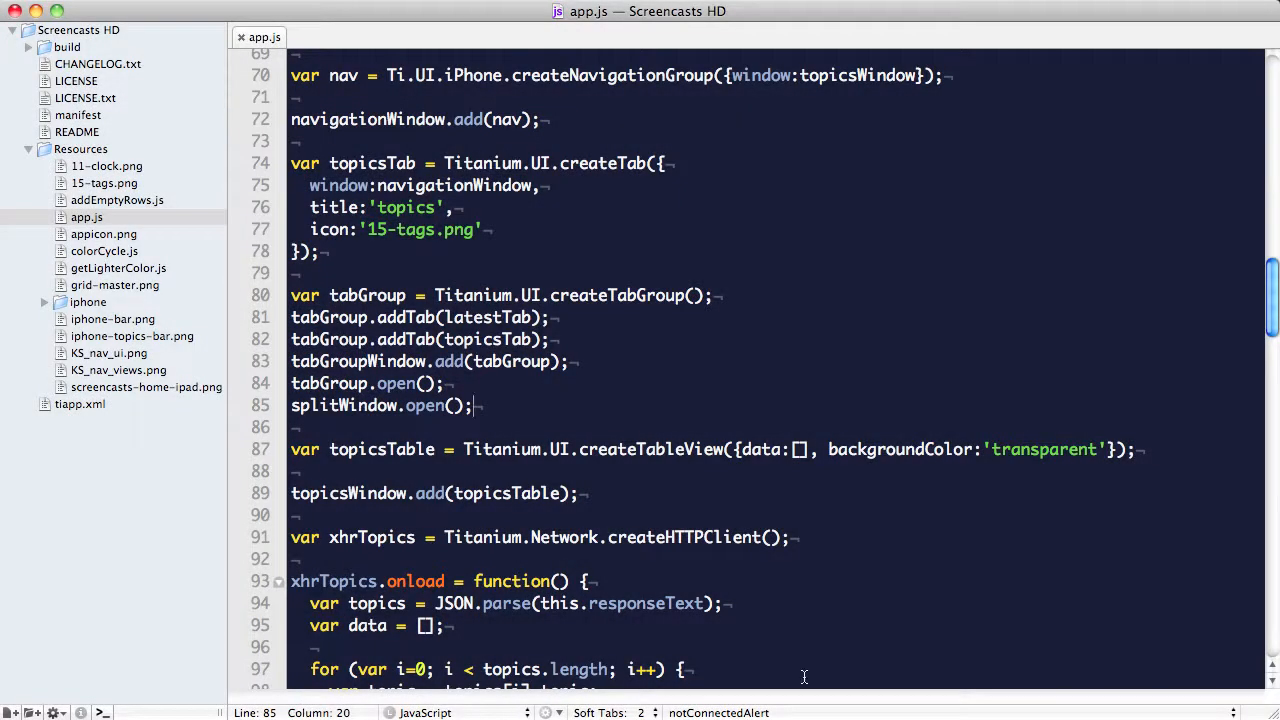
Create webView with Ti.UI.createWebView(), add it to detailWindow, and begin Titanium.UI.createImageView({}).
scroll(down, 3)
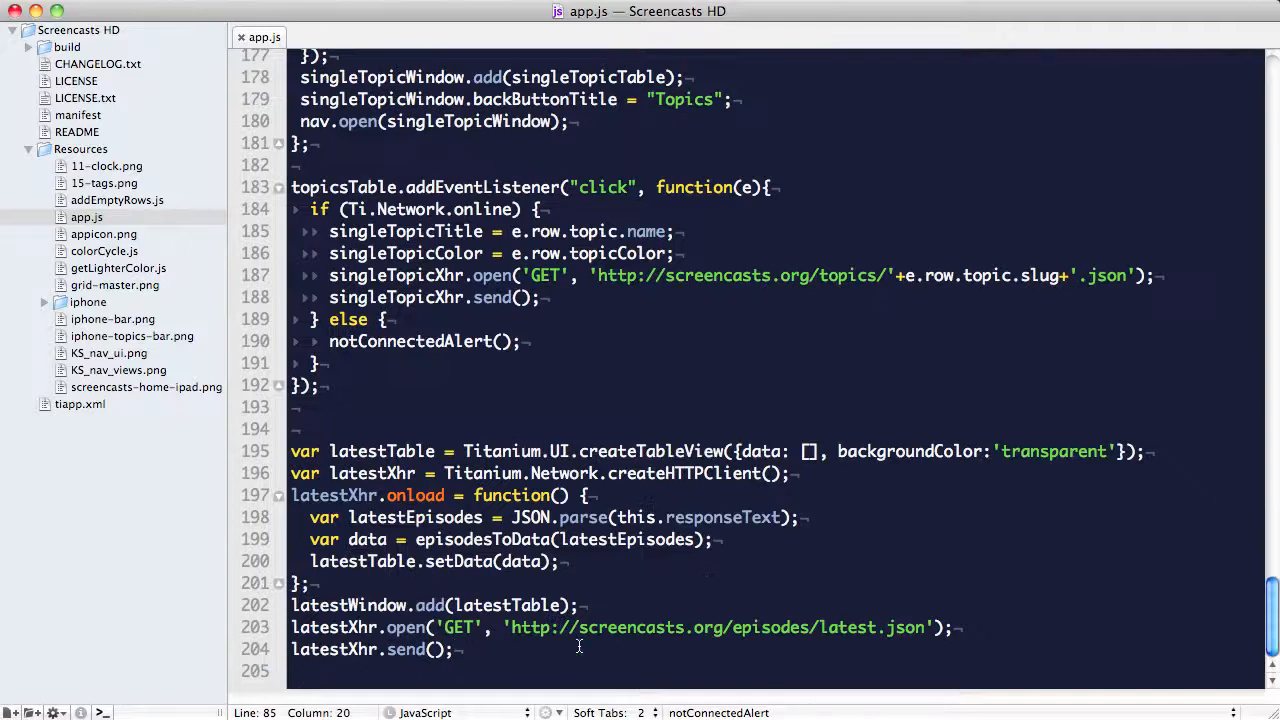
text(va)
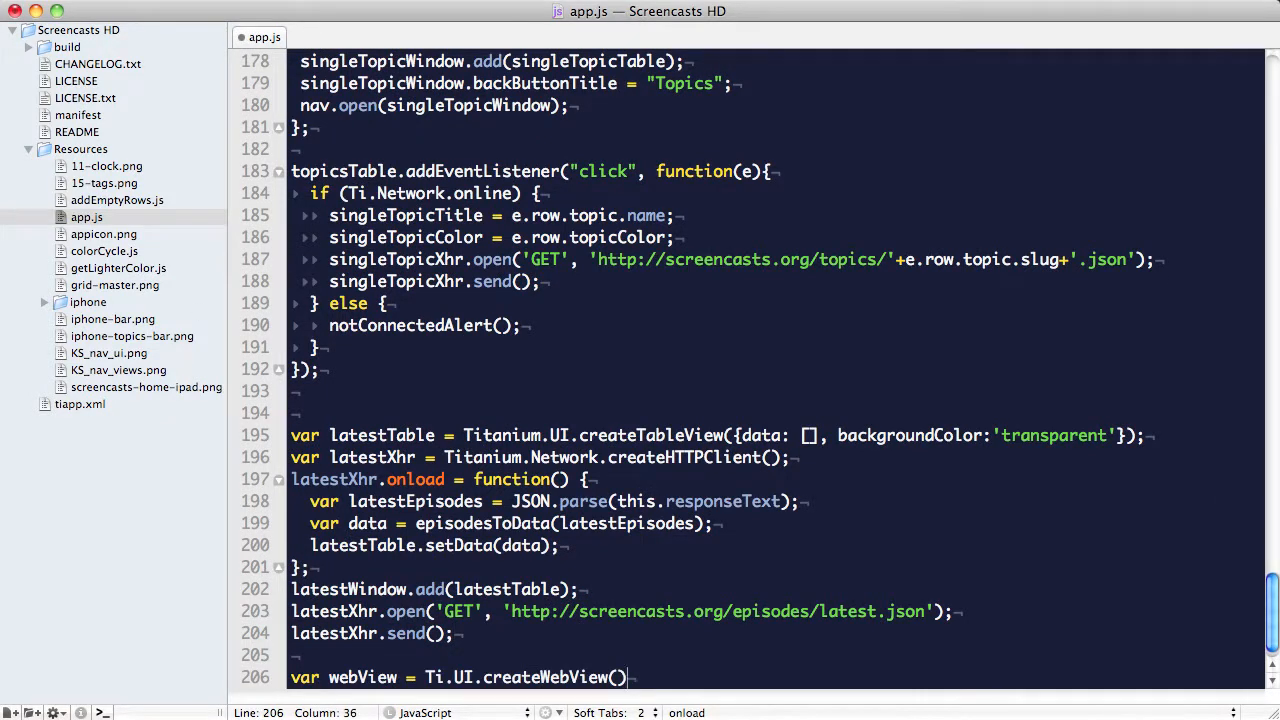
text(;)
text(}))
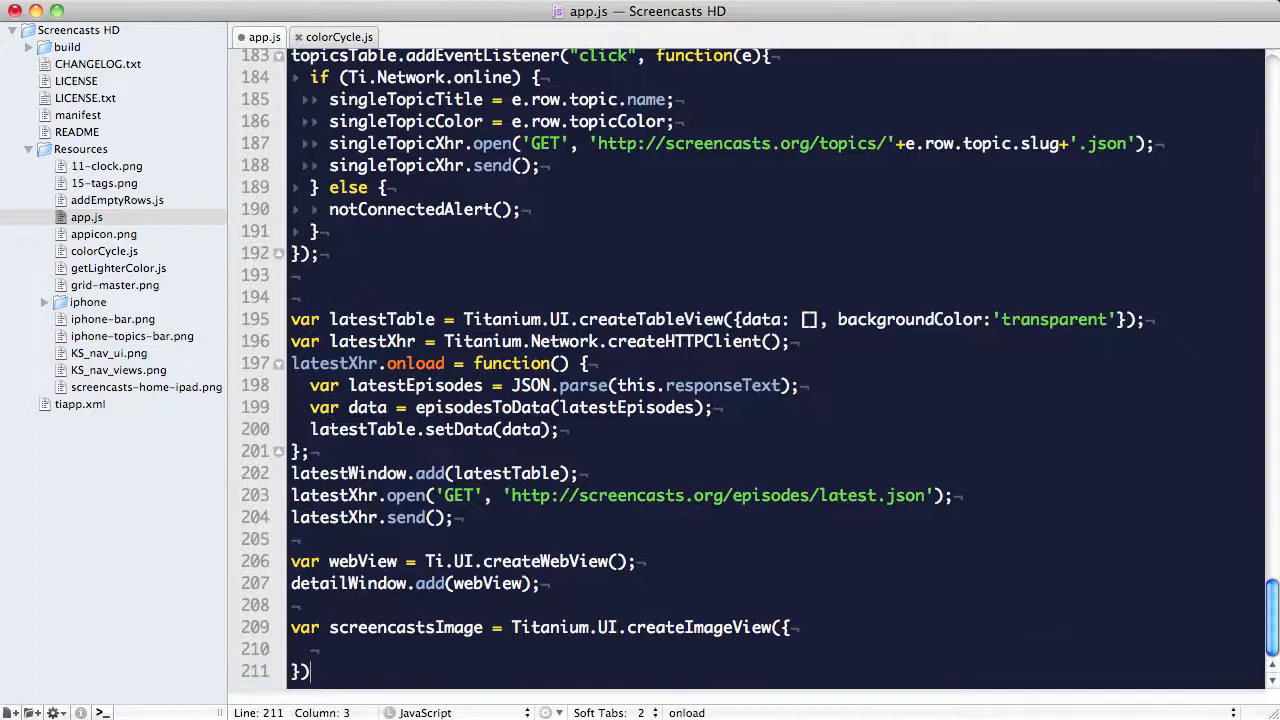
Give screencastsImage image 'screencasts-home-ipad.png', backgroundColor '#C52F24', bottom 0, right 0, 768×960.
text(image:'screencasts-home-ipad.png',)
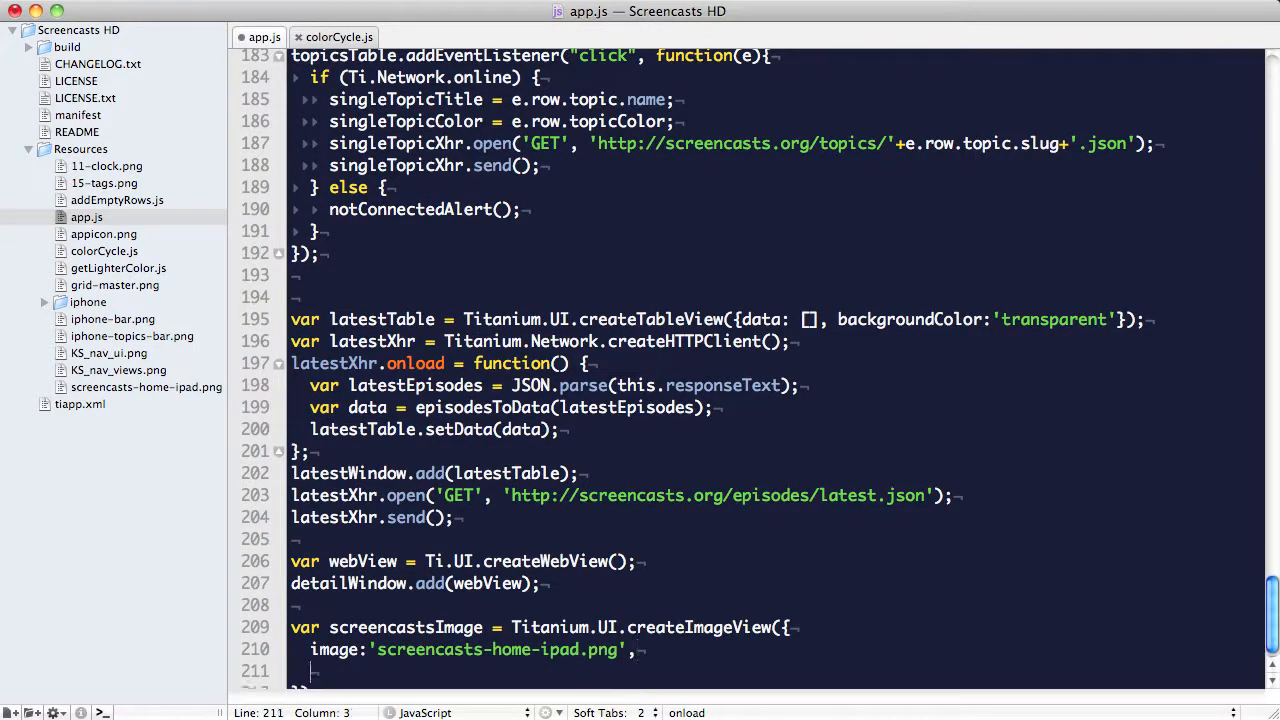
text(backgroundColor:'#C52F24';)
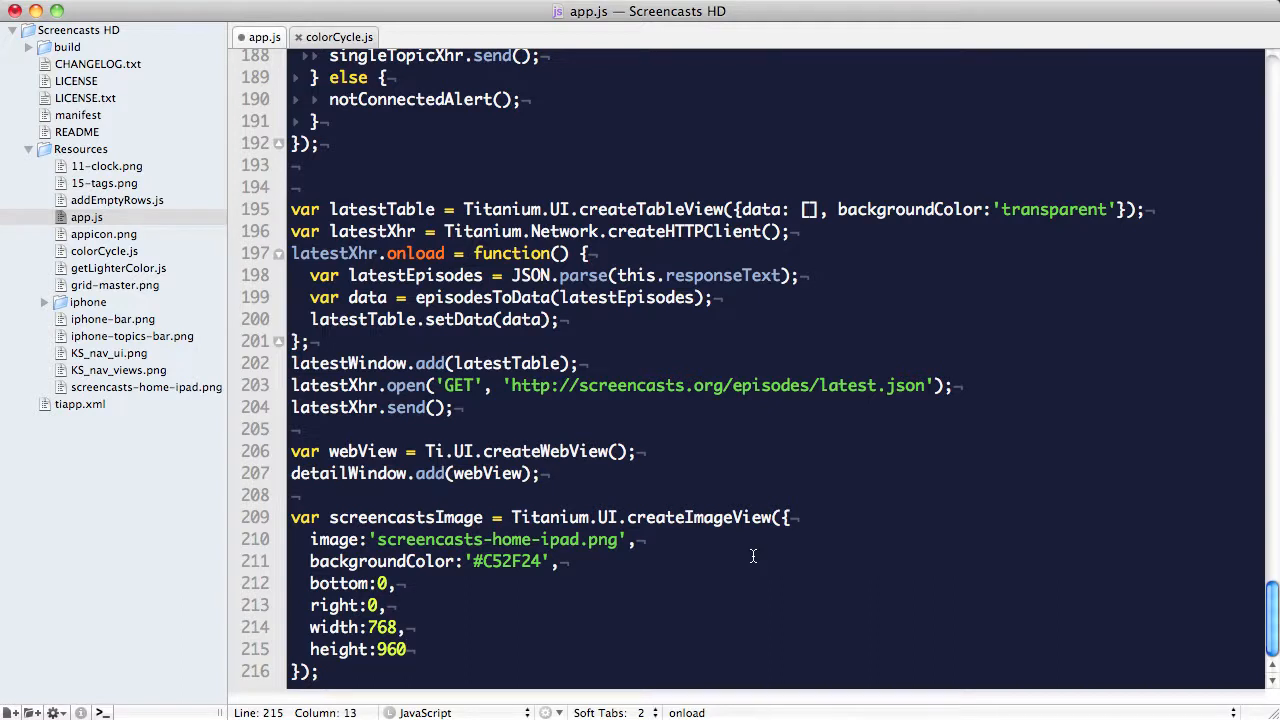
Add screencastsImage to detailWindow and call screencastsImage.animate(animation1).
scroll(down, 3)
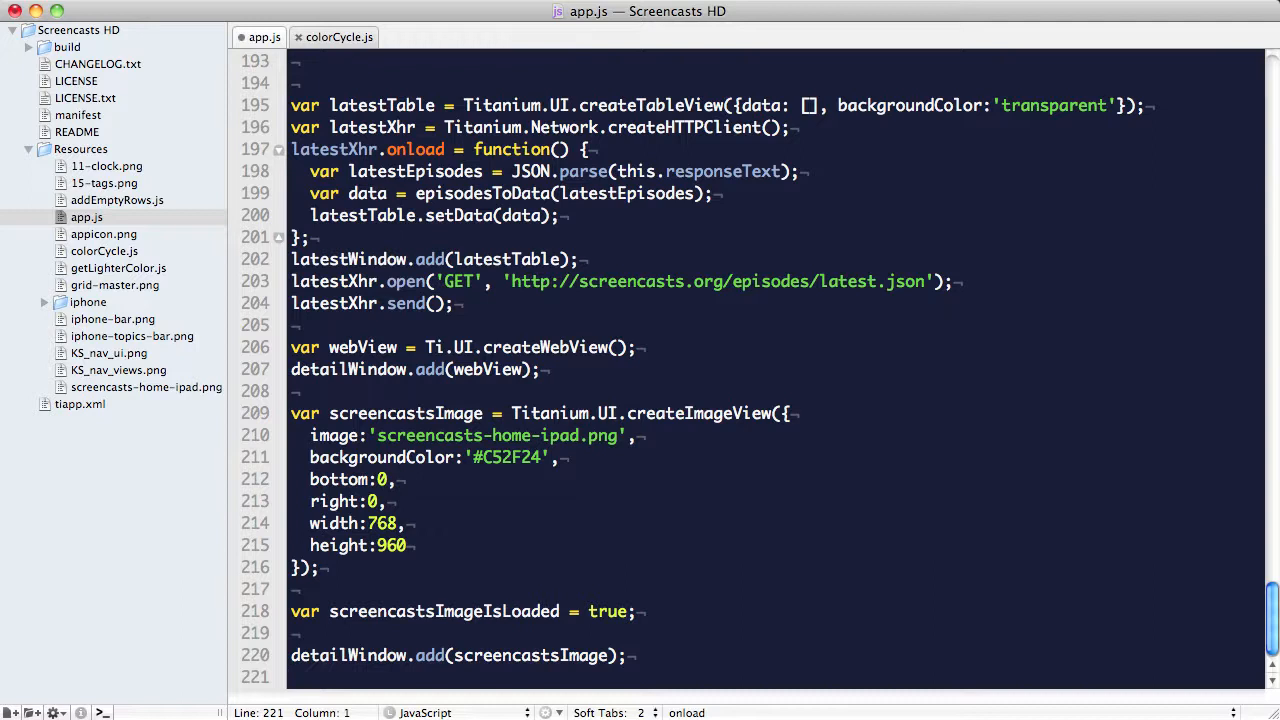
text(screencastsImage)
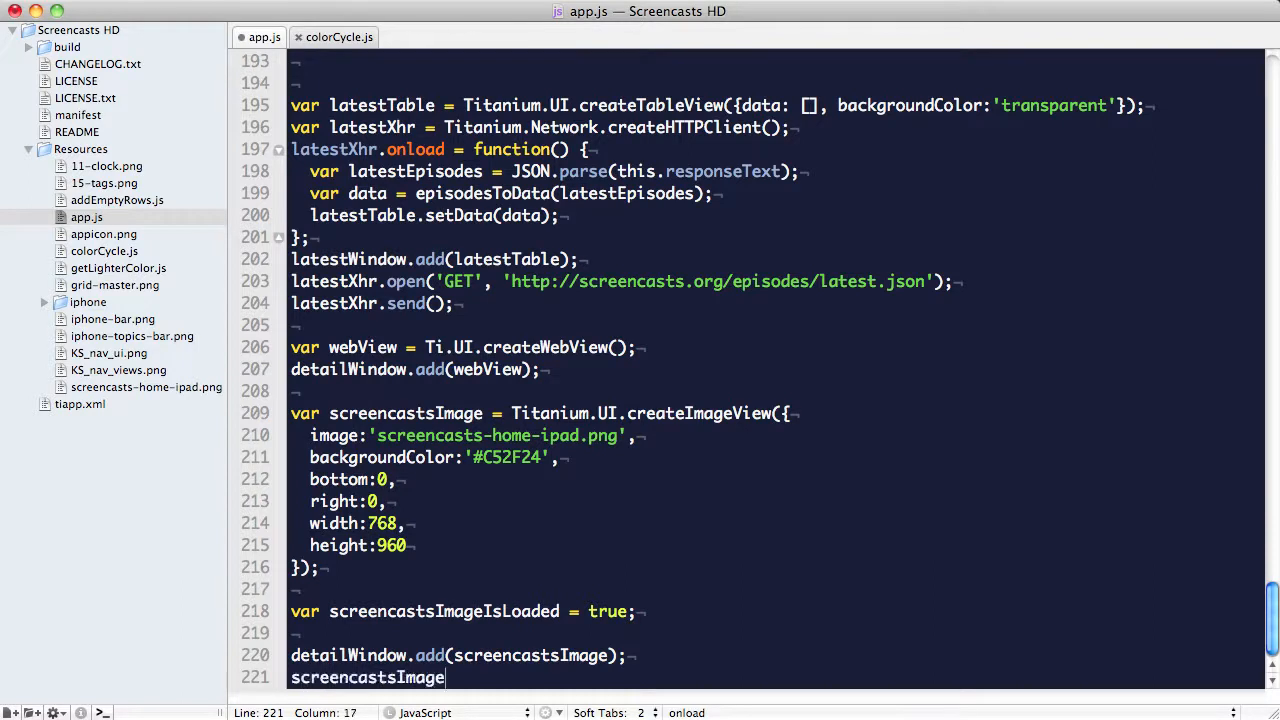
text(.a)
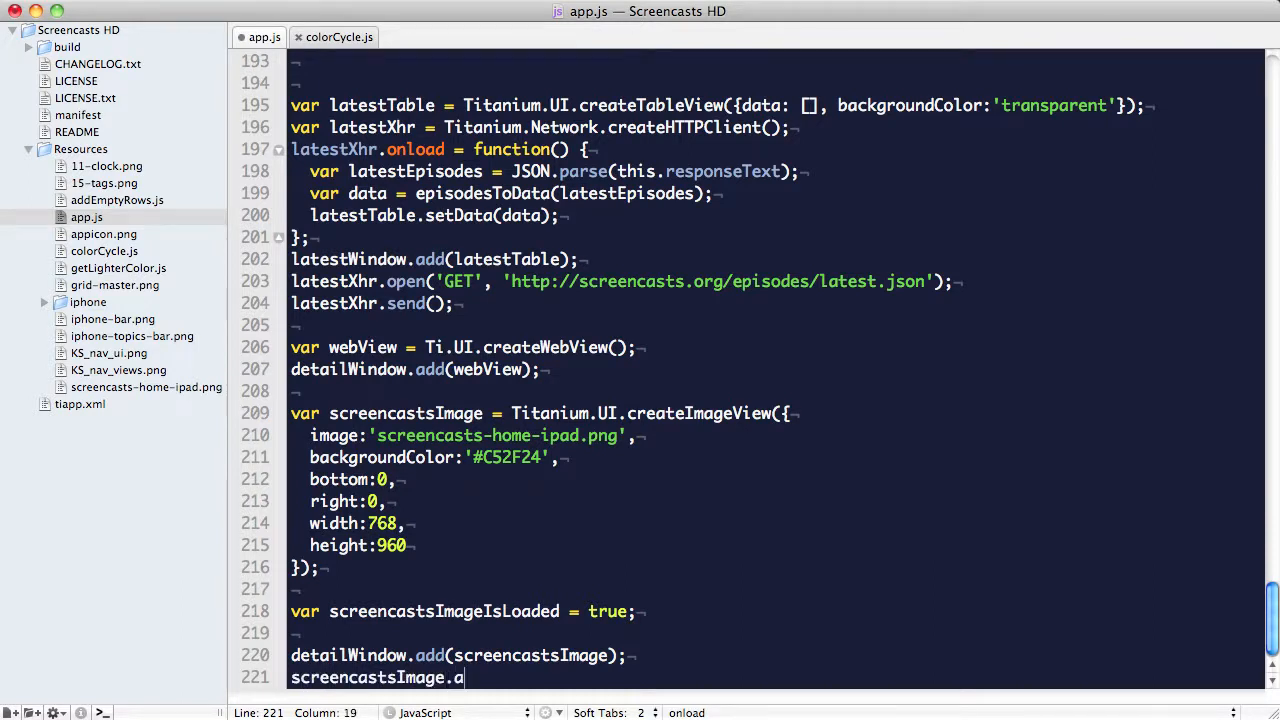
text(nimate)
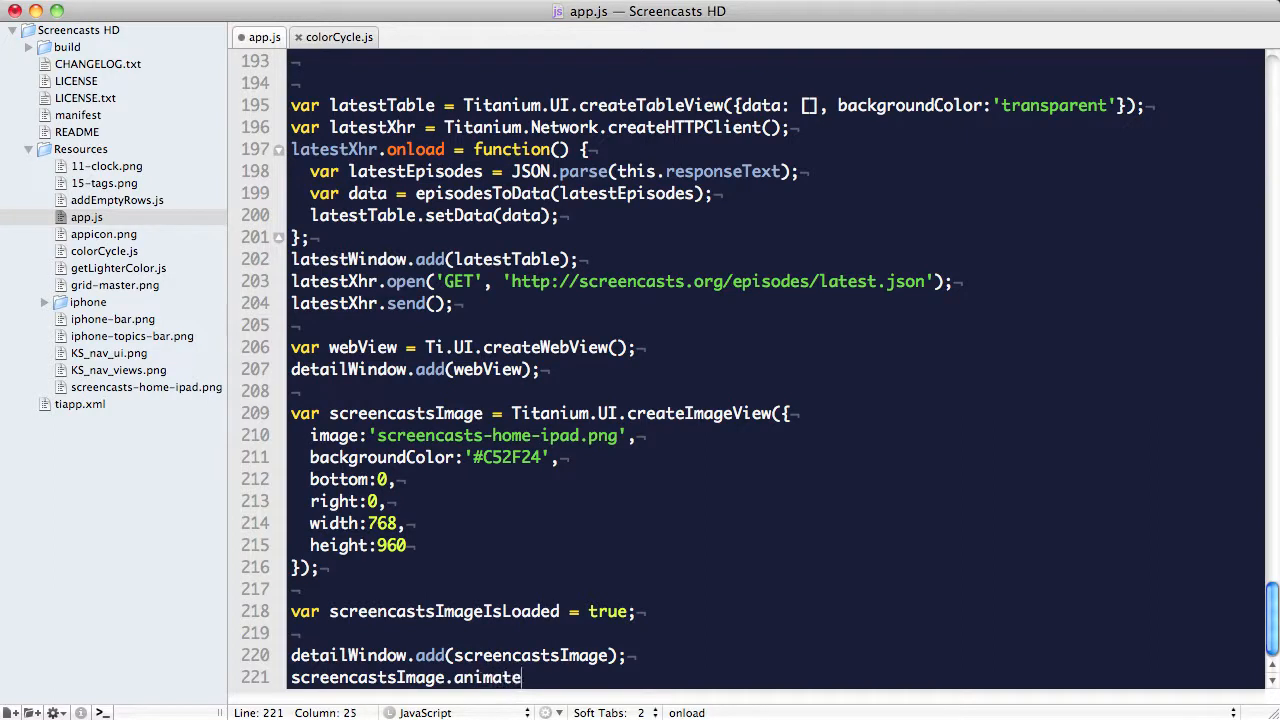
text((anima)
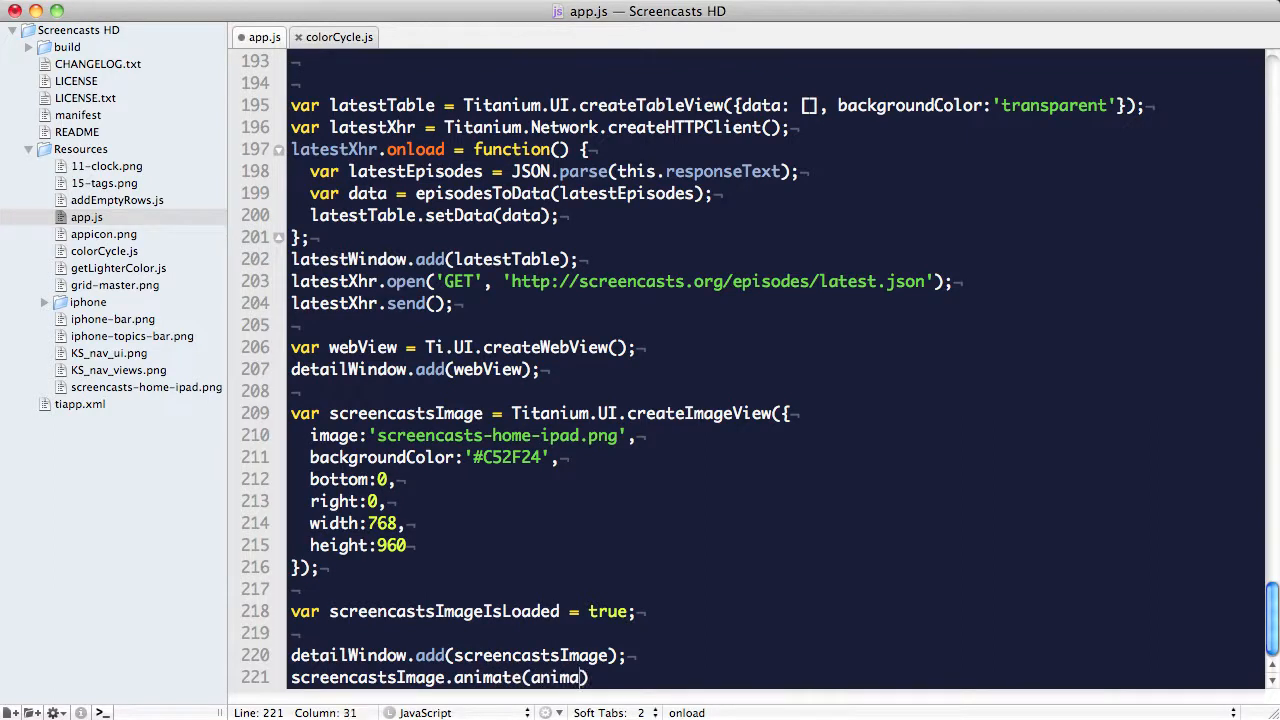
text(tion1)
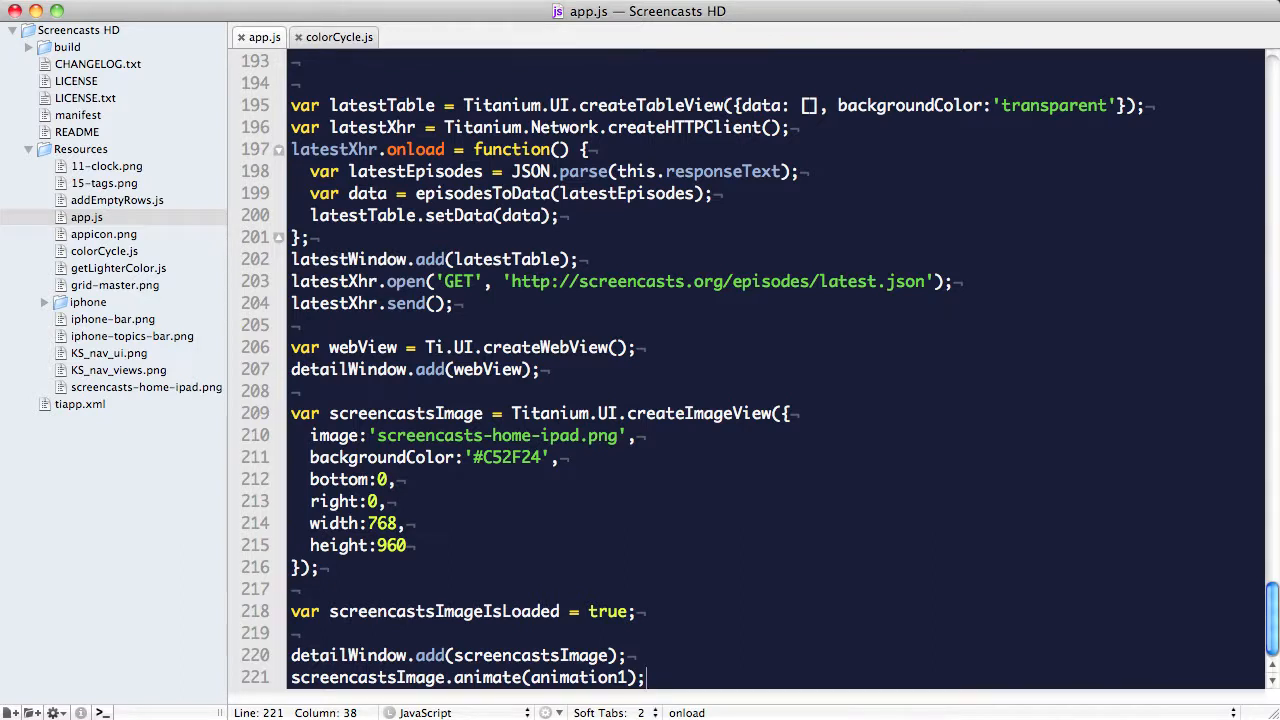
click(340, 36)
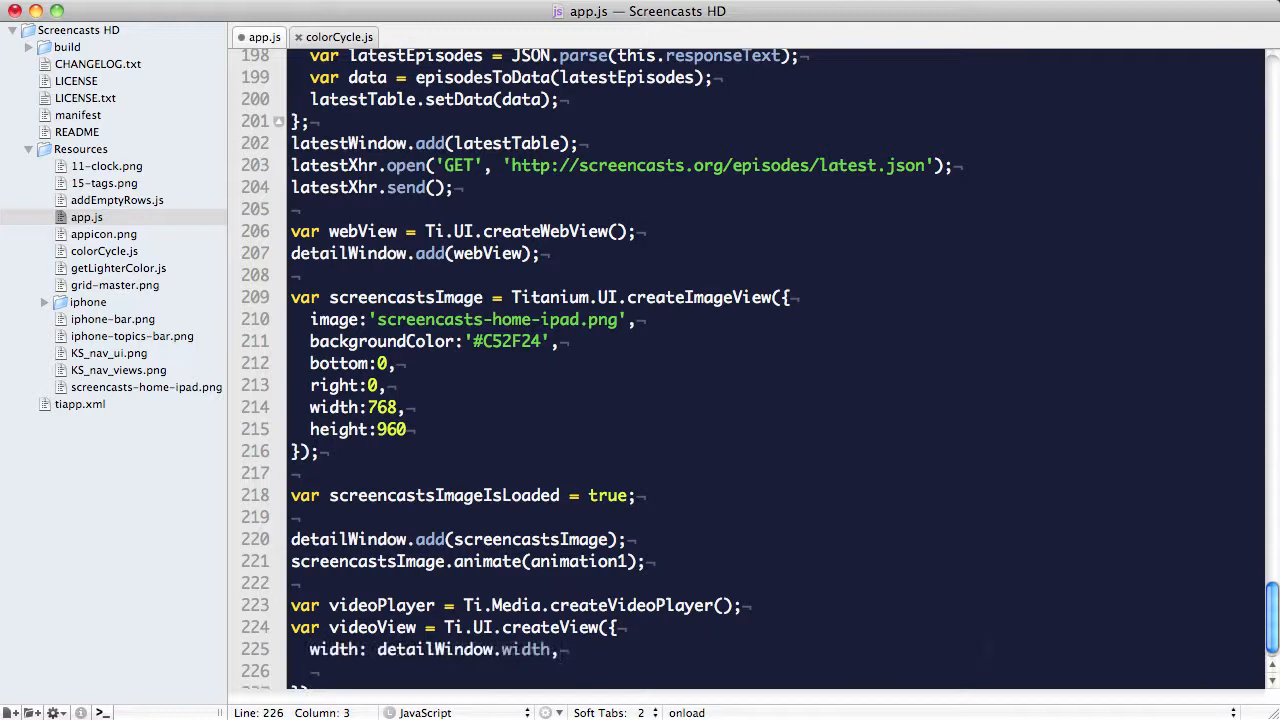
Add videoPlayer to videoView and set webView.top = videoView.height.
scroll(down, 3)
text(height: (detailWindow.width / (16/9)),)
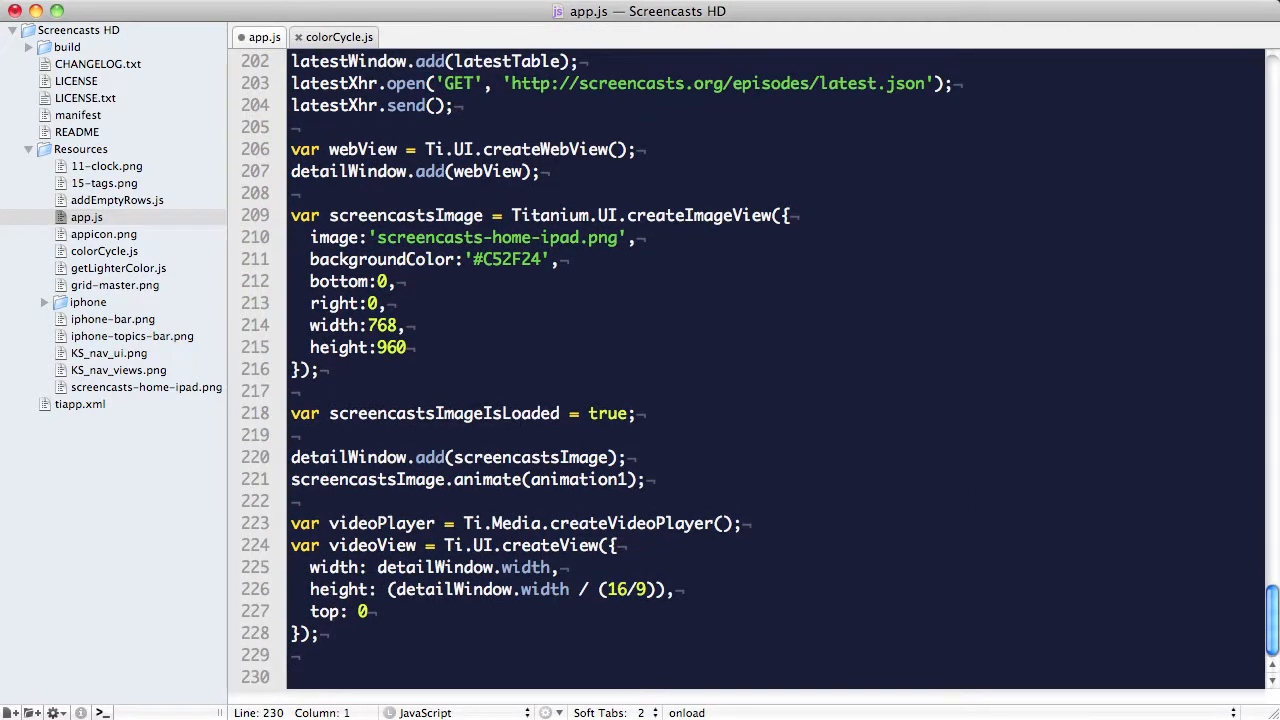
text(videoView)
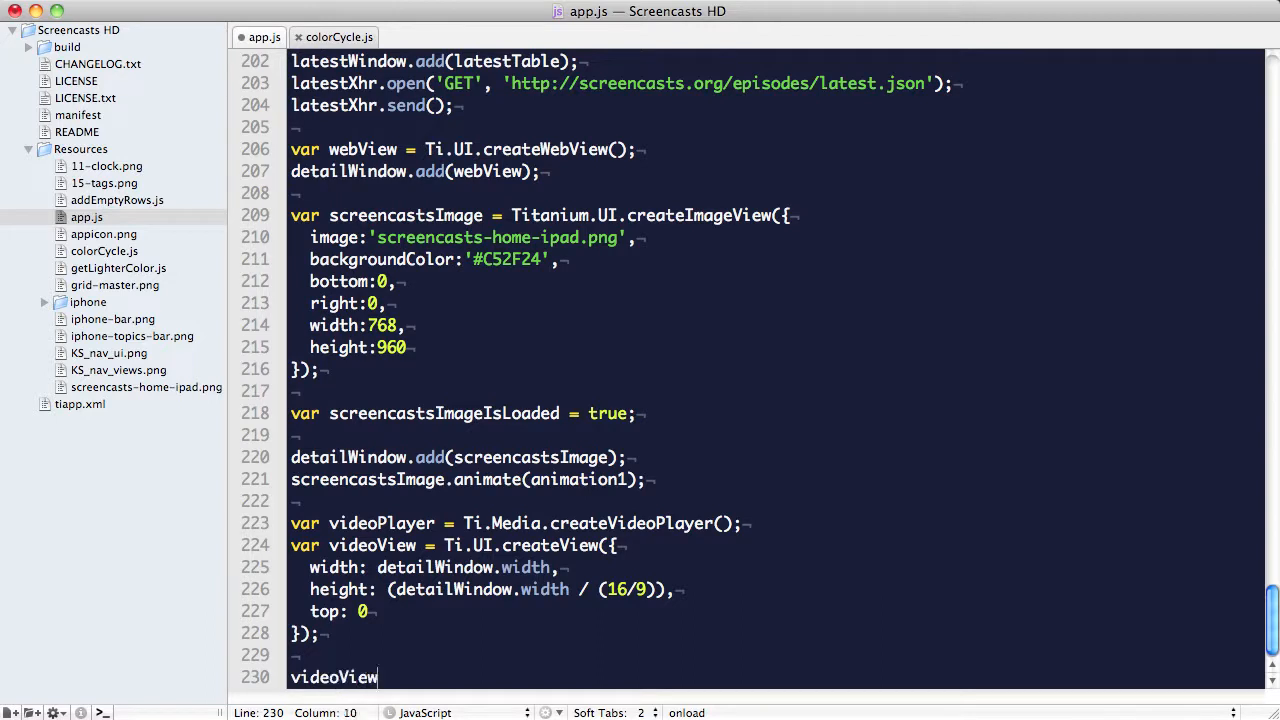
text(.add(videoPlayer);)
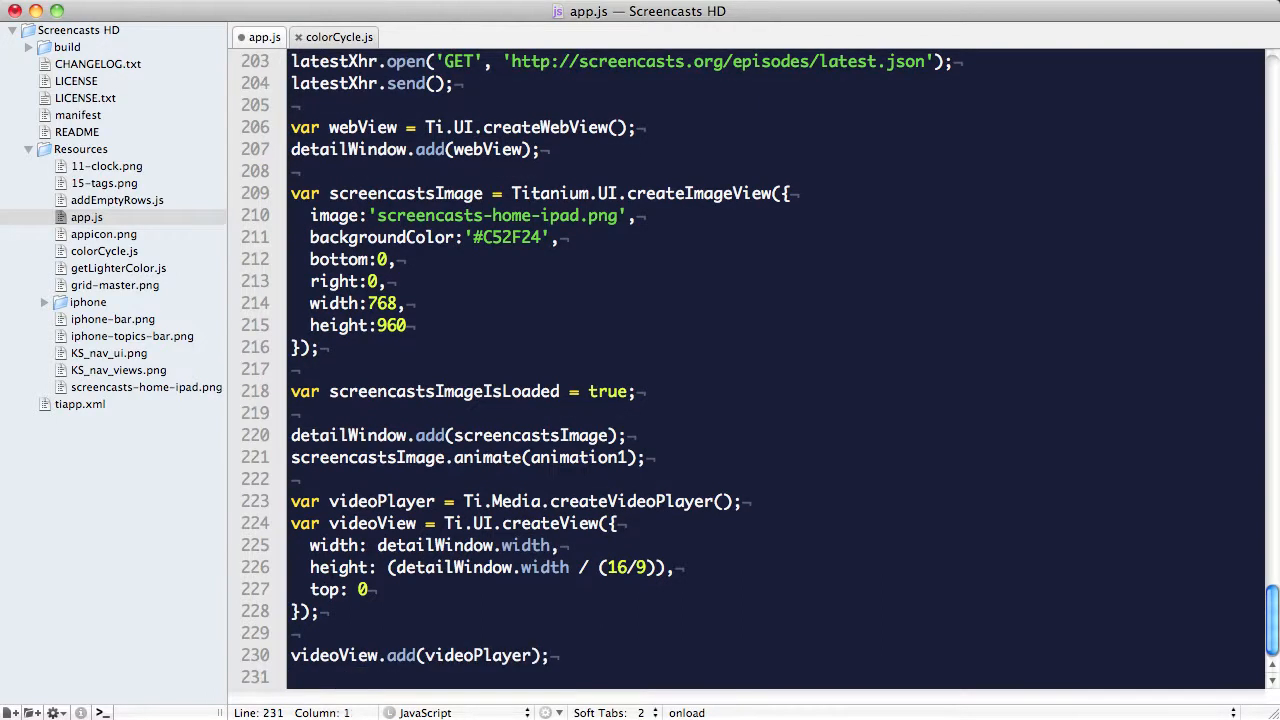
text(webView.top)
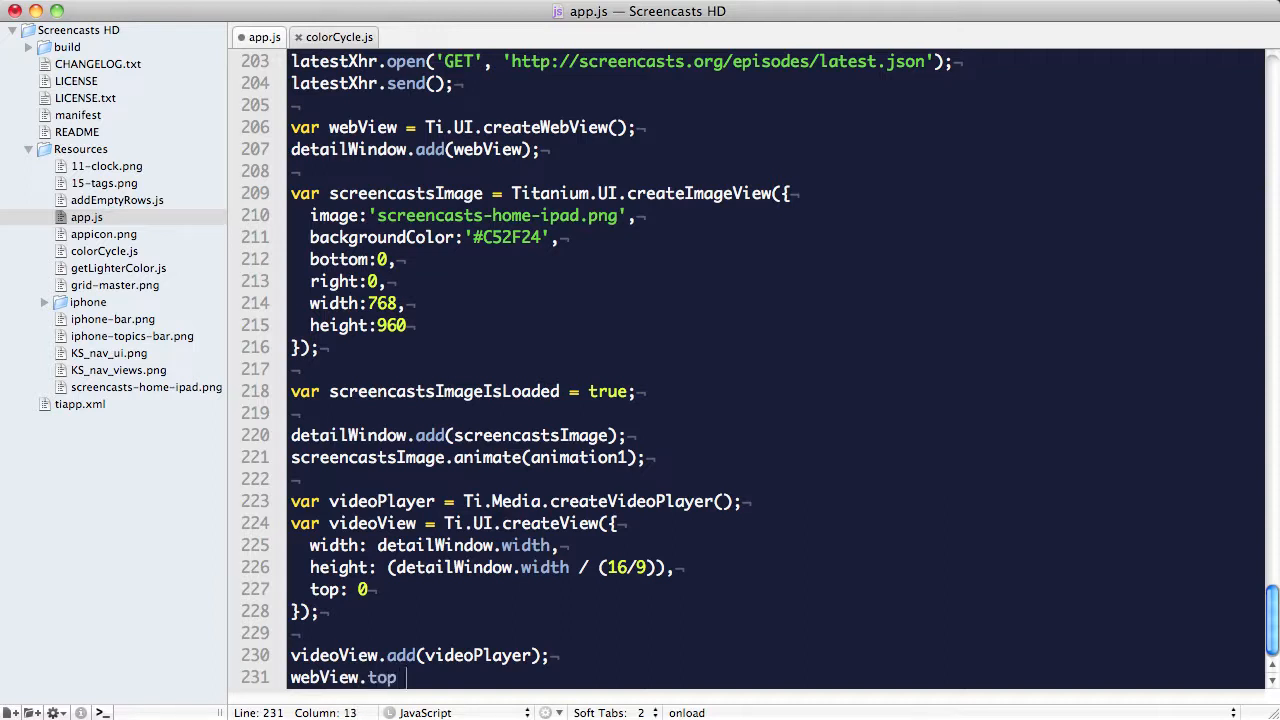
text(= videoView)
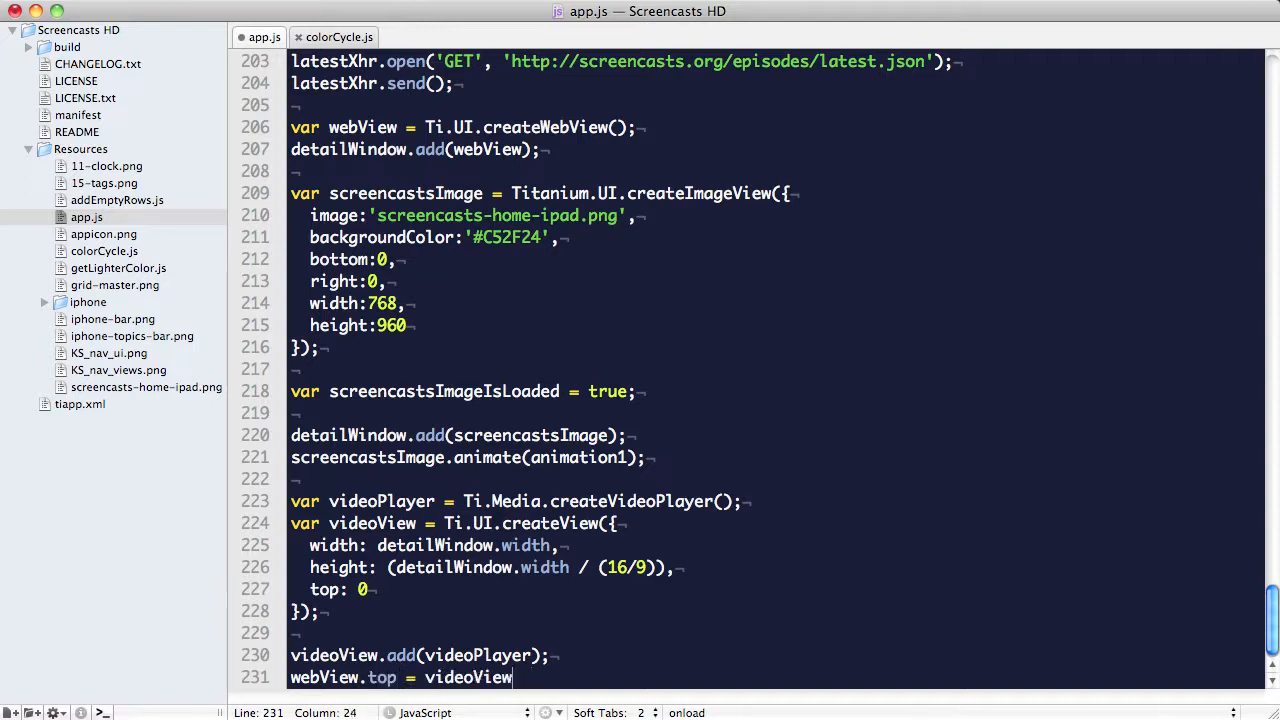
text(.height;)
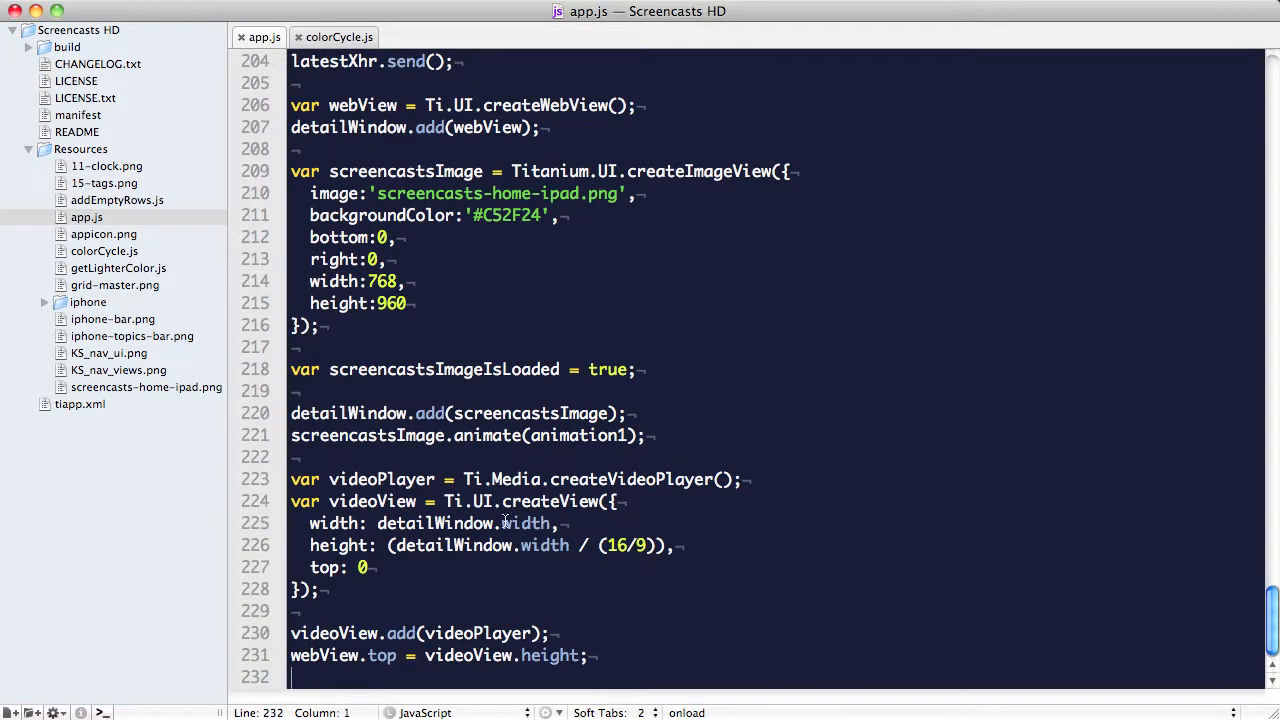
mouse_move(922, 444)
text(var)
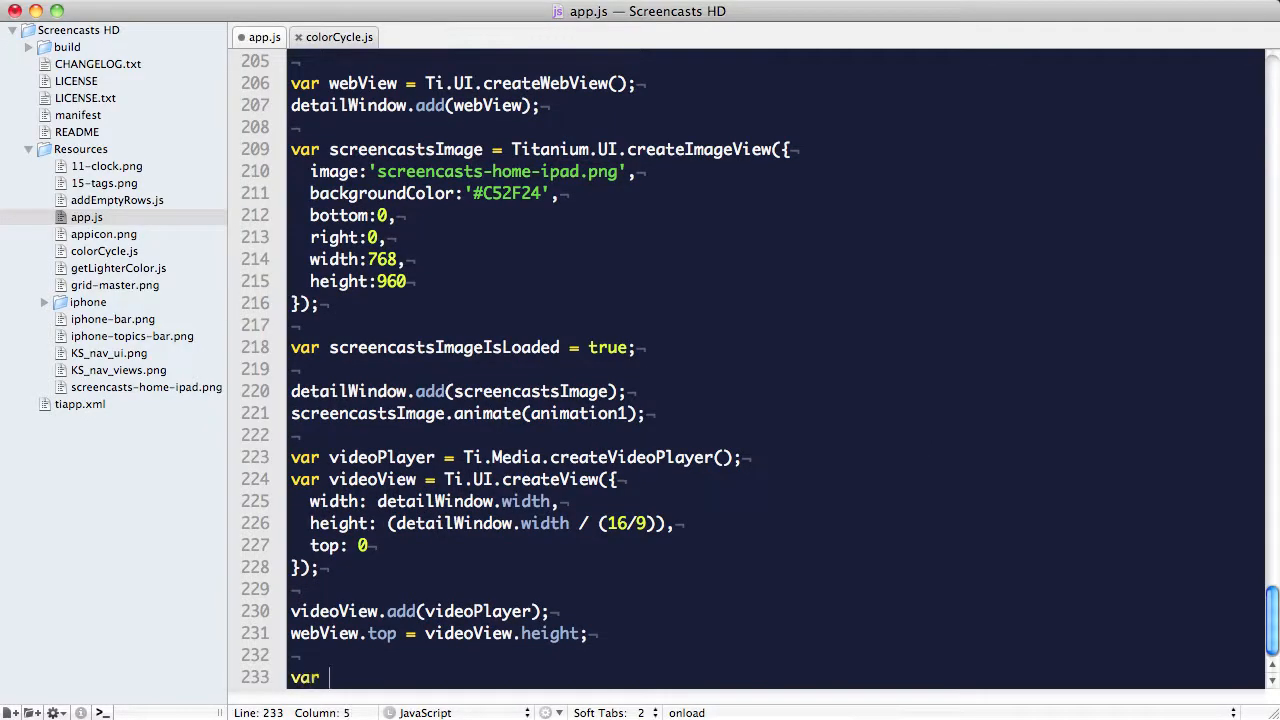
Create activityIndicator with Ti.UI.createActivityIndicator() and add it to videoView.
text(activityIndicator = Ti.UI.createActivityIndicator();)
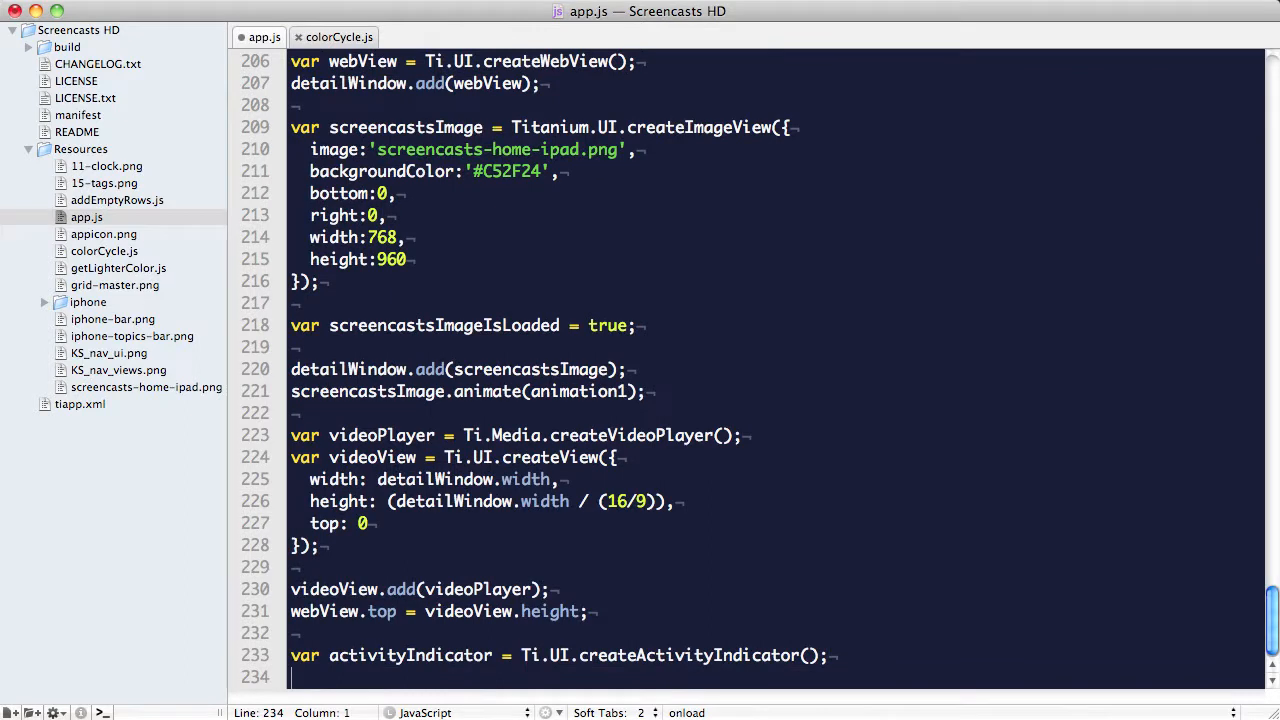
text(vi)
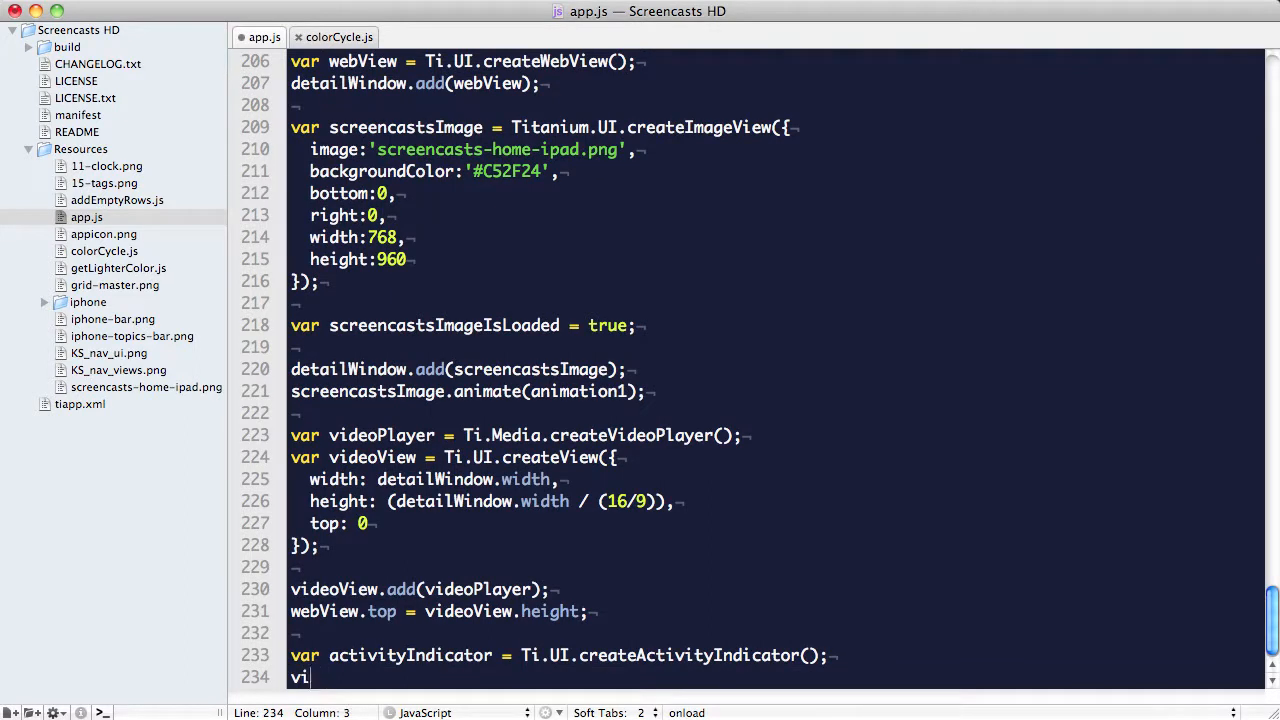
text(deoView.add(activityIndicator);)
text(var)
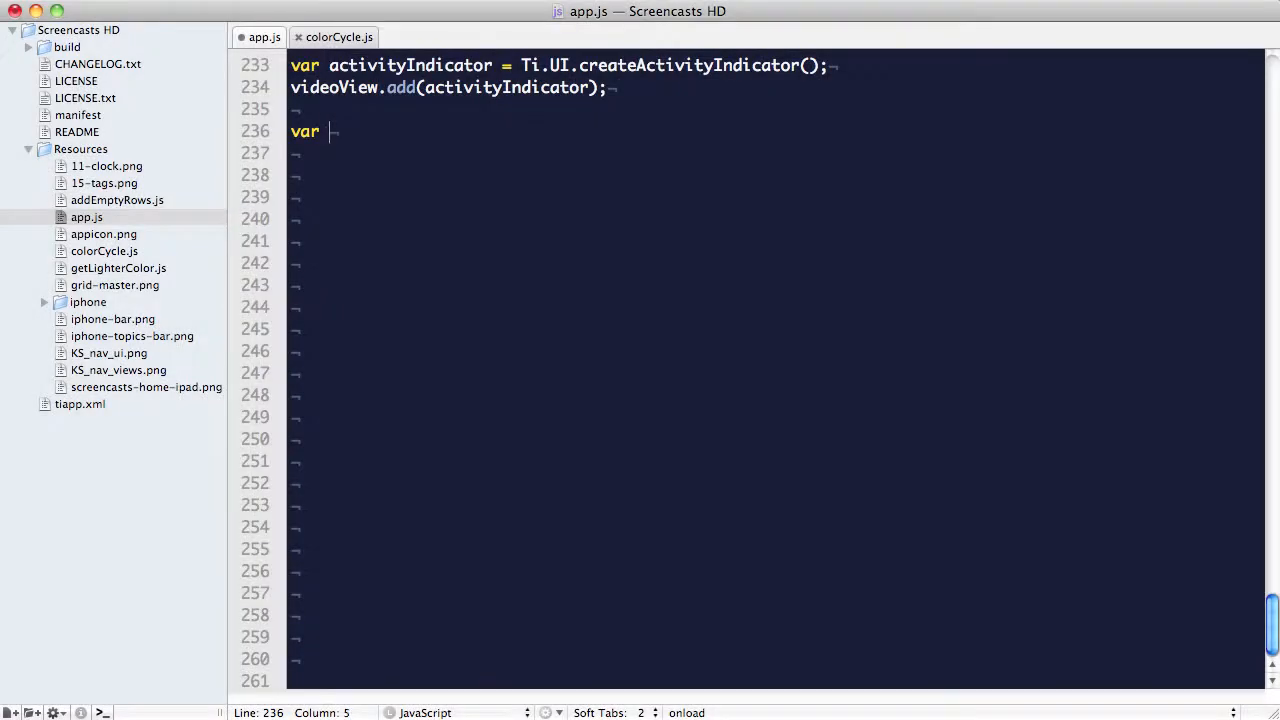
Create loadVideoXhr with Ti.Network.createHTTPClient() and an empty onload function.
text(loadVideoXhr = Ti.Network.createHTTPClient();)
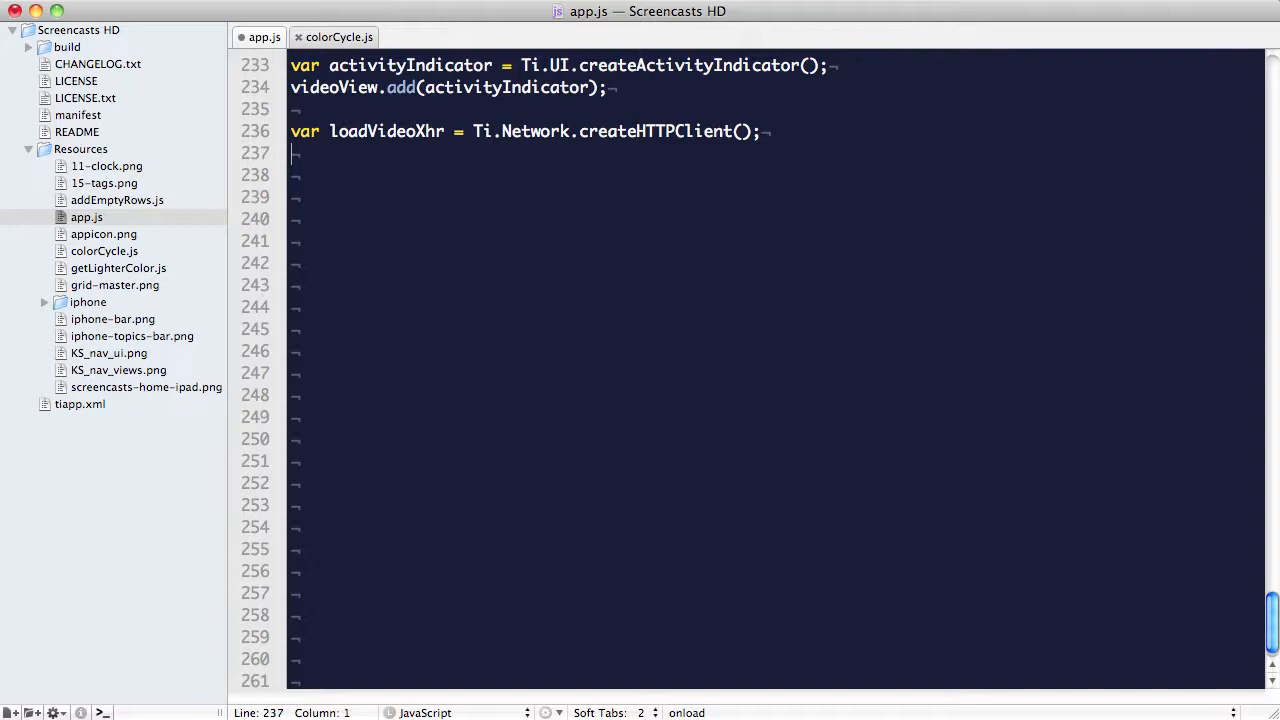
text(loadVideoXhr.onload = function() {})
click(776, 174)
text(var blipTVjson = eval(this.responseText);)
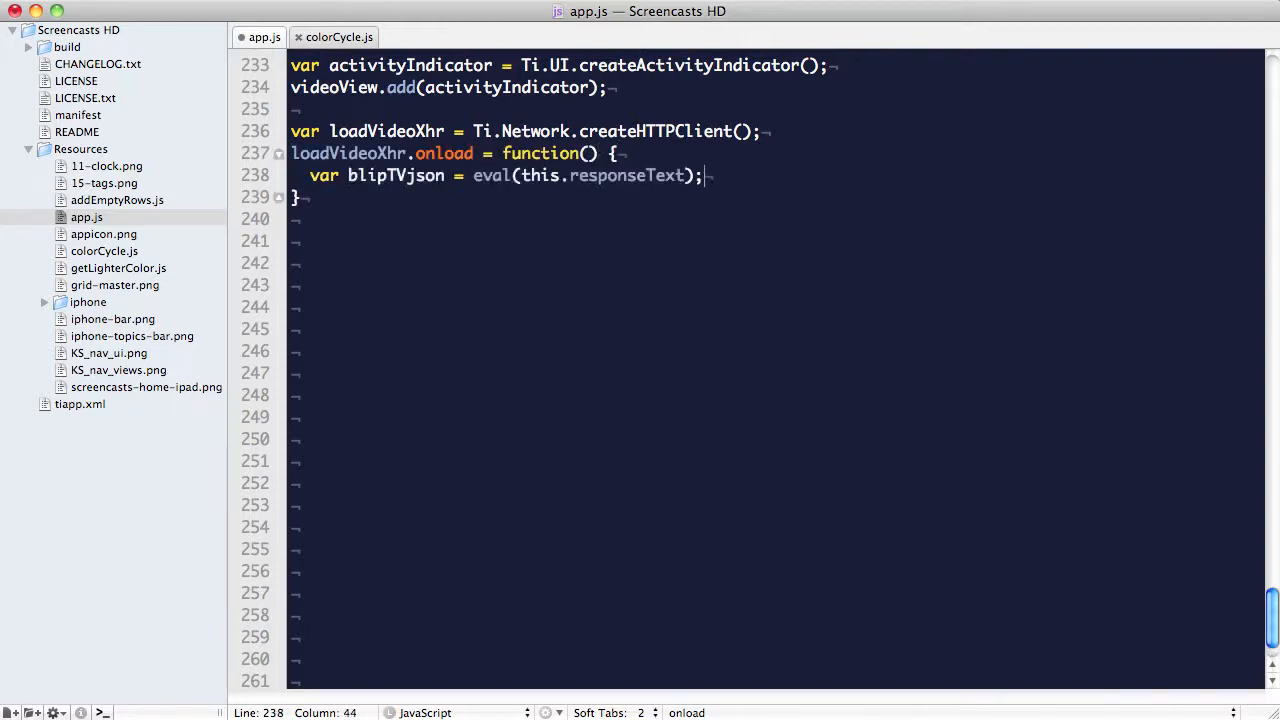
key(Return)
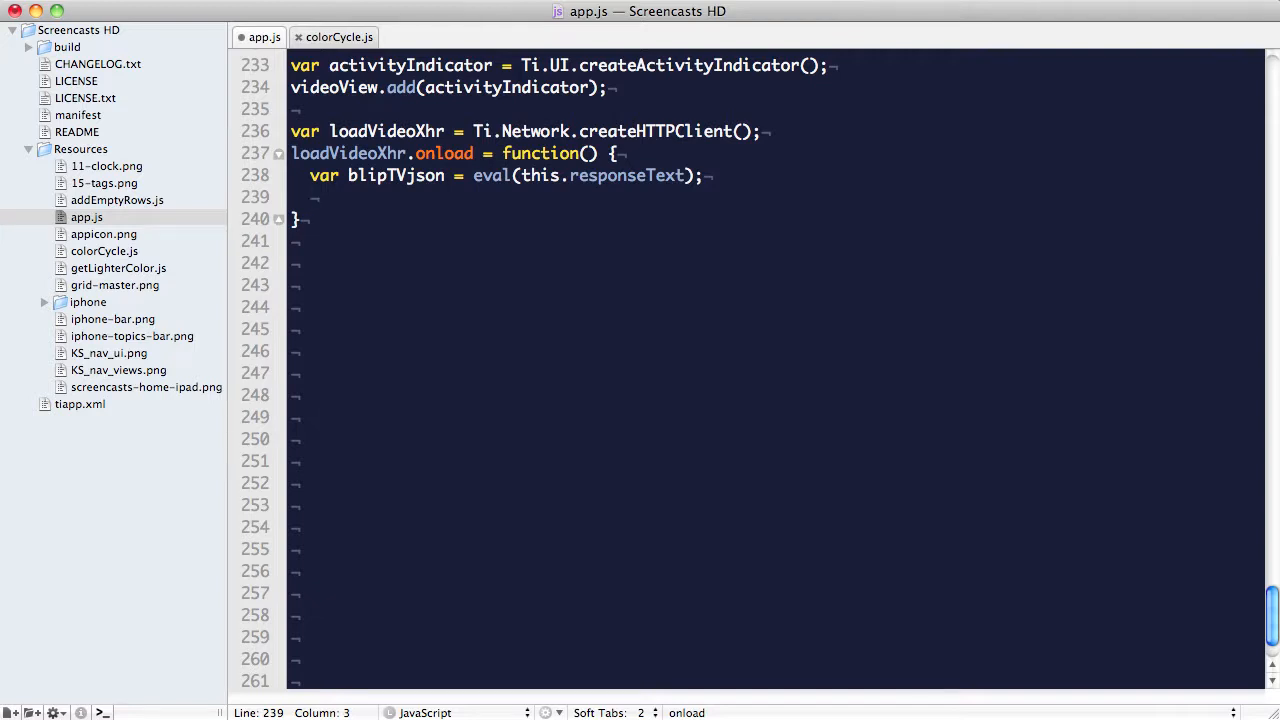
Loop over blipTVjson.additionalMedia, setting videoPlayer.url for the 'Blip HD 720' role.
text(for)
click(776, 242)
text(if(blipTVjson.additionalMedia[i].role == "Blip HD 720") {)
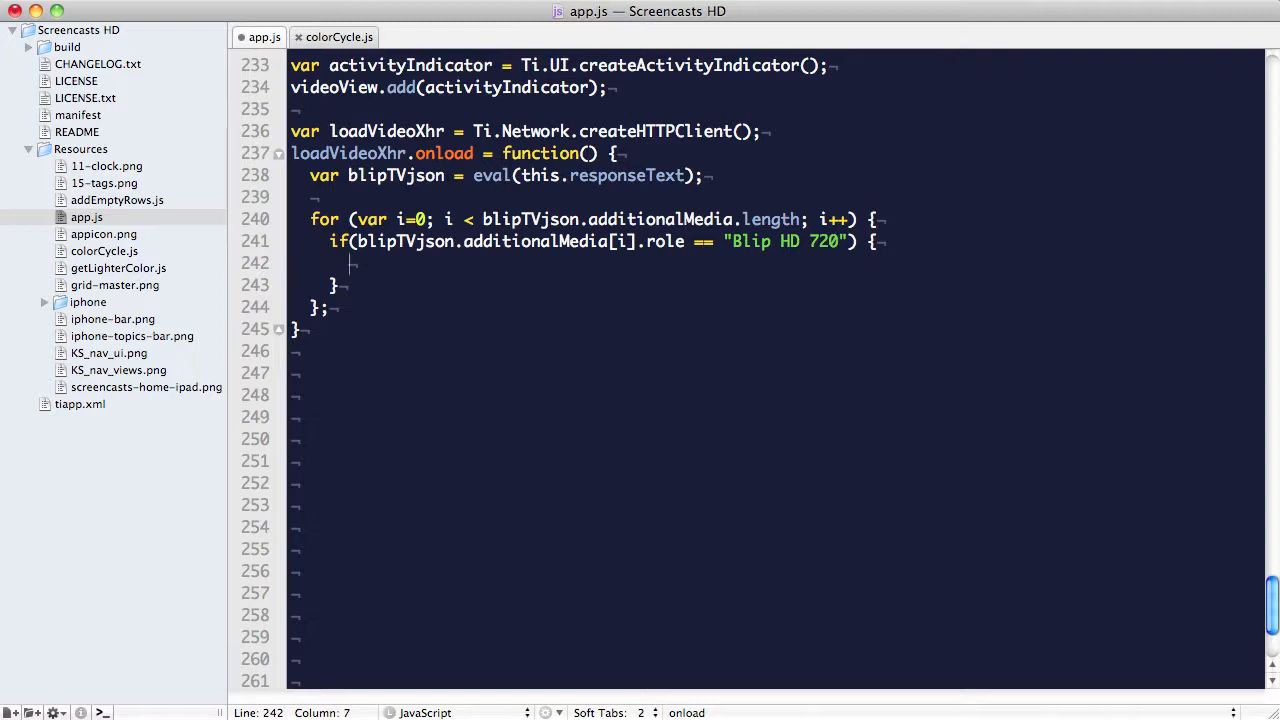
text(videoPlayer.url = blipTVjson.additionalMedia[i].url;)
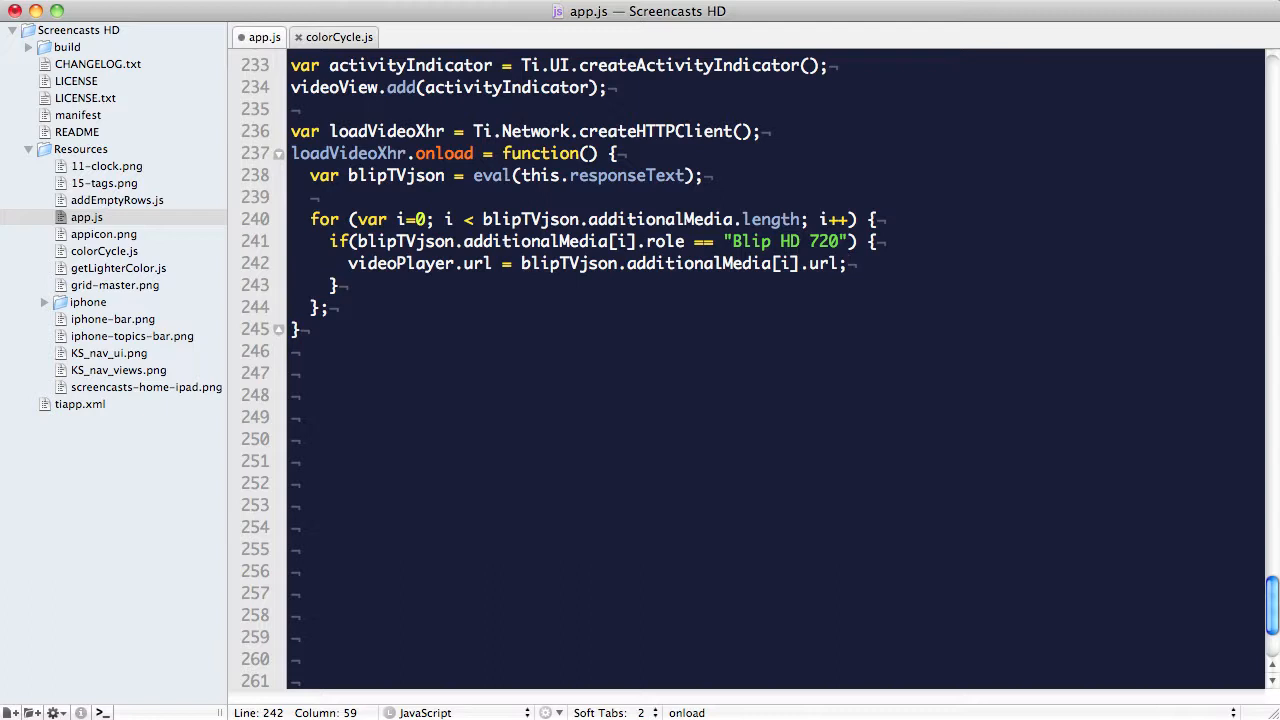
click(848, 264)
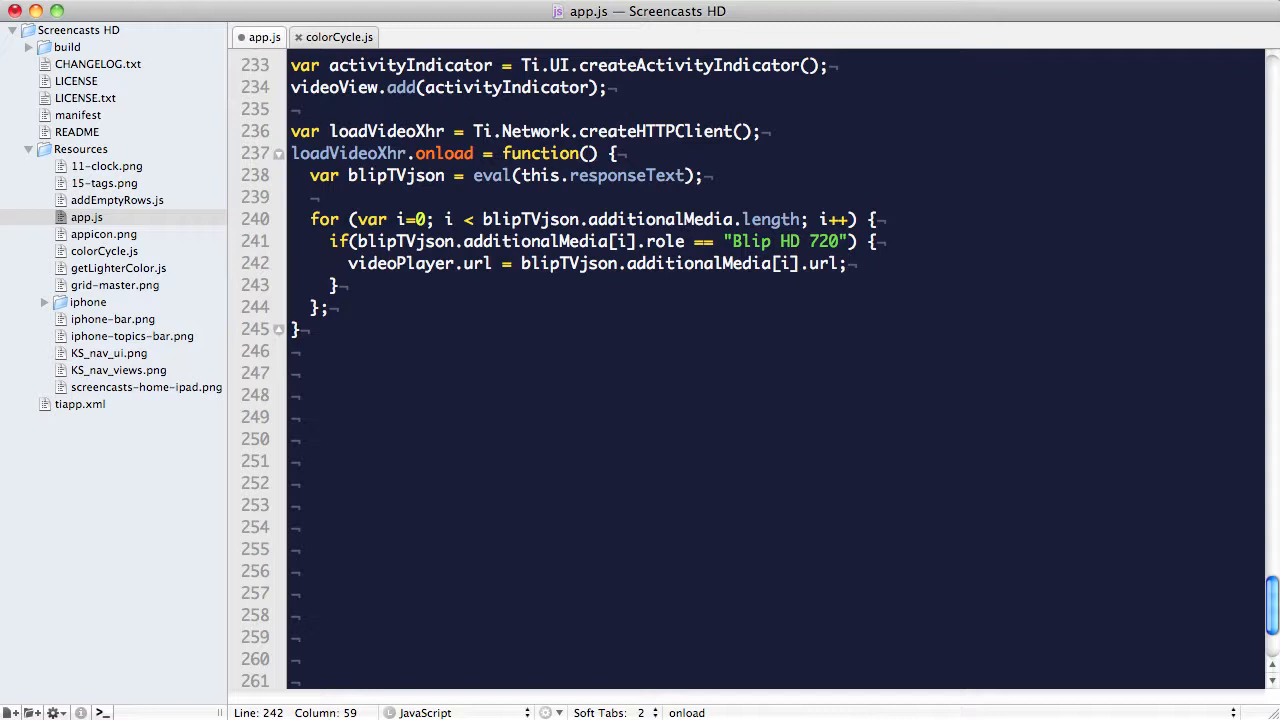
click(340, 284)
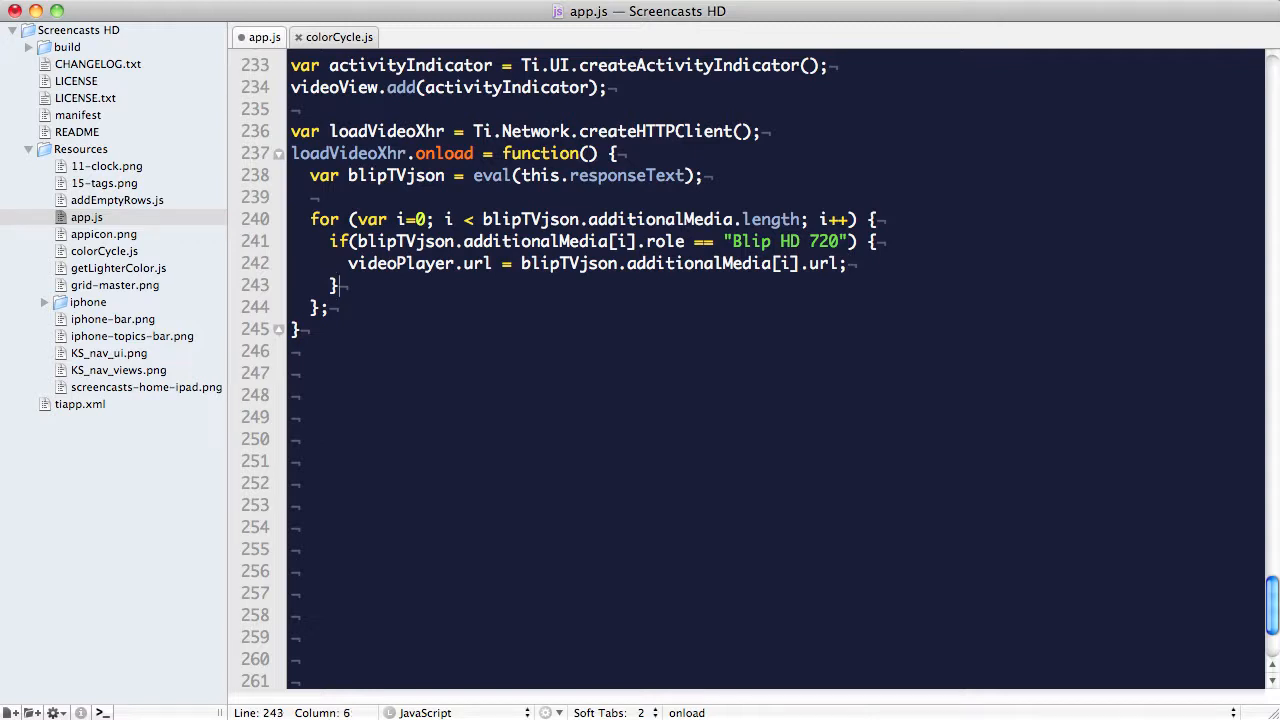
Show activityIndicator and hide it in a videoPlayer 'playing' event listener.
text(activityIndicator.show();)
text(videoPlayer.addEventListener()
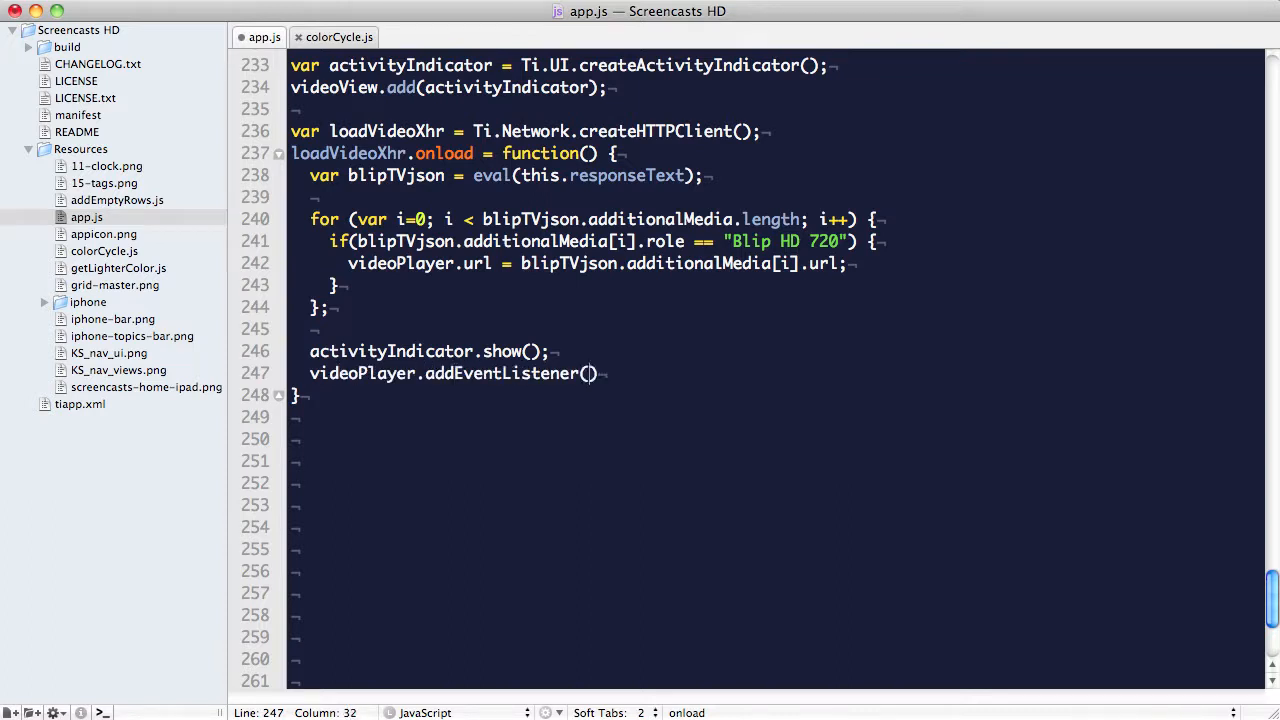
text('playing')
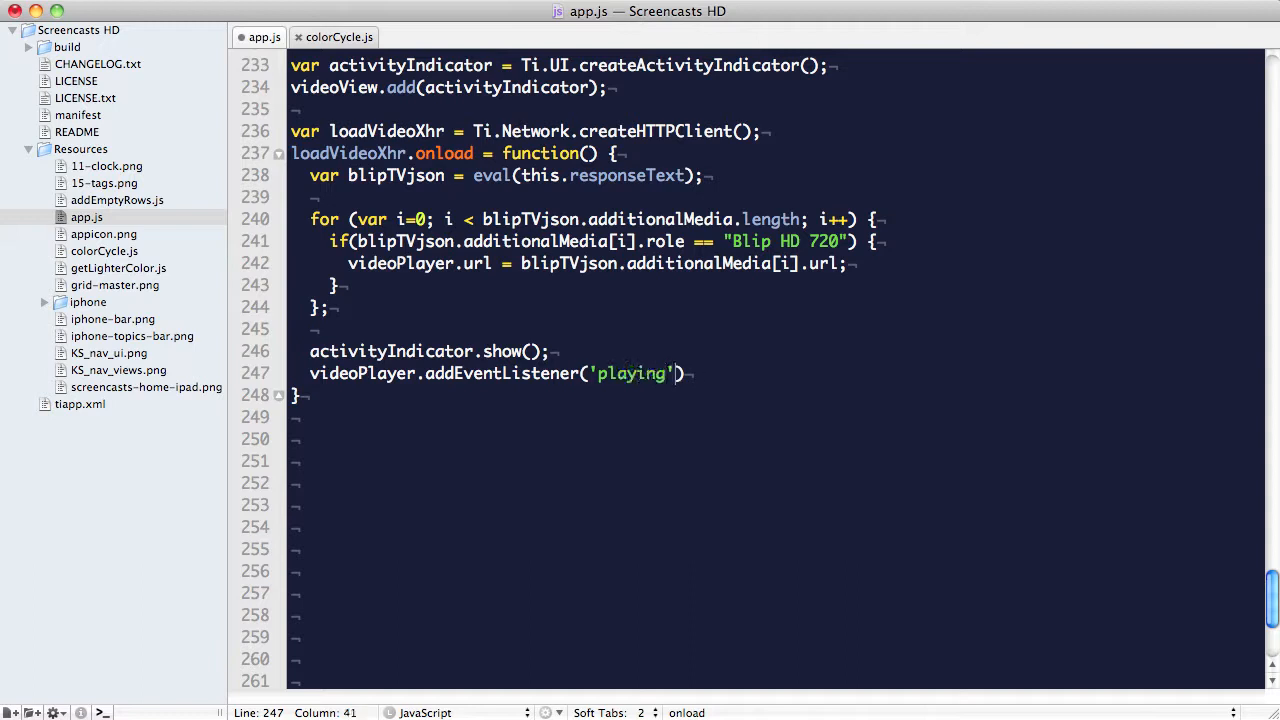
text(, function(e) {)
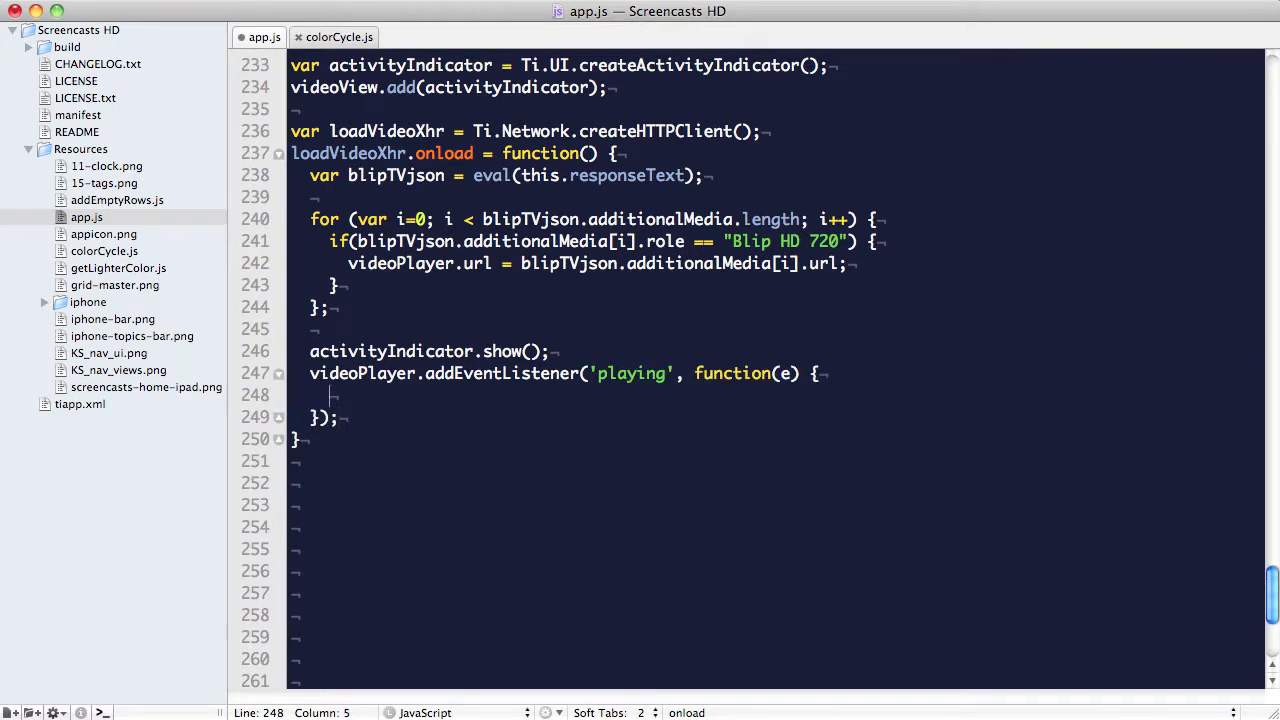
text(activityIndicator.hide();)
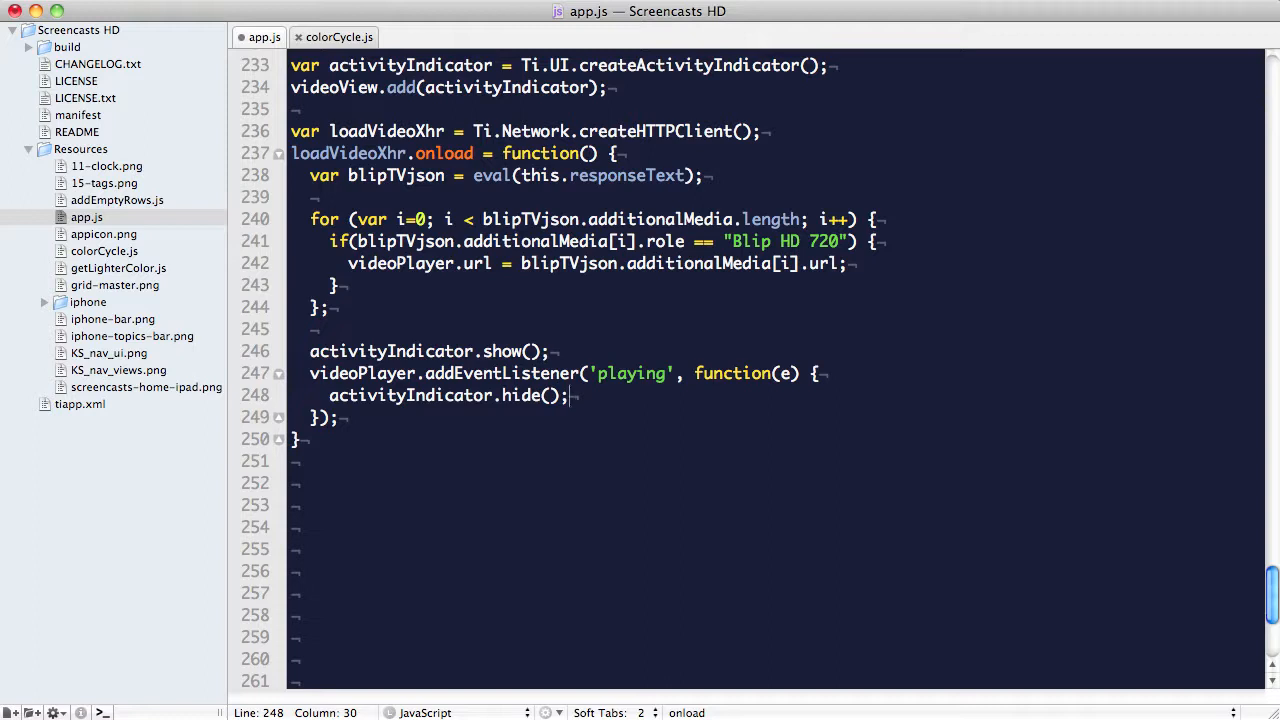
key(Enter)
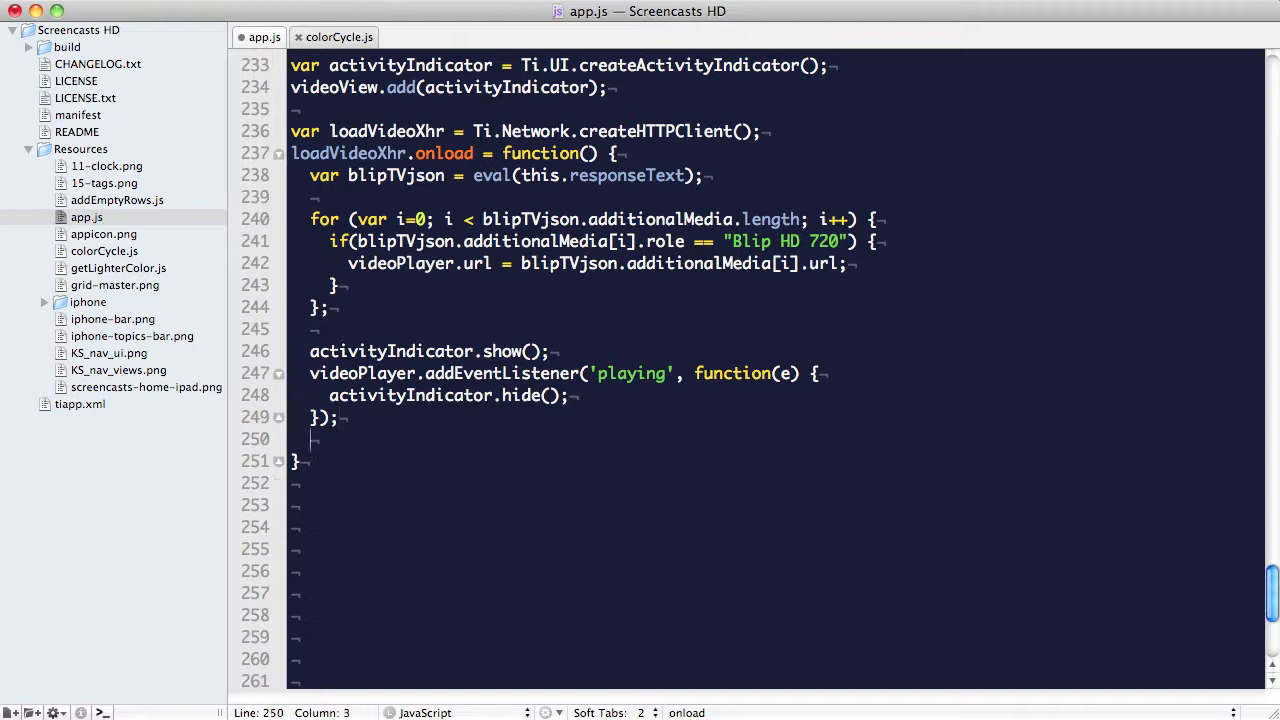
Add an orientationchange listener resizing videoView and setting webView.top = videoView.height.
text(Titanium.Gesture.addEventListener('orientationchange', function(e){}))
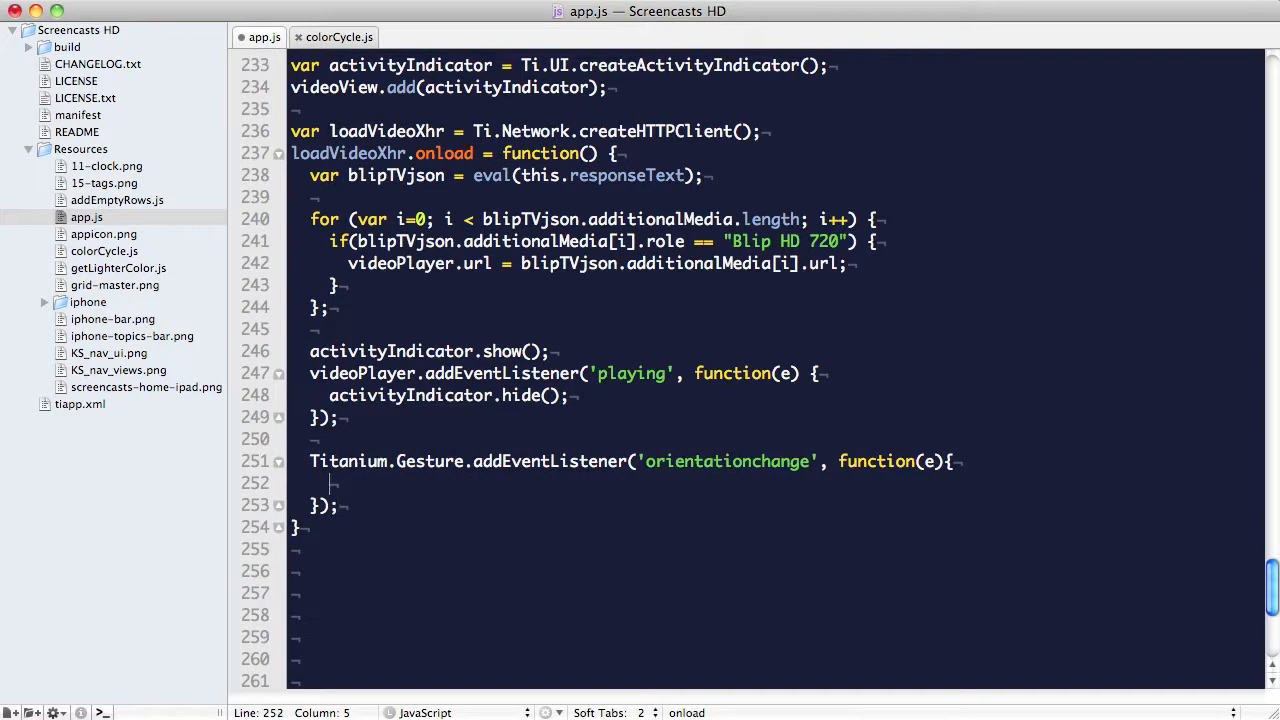
text(videoView)
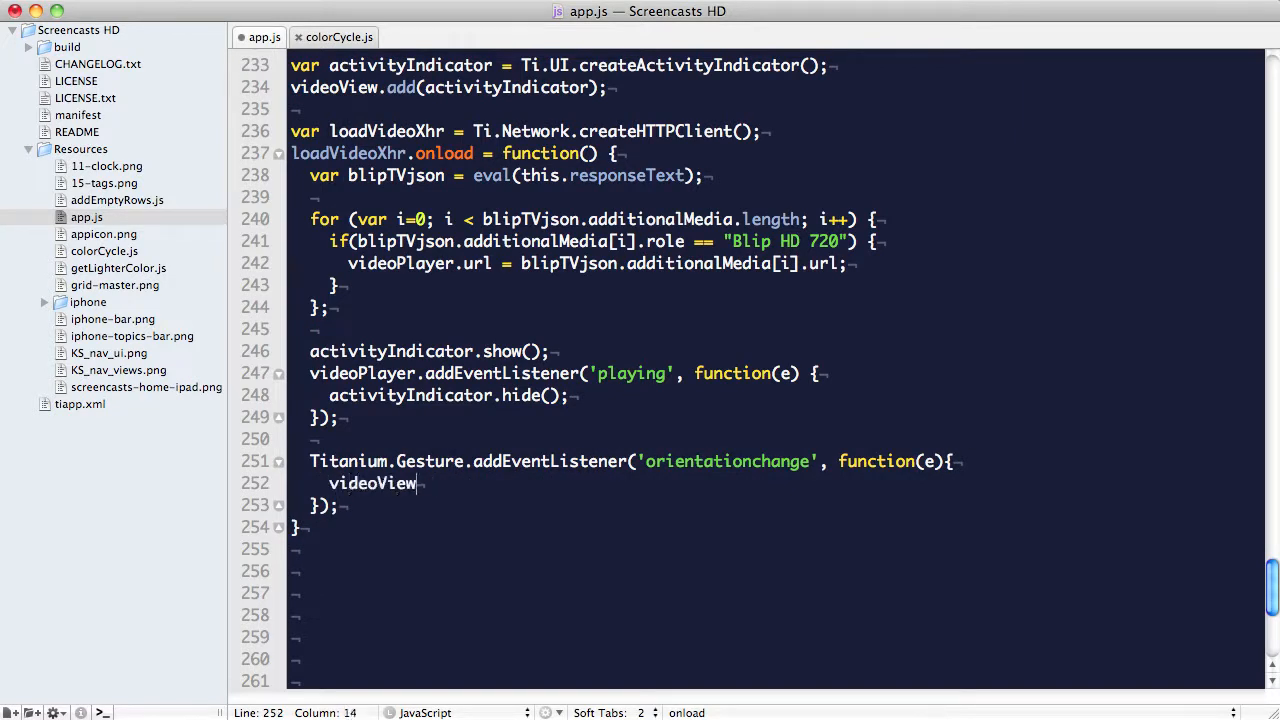
text(.width = detailWindow.width;)
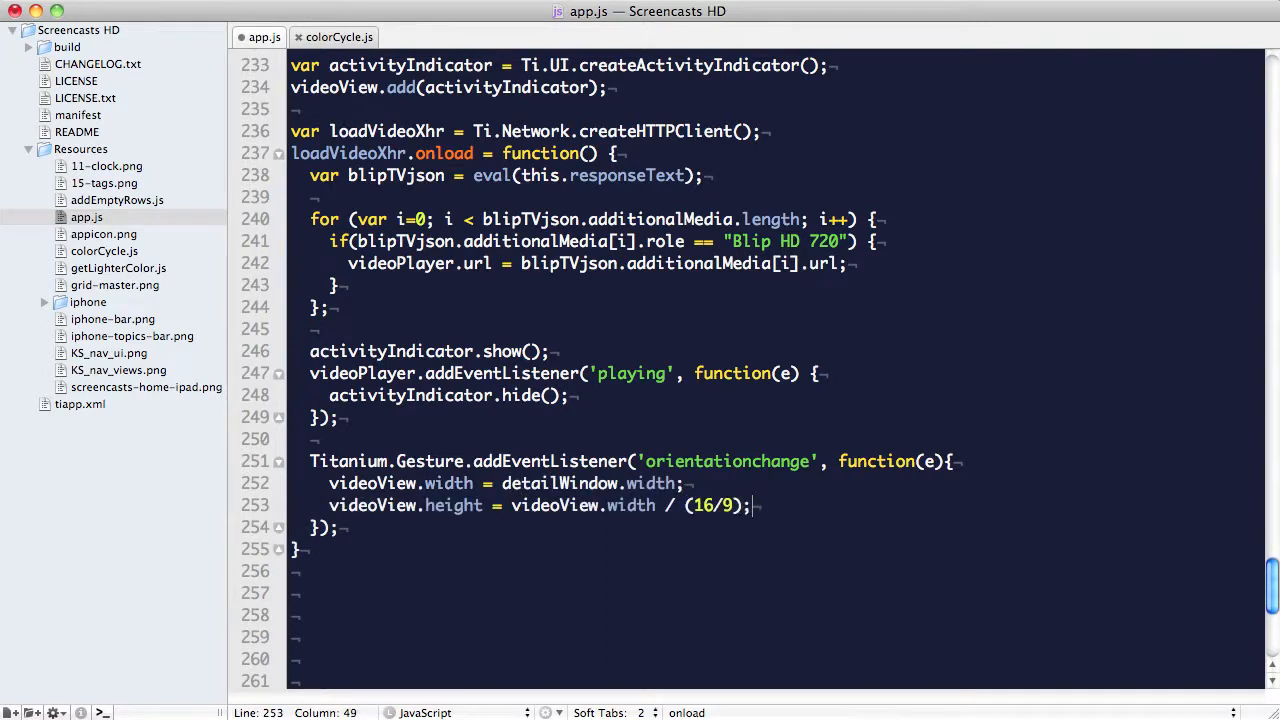
text(webView.top = videoView.height;)
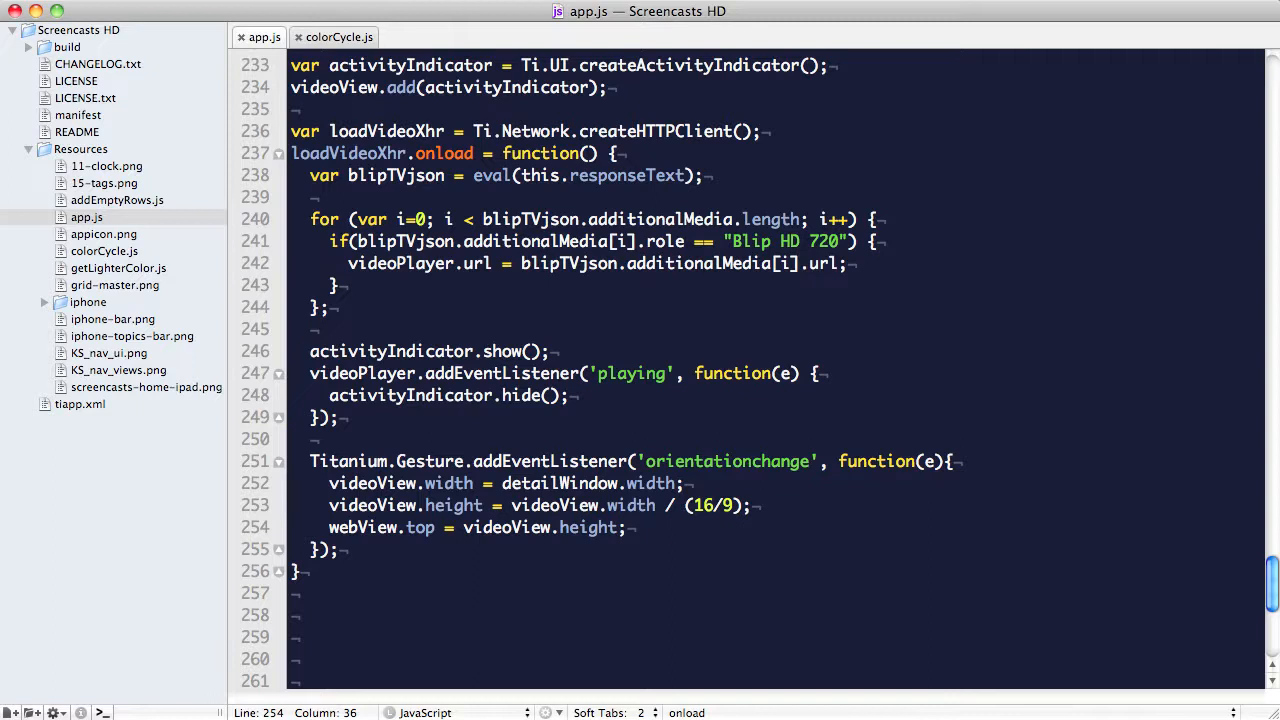
Call videoPlayer.show() and play(), then start latestTable.addEventListener("click", lo…).
click(338, 548)
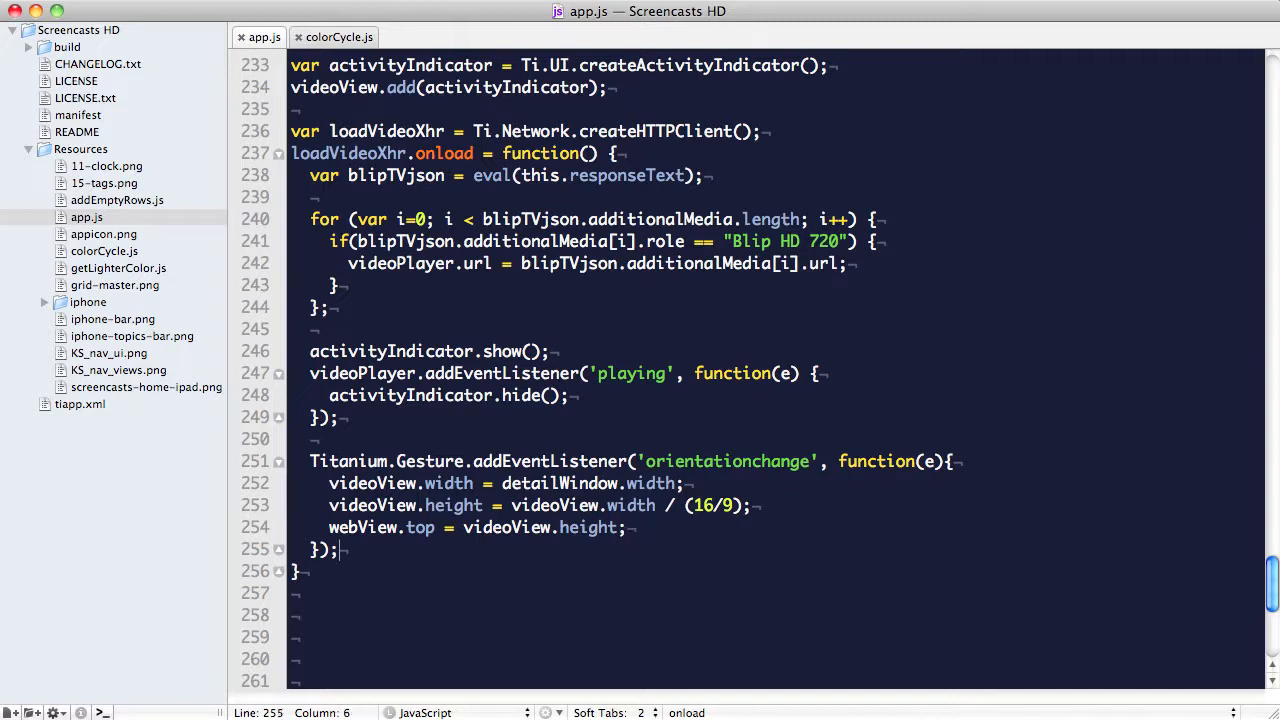
text(vide)
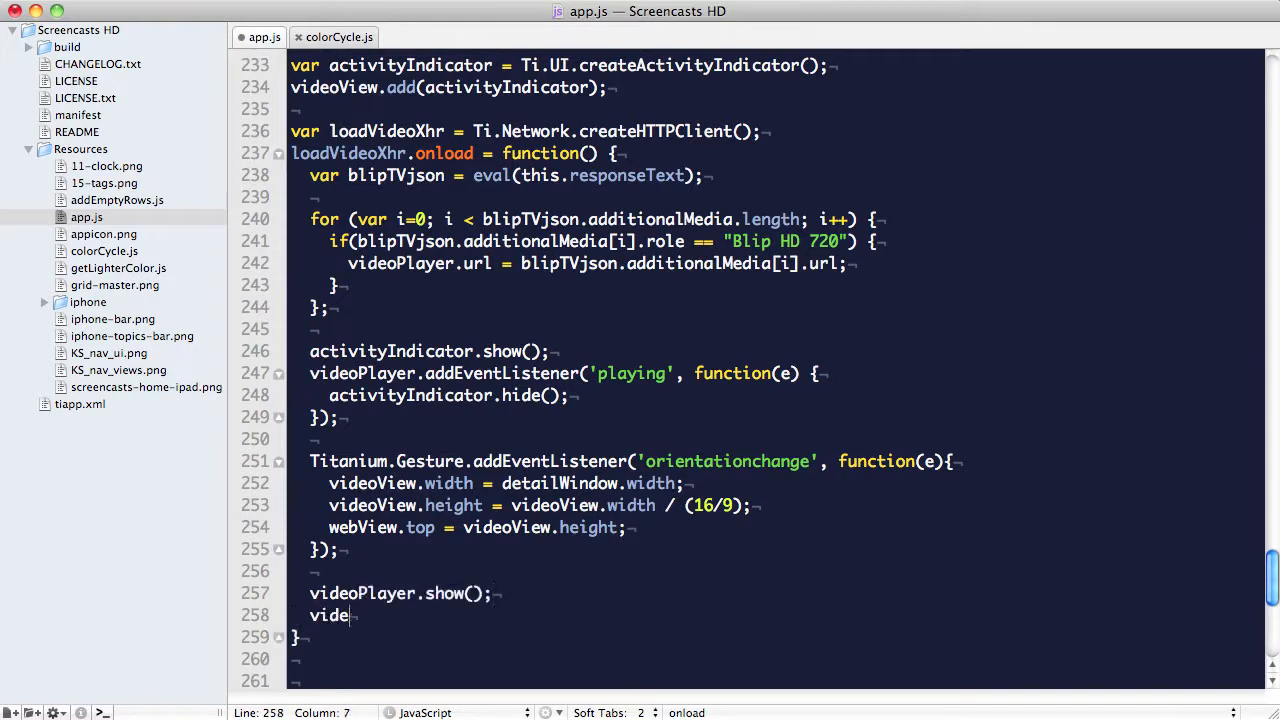
text(oPlayer.play();)
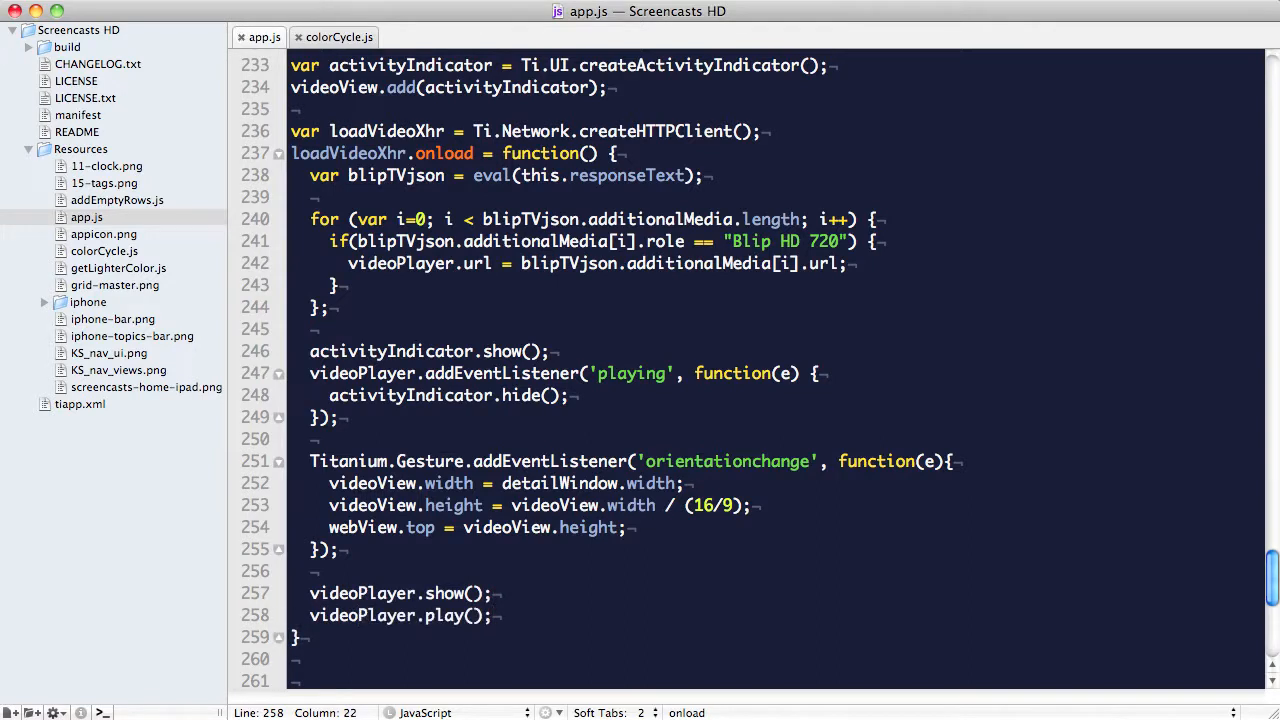
text(latestTable.addEventListener("click", lo)
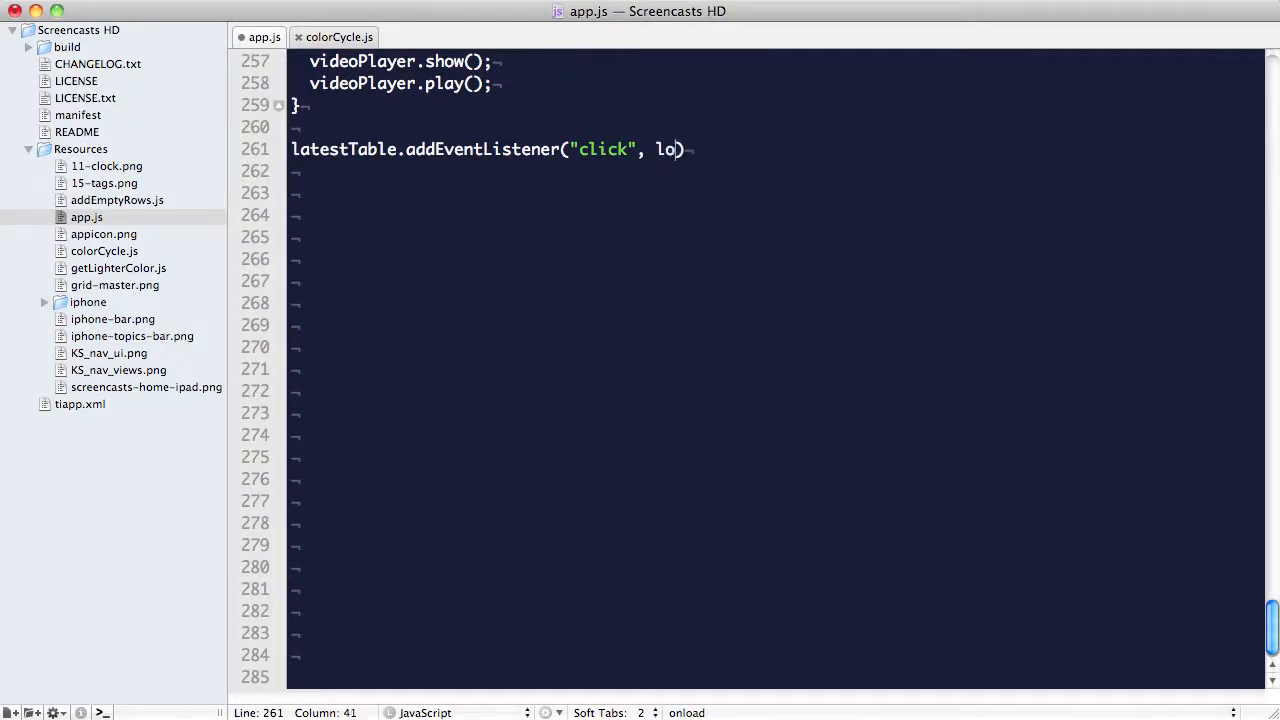
Finish the loadEpisodeDetailView listeners, declare firstVideo, and start the function with an e.row.hasChild check.
text(adEpisodeDetailView)
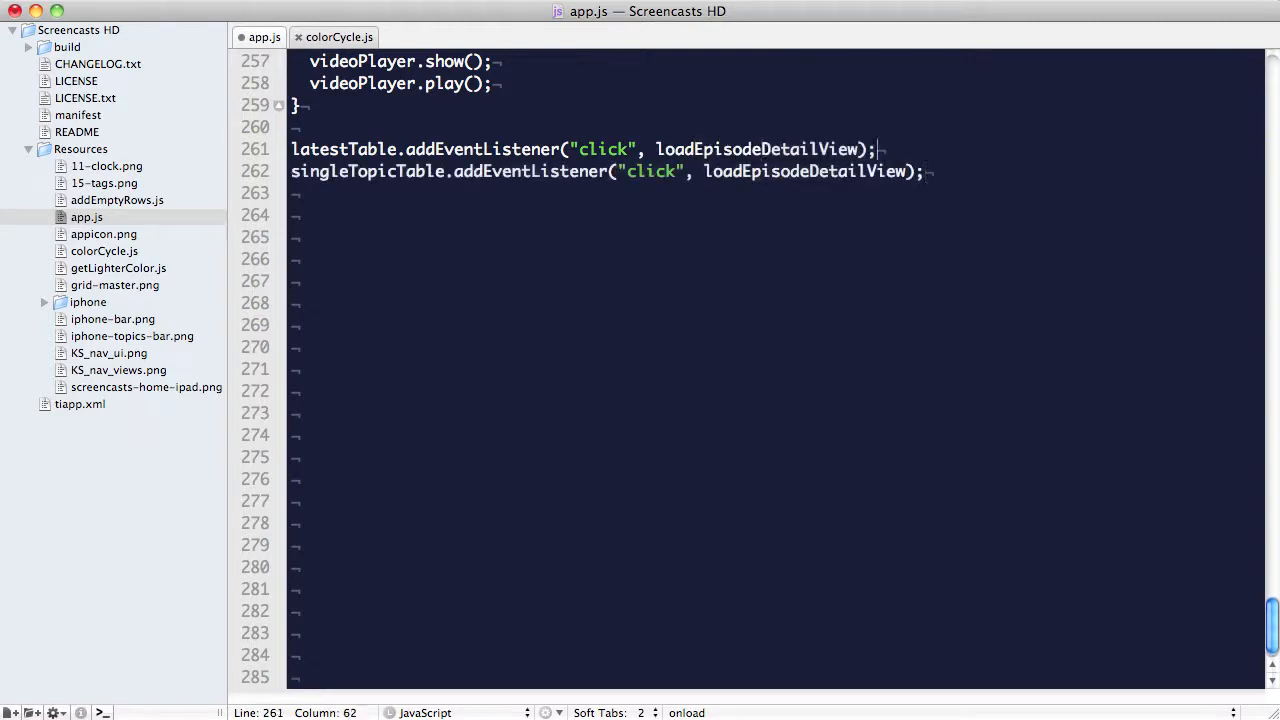
text(firstVideo = true;)
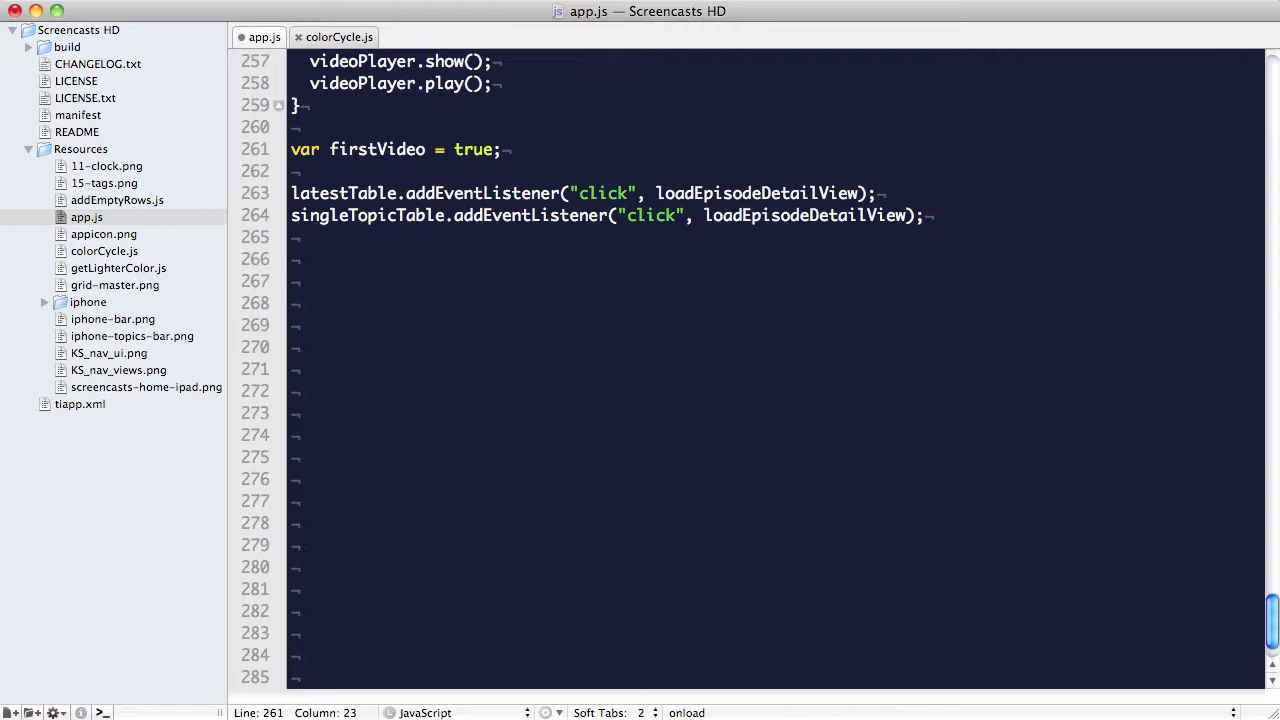
text(function loadEpisodeDetailView(e) {)
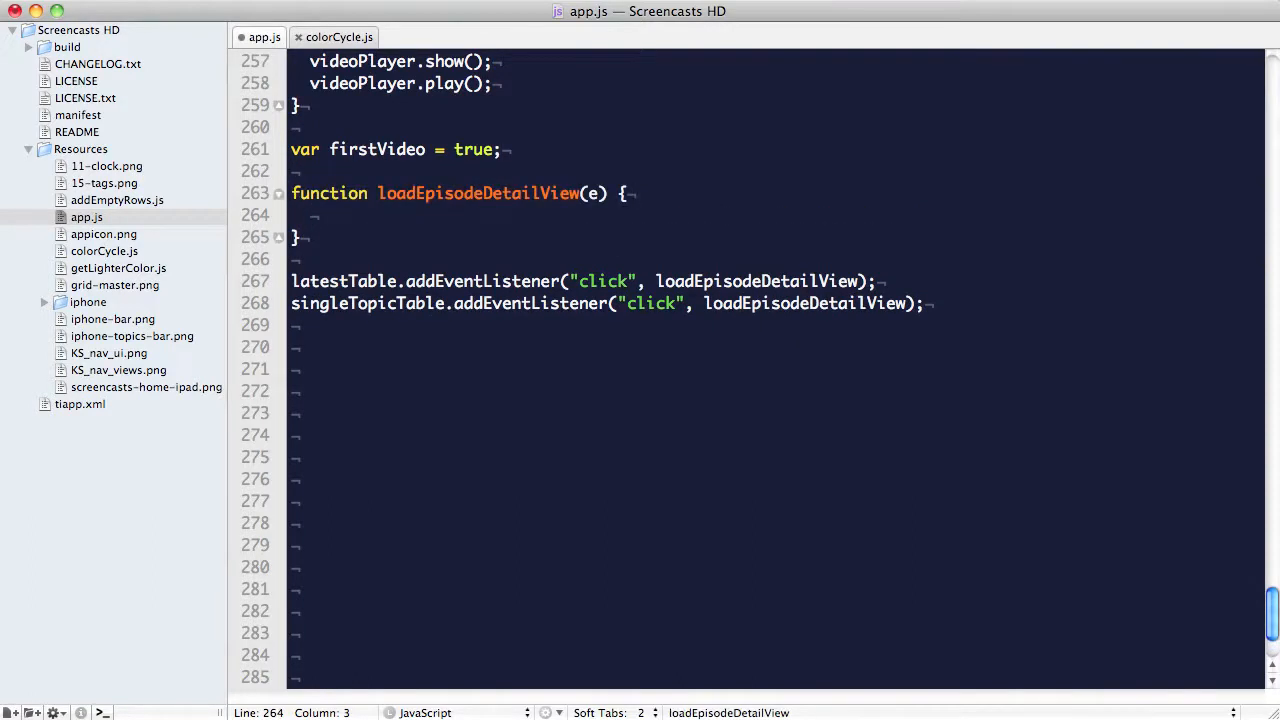
text(if())
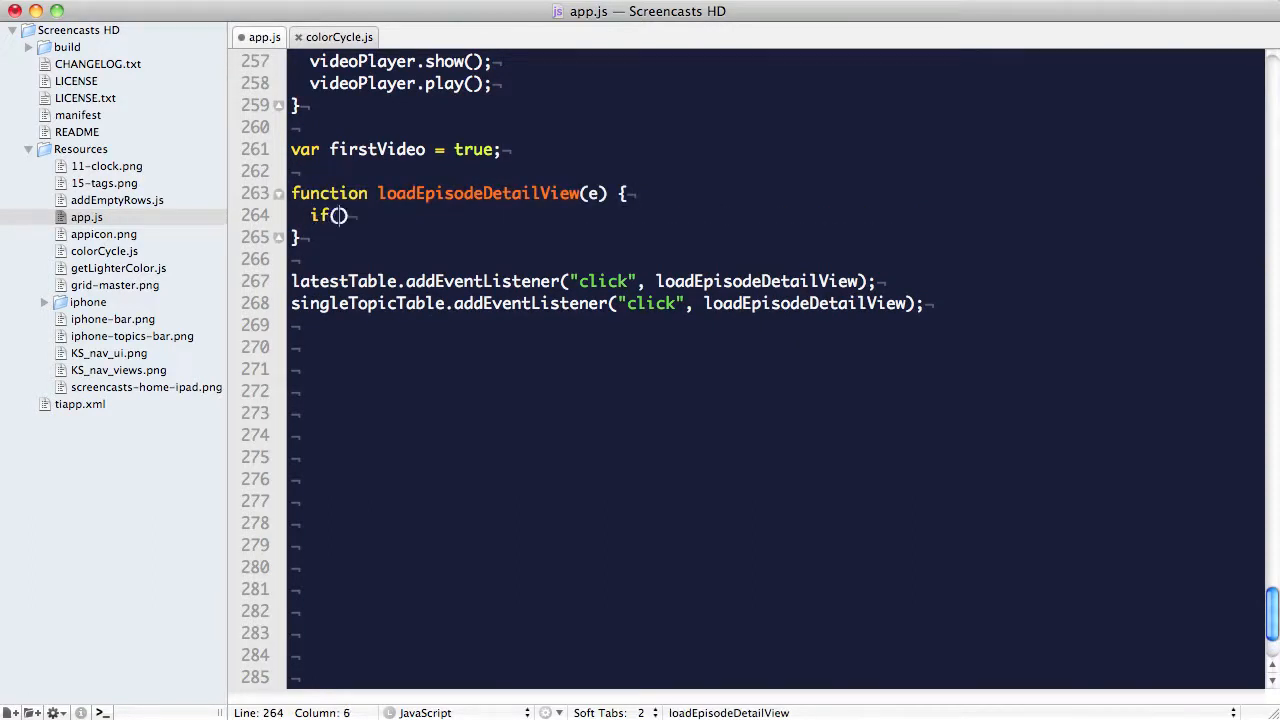
text(e.row.hasChild)
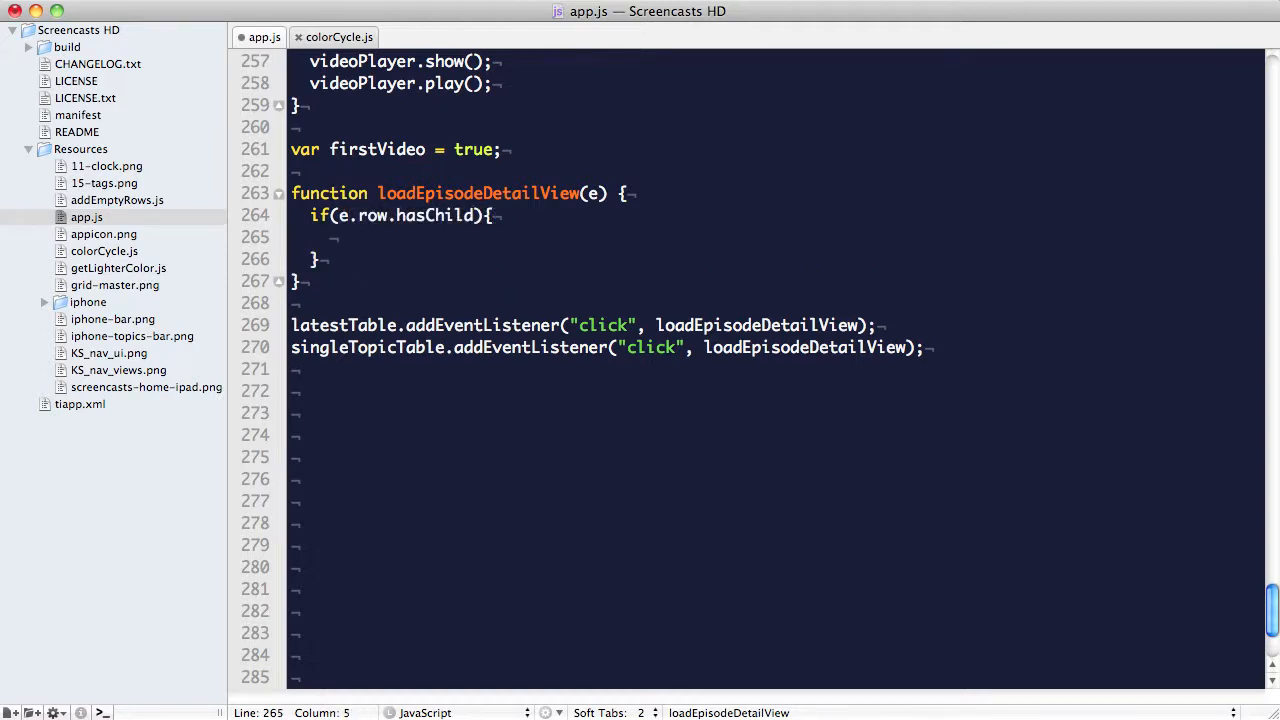
Inside hasChild, check Ti.Network.online and, if firstVideo, add videoView to detailWindow.
click(332, 236)
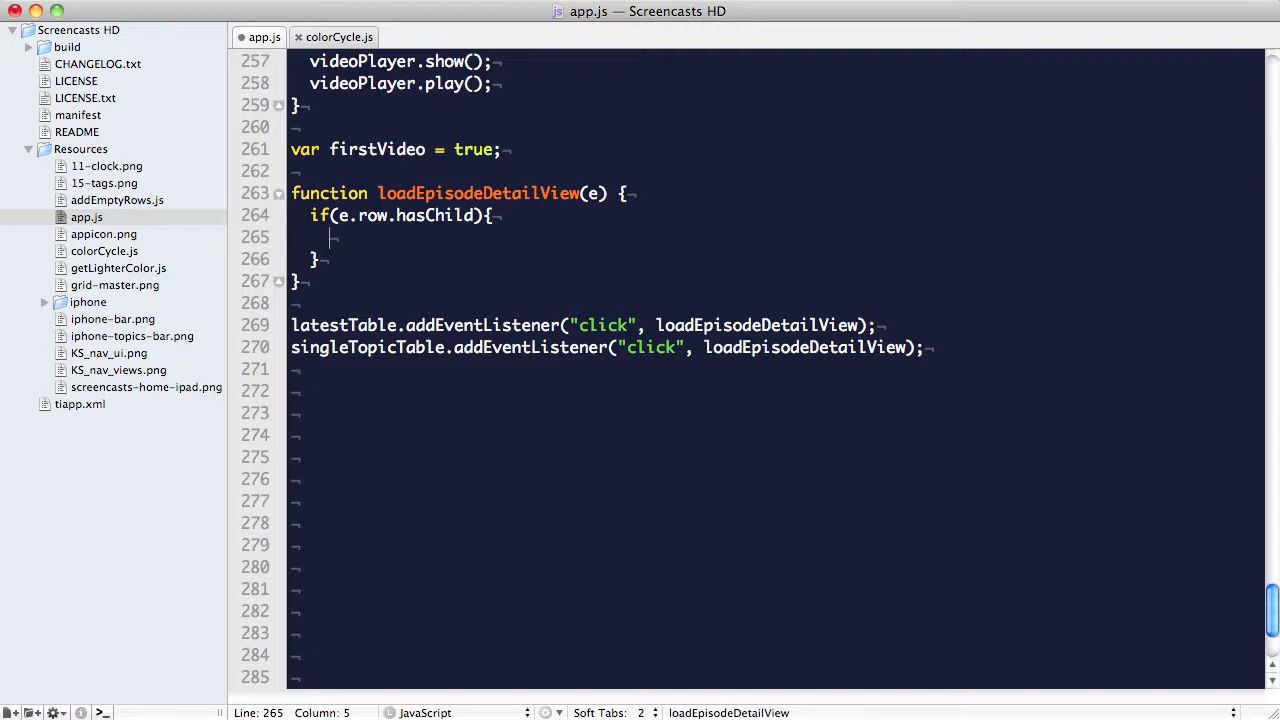
text(if)
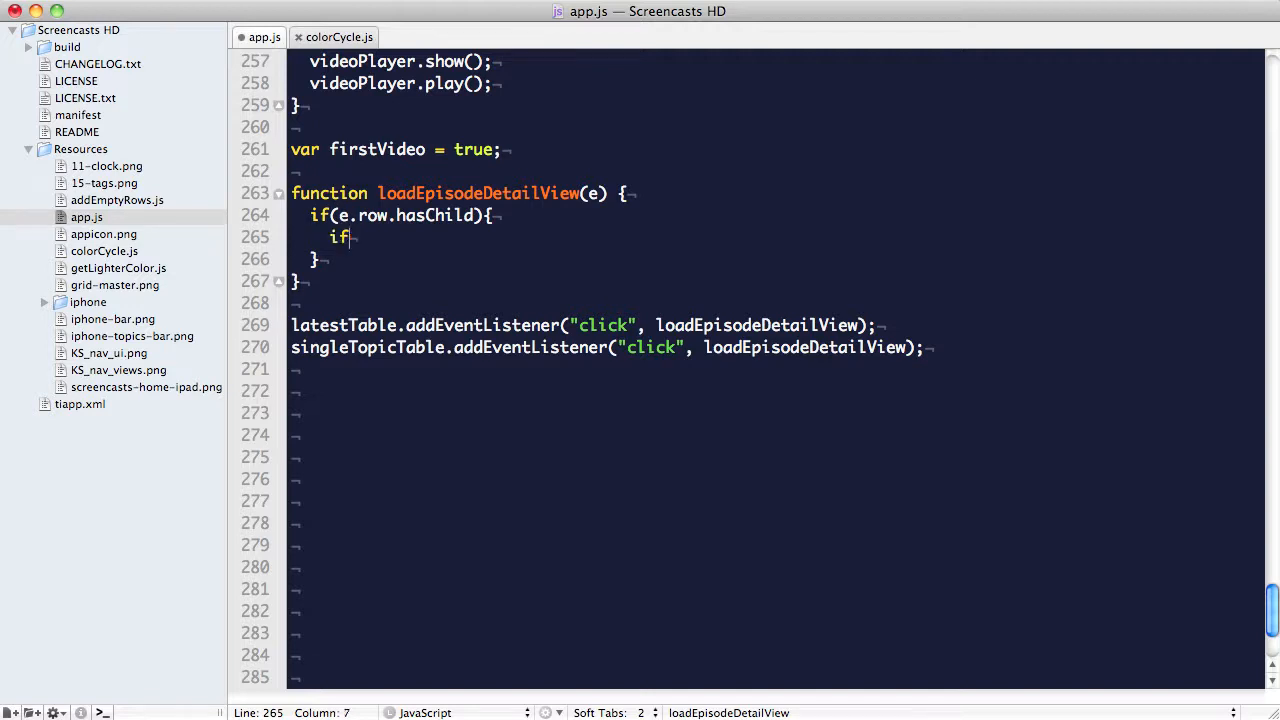
text((Ti.Network.online){)
text(notConnectedAlert();)
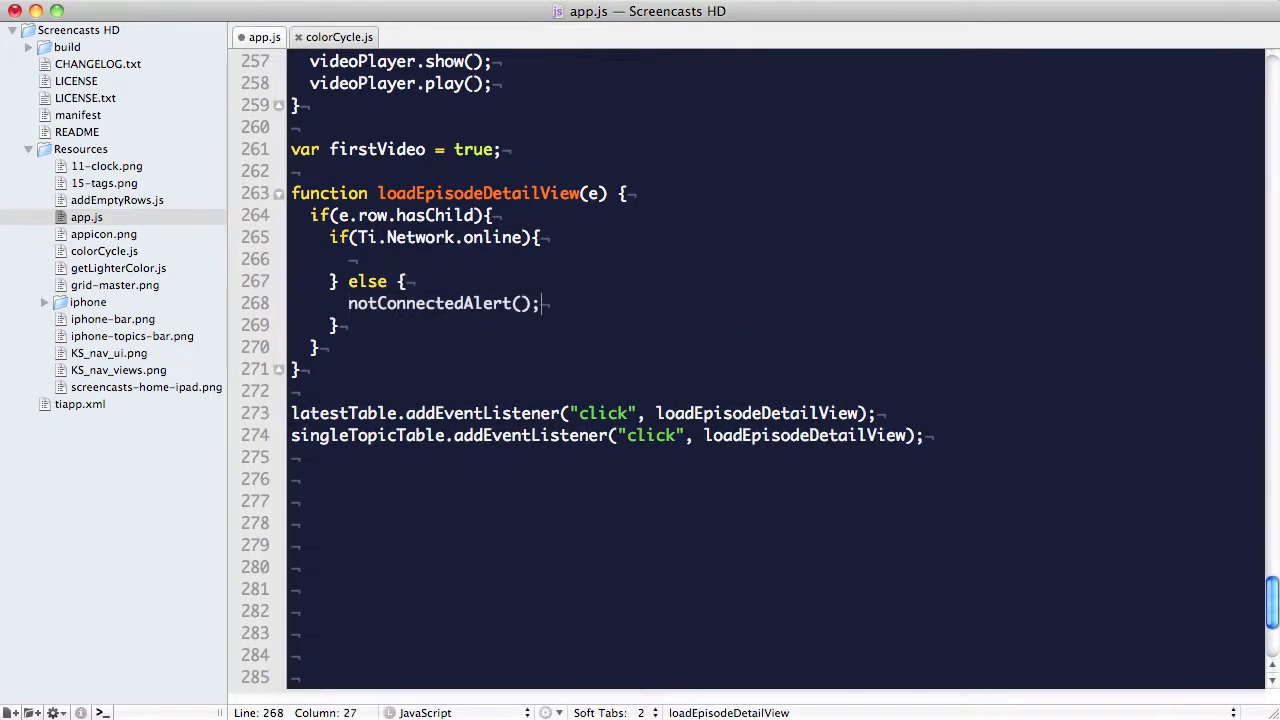
click(350, 260)
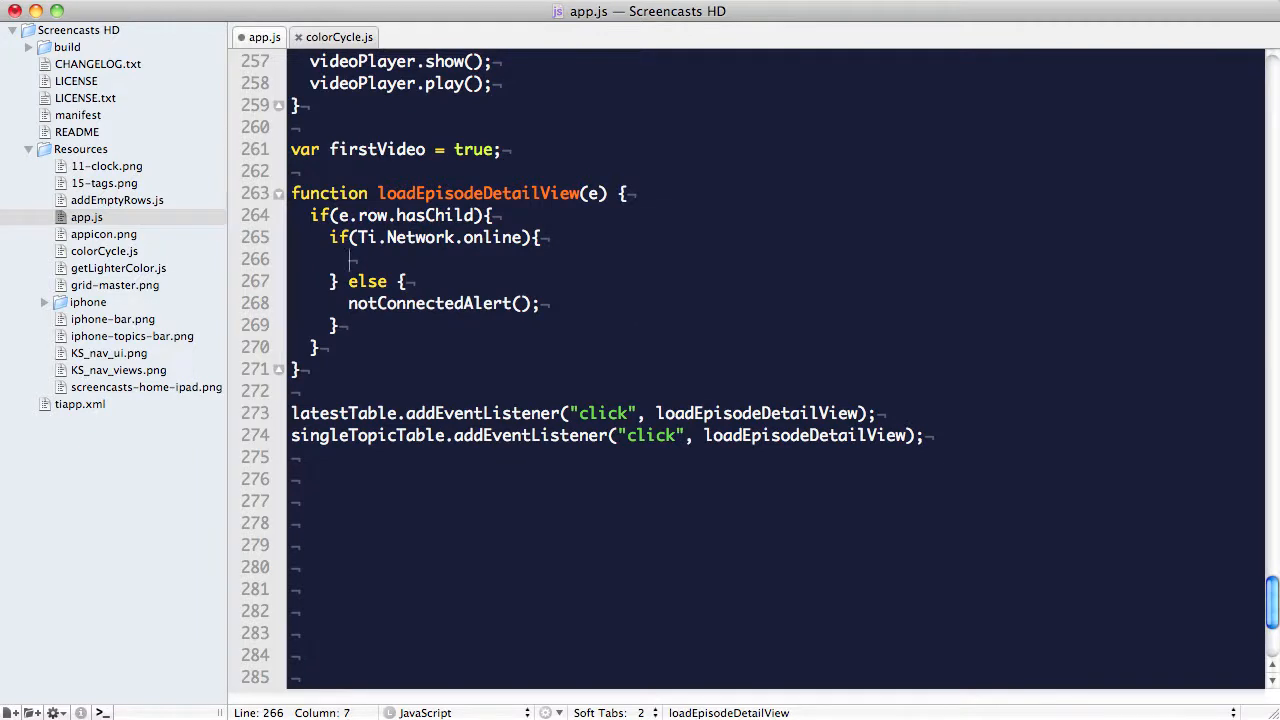
text(if(firstVideo){)
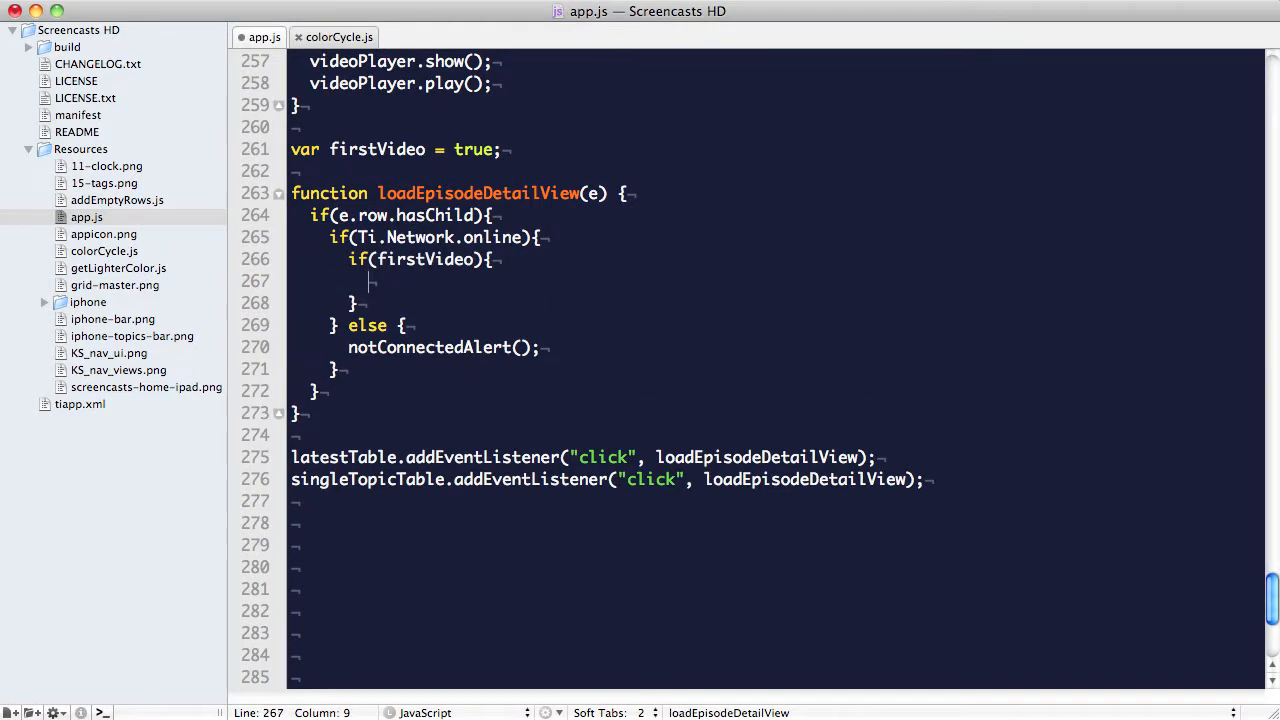
text(detailWindow)
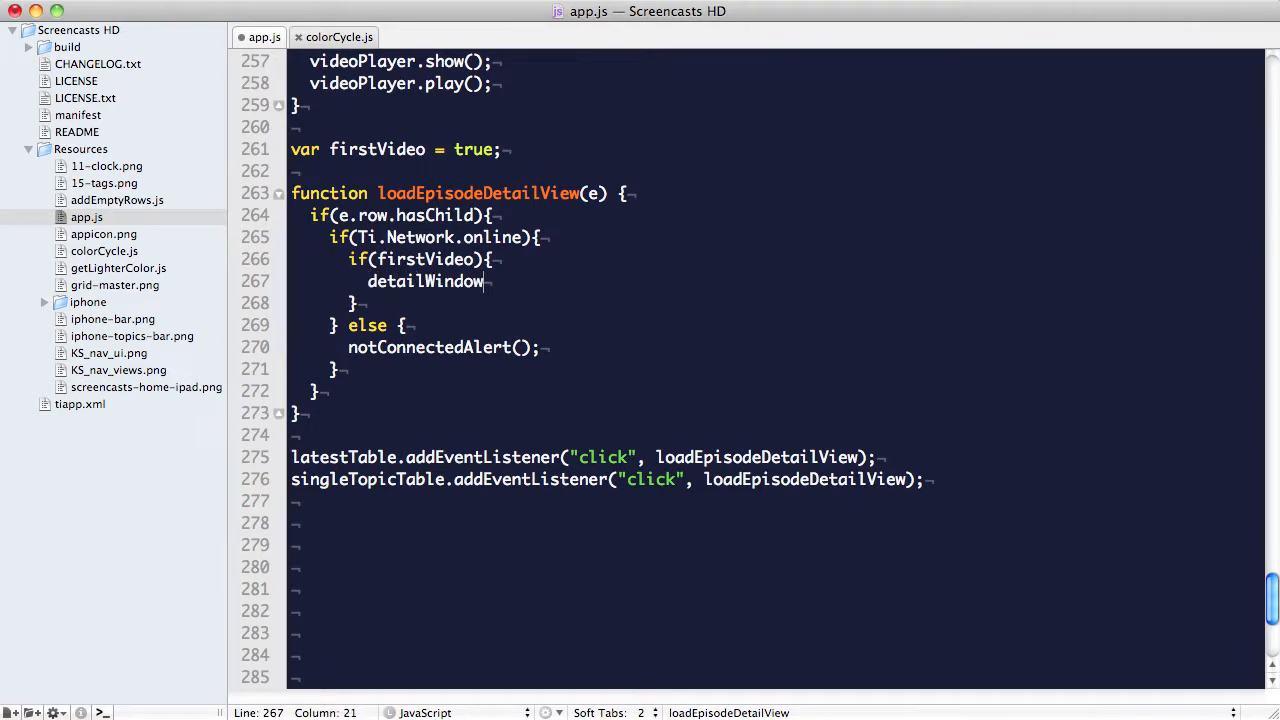
text(.add(videoView);)
text(firstVideo = false;)
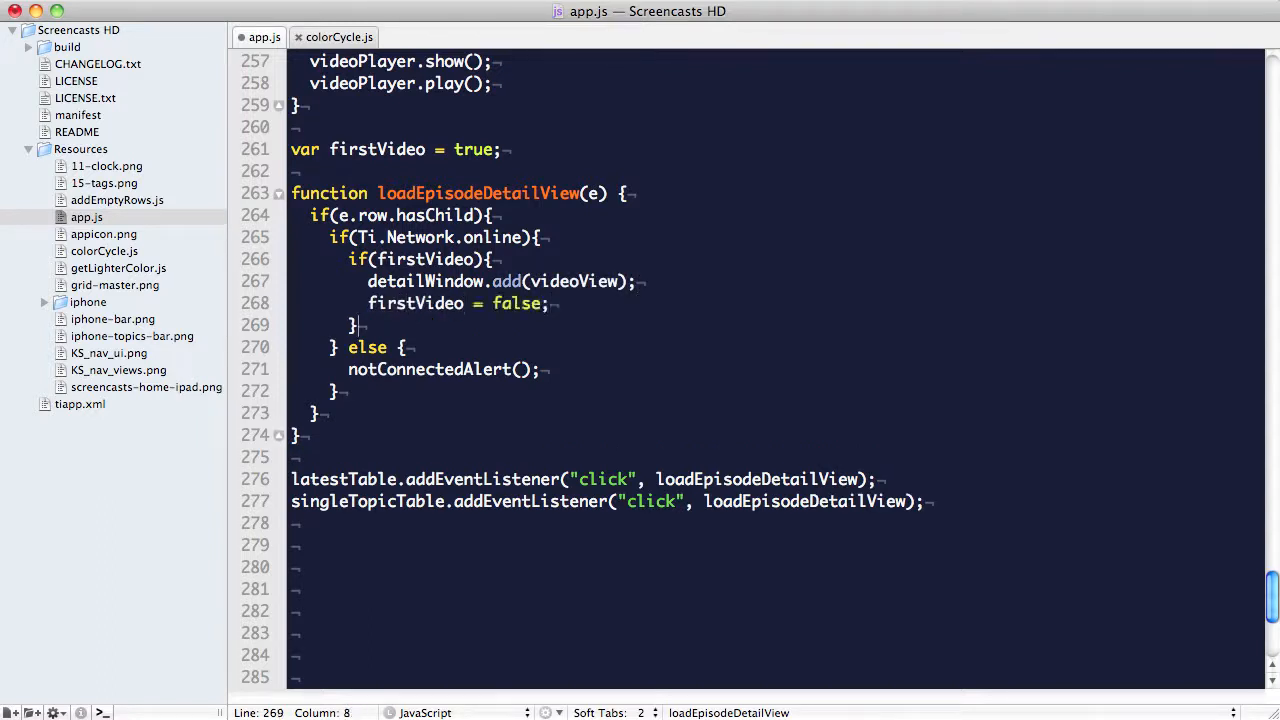
Otherwise stop videoPlayer, then call loadRemoteMovie and loadWebView(e.row.episode).
text(else)
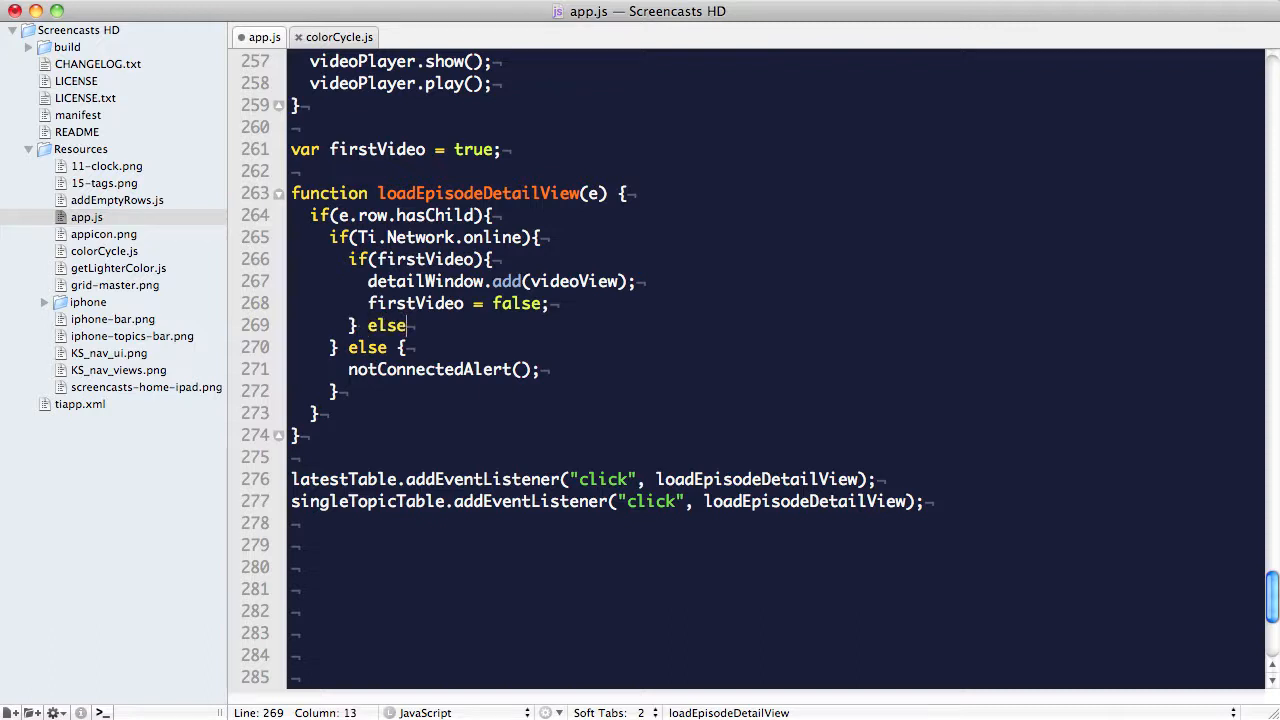
text(videoPlayer.stop())
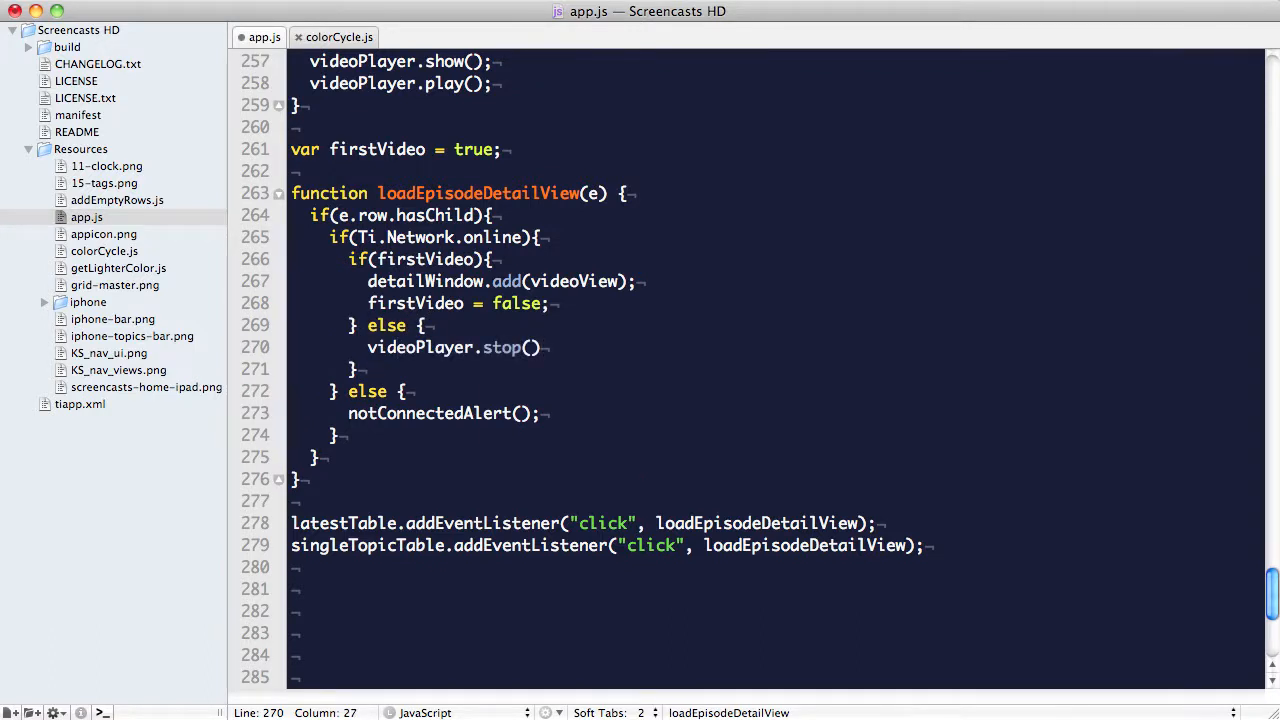
key(Return)
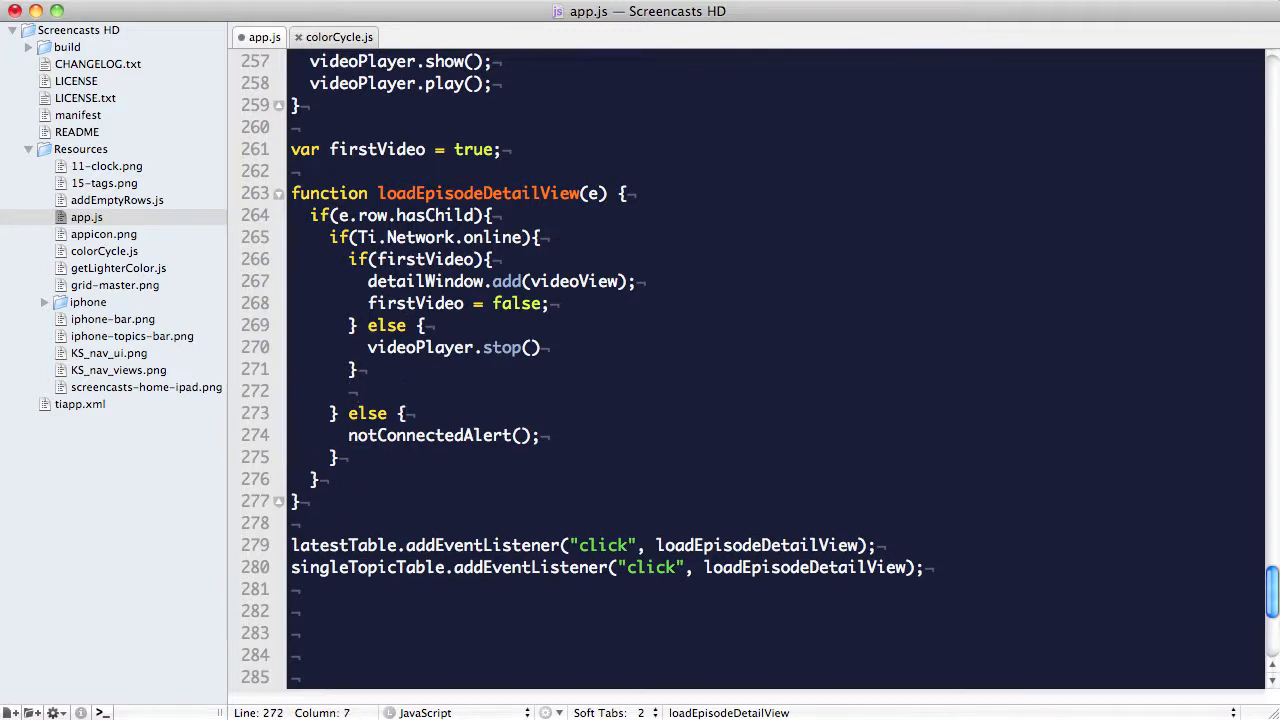
text(loadRemoteMovie(e.row.episode);)
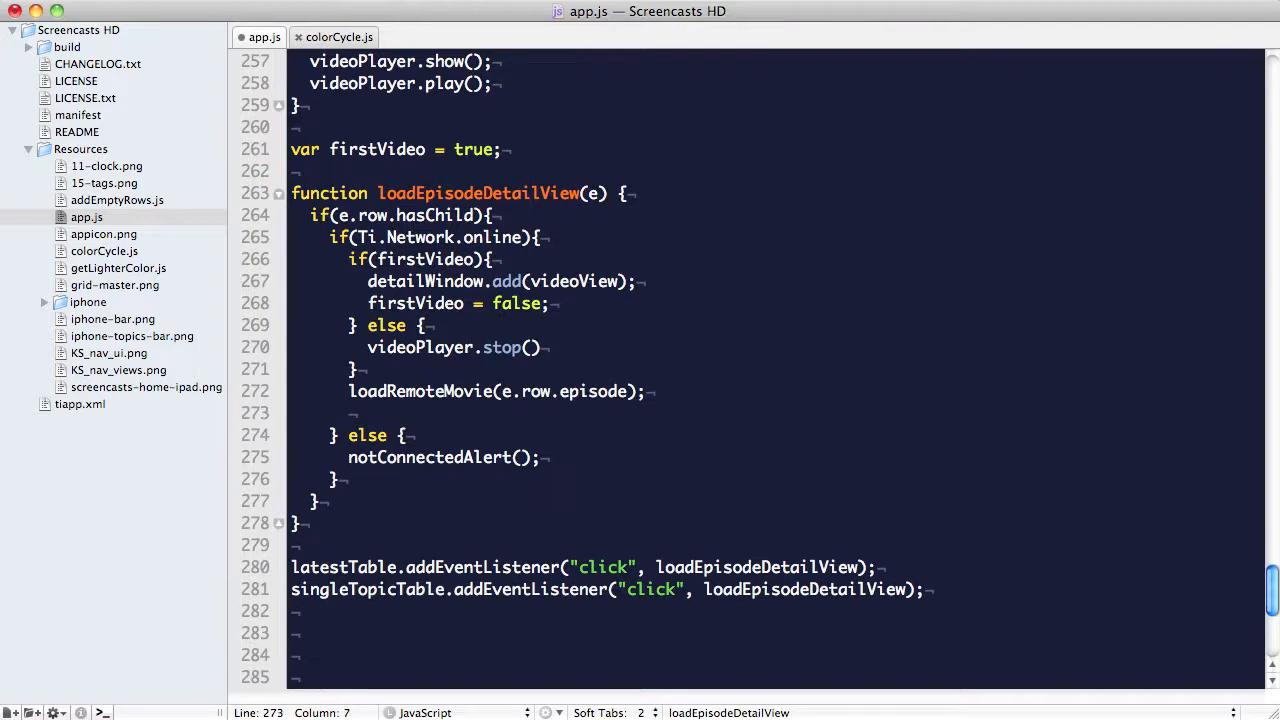
text(loadWebView(e.row.episode);)
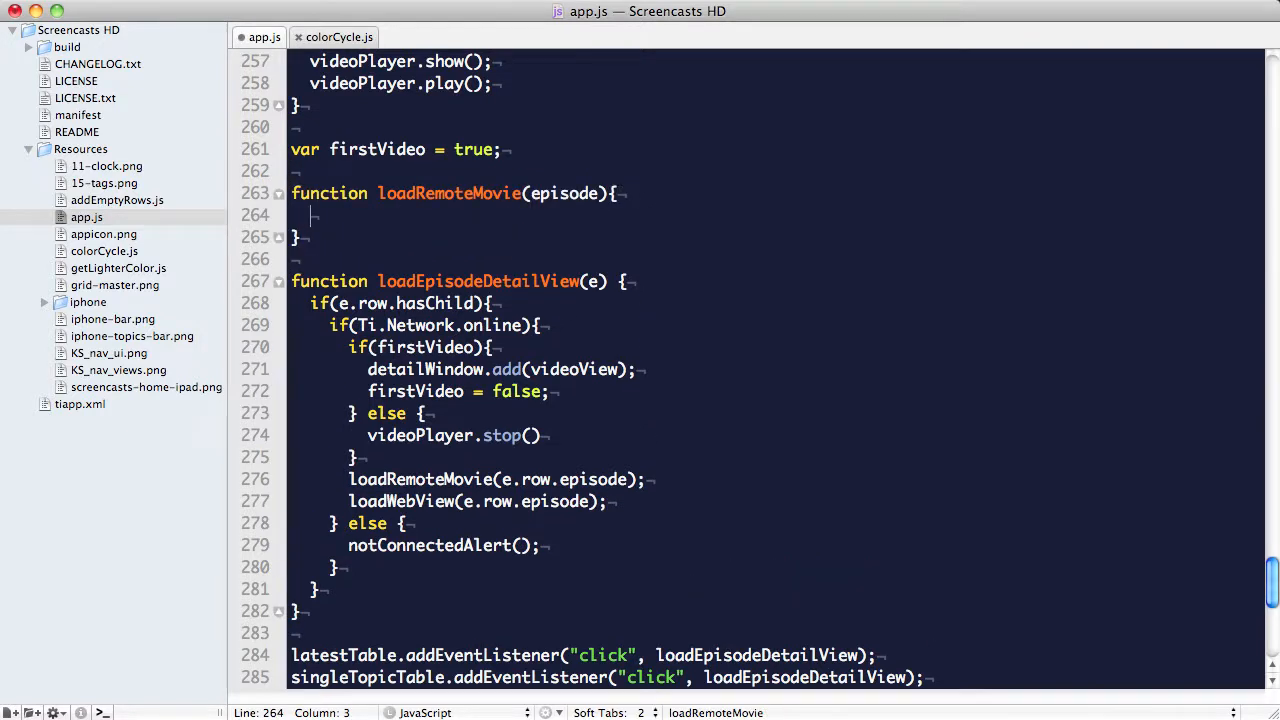
Wrap loadRemoteMovie's request in an if checking Ti.Network.networkType == Ti.Network.NETWORK_WIFI.
text(load)
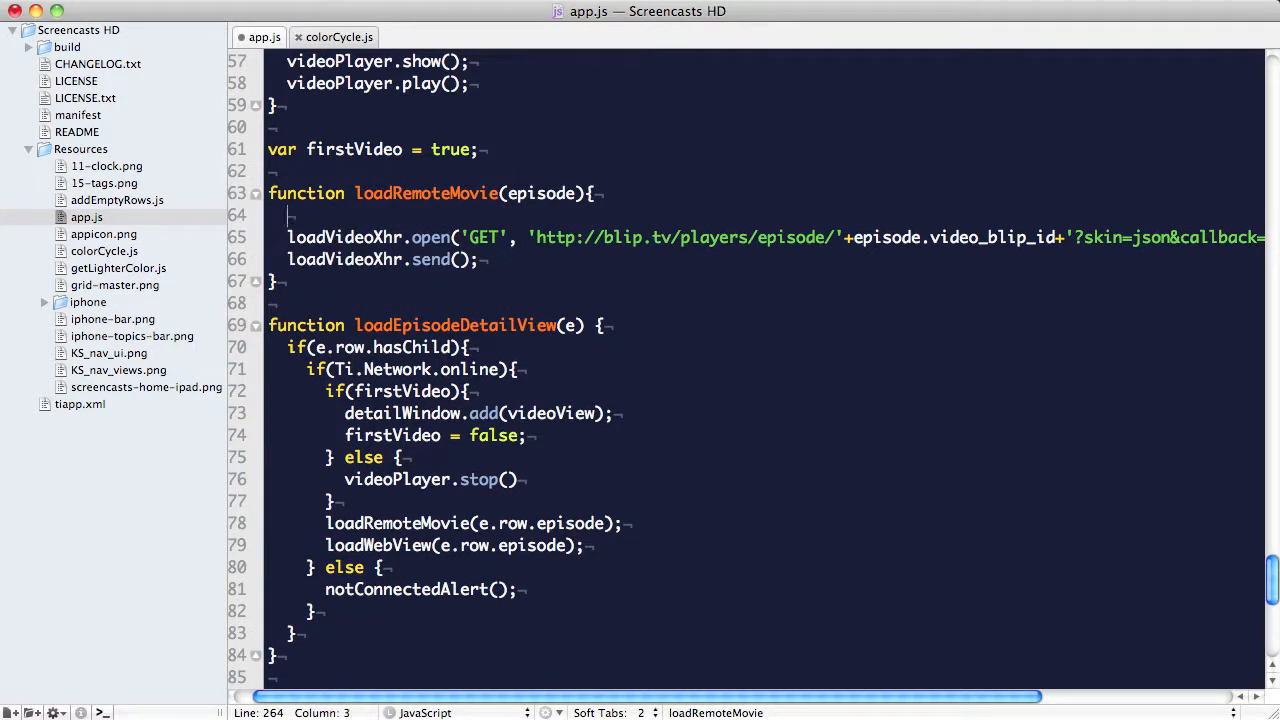
text(if()
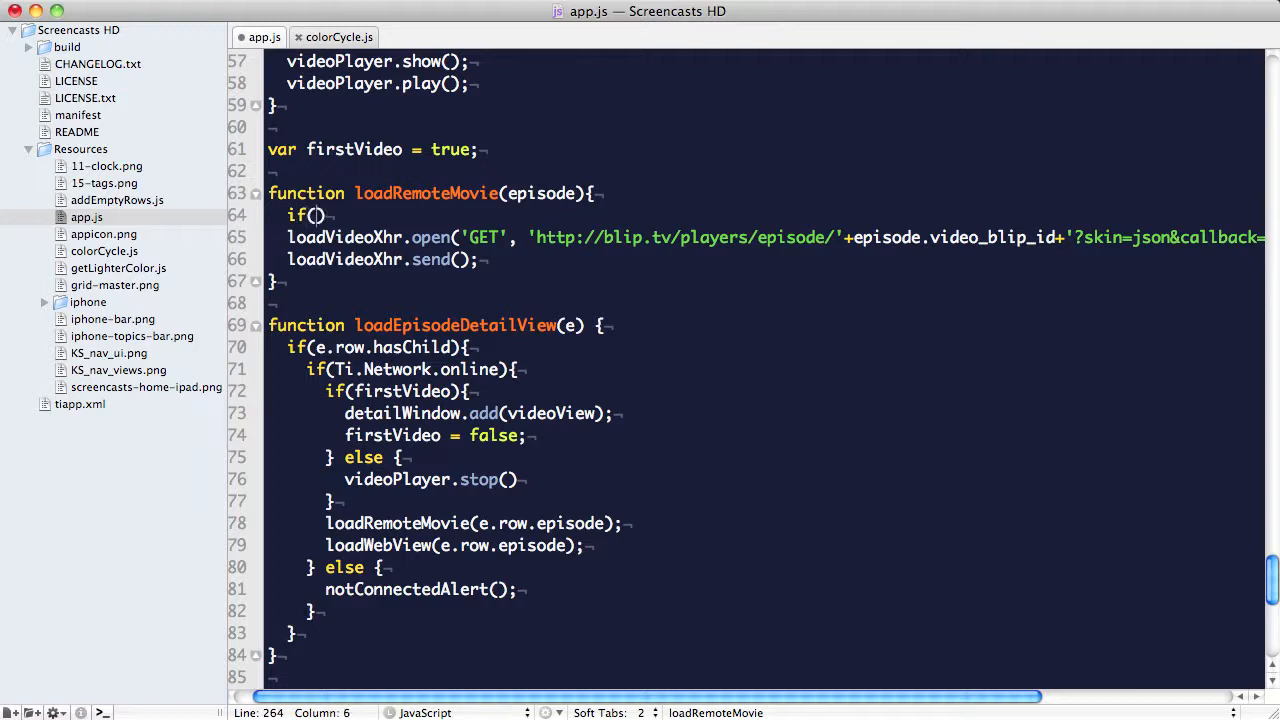
text(Ti.Network.netowr)
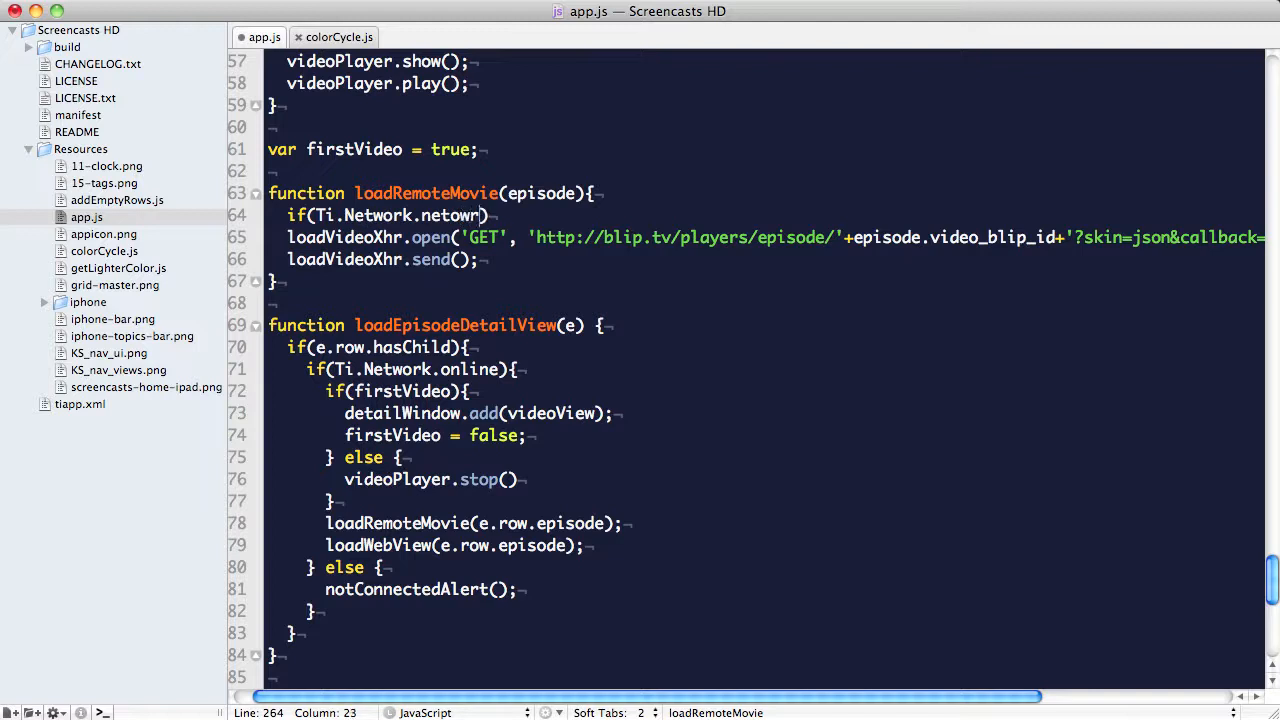
text(kT)
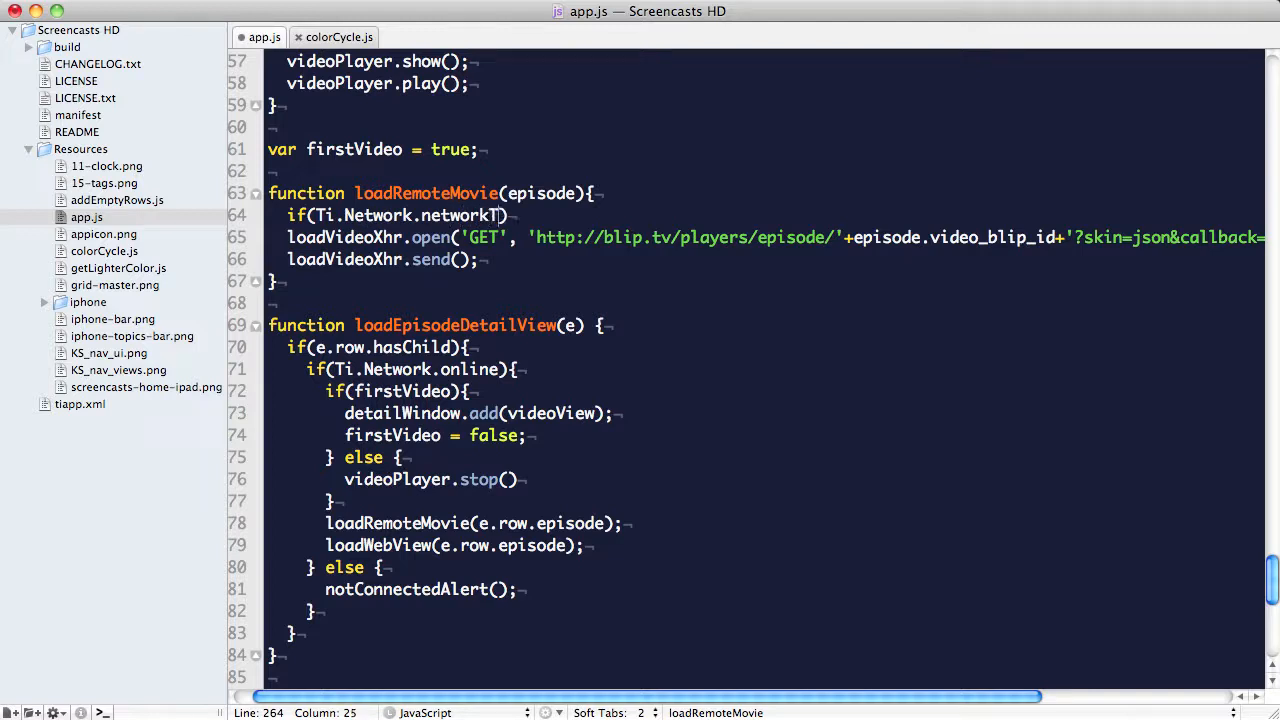
text(Type ==)
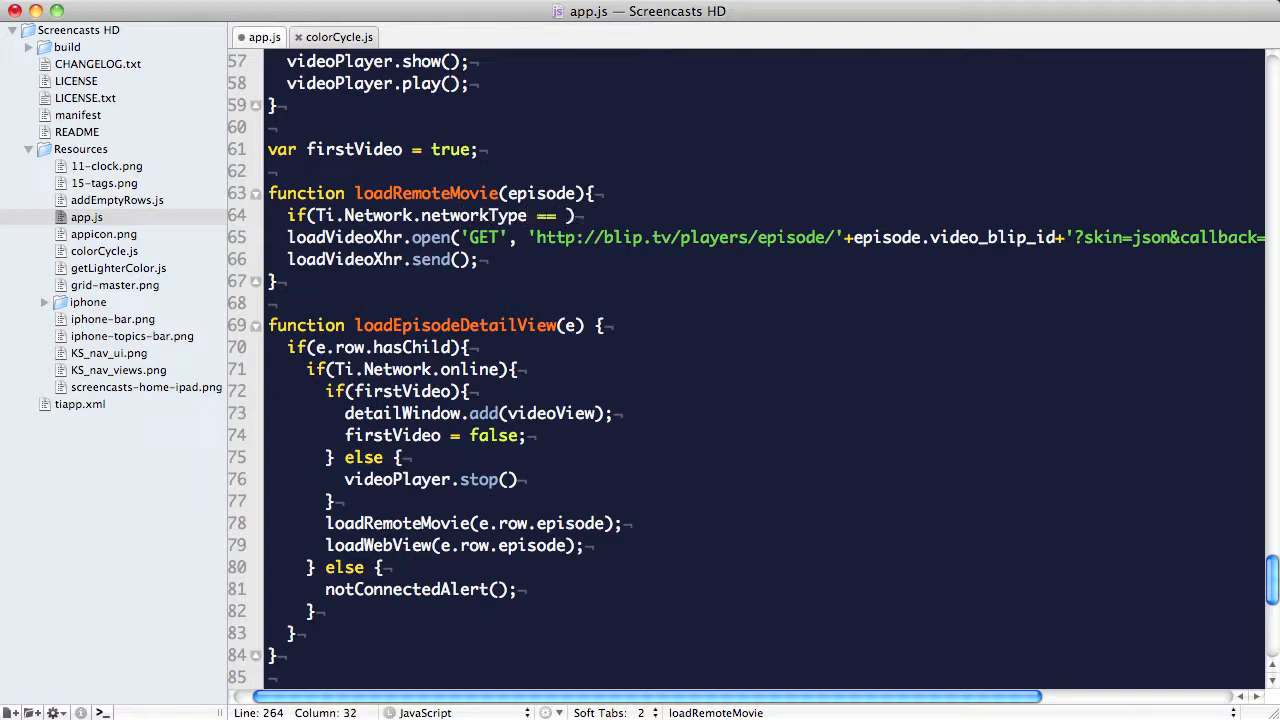
text(Ti.Ne)
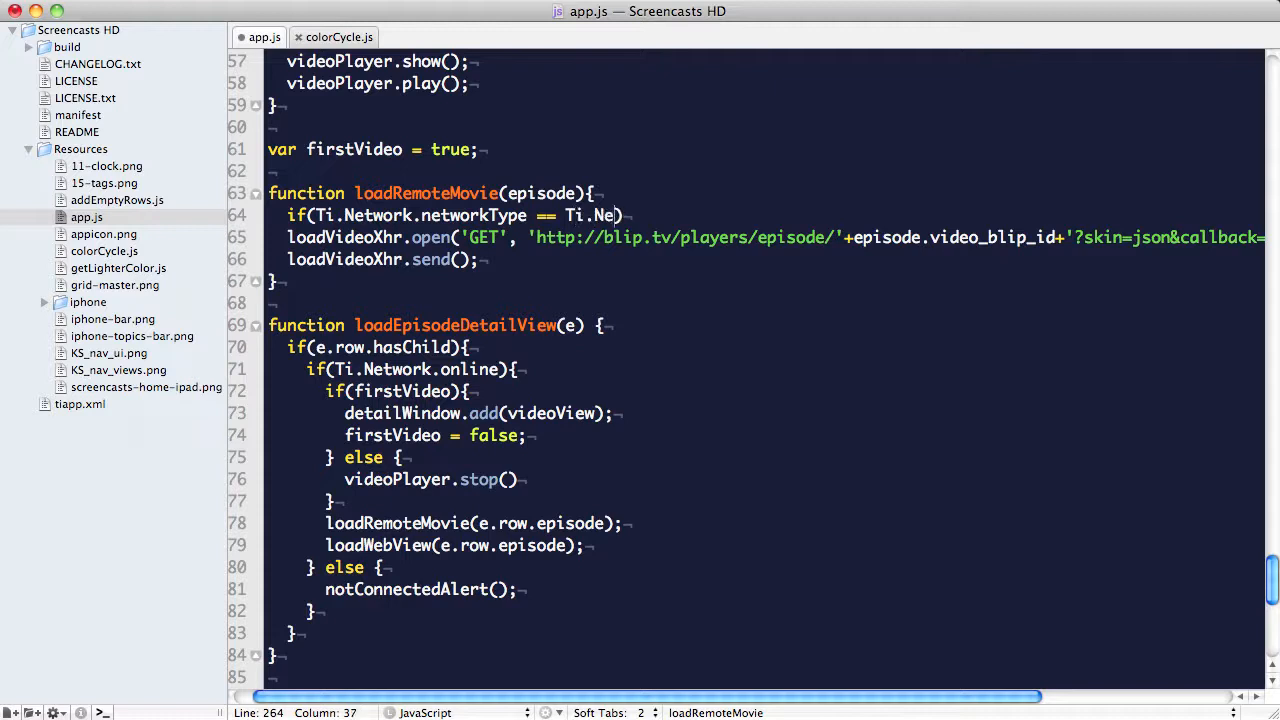
text(twork.NETWORK_WI)
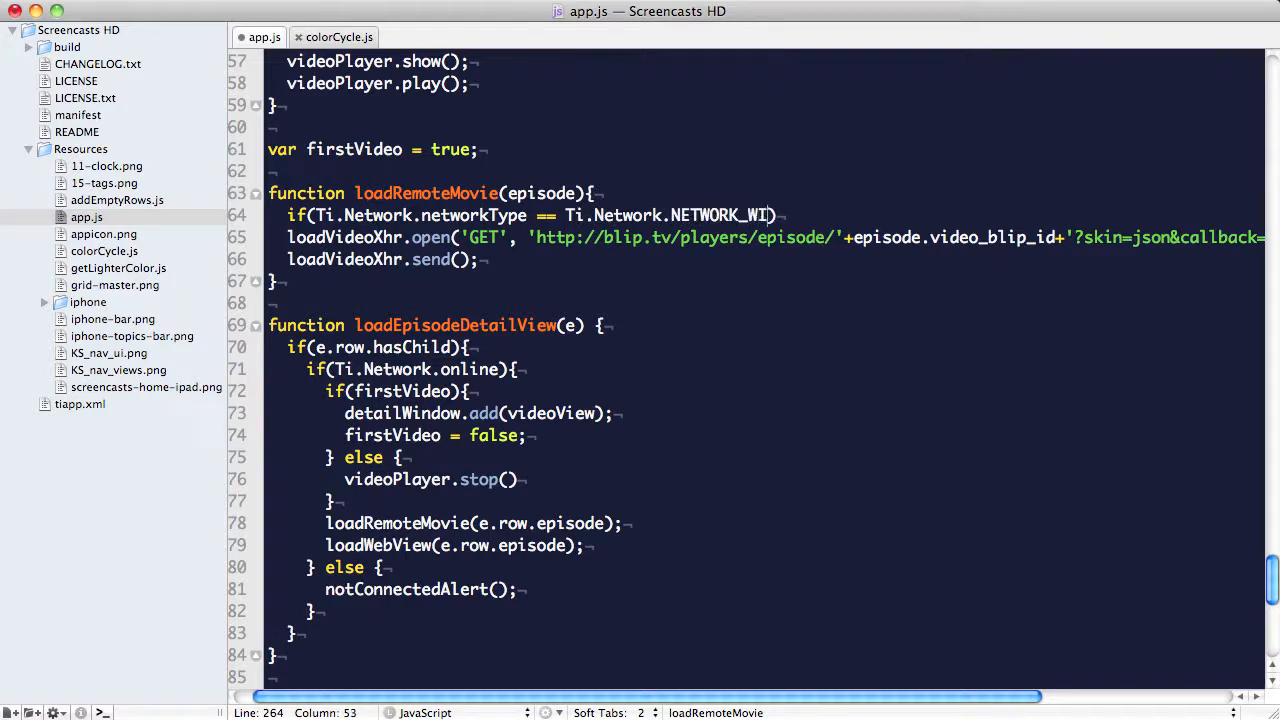
text(FI))
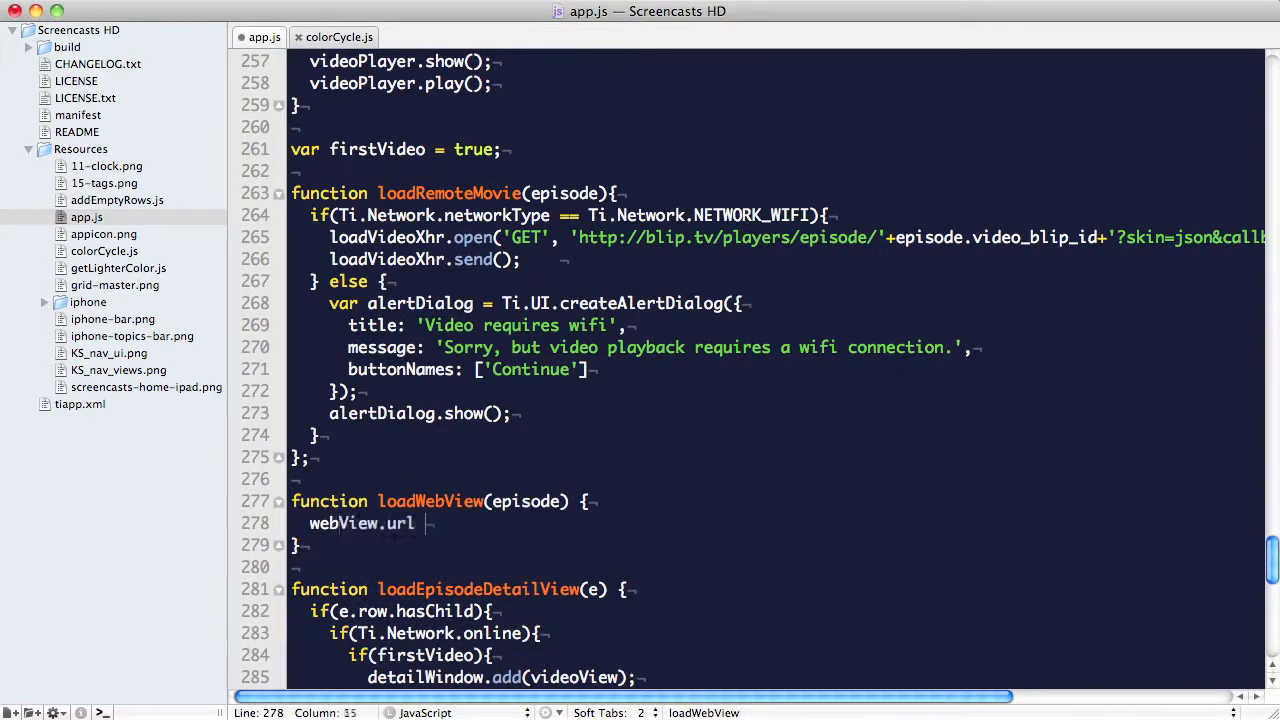
text(= "http")
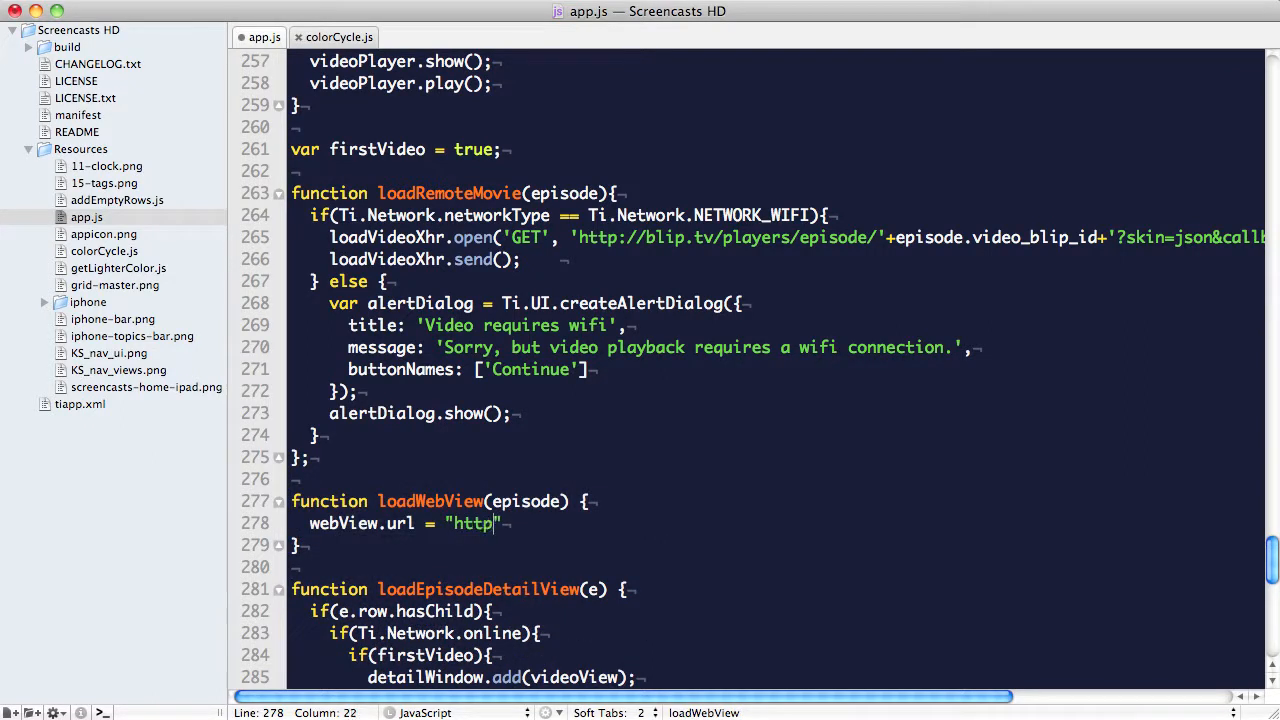
text(://screencasts.org/episodes/" + episode.slug + ".app";)
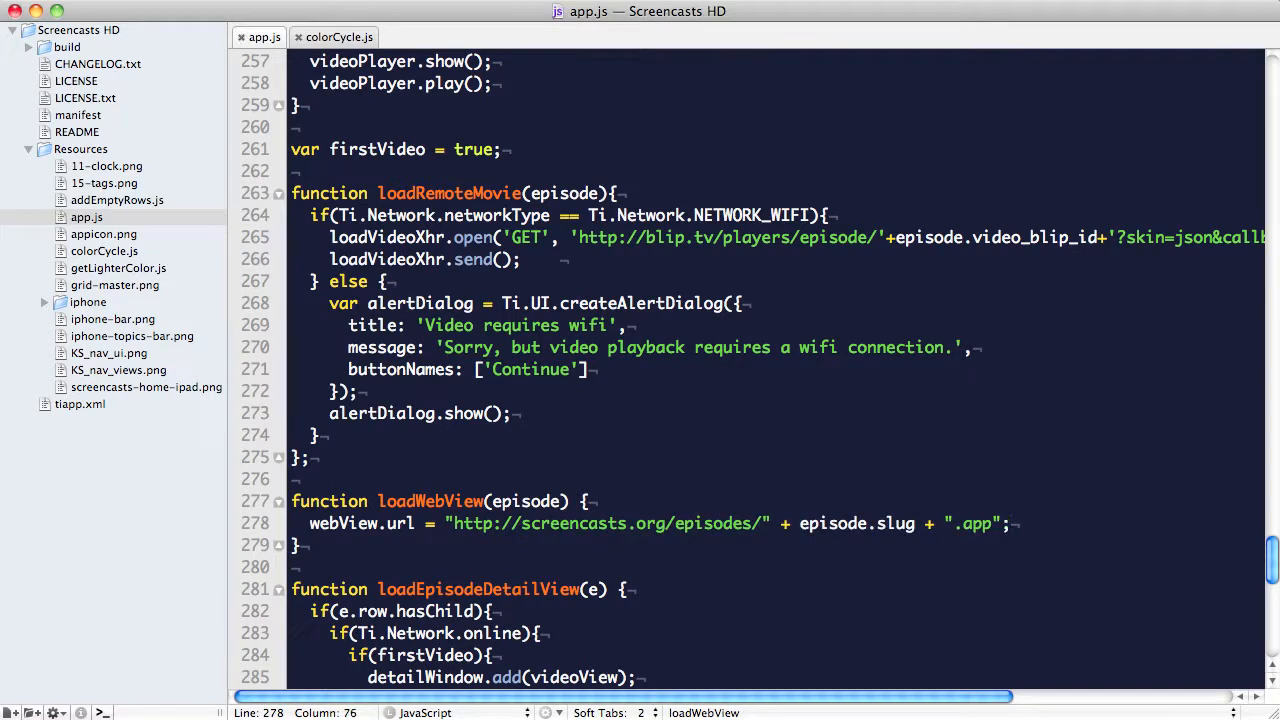
scroll(down, 3)
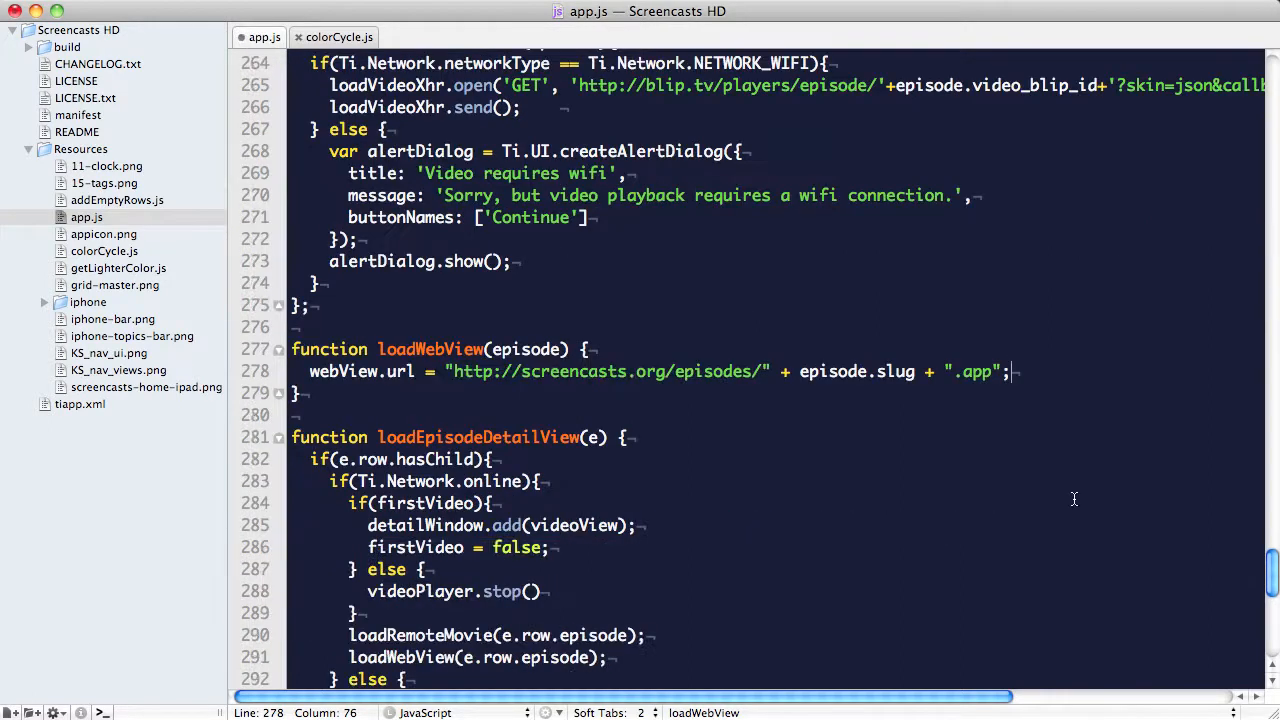
Add episode:episode as the first property of each Ti.UI.createTableViewRow in episodesToData.
scroll(up, 3)
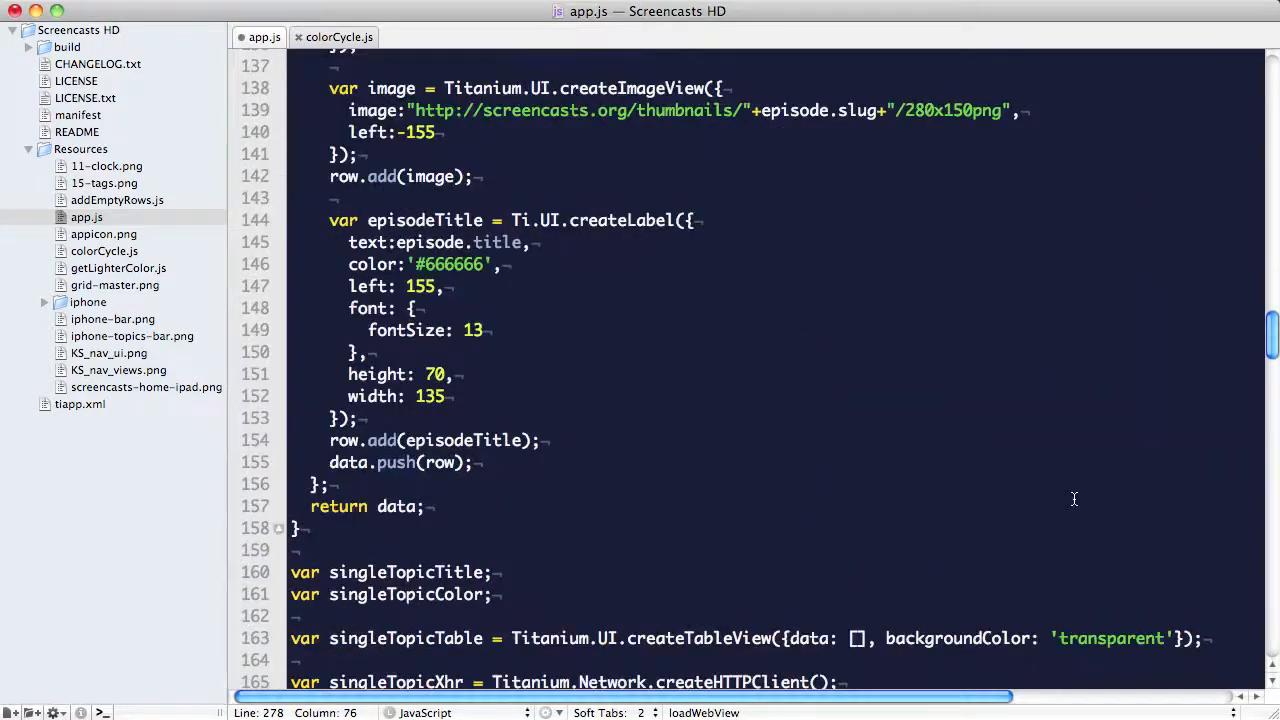
scroll(up, 3)
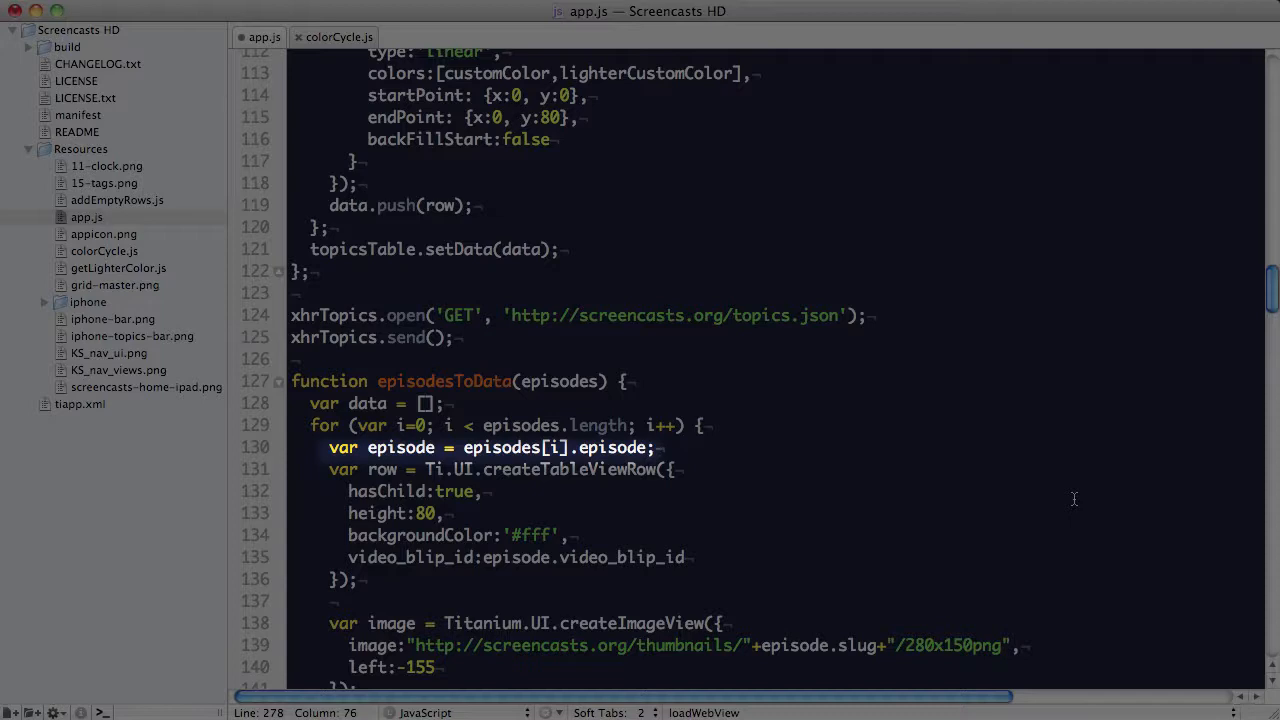
mouse_move(1016, 510)
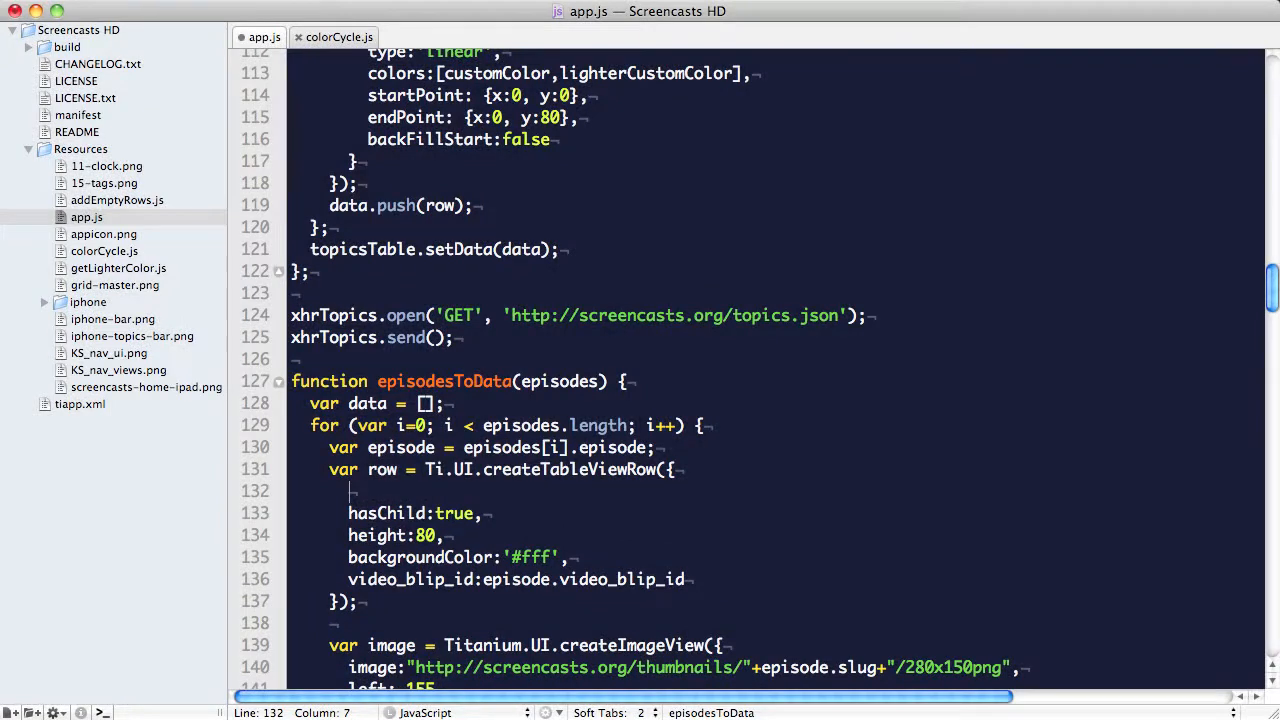
text(episode:episode,)
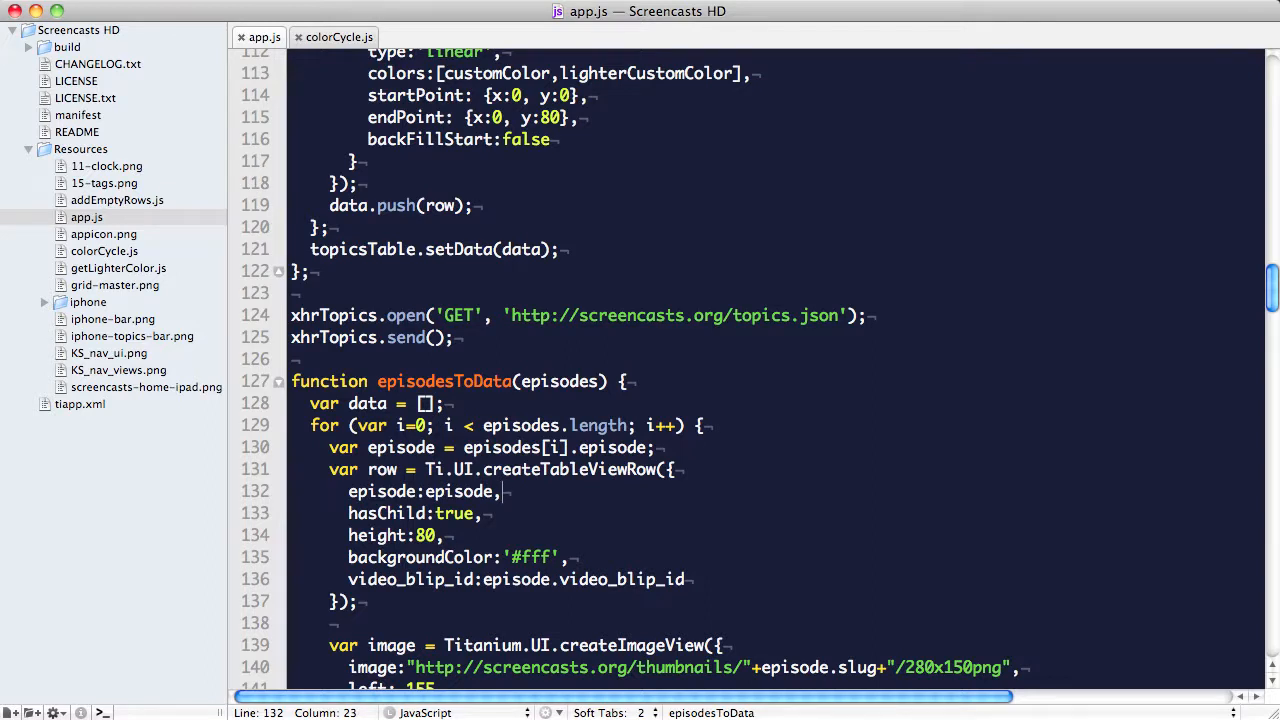
scroll(down, 3)
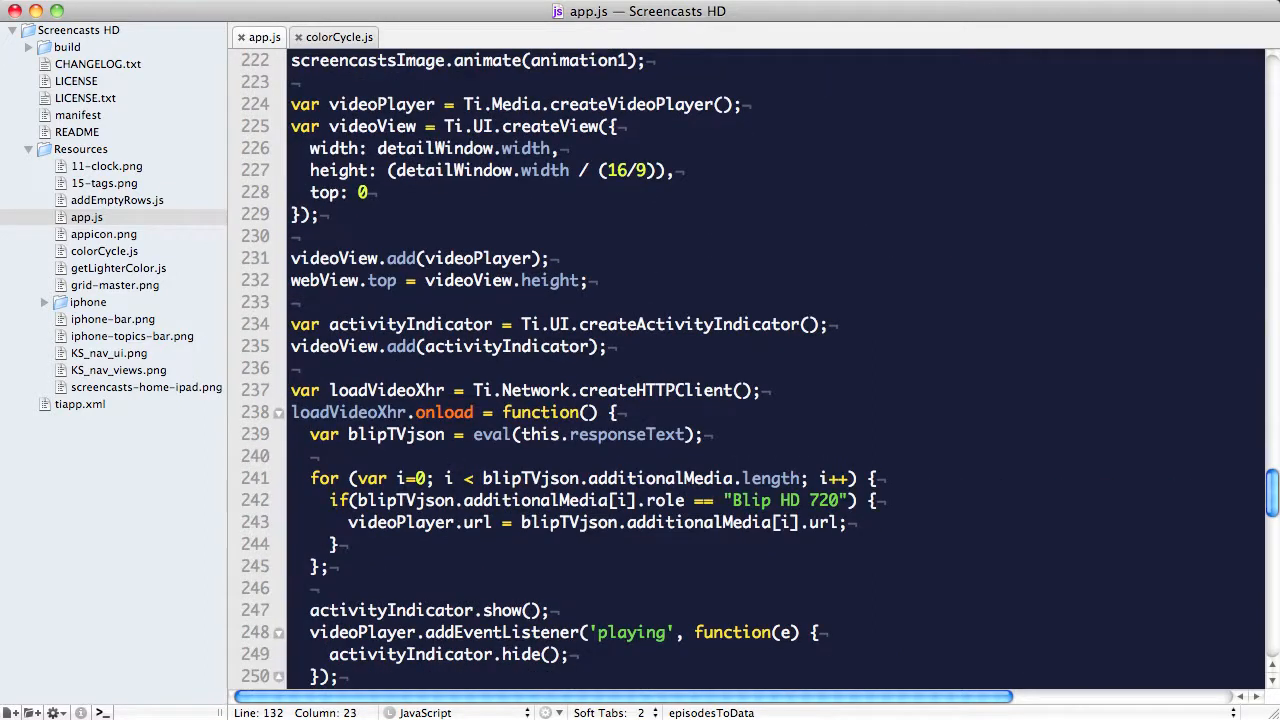
Add an if(screencastsImageIsLoaded) block in loadWebView that removes the image and resets the flag to false.
scroll(down, 3)
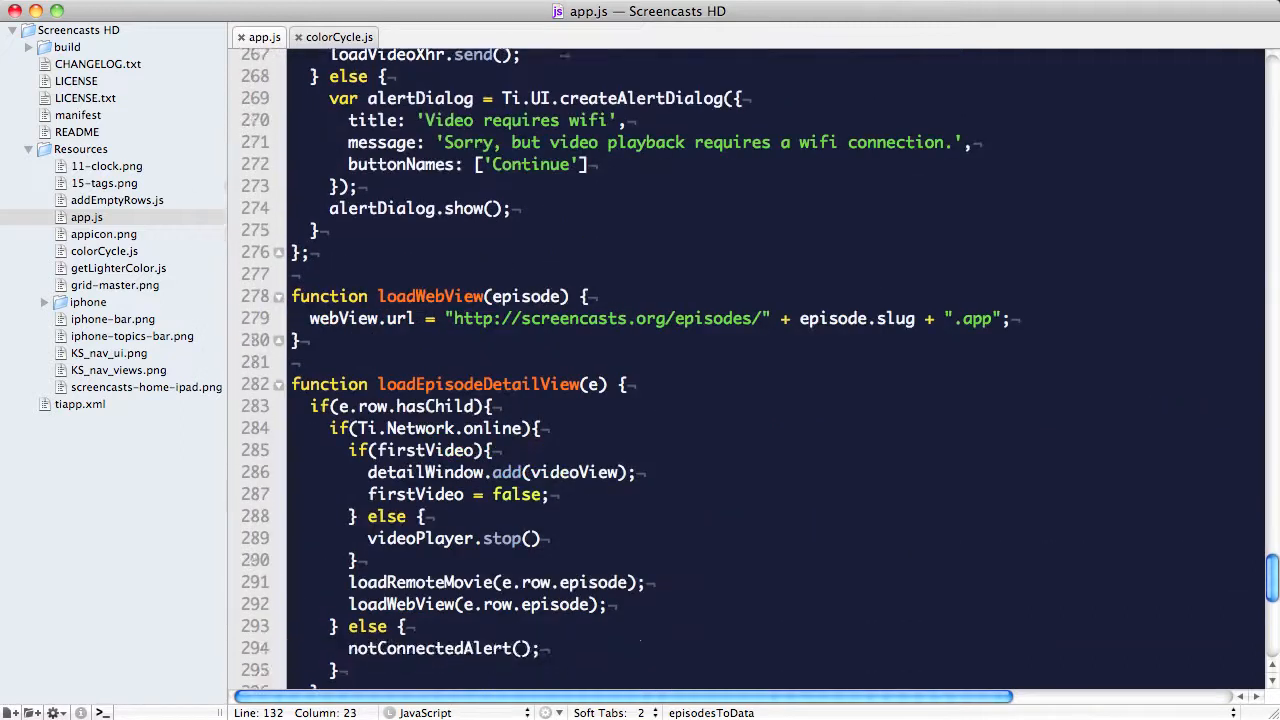
click(1018, 318)
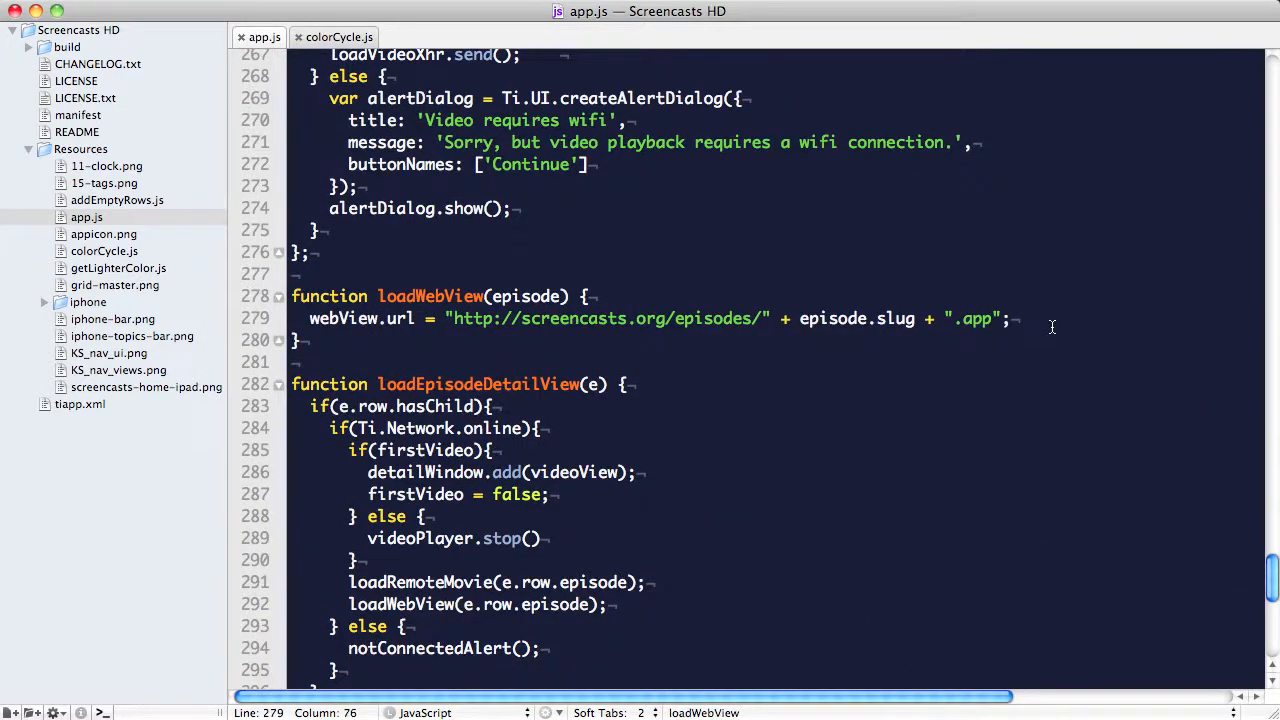
text(if(screencastsImageIsLoaded ))
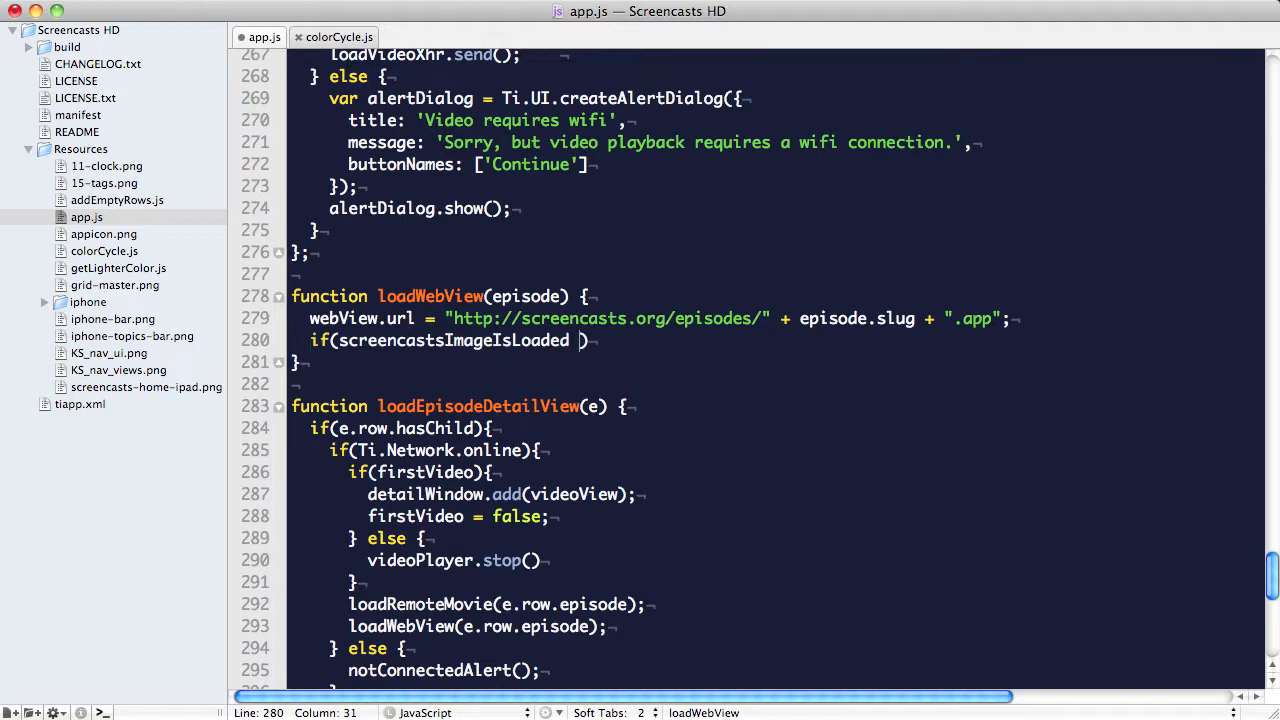
key(Backspace)
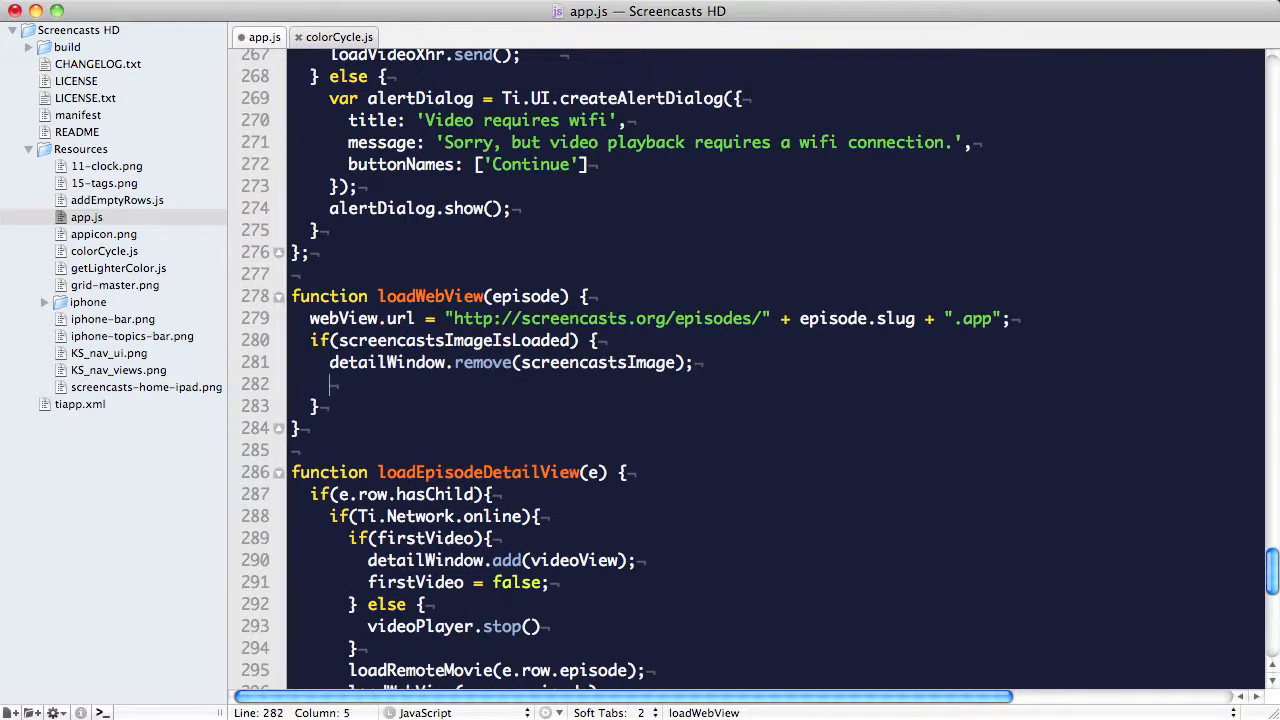
text(screencastsImageIsLoaded = false;)
text(detailWindow.barColor = episode.primary_topic.color;)
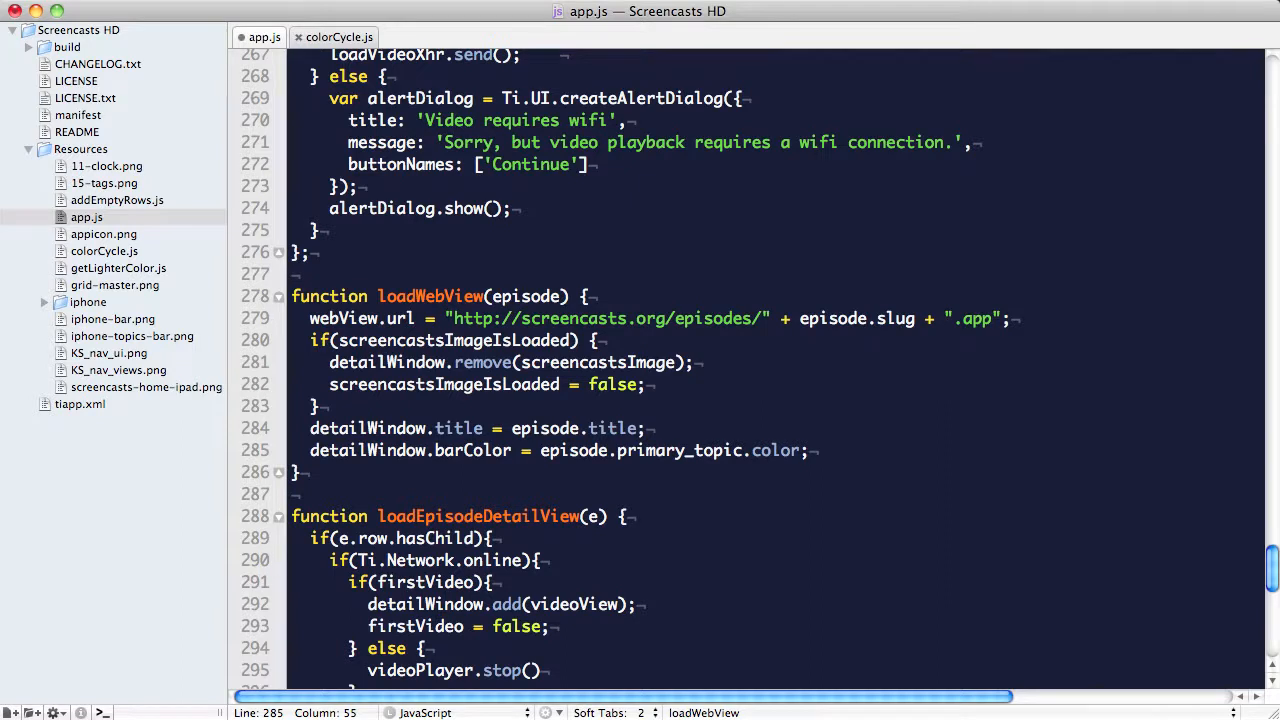
Toggle the master popover with splitWindow.setMasterPopupVisible(false) then setMasterPopupVisible(true).
text(splitWindow.setMasterPopupVisible(false);)
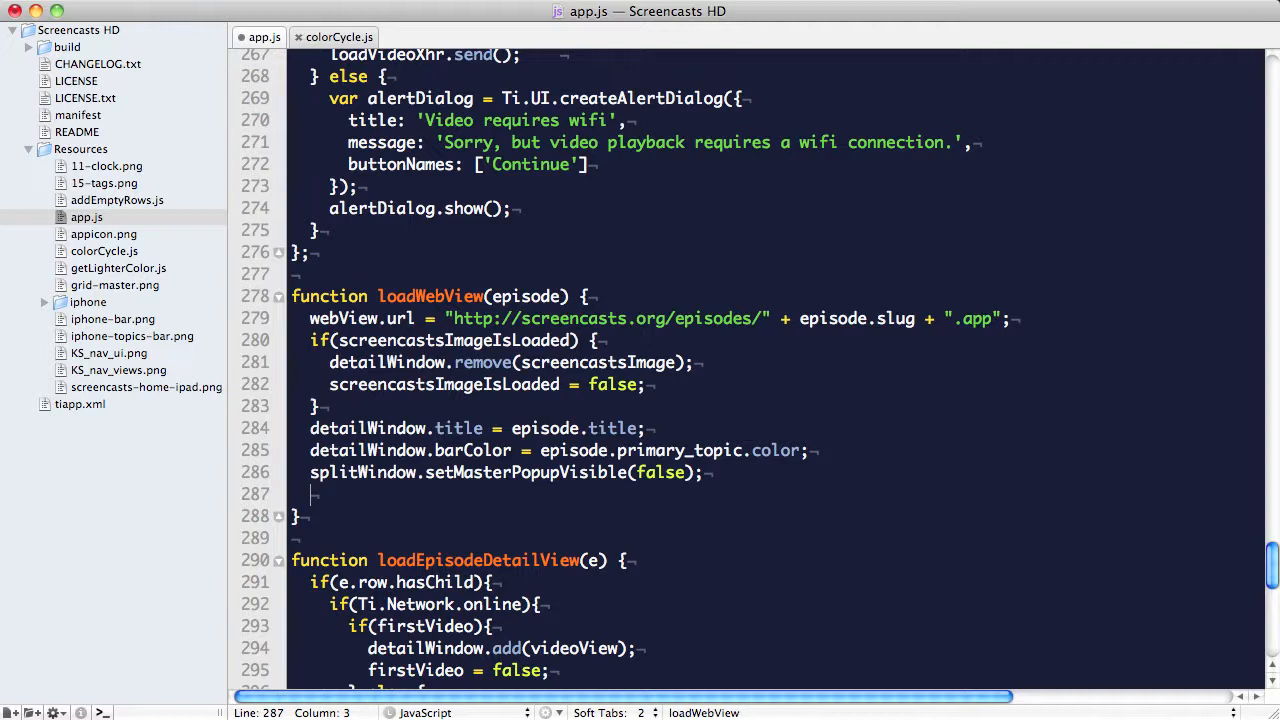
text(s)
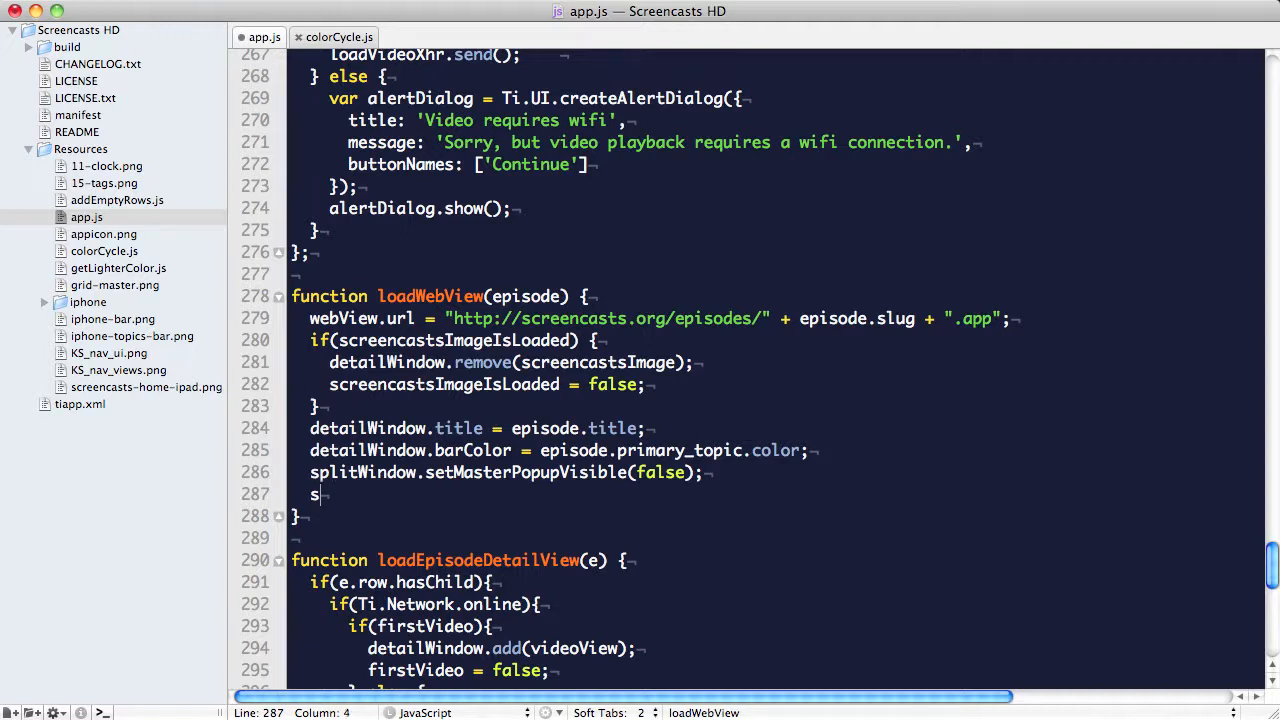
text(plitWindow.setMasterPopupVisible(true);)
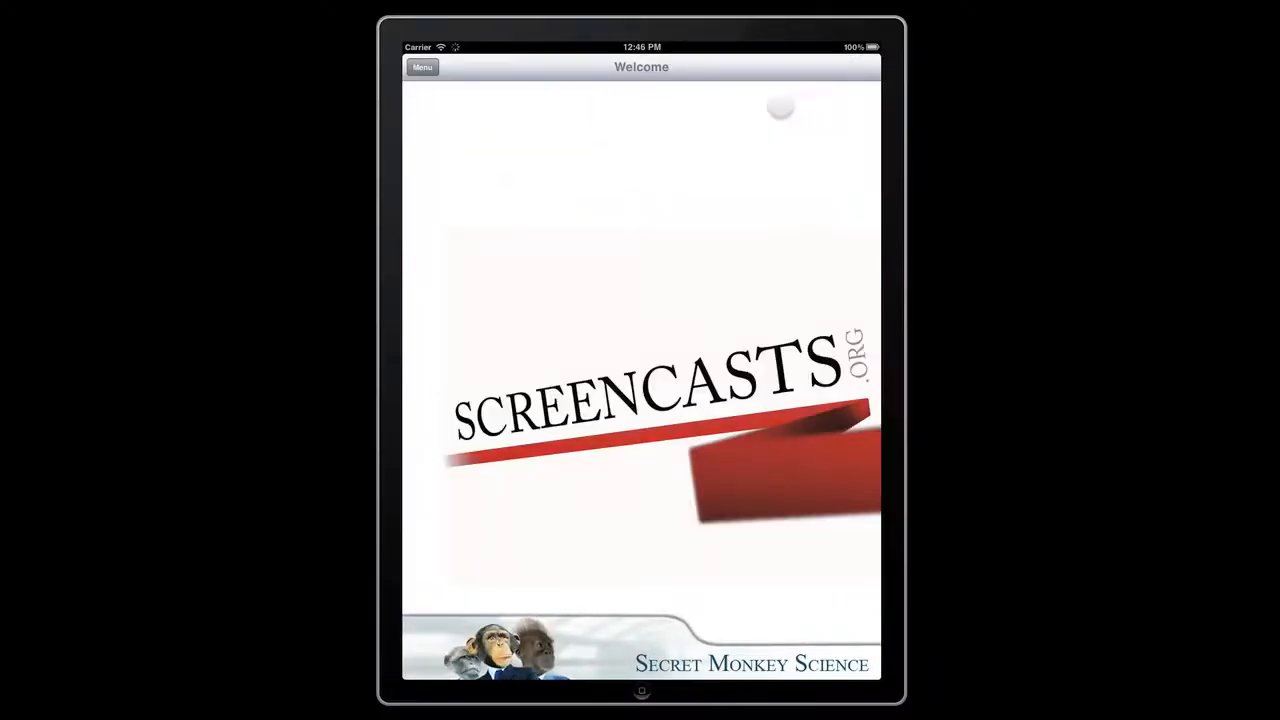
Open the Titanium episode from the Menu popover and scroll through its show notes.
click(420, 68)
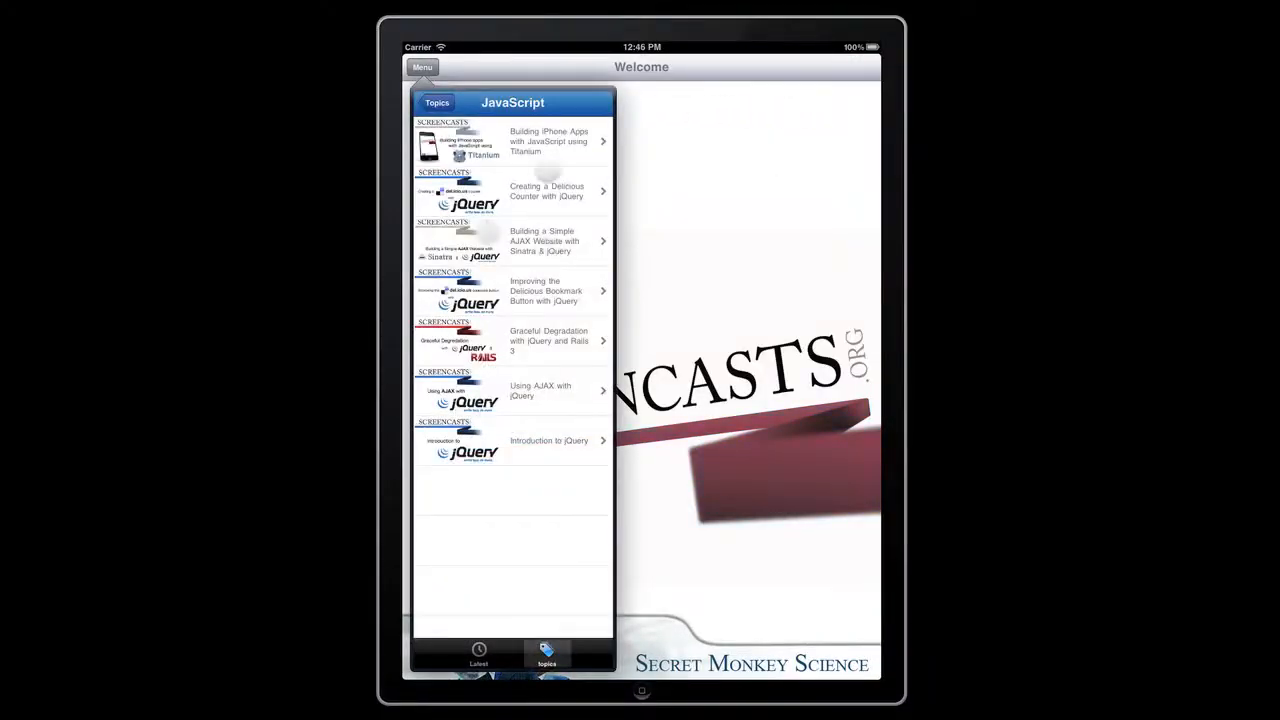
click(512, 140)
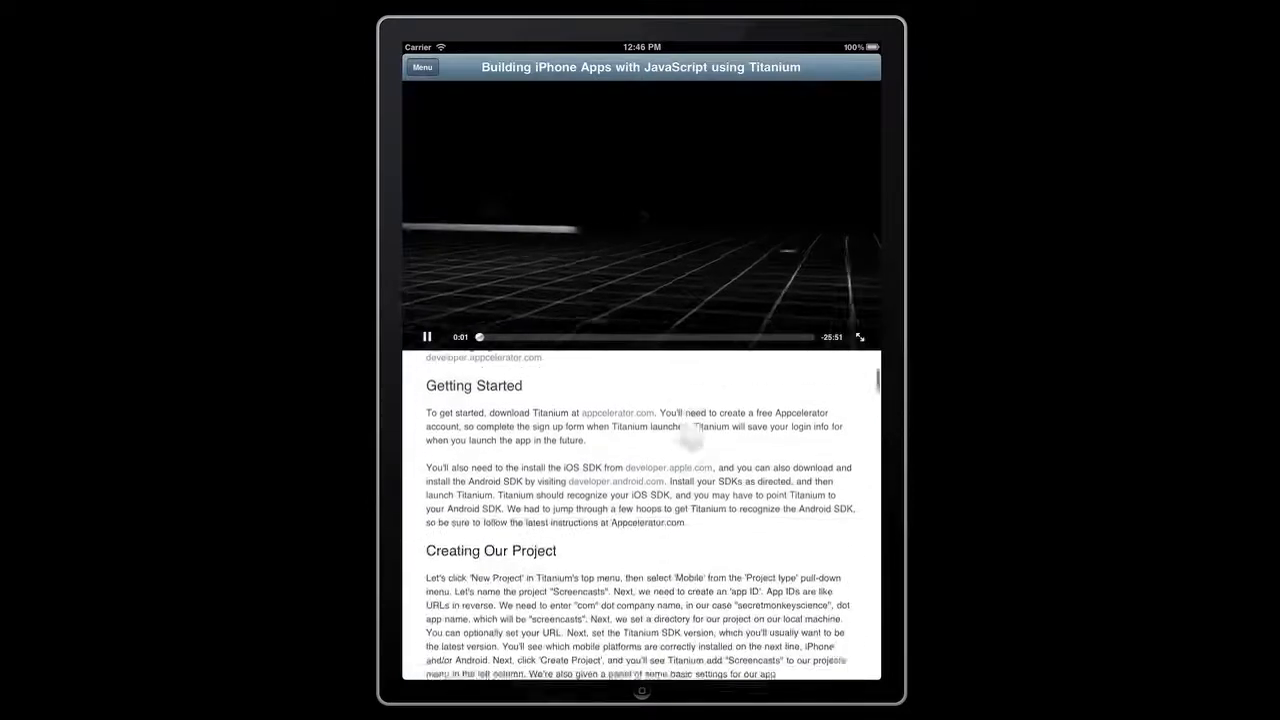
scroll(down, 3)
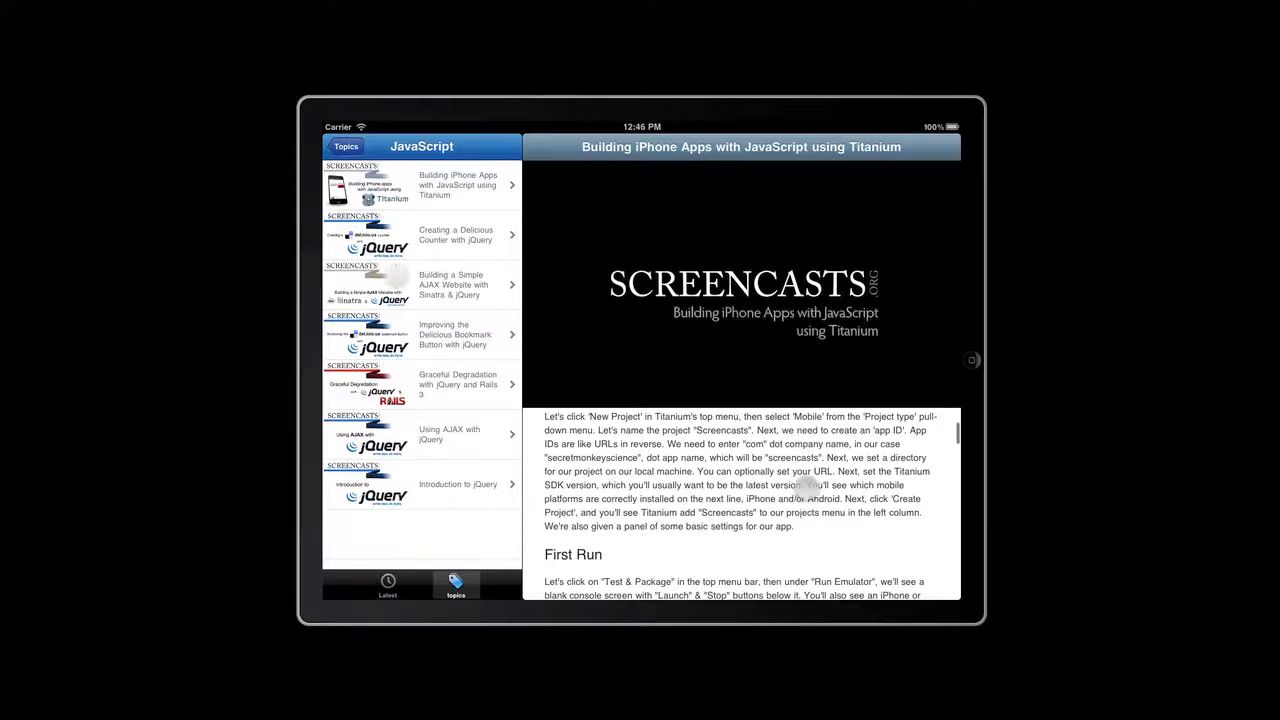
scroll(down, 3)
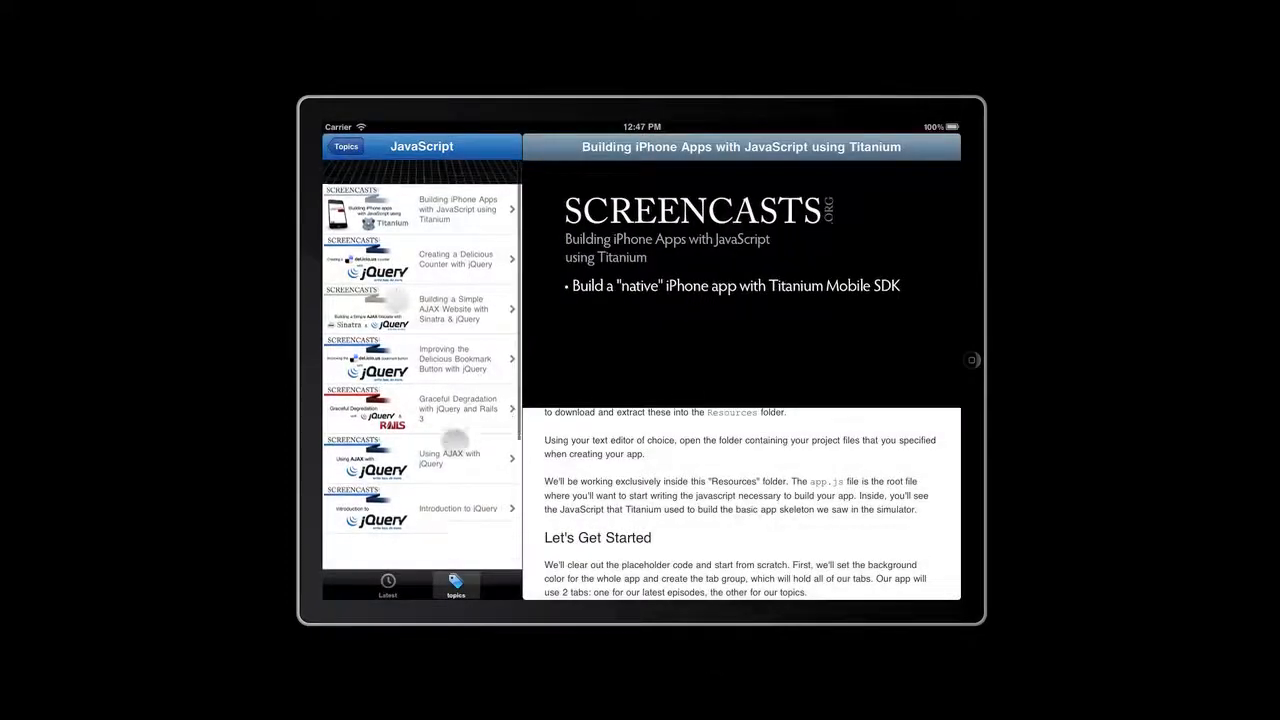
In landscape, return to Topics and open the Sinatra episode list.
click(346, 146)
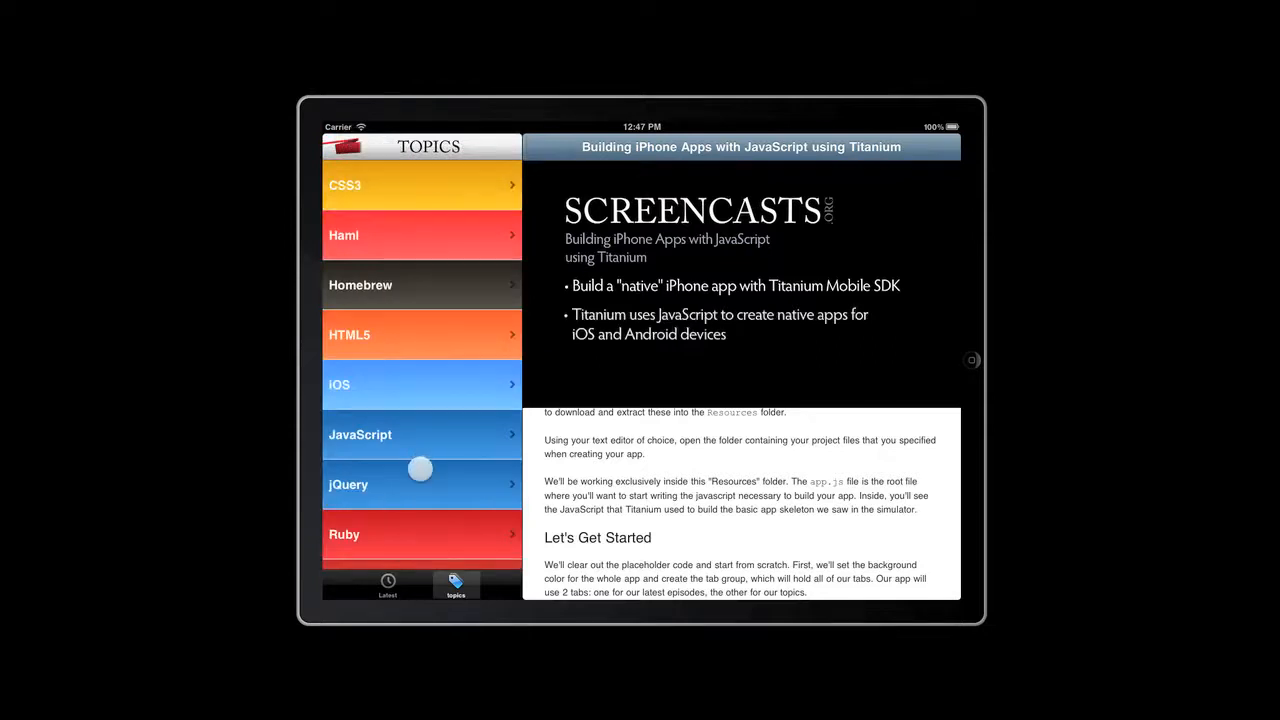
scroll(down, 3)
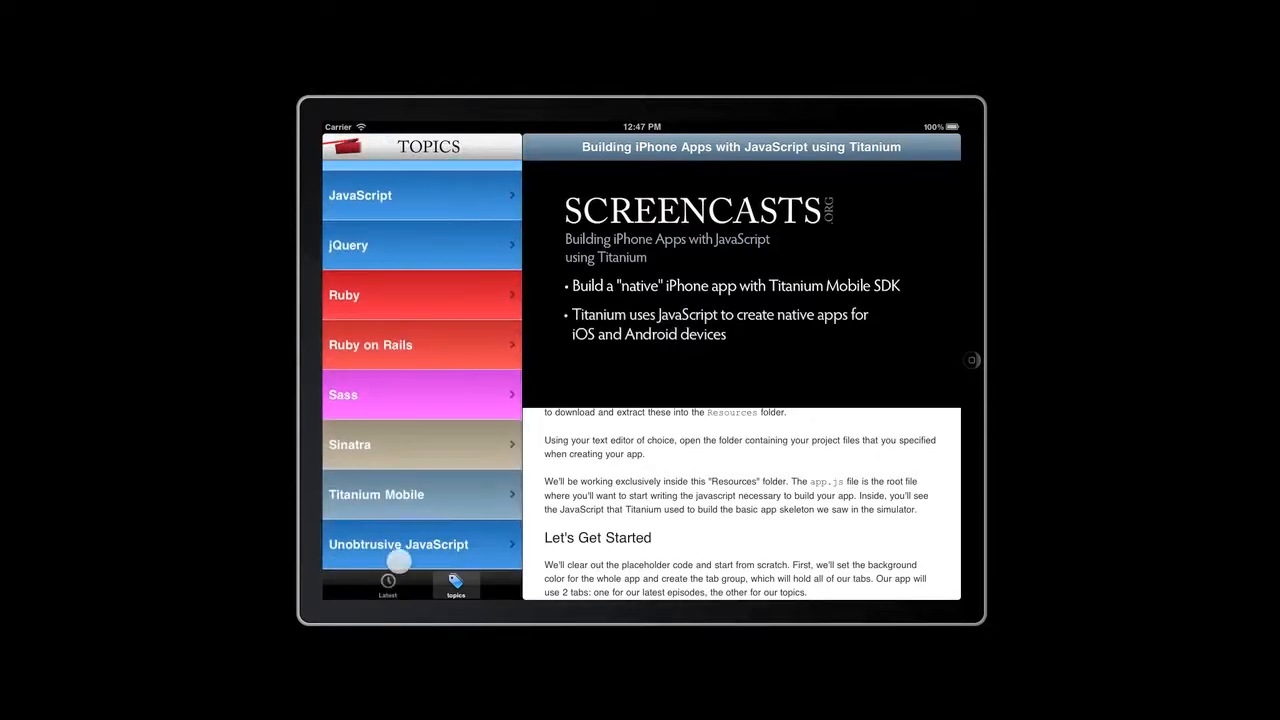
click(420, 444)
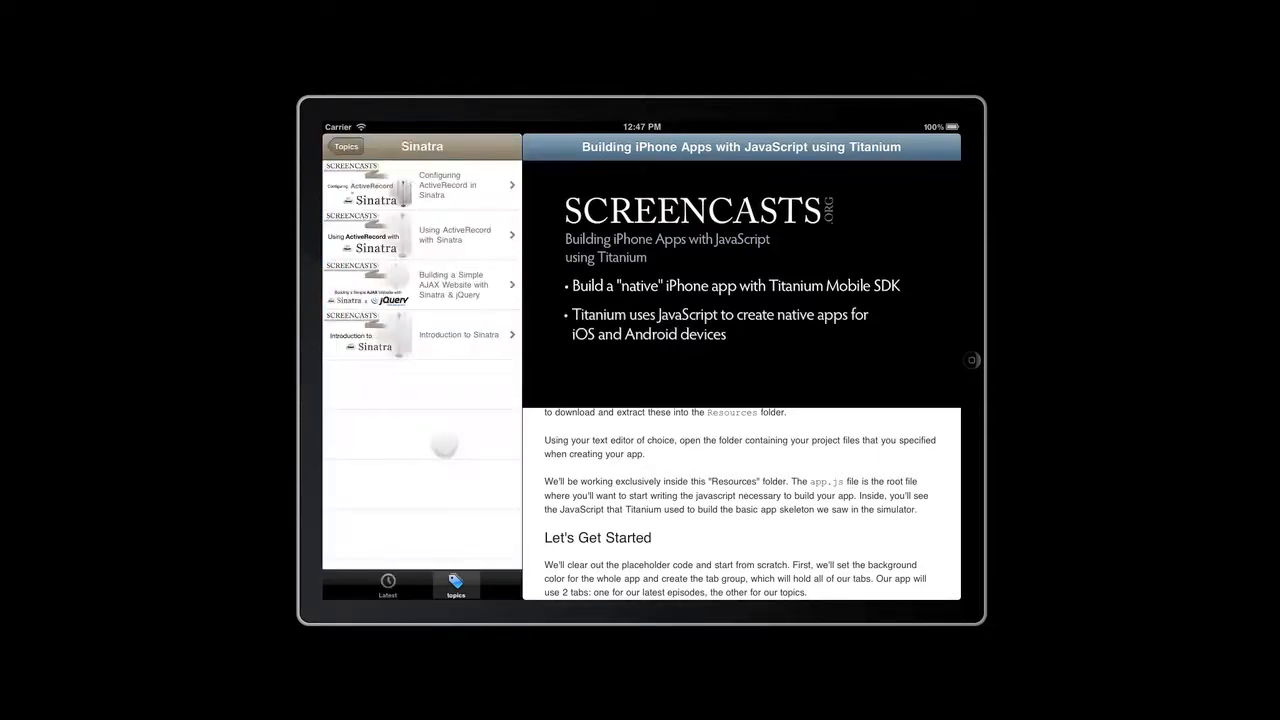